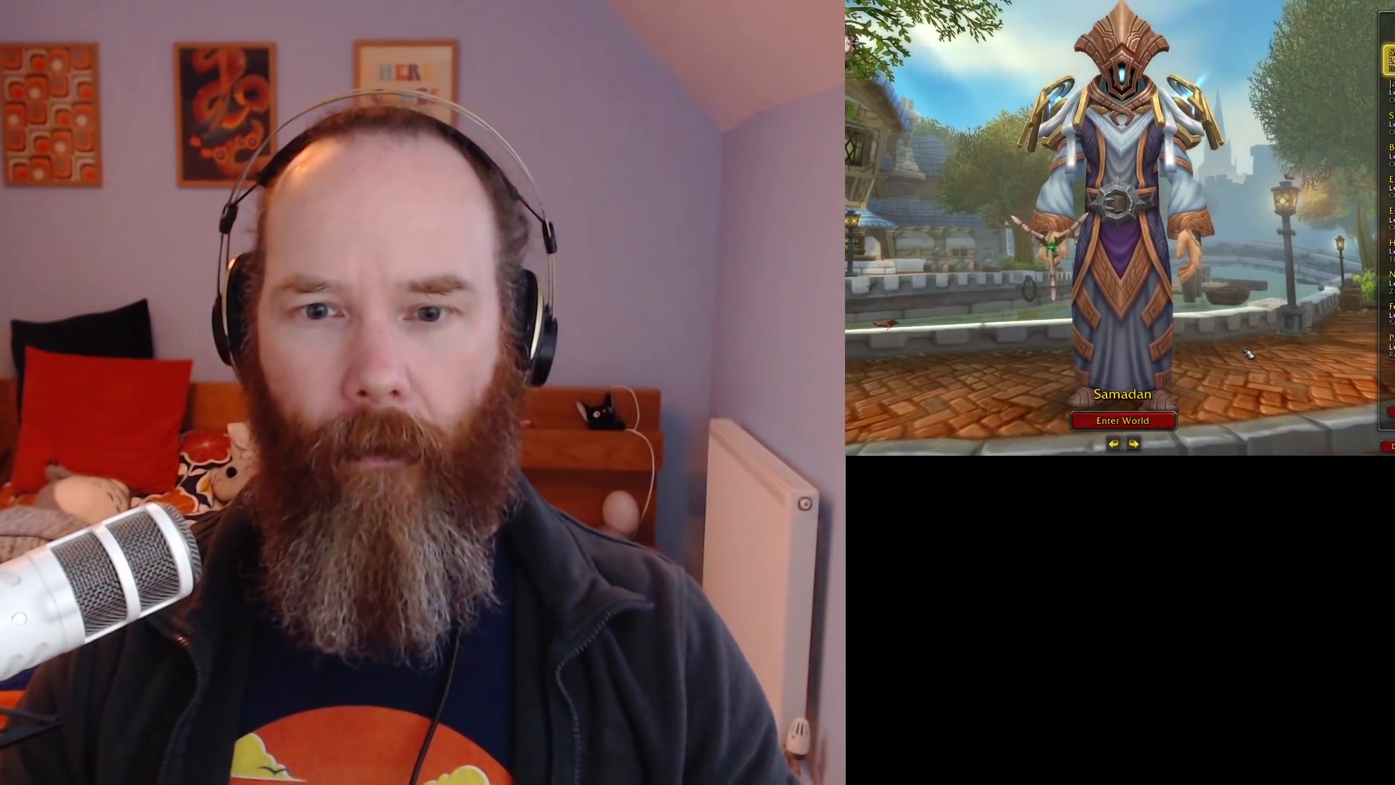
Step: Enter the game world with the selected character
{"action": "left_click", "coordinate": [1122, 420]}
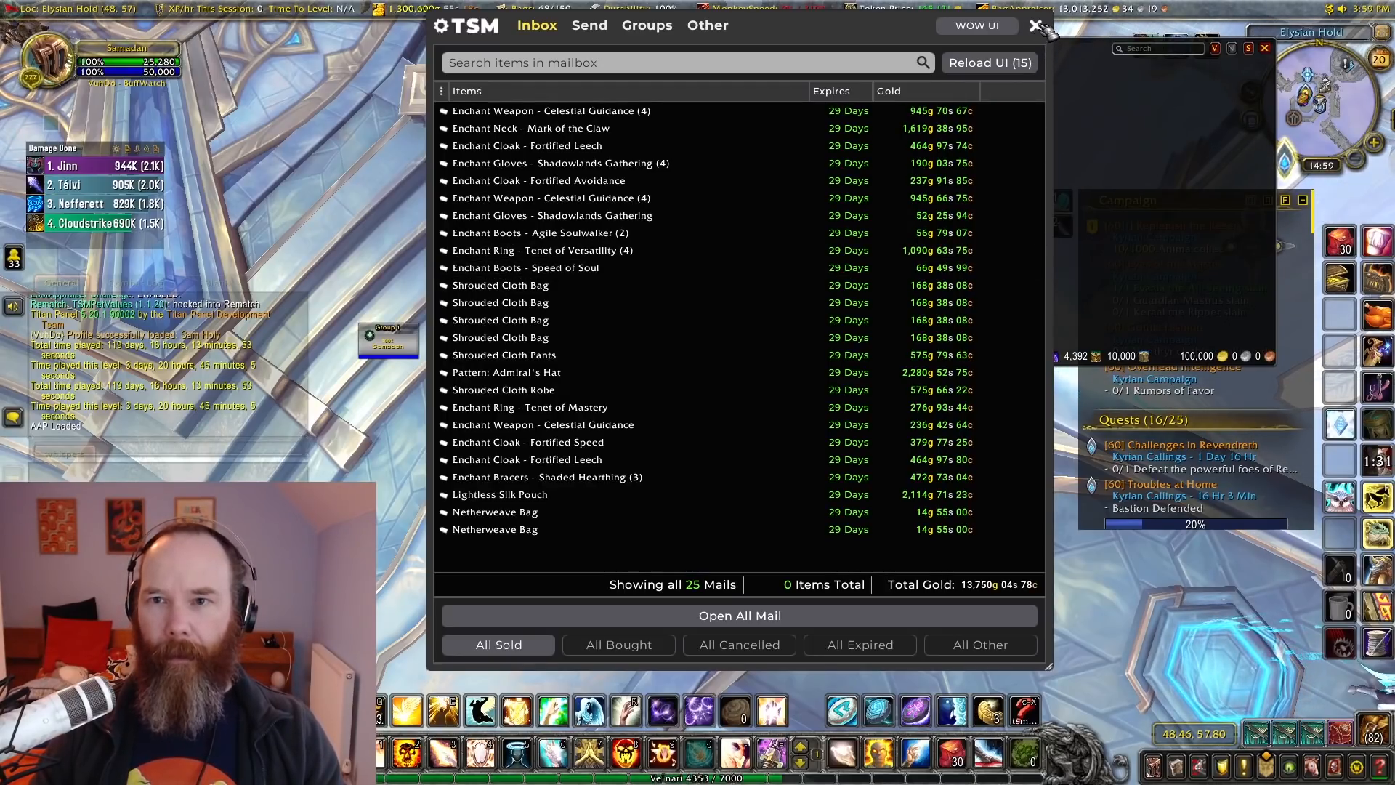
Step: Filter the TSM ledger's sales revenue to Last 7 Days and clear all characters from the filter
{"action": "left_click", "coordinate": [1035, 26]}
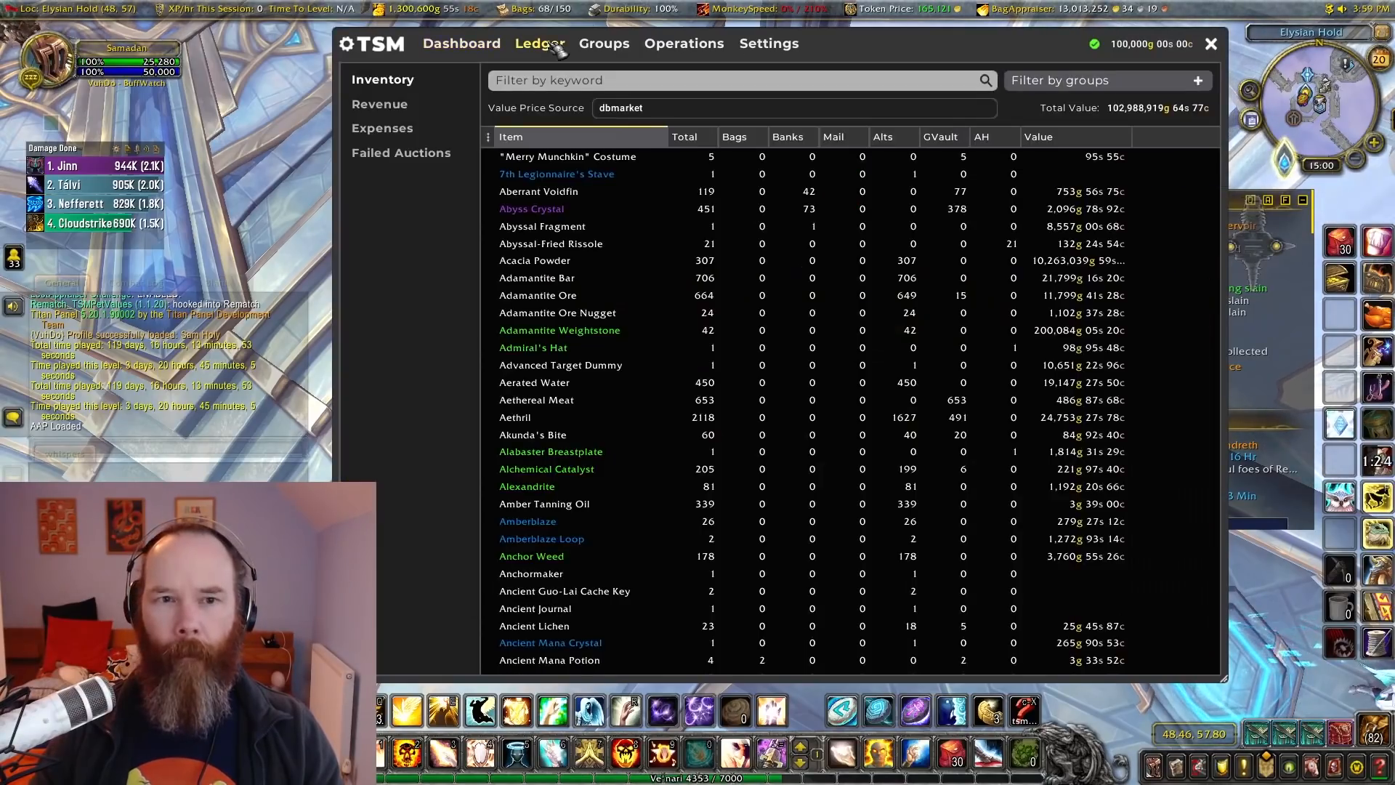
{"action": "left_click", "coordinate": [379, 105]}
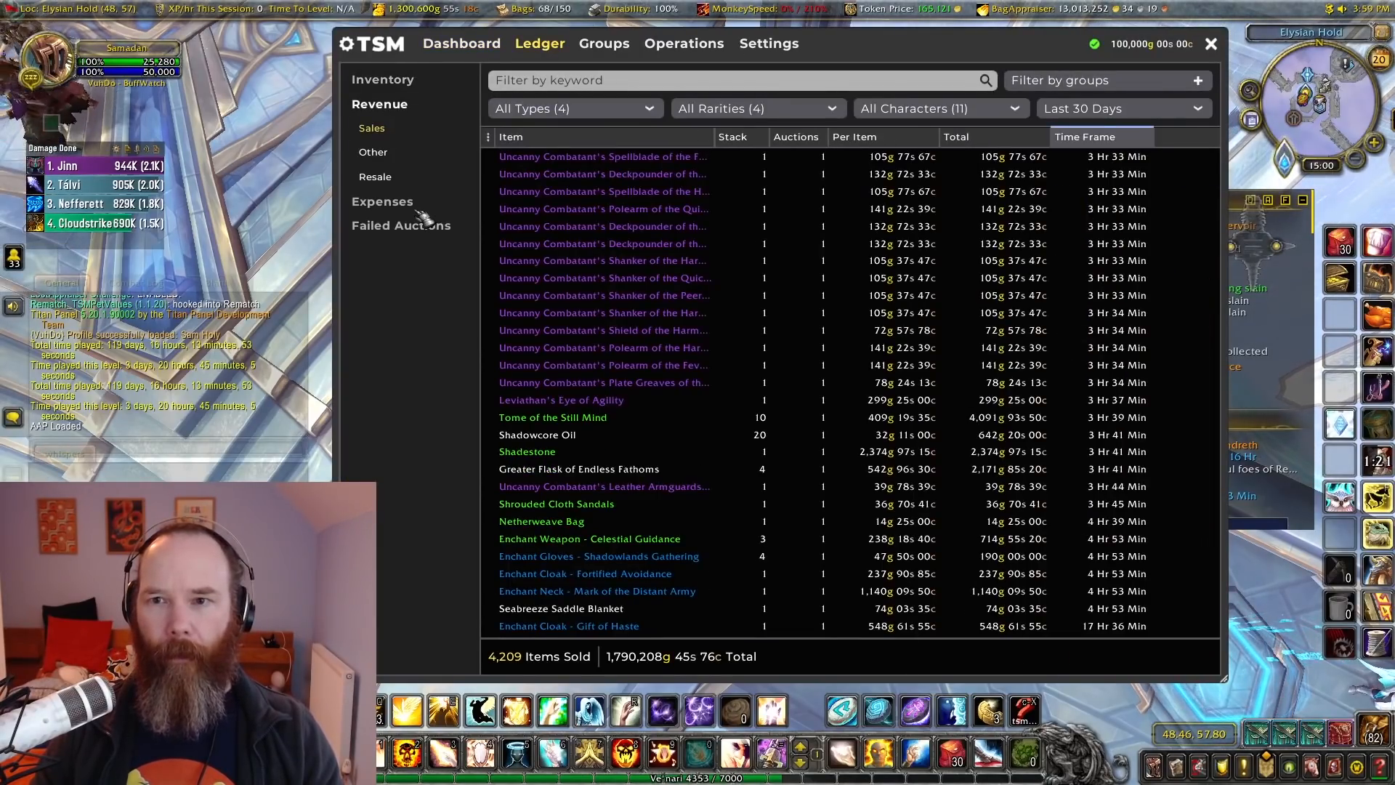
{"action": "left_click", "coordinate": [1120, 108]}
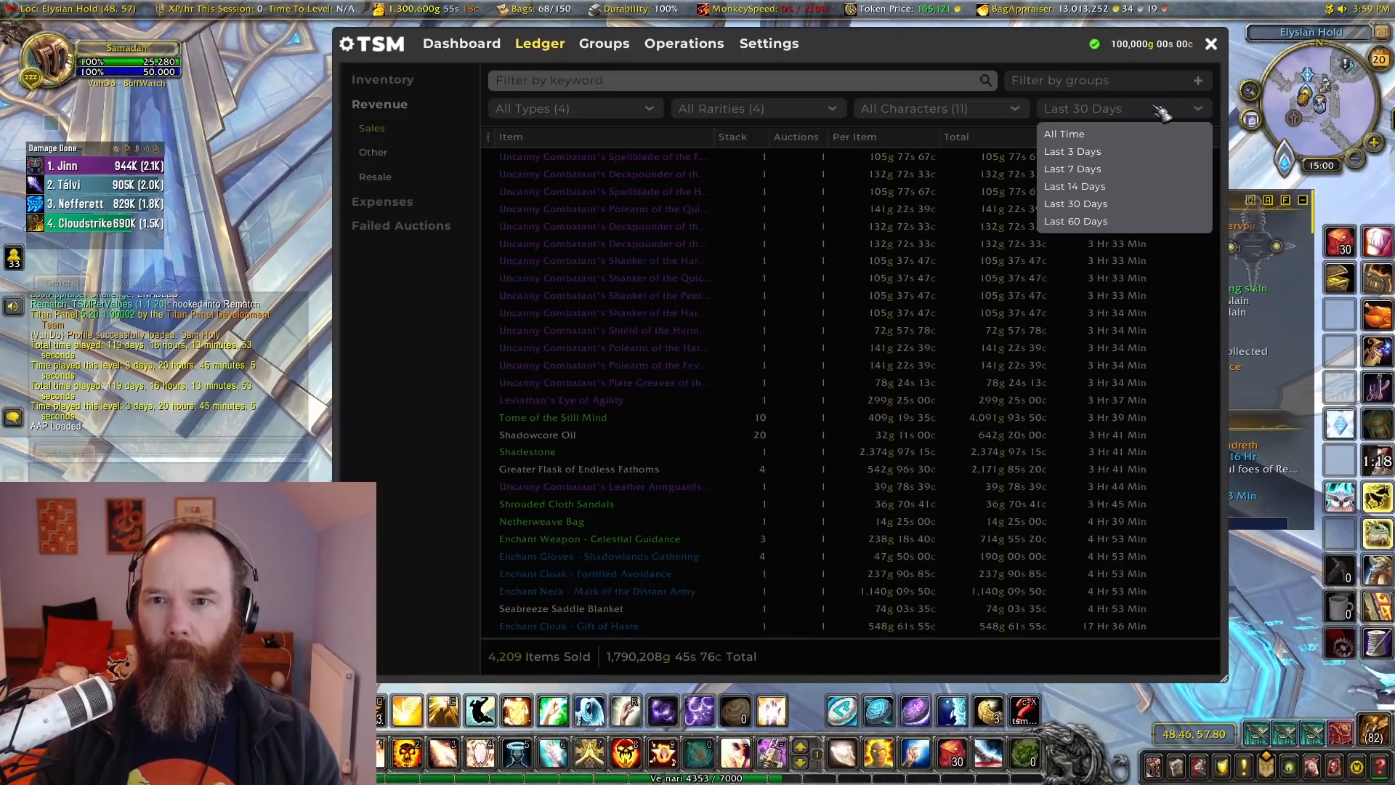
{"action": "left_click", "coordinate": [1072, 168]}
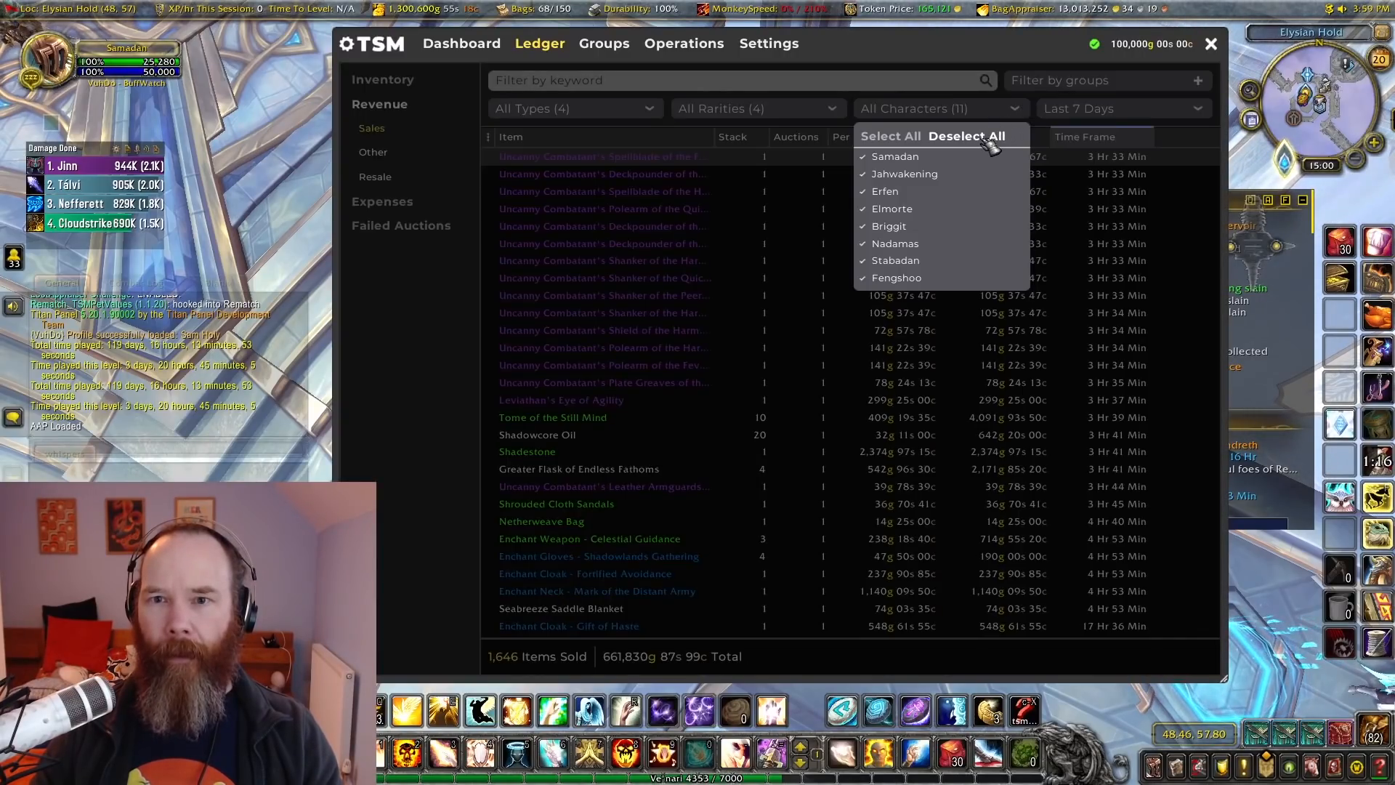
{"action": "left_click", "coordinate": [964, 137]}
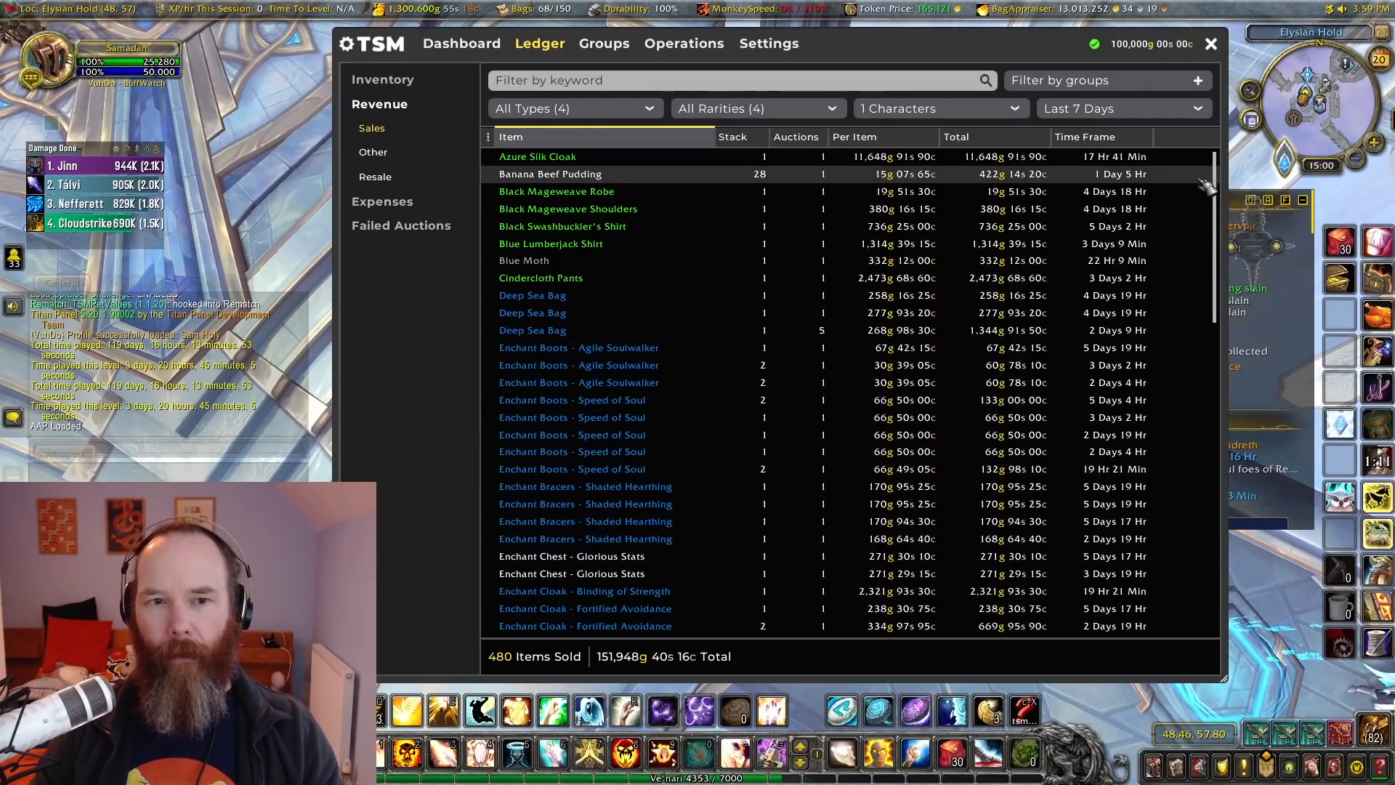
{"action": "mouse_move", "coordinate": [1214, 488]}
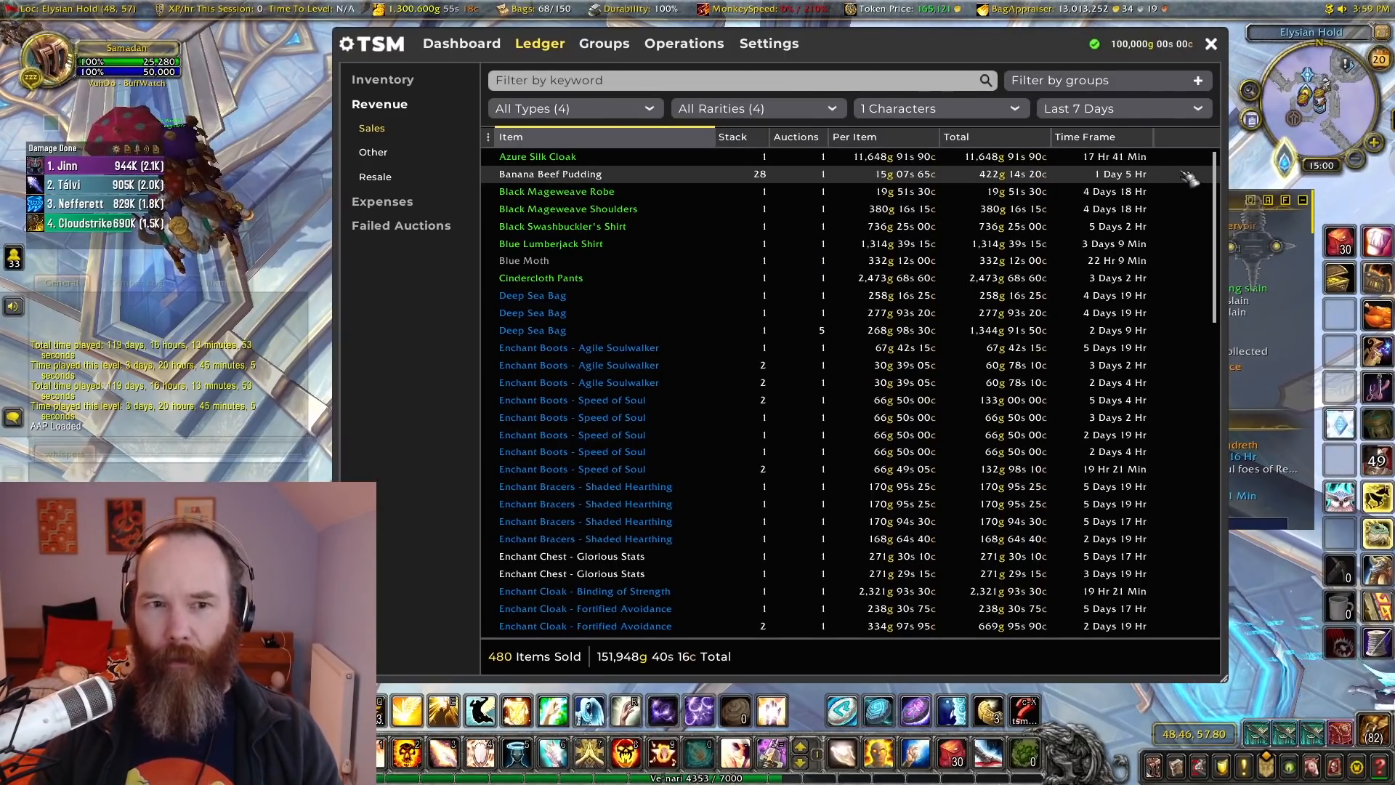
{"action": "mouse_move", "coordinate": [1183, 197]}
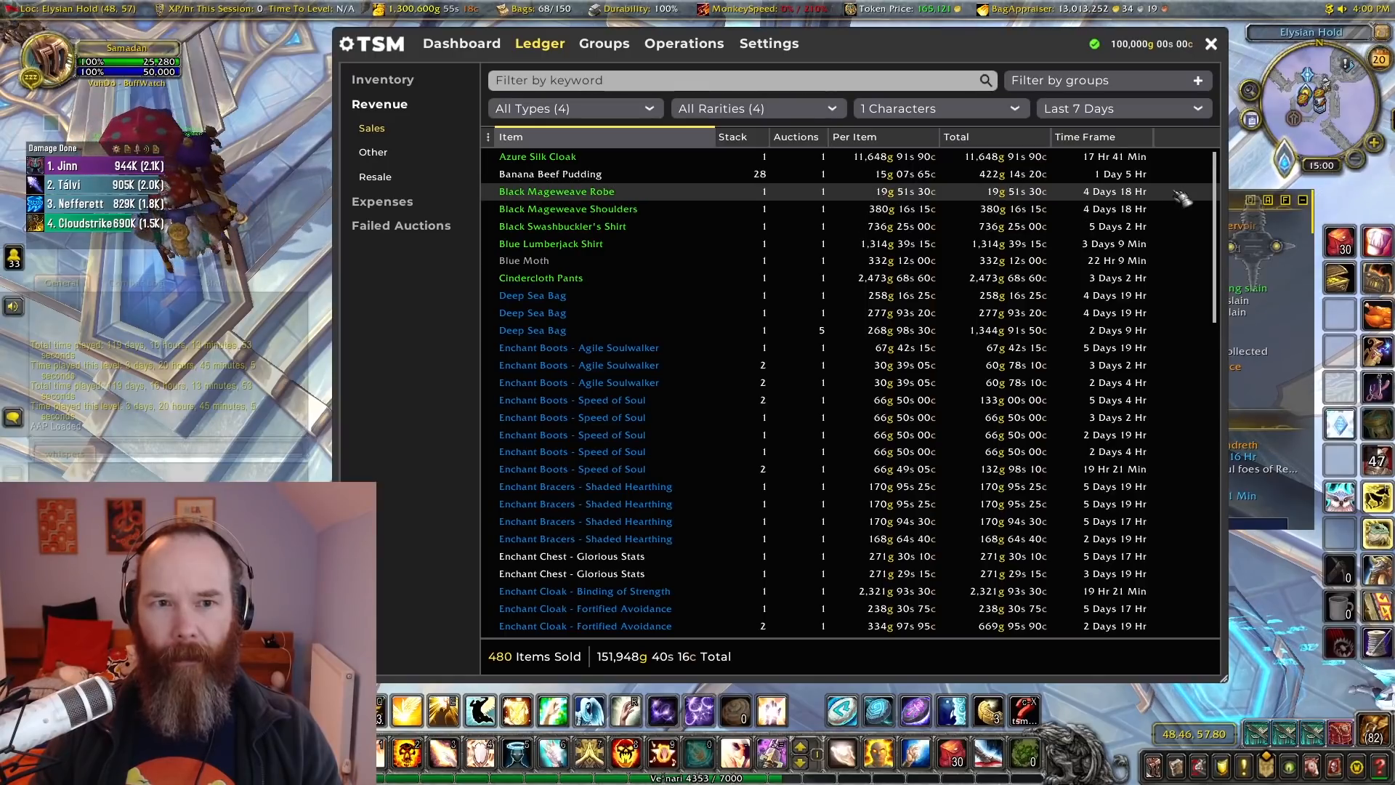
{"action": "mouse_move", "coordinate": [1174, 247]}
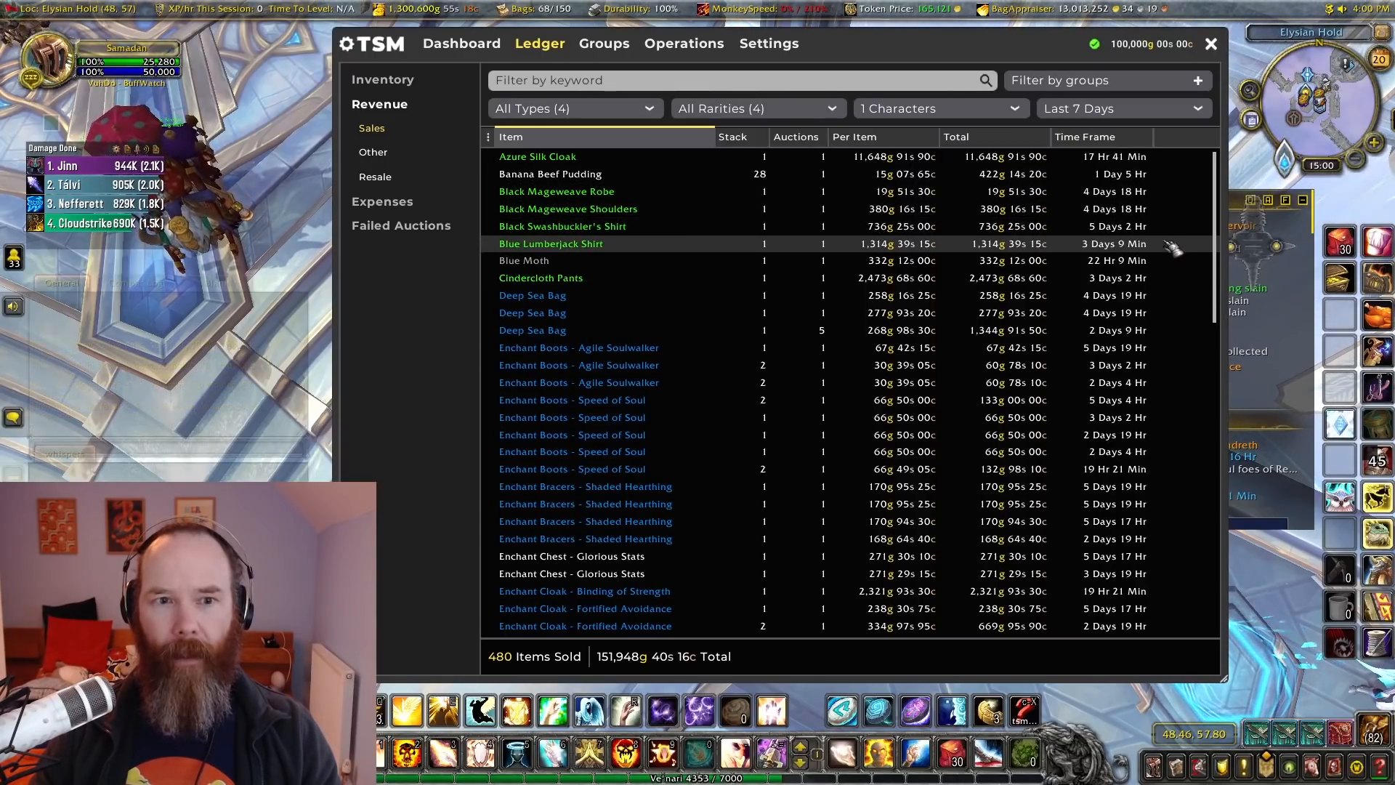
{"action": "mouse_move", "coordinate": [1187, 263]}
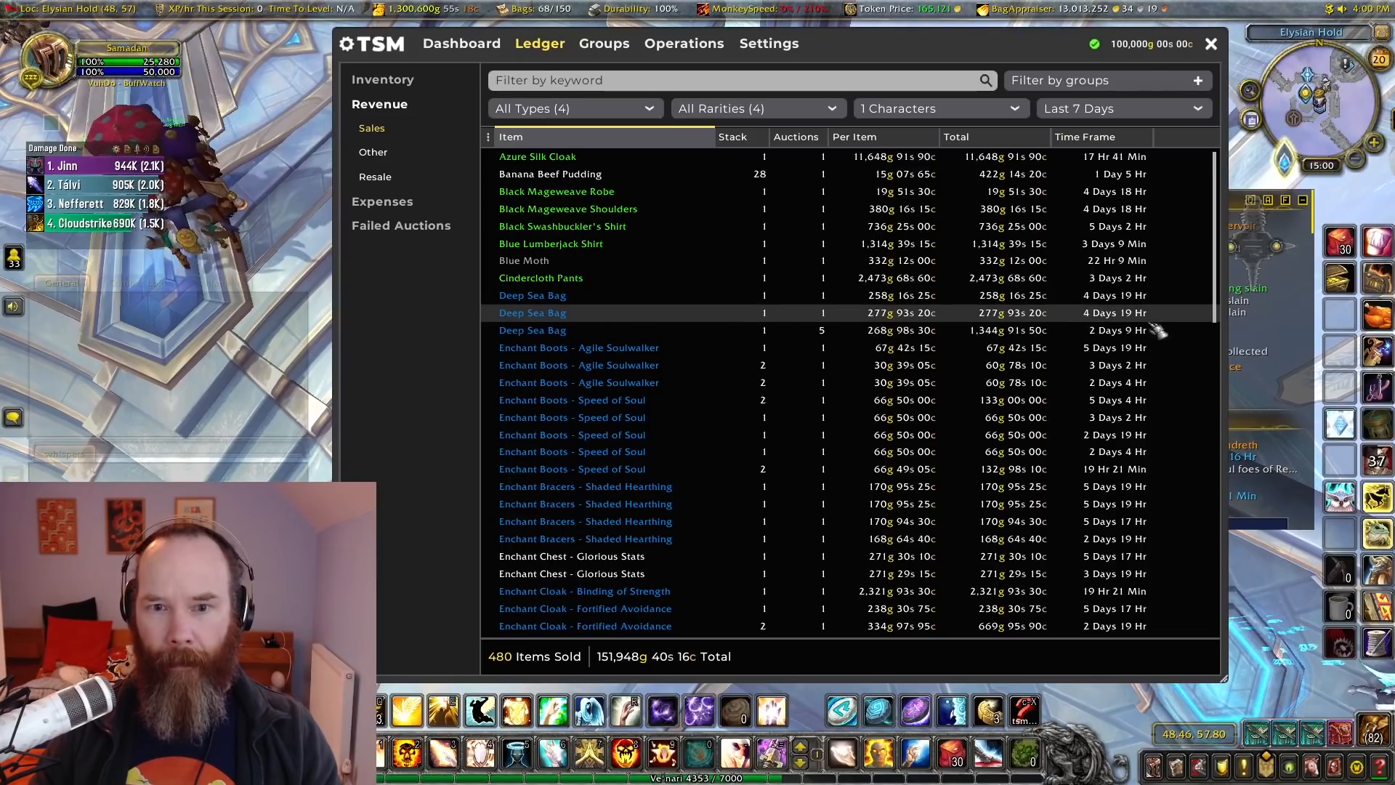
{"action": "scroll", "scroll_direction": "down", "scroll_amount": 3}
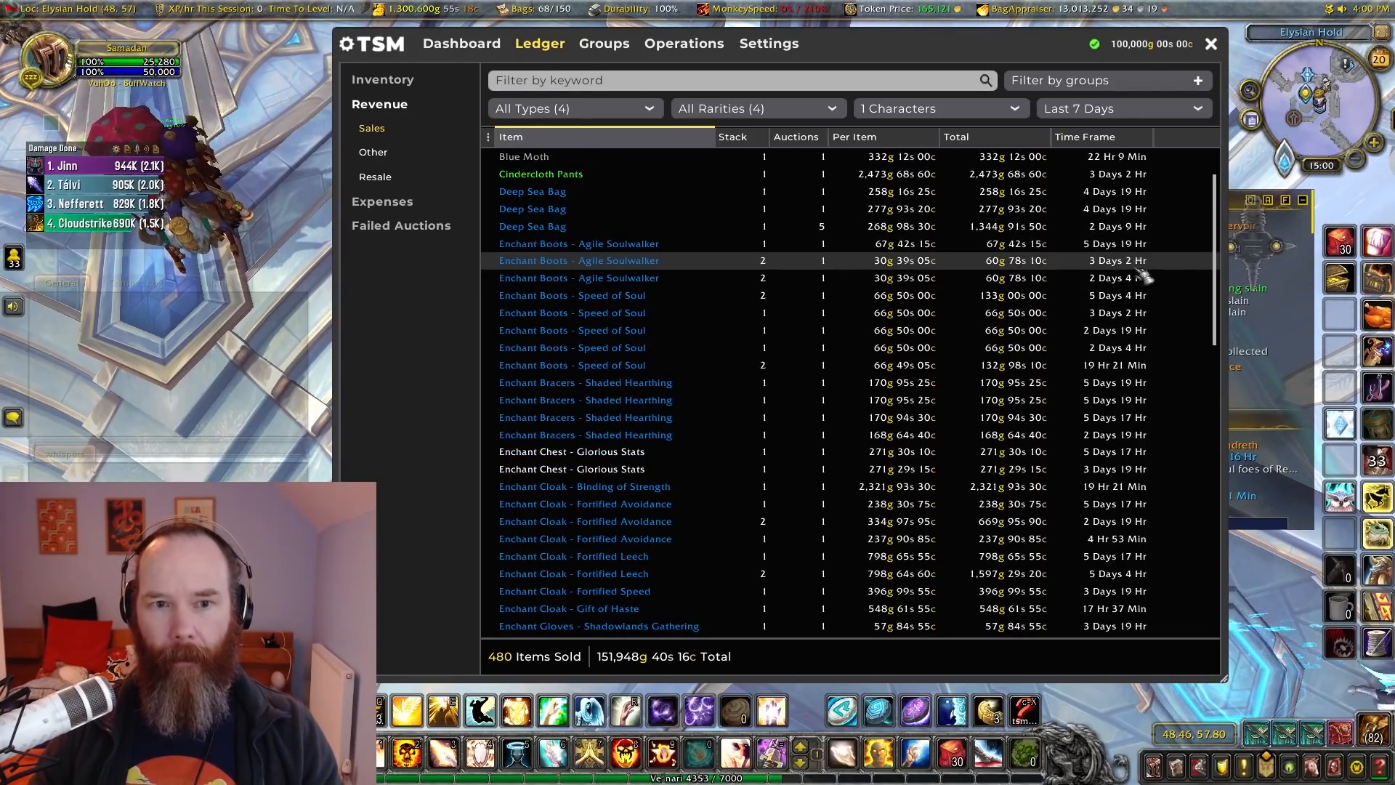
{"action": "mouse_move", "coordinate": [1130, 427]}
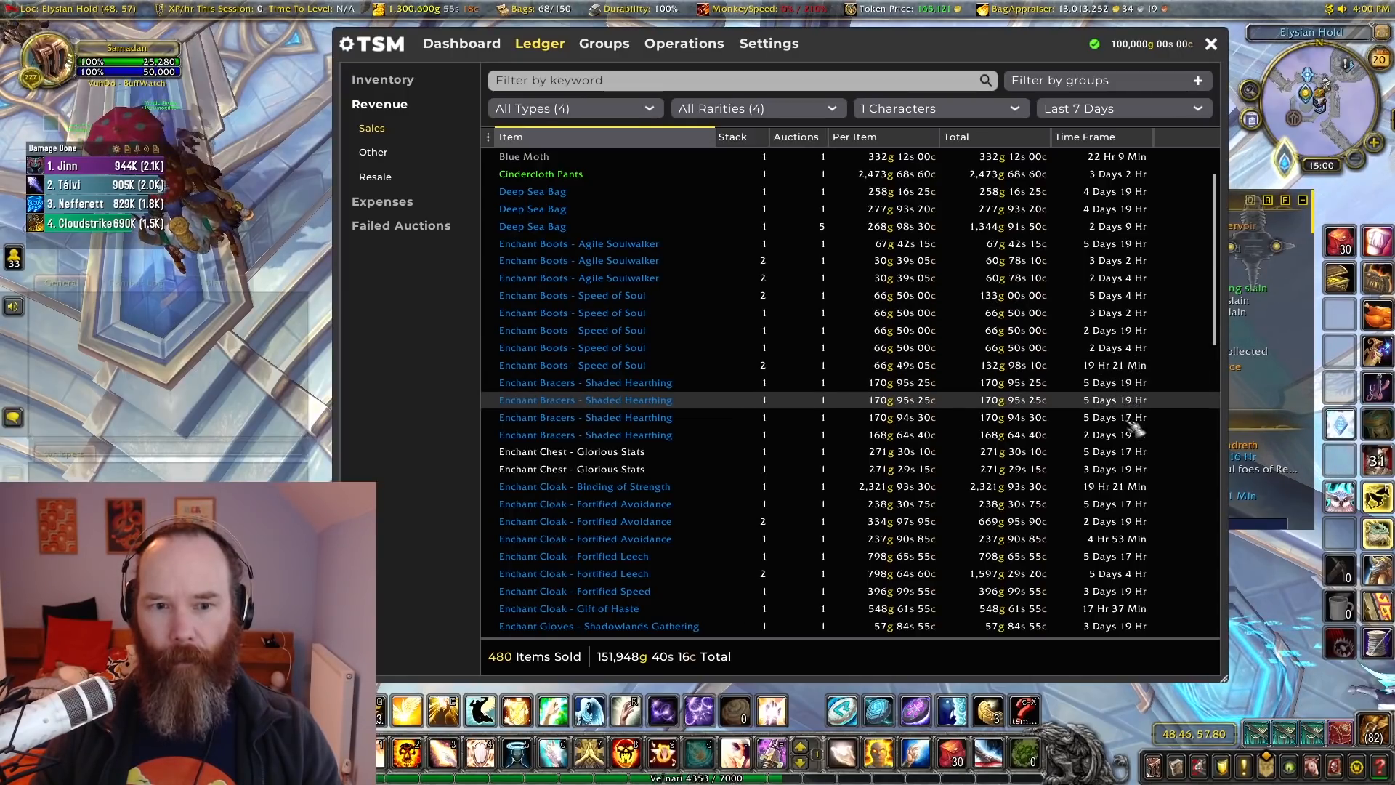
{"action": "scroll", "scroll_direction": "down", "scroll_amount": 3}
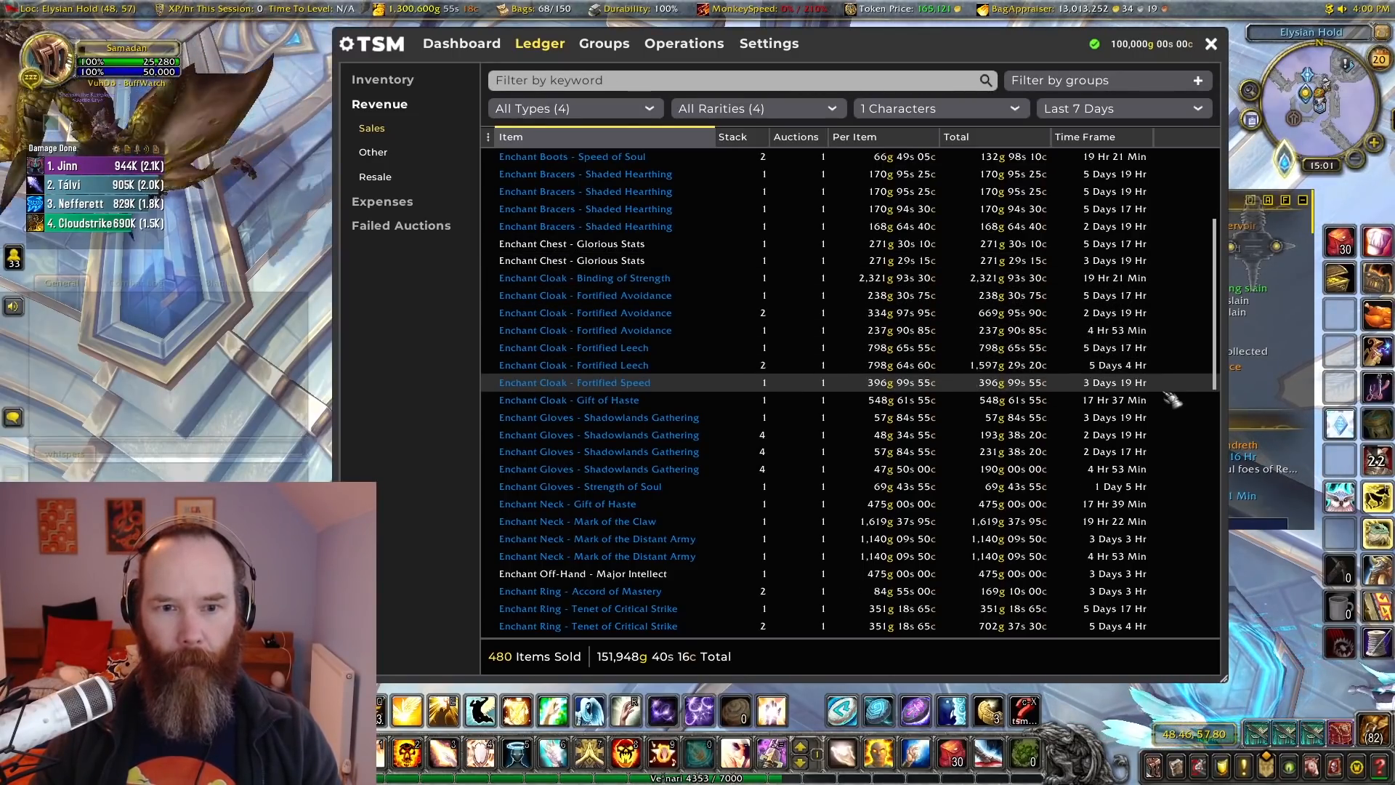
{"action": "mouse_move", "coordinate": [1049, 435]}
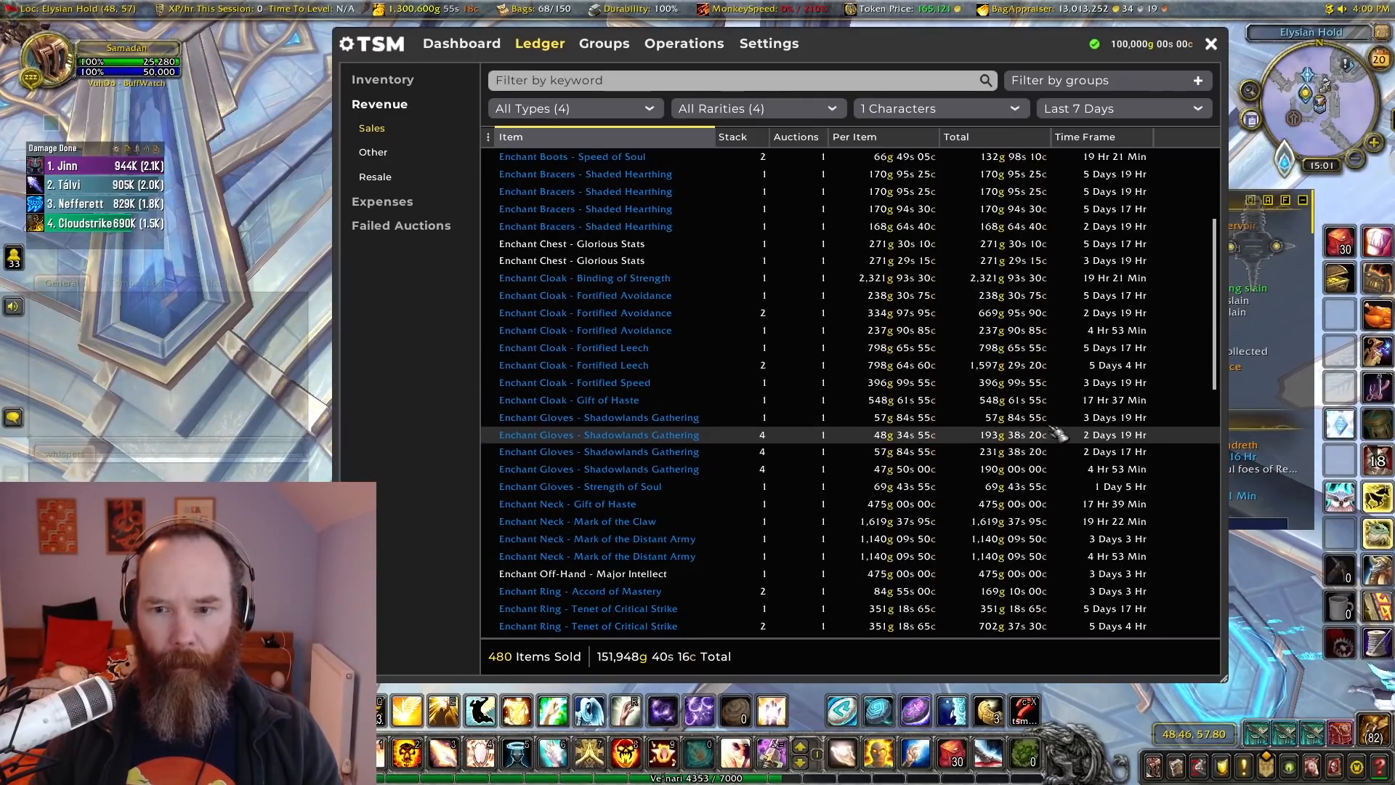
{"action": "mouse_move", "coordinate": [997, 450]}
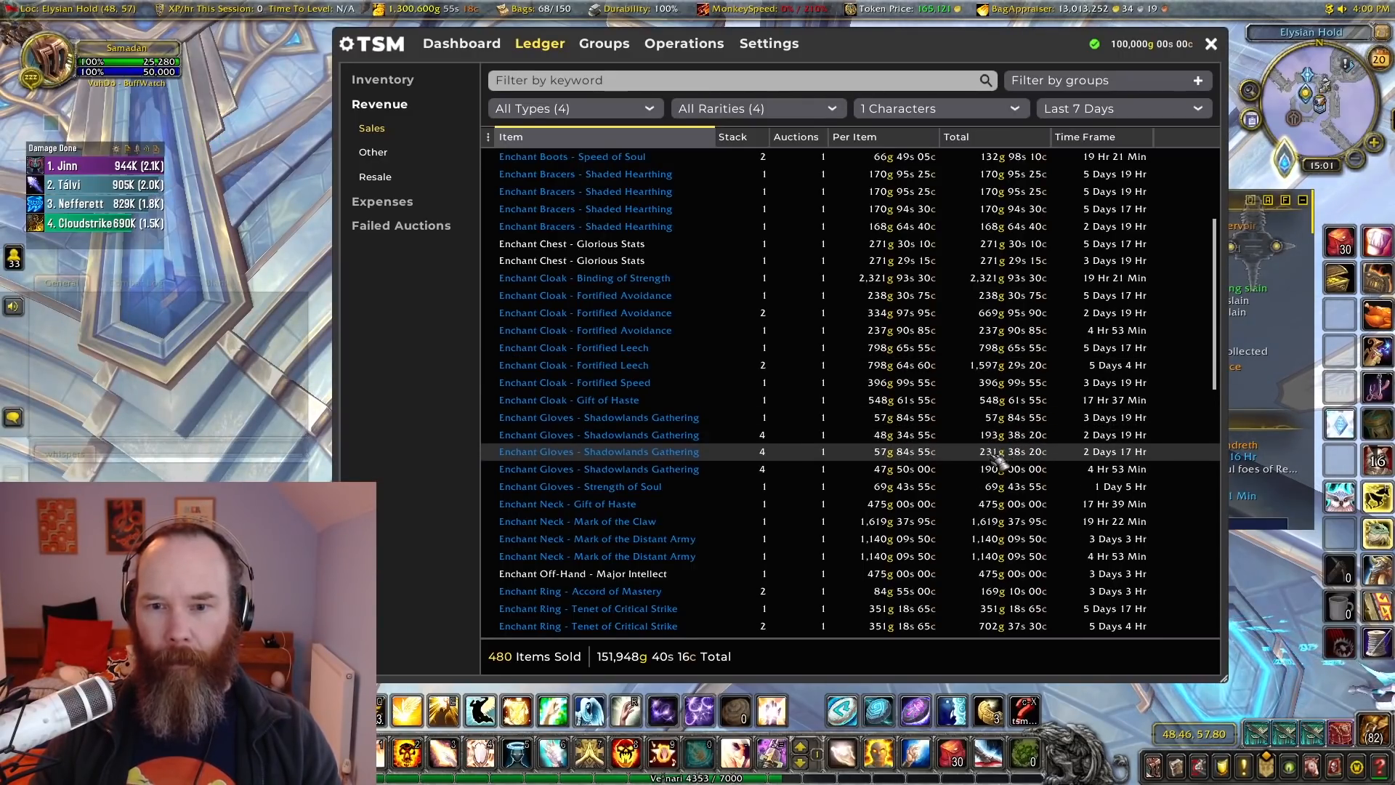
{"action": "mouse_move", "coordinate": [1174, 462]}
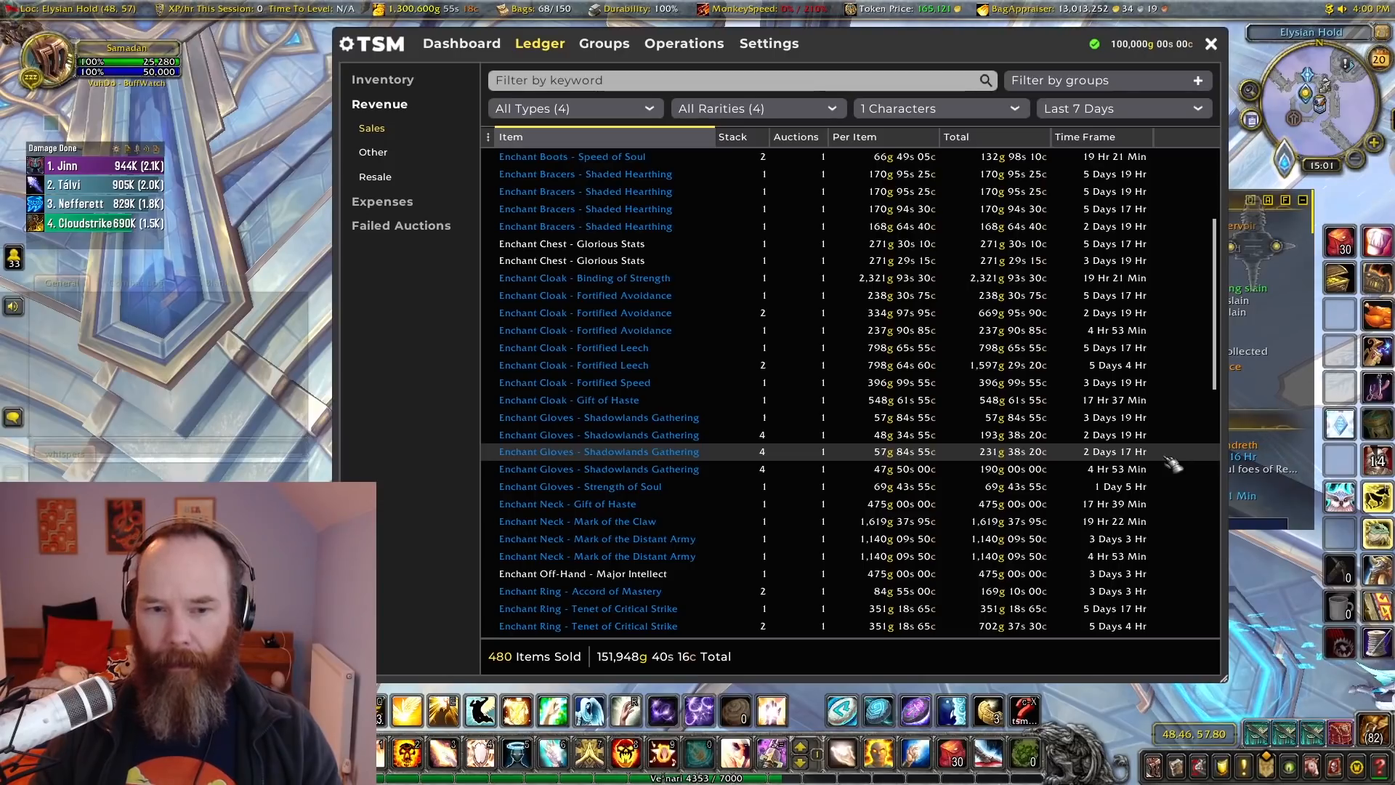
{"action": "scroll", "scroll_direction": "down", "scroll_amount": 3}
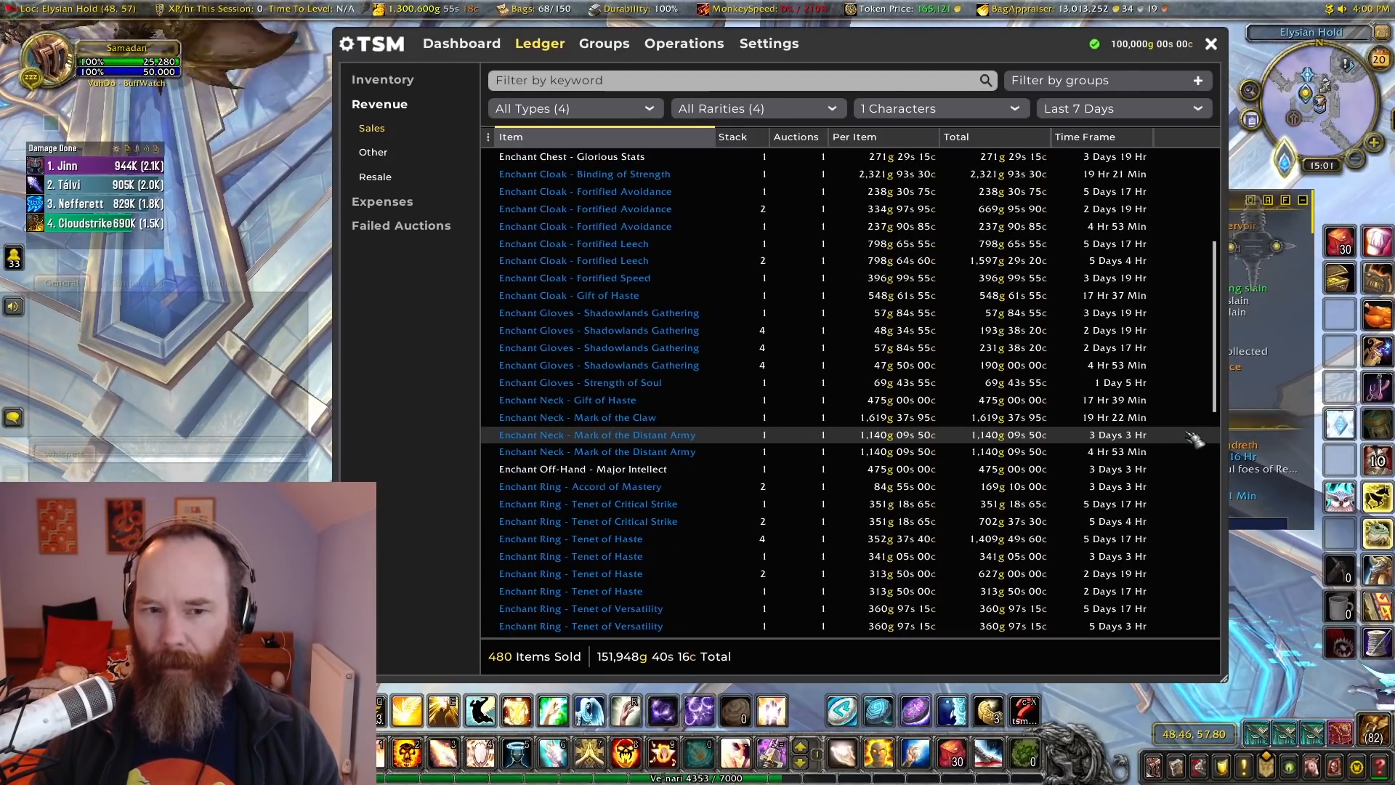
{"action": "scroll", "scroll_direction": "down", "scroll_amount": 3}
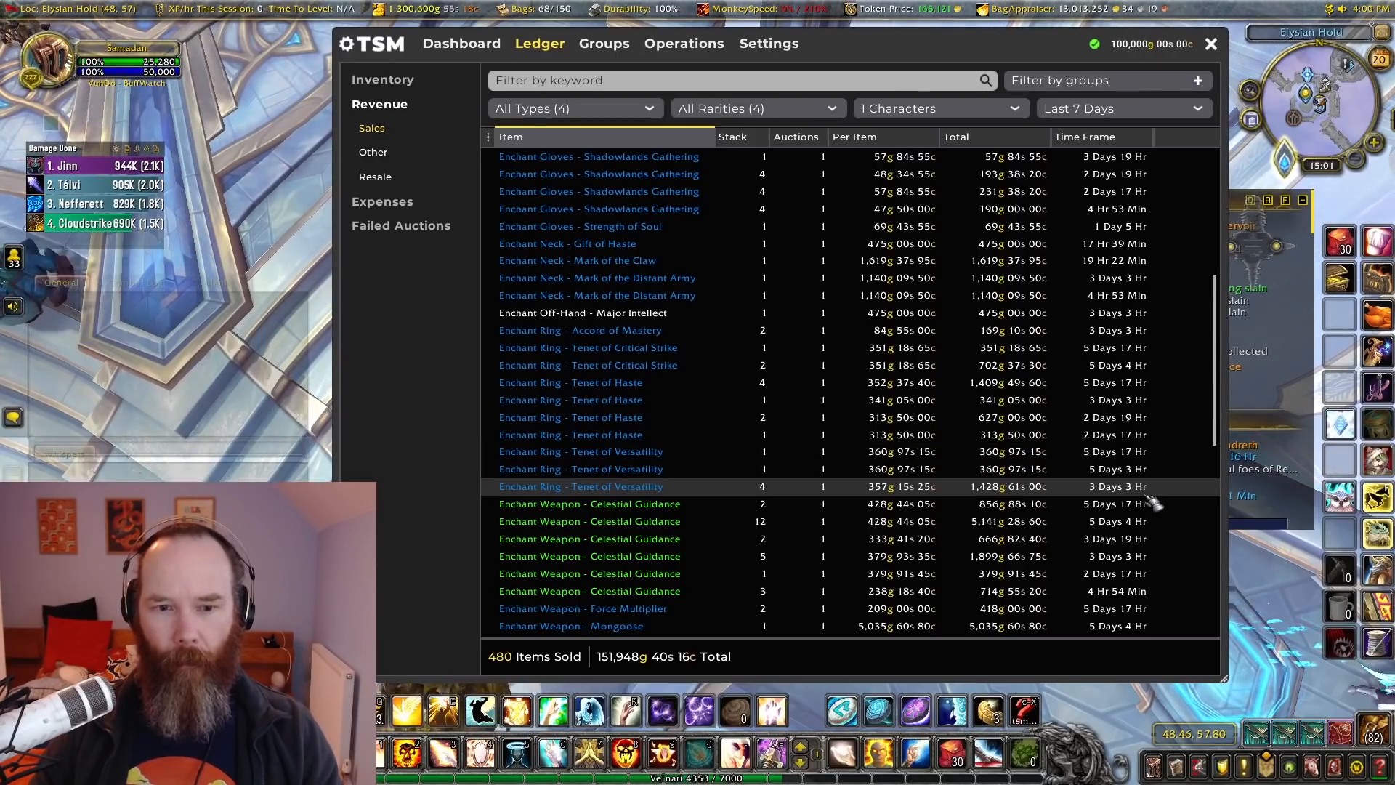
{"action": "scroll", "scroll_direction": "down", "scroll_amount": 3}
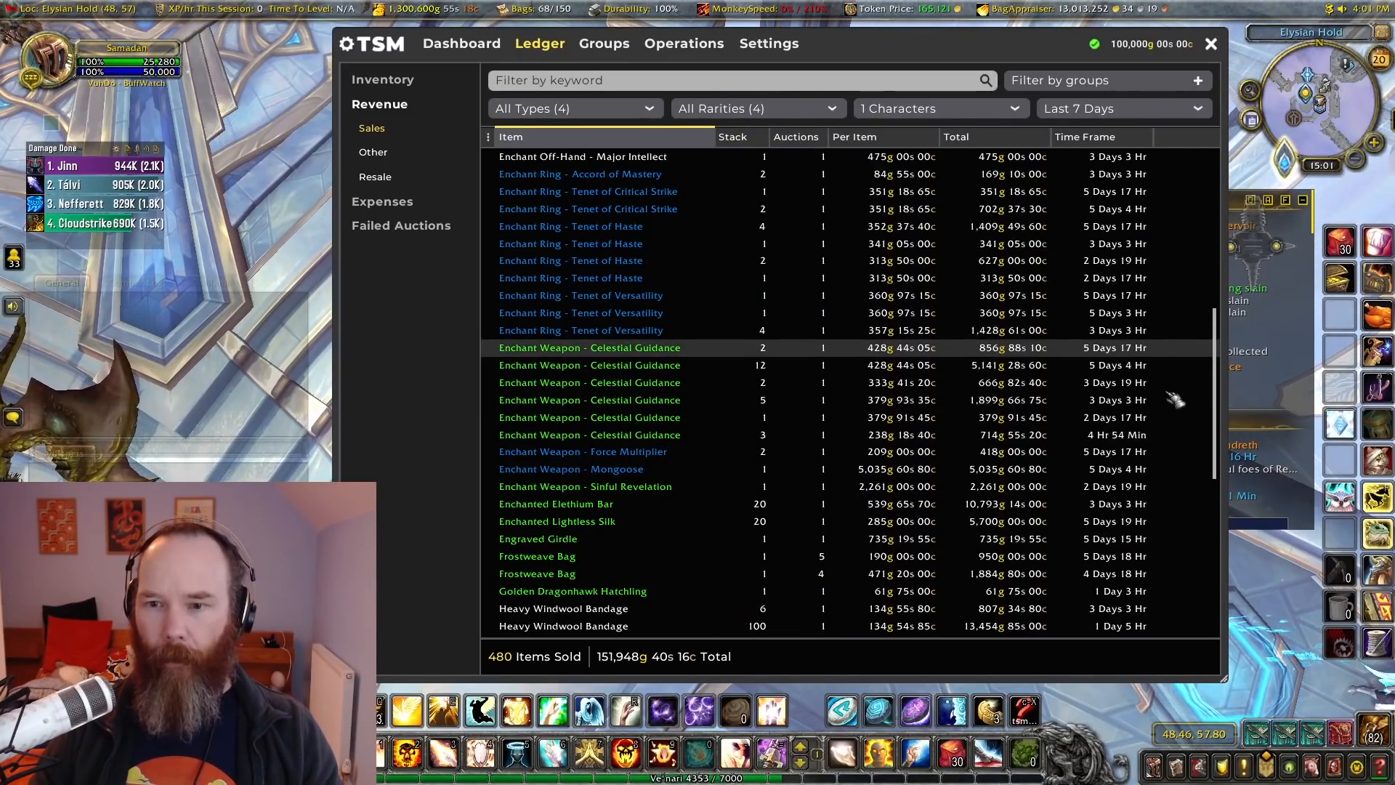
{"action": "mouse_move", "coordinate": [1174, 435]}
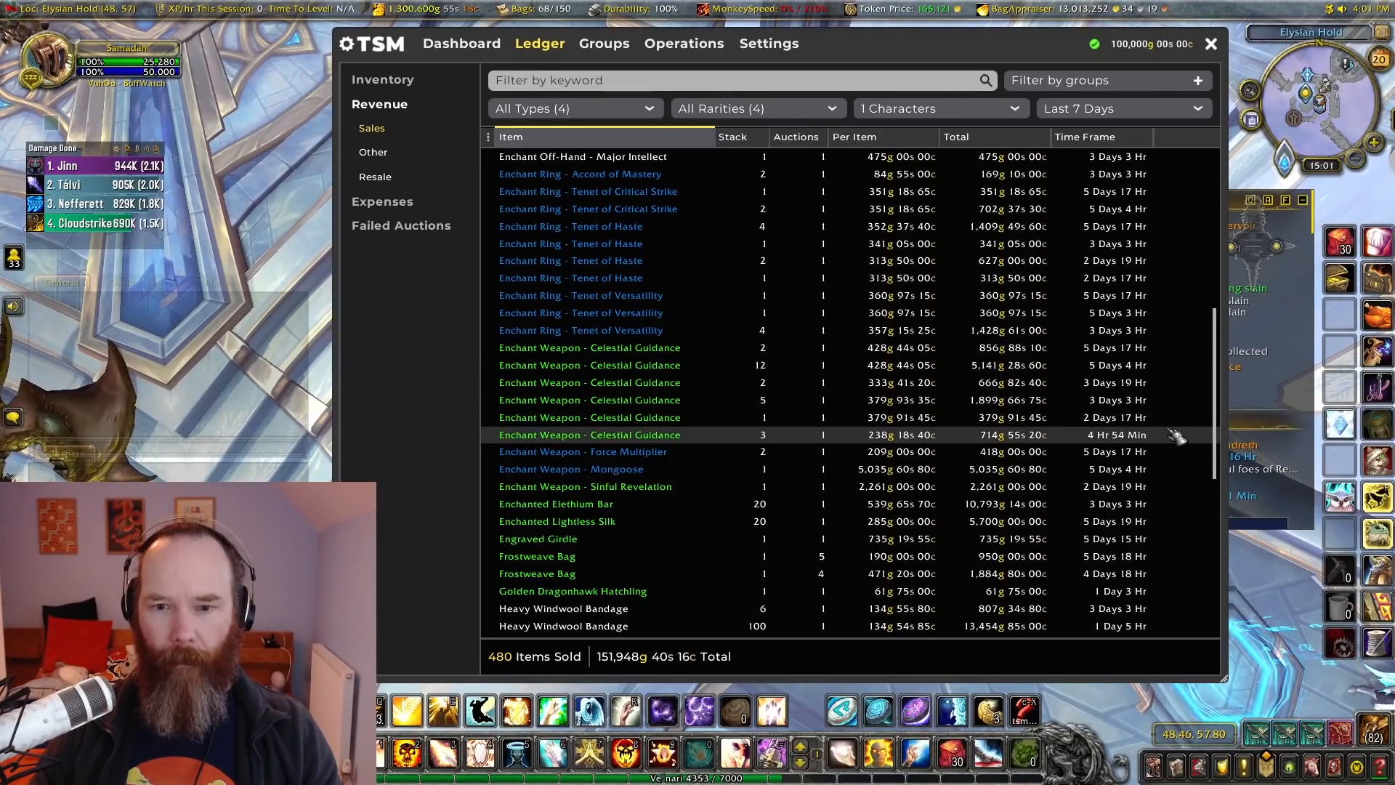
{"action": "scroll", "scroll_direction": "down", "scroll_amount": 3}
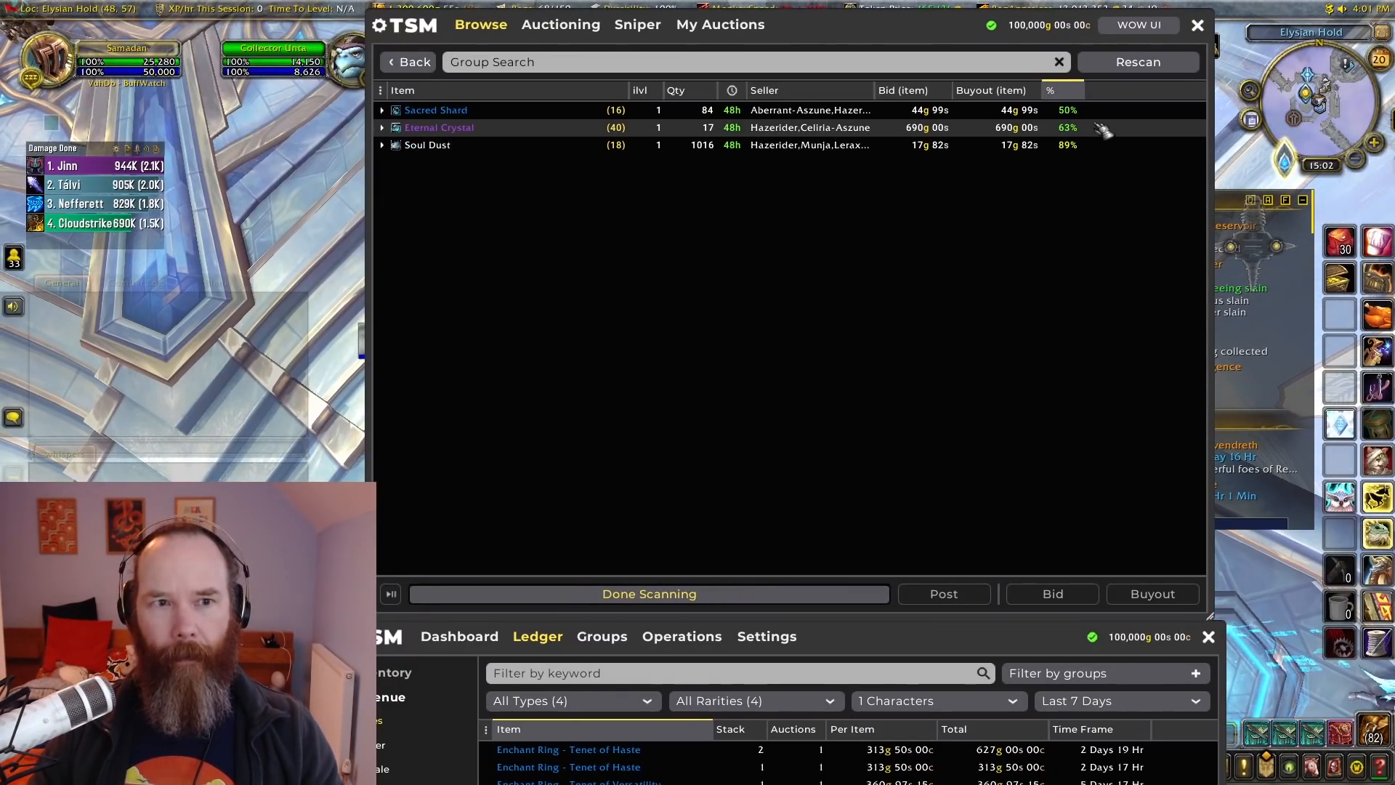
{"action": "mouse_move", "coordinate": [1023, 143]}
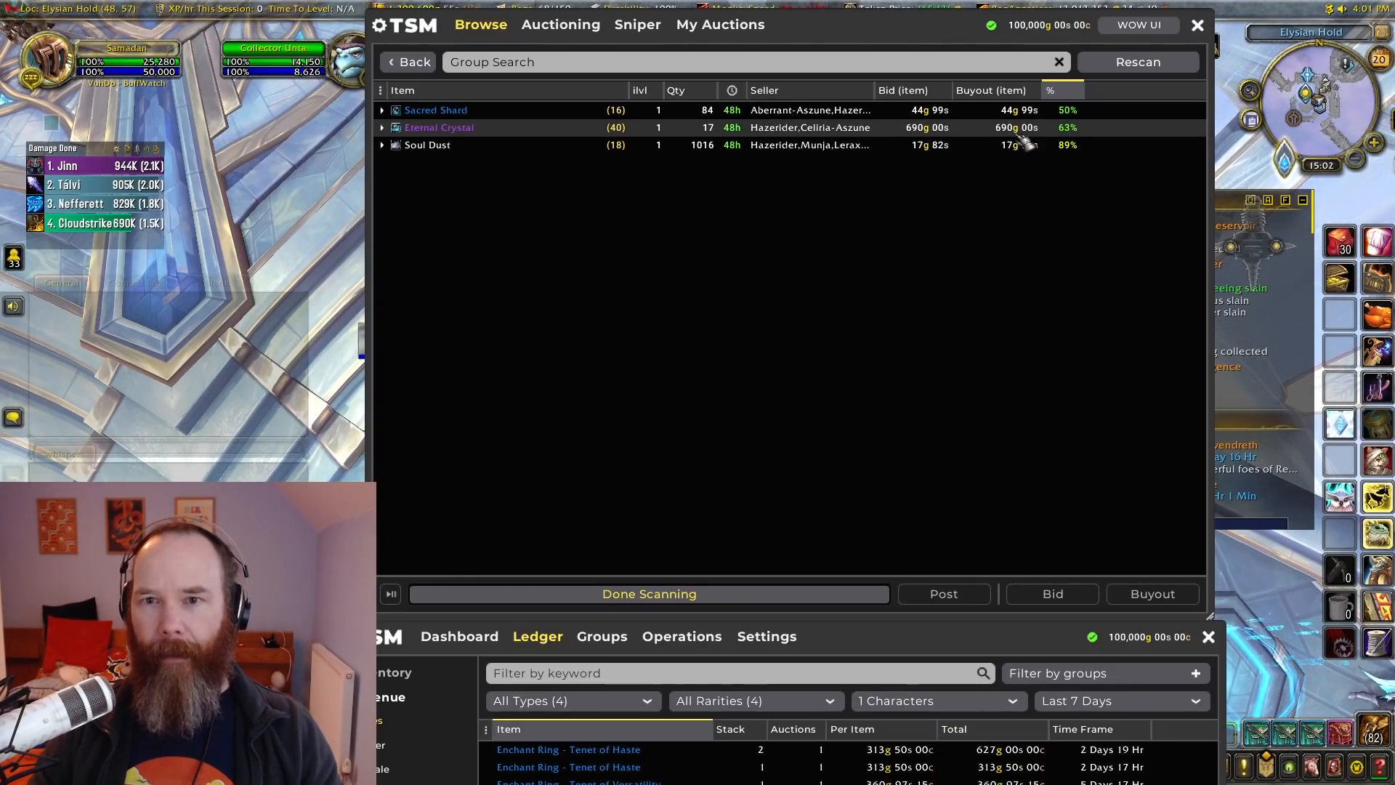
{"action": "left_click", "coordinate": [380, 128]}
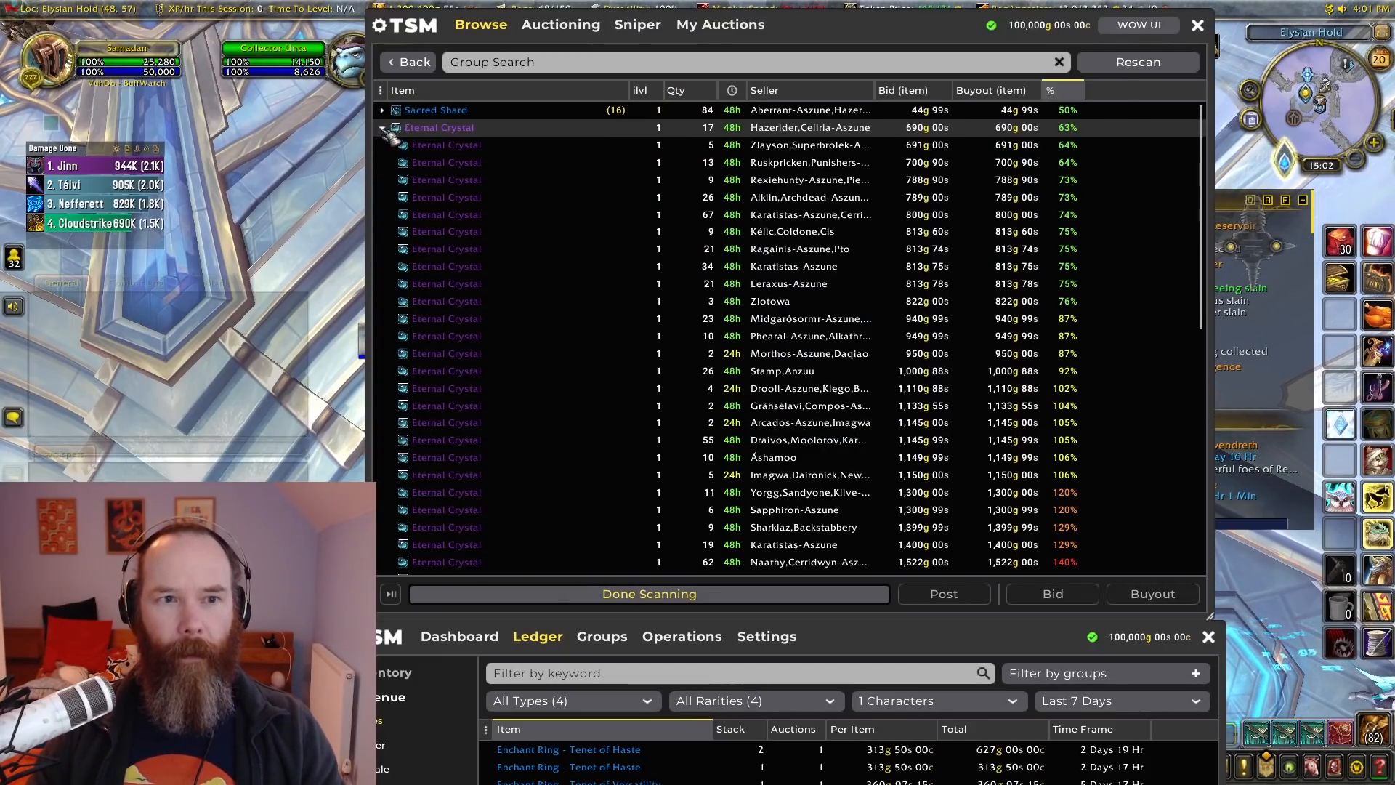
{"action": "left_click", "coordinate": [382, 128]}
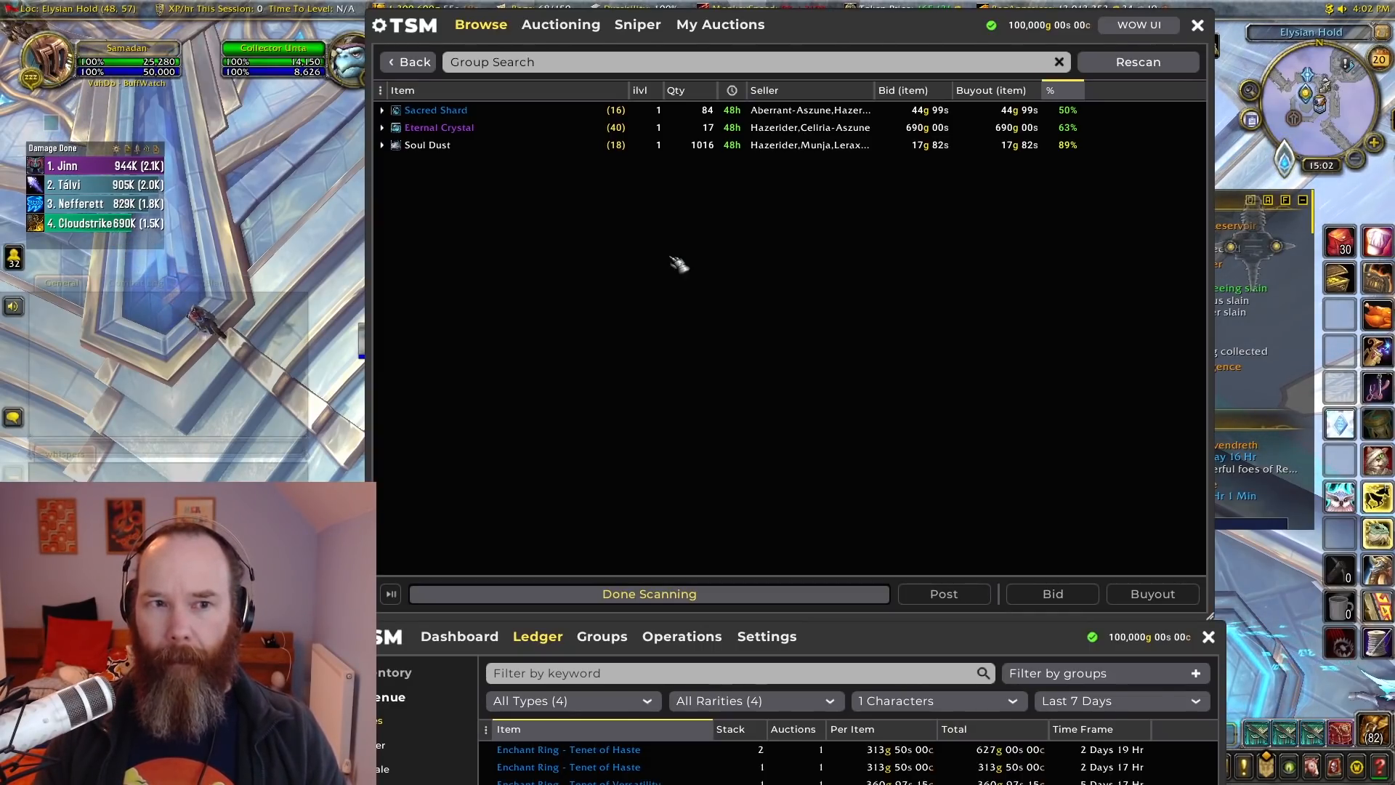
{"action": "mouse_move", "coordinate": [605, 294]}
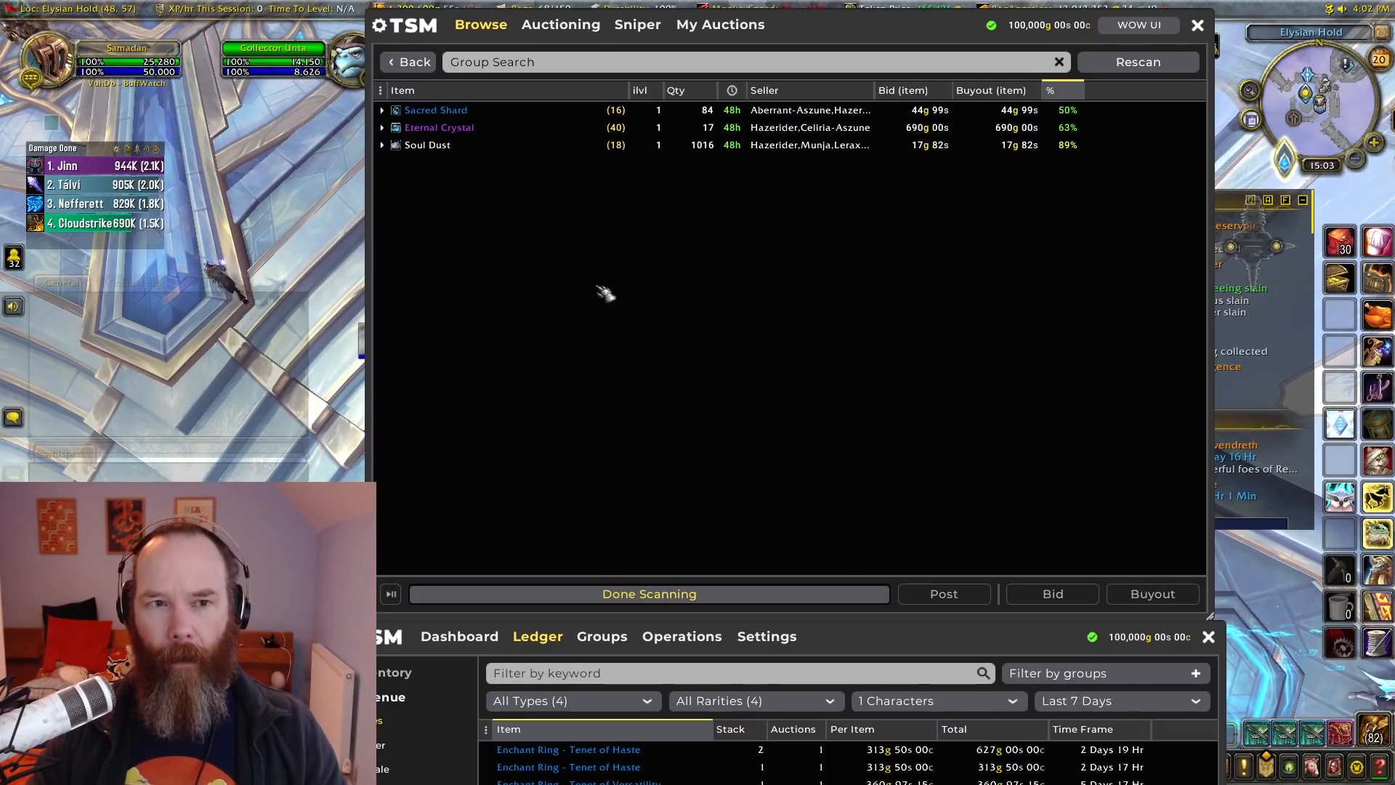
{"action": "mouse_move", "coordinate": [1130, 221]}
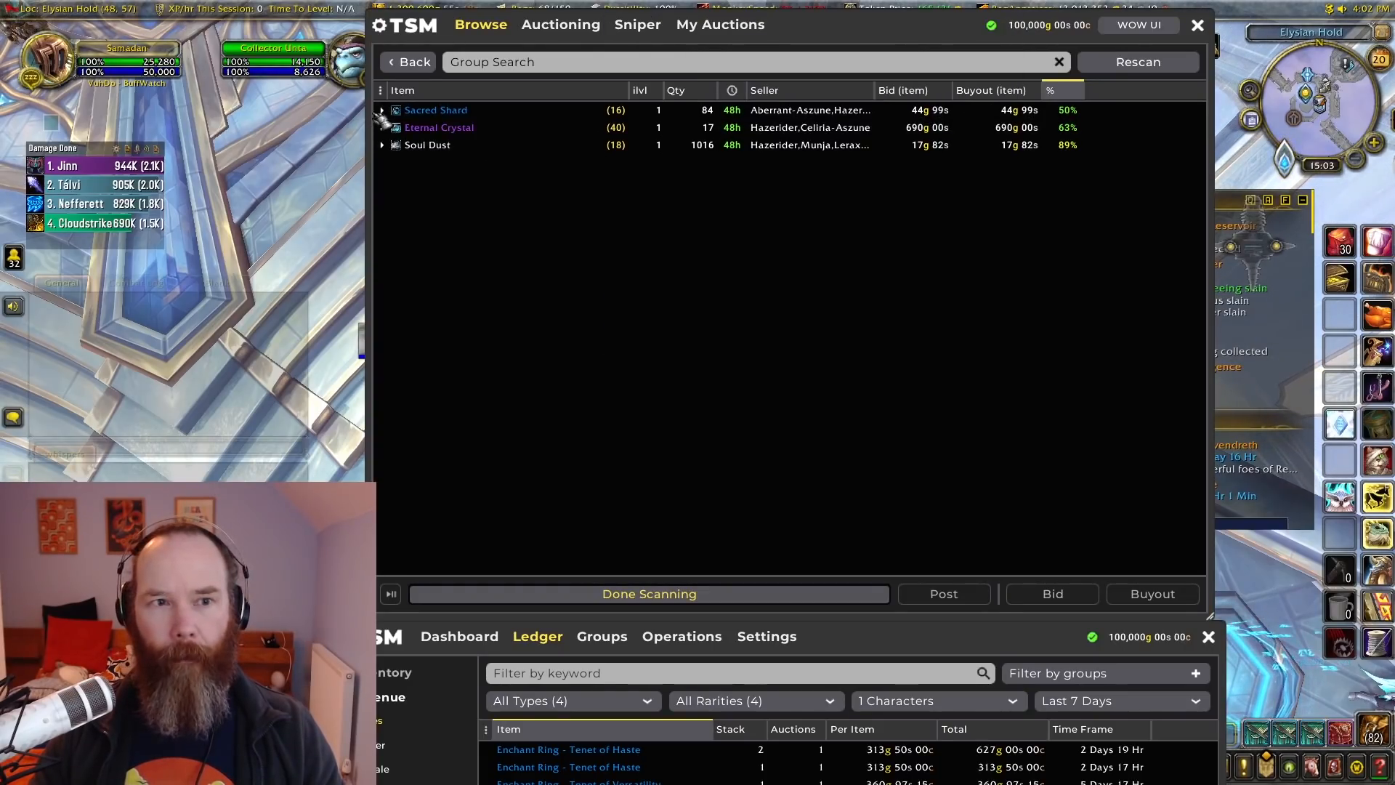
Step: Expand the individual Sacred Shard auctions in the group search results
{"action": "left_click", "coordinate": [382, 109]}
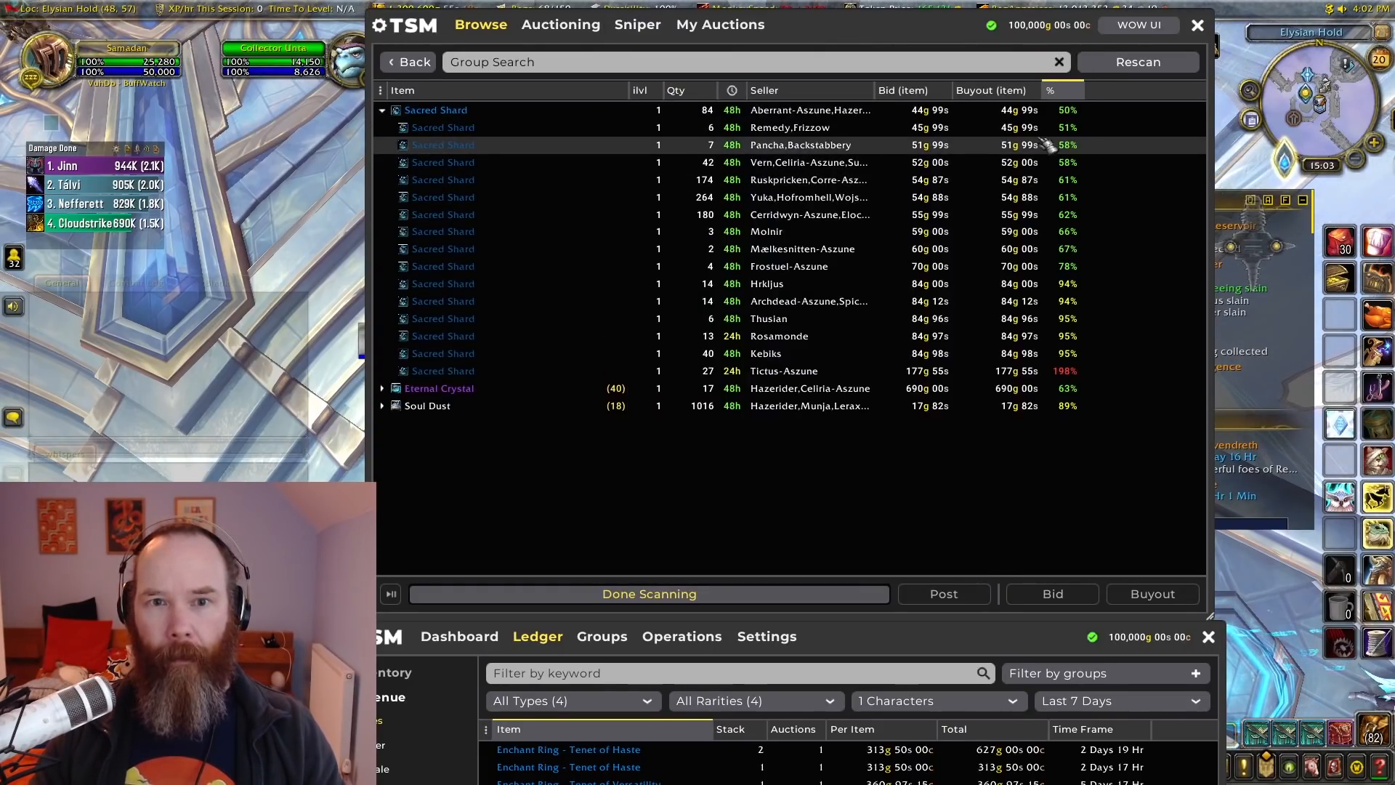
{"action": "mouse_move", "coordinate": [436, 109]}
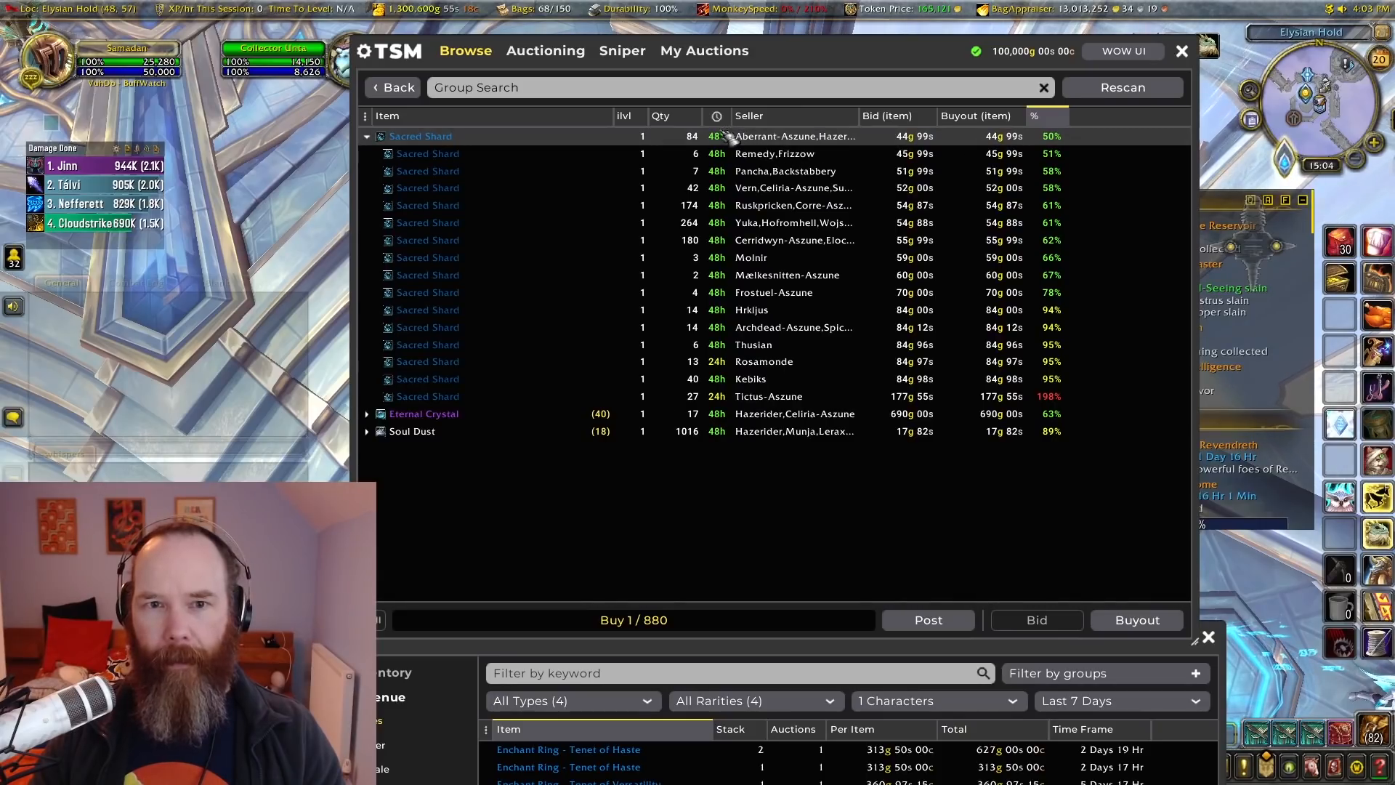
{"action": "mouse_move", "coordinate": [859, 501]}
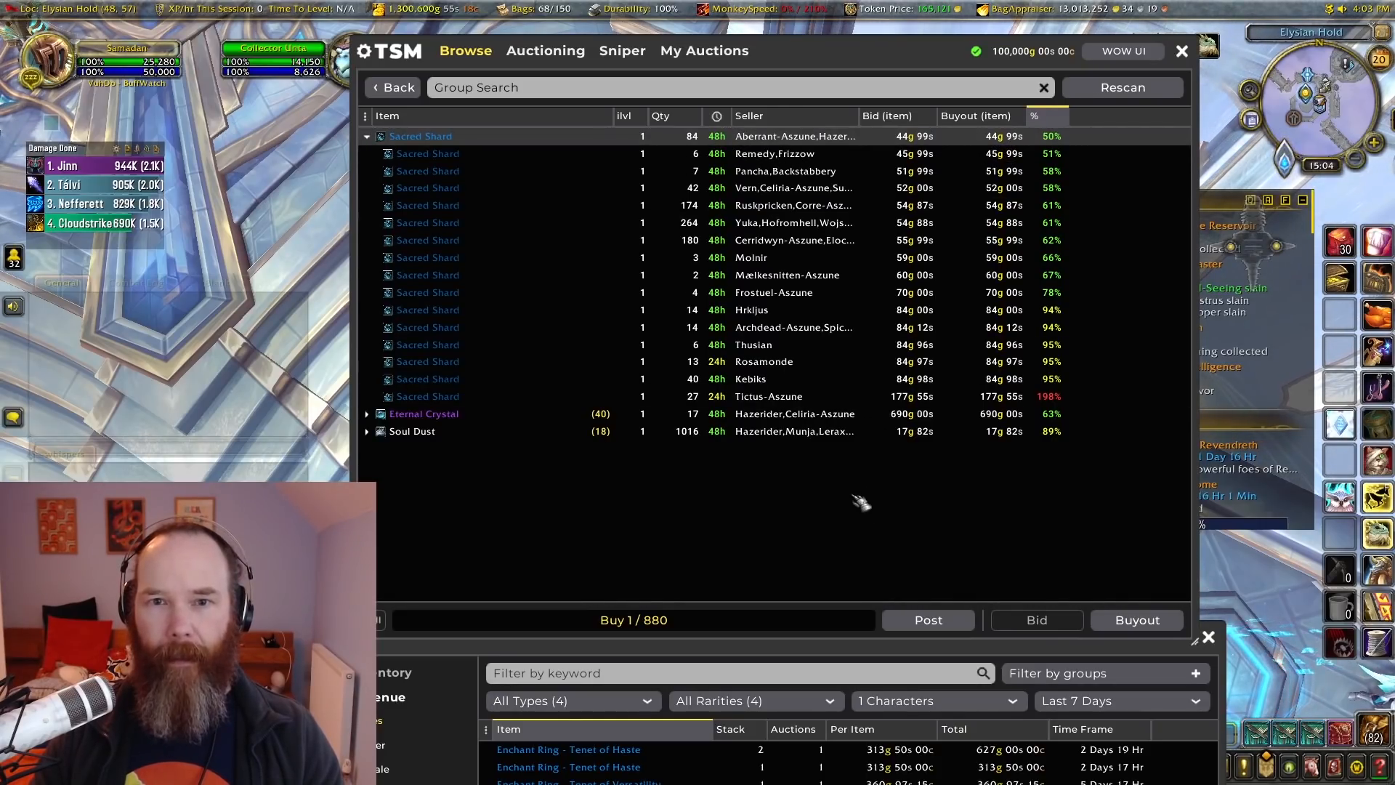
{"action": "mouse_move", "coordinate": [876, 719]}
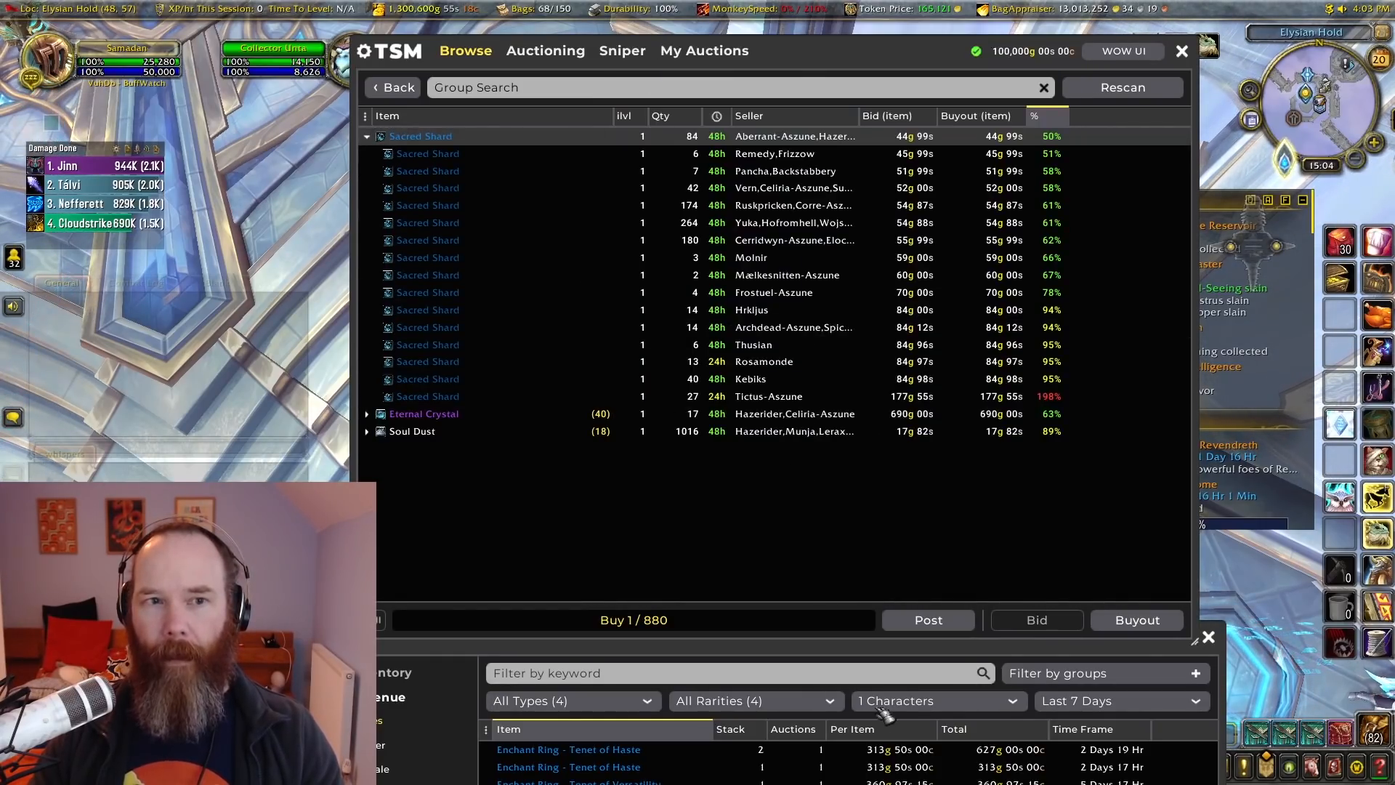
Step: Buy 140 Sacred Shards from the cheapest auction listings
{"action": "left_click", "coordinate": [1136, 619]}
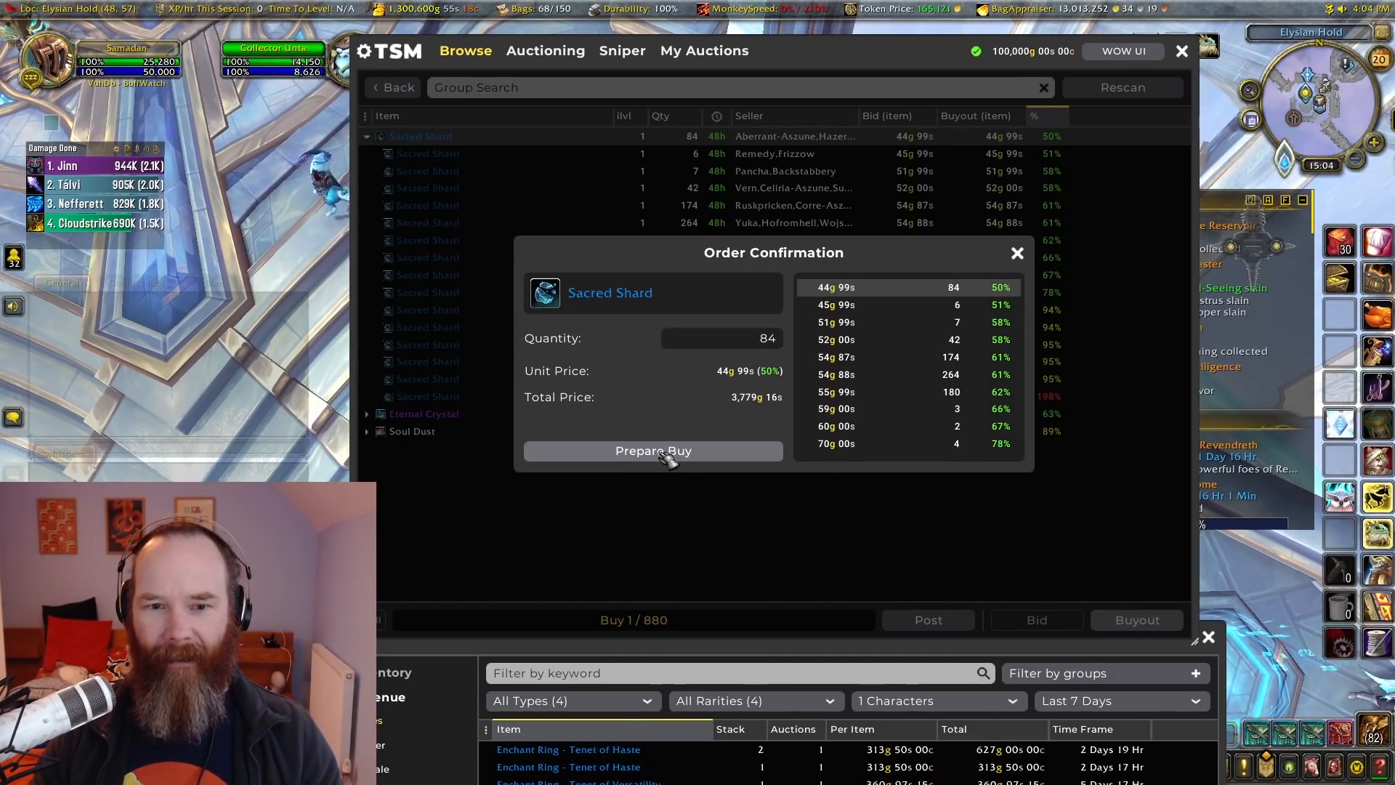
{"action": "left_click", "coordinate": [652, 451]}
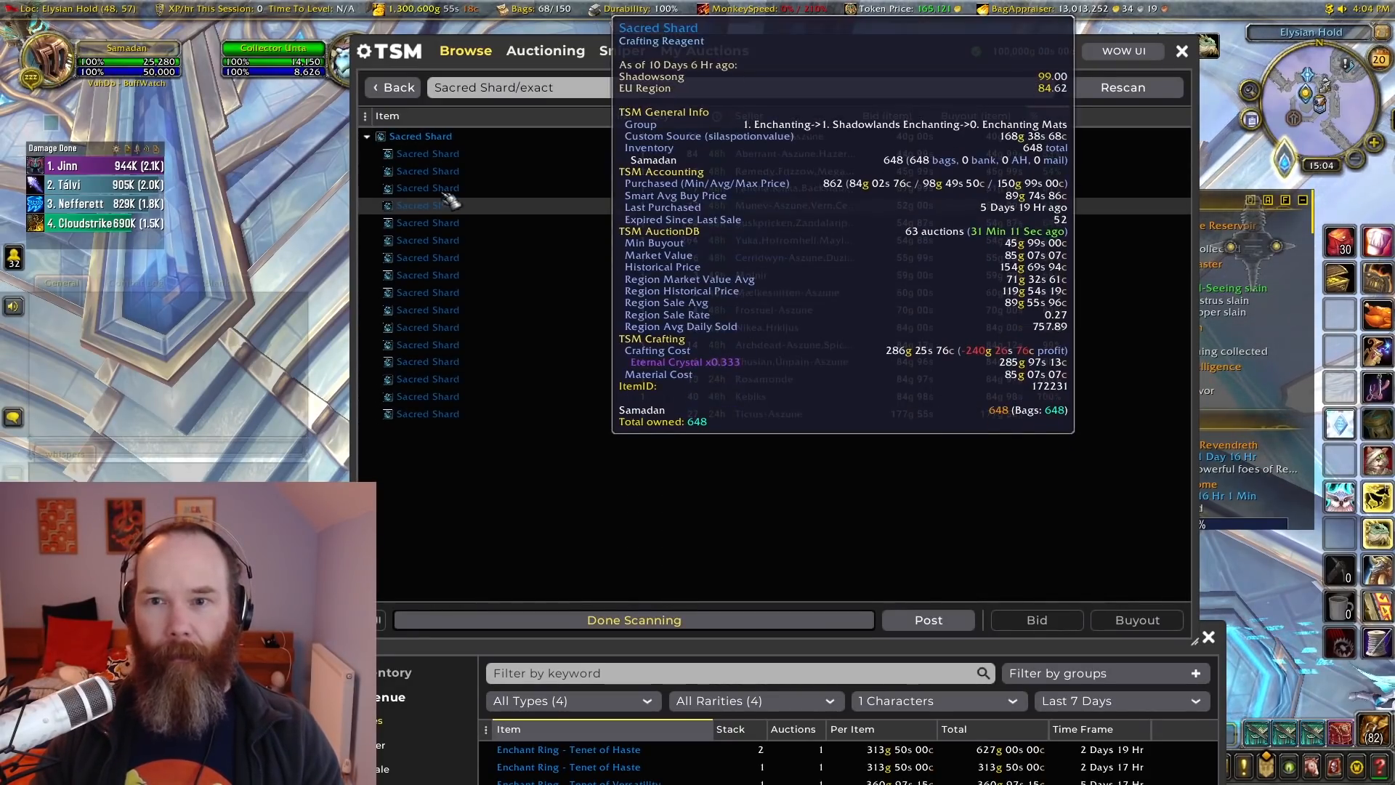
{"action": "left_click", "coordinate": [1136, 620]}
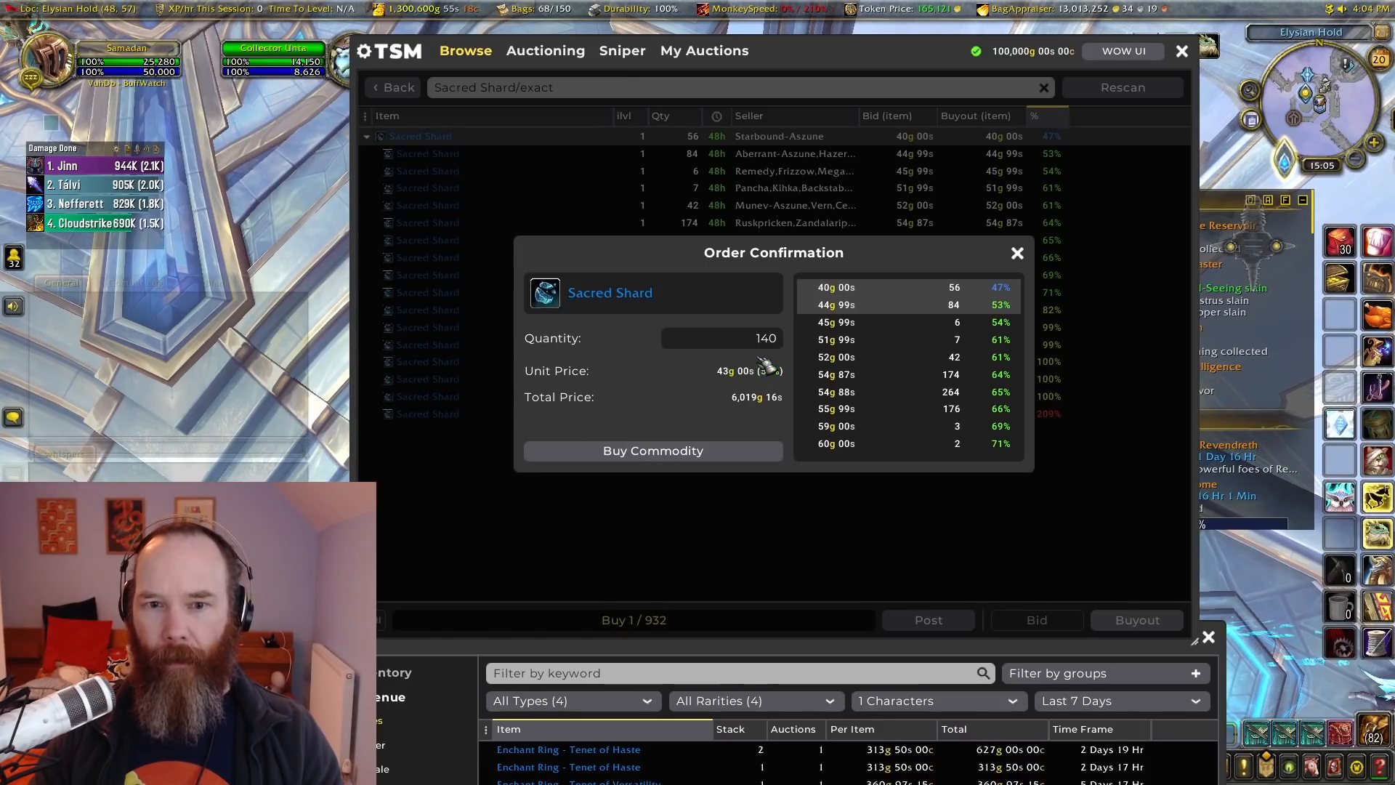
{"action": "left_click", "coordinate": [652, 450]}
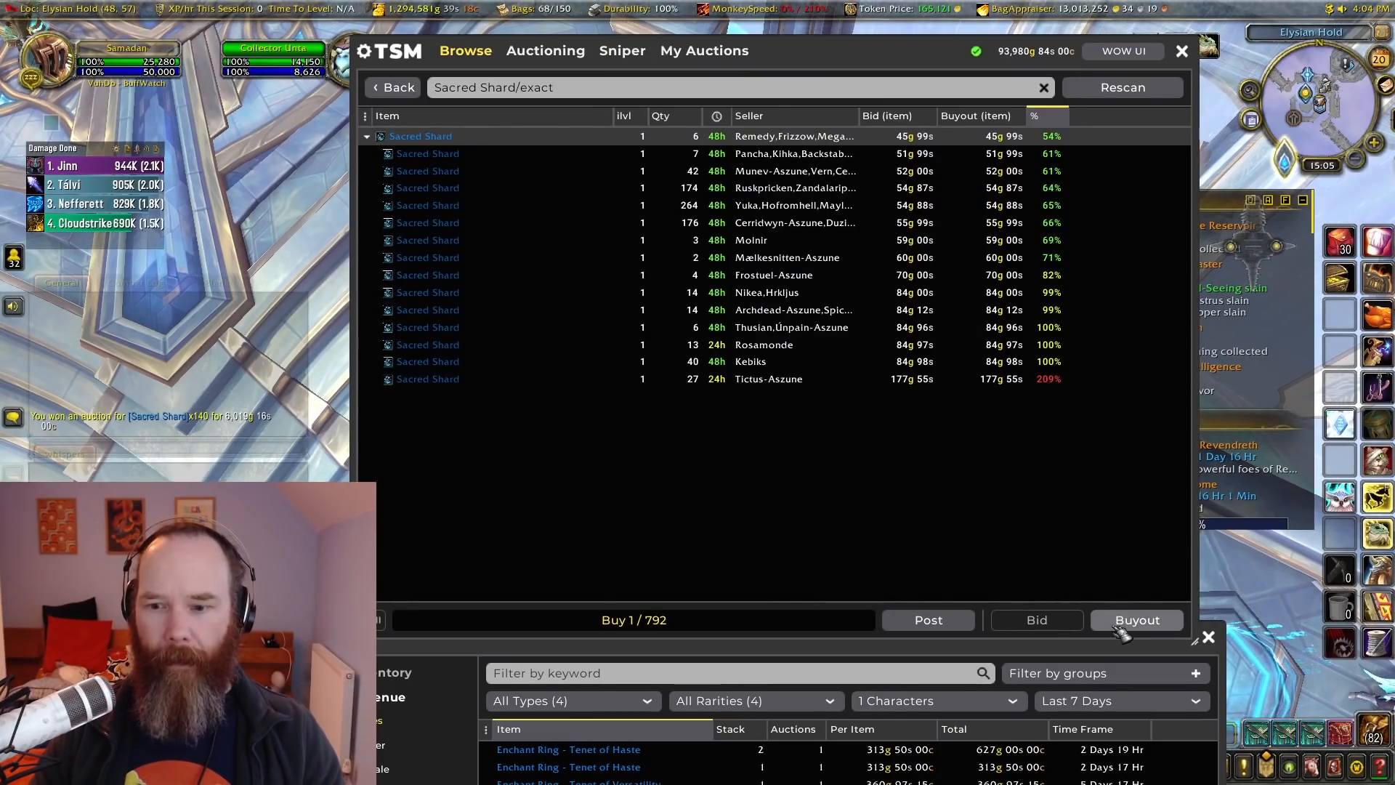
Step: Buy a further small batch of Sacred Shards from the next cheapest listing
{"action": "left_click", "coordinate": [1137, 620]}
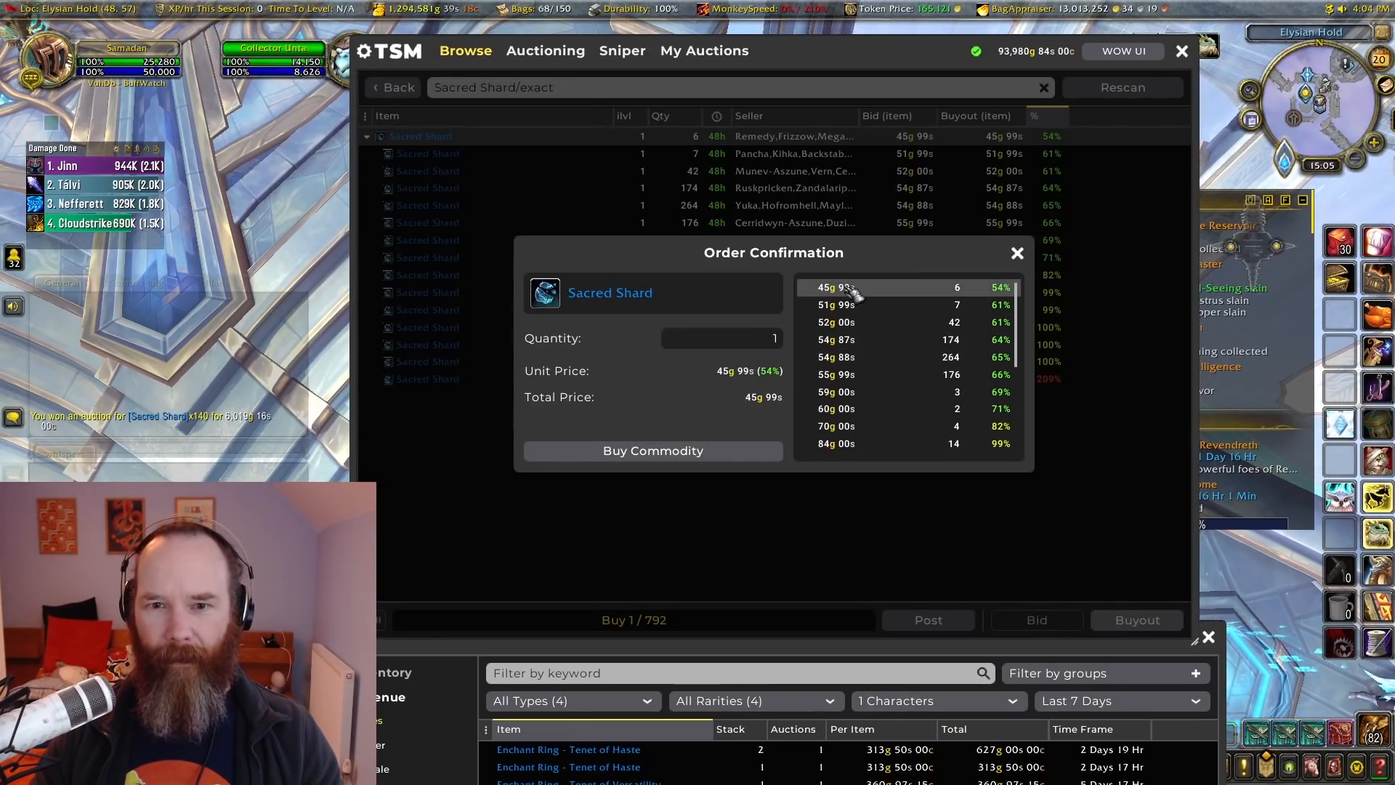
{"action": "left_click", "coordinate": [652, 451]}
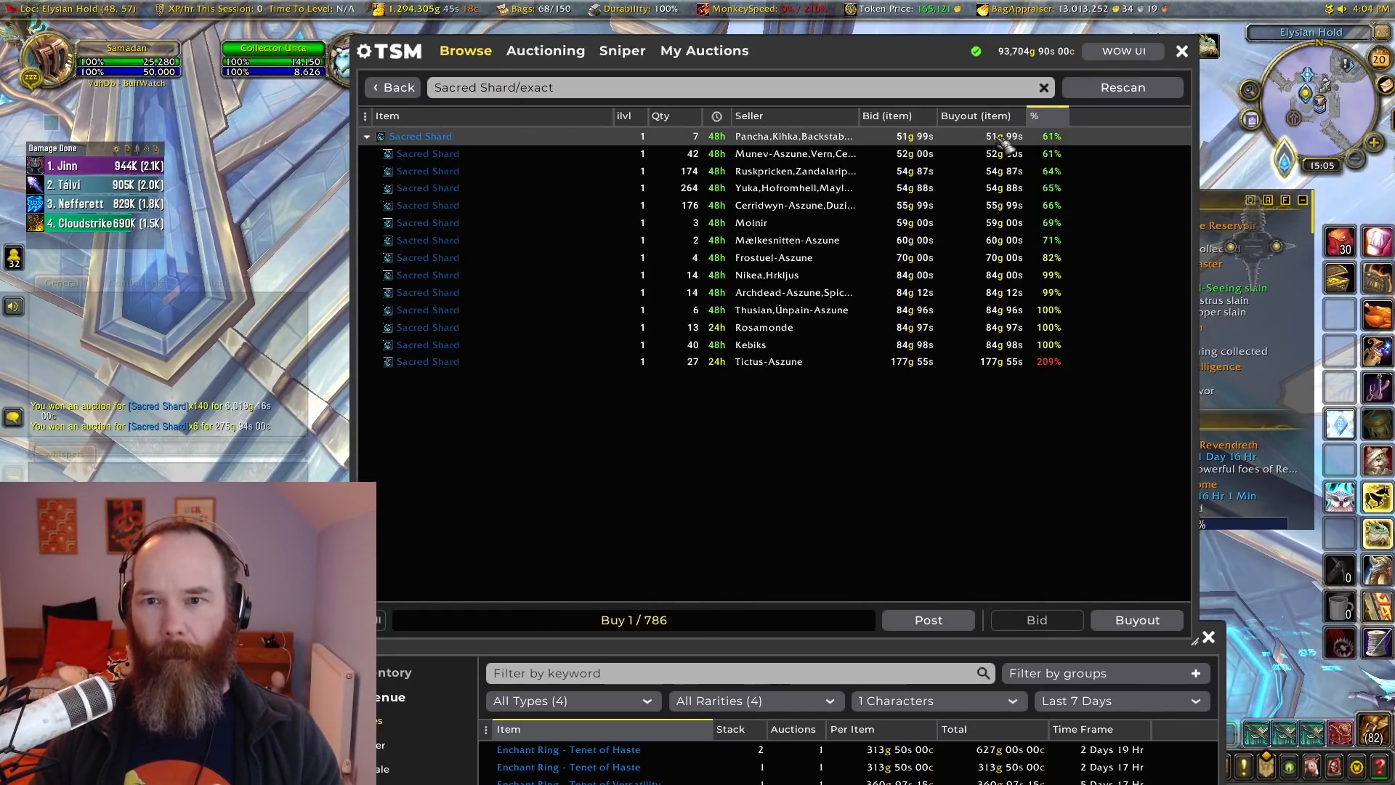
{"action": "mouse_move", "coordinate": [582, 365]}
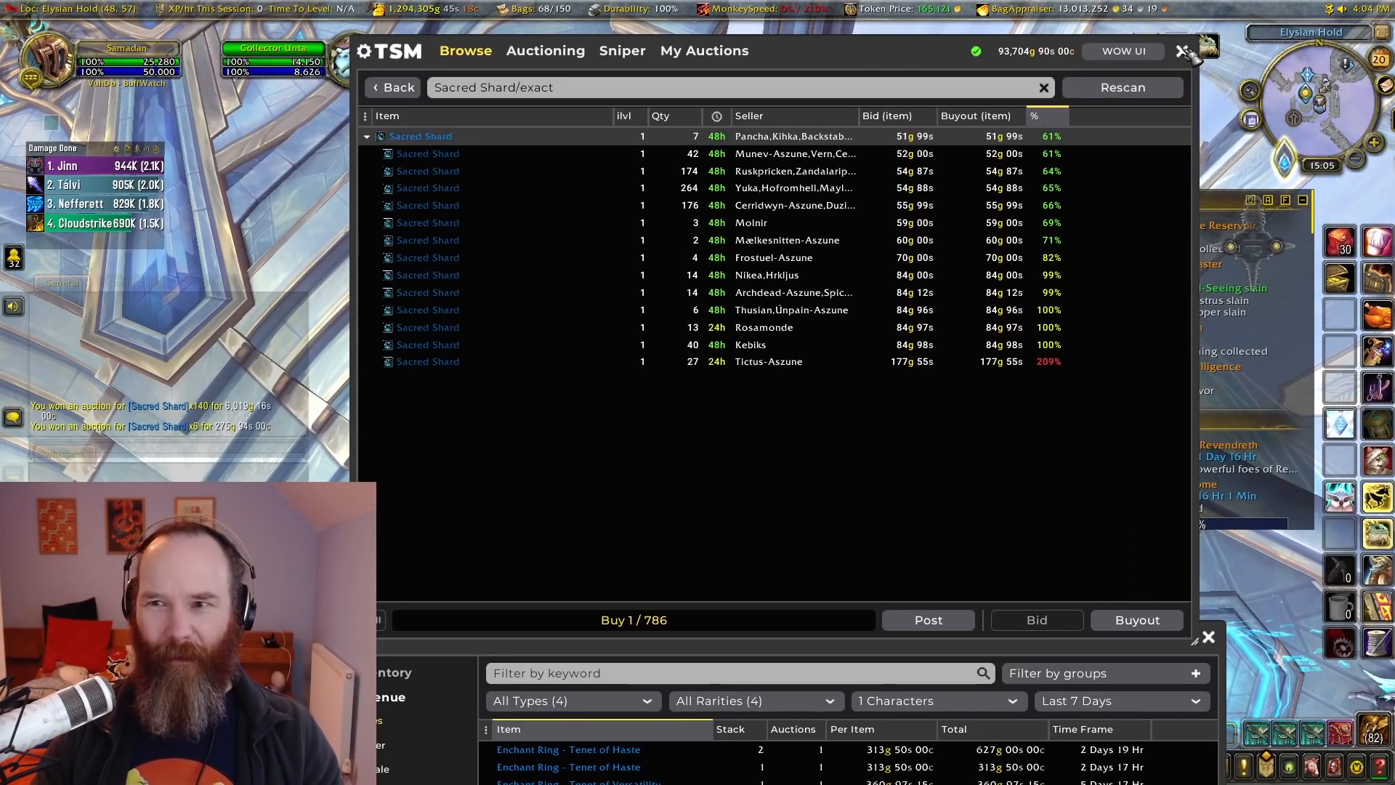
Step: Close the auction buying window and scroll the 7-day sales down to the Shadowlace and Shrouded Cloth entries
{"action": "left_click", "coordinate": [1183, 51]}
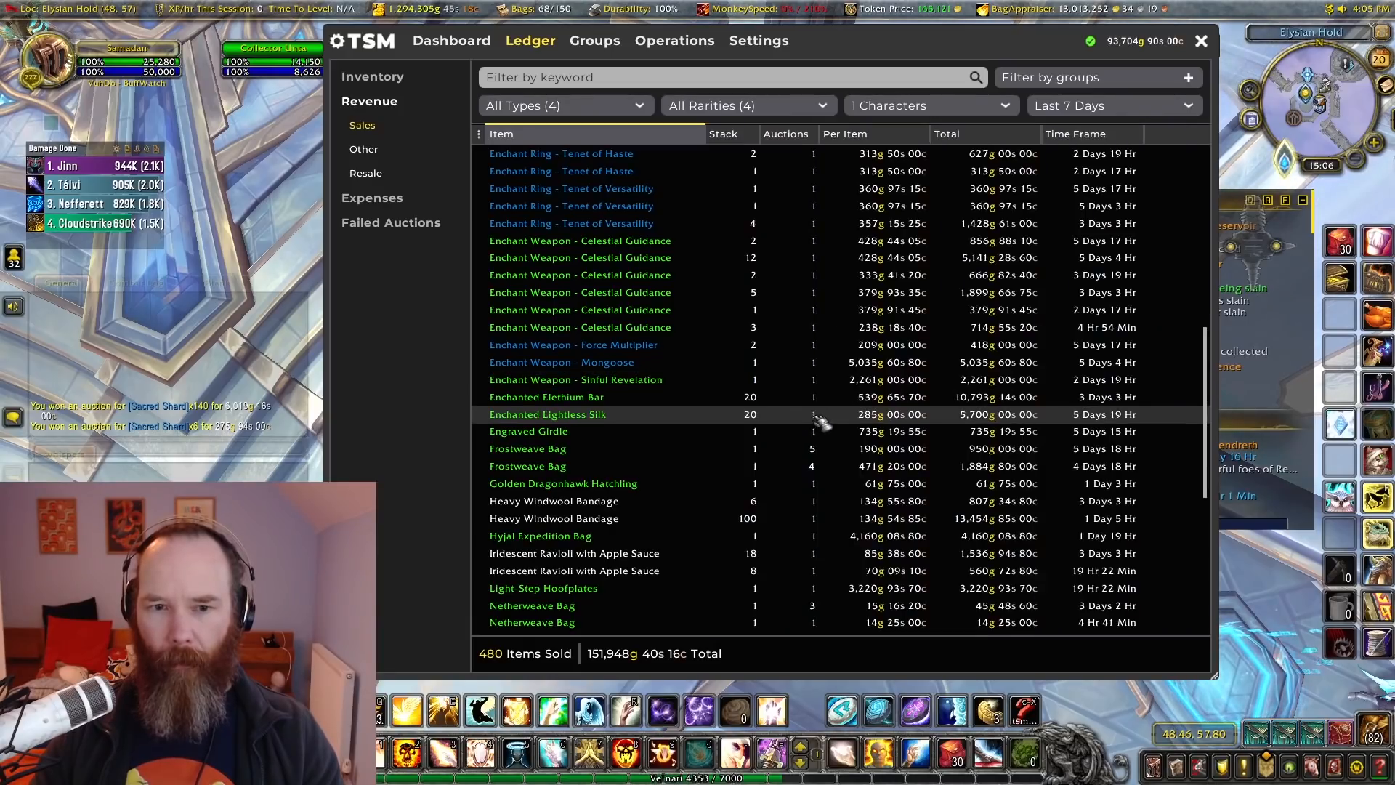
{"action": "mouse_move", "coordinate": [547, 397]}
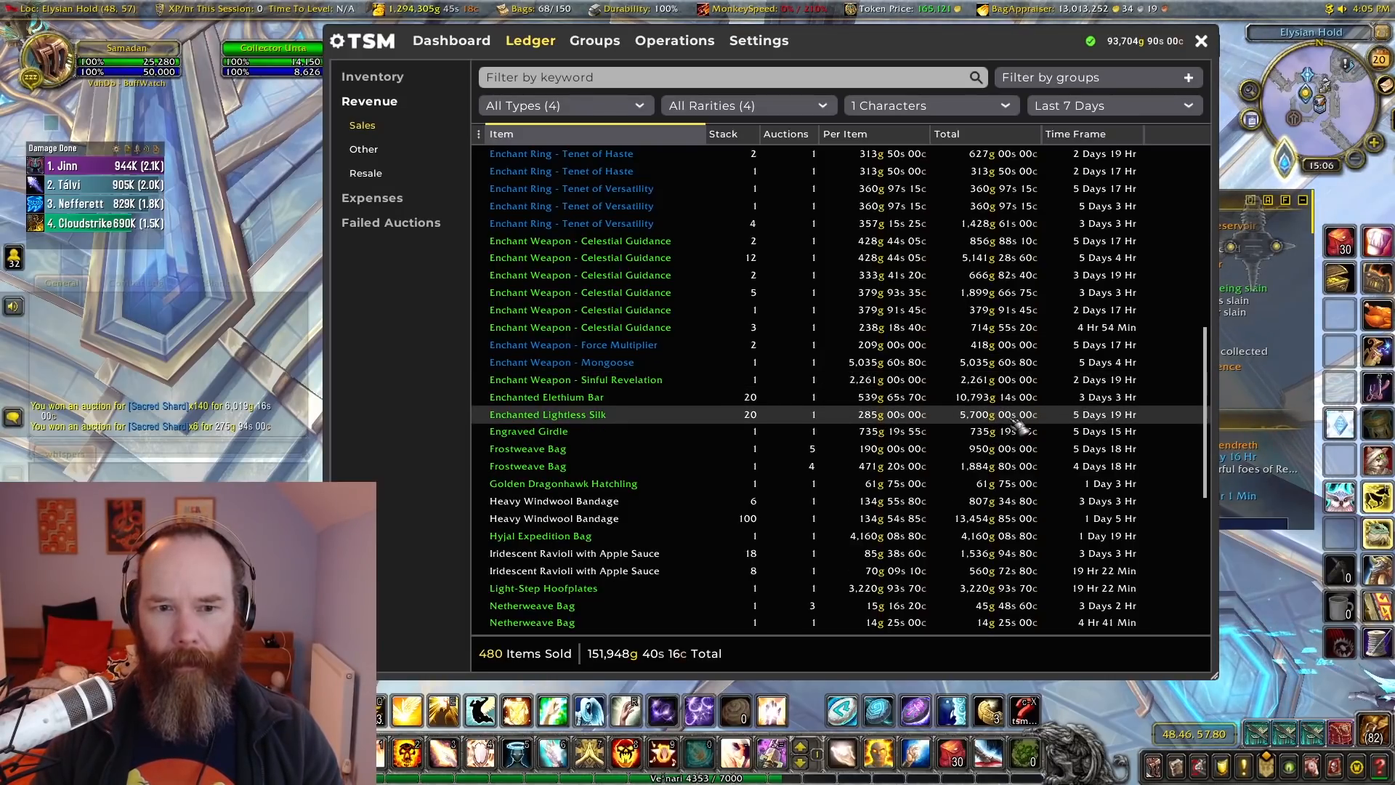
{"action": "mouse_move", "coordinate": [996, 396]}
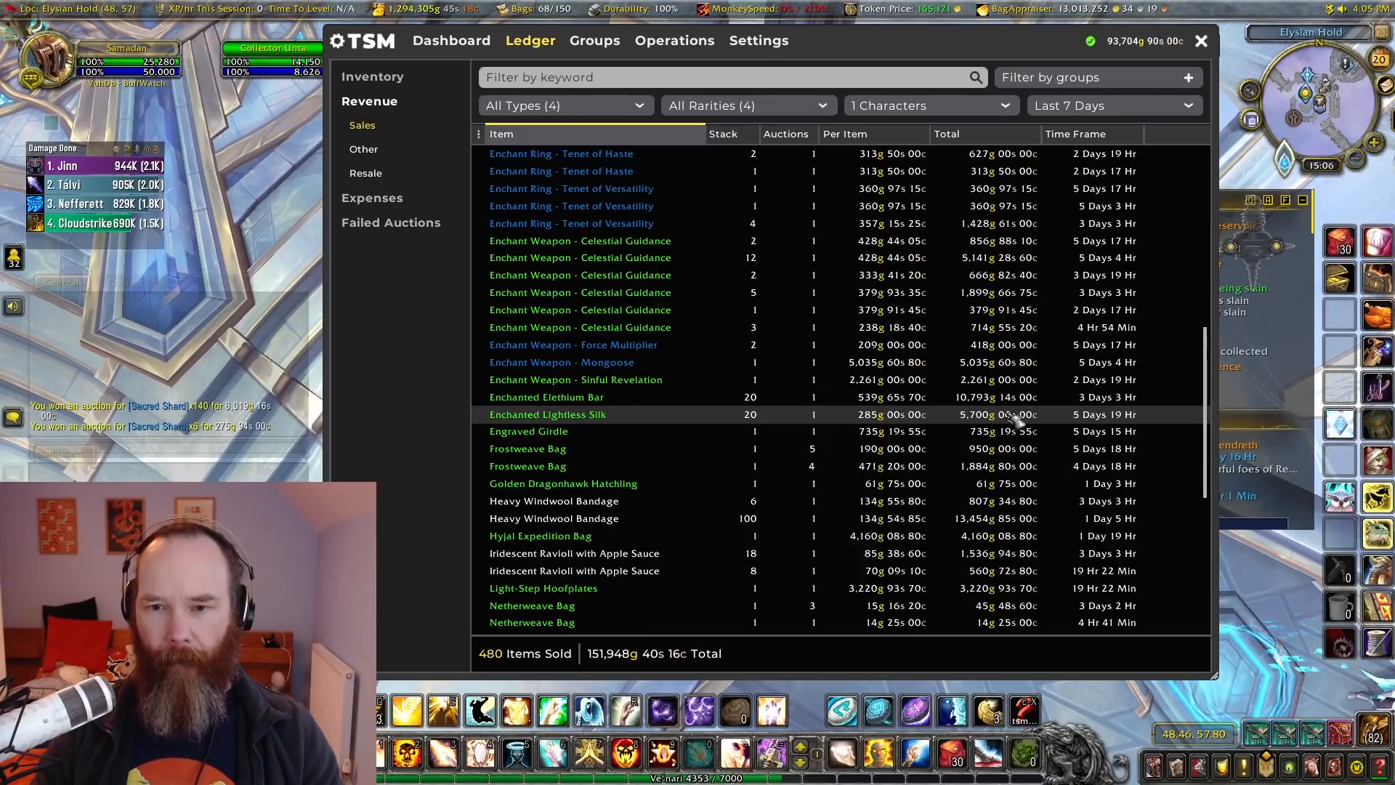
{"action": "mouse_move", "coordinate": [997, 397]}
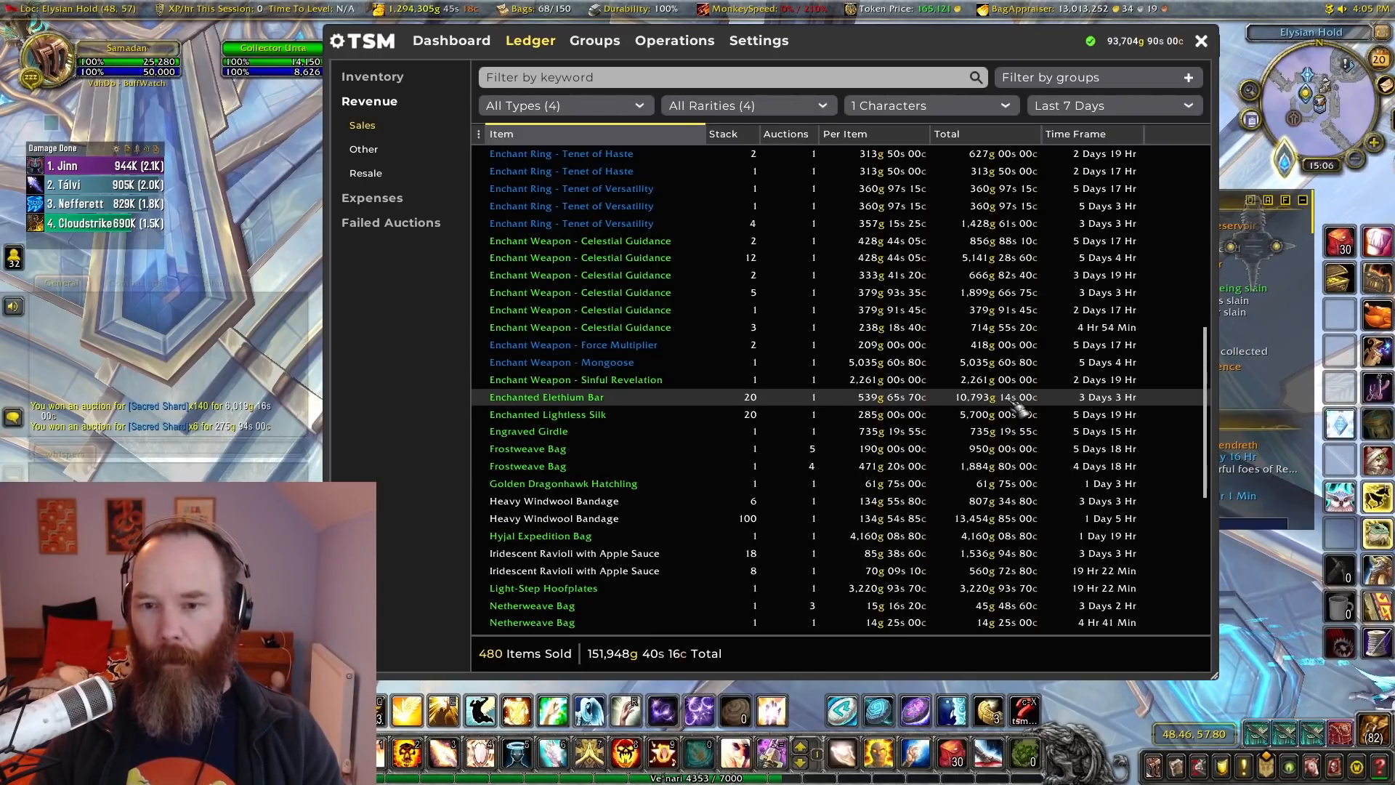
{"action": "mouse_move", "coordinate": [1006, 414]}
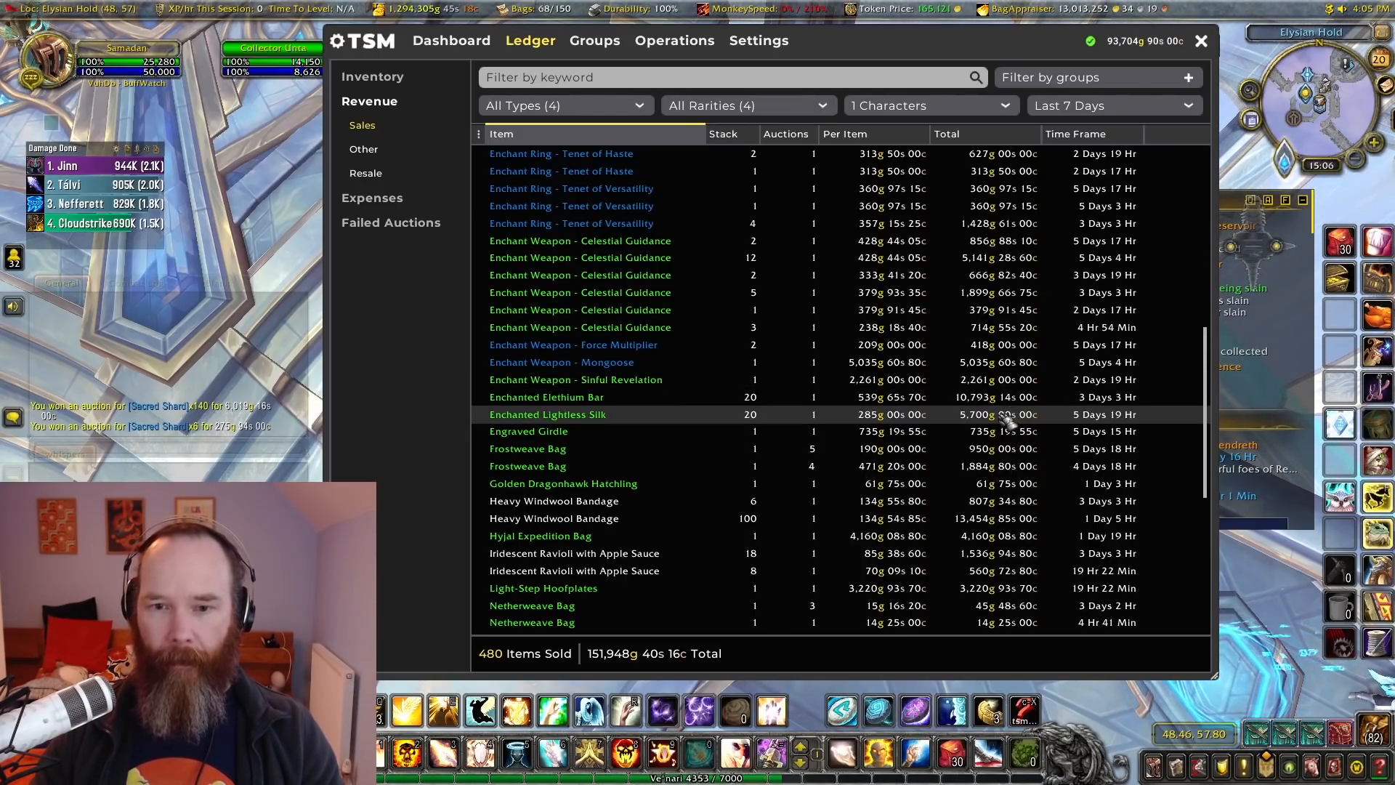
{"action": "mouse_move", "coordinate": [1005, 396]}
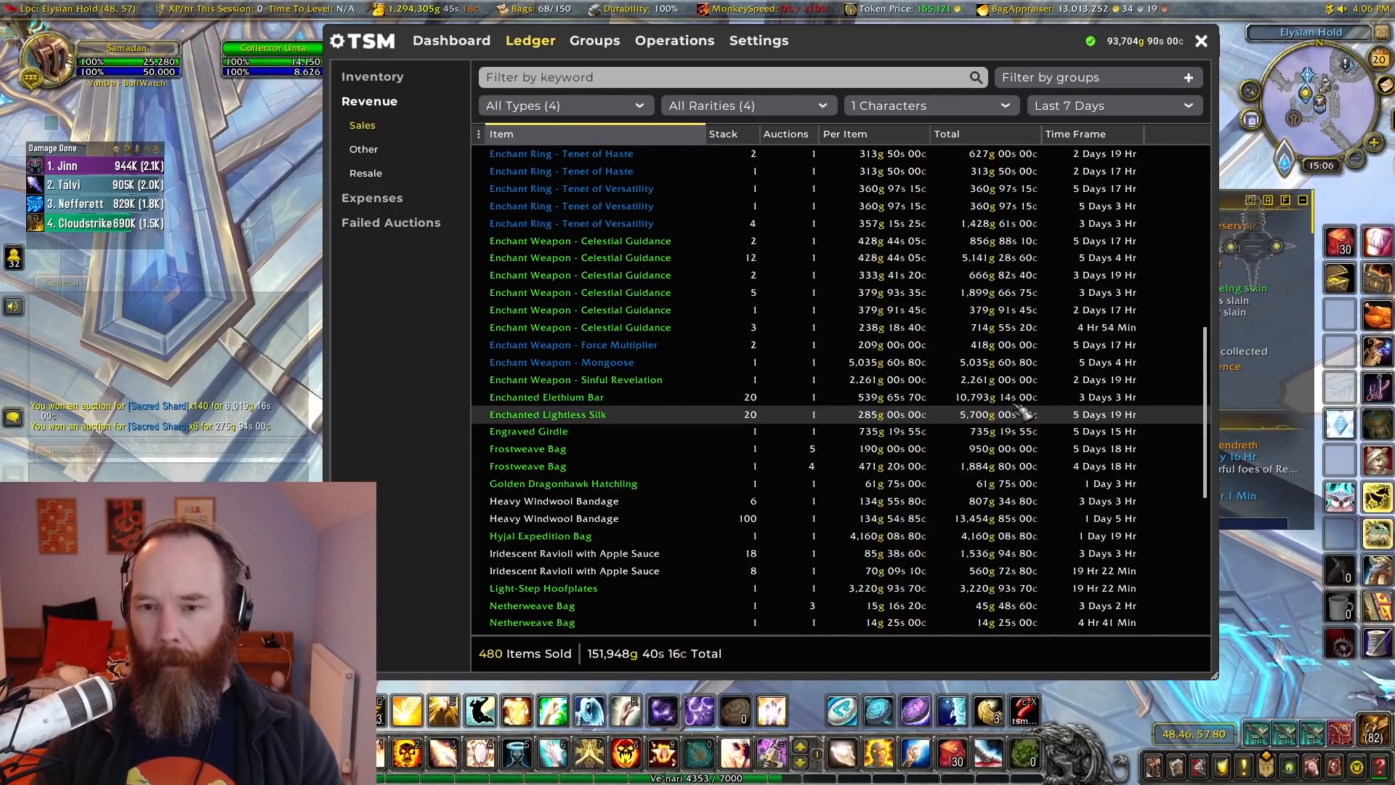
{"action": "mouse_move", "coordinate": [1055, 435]}
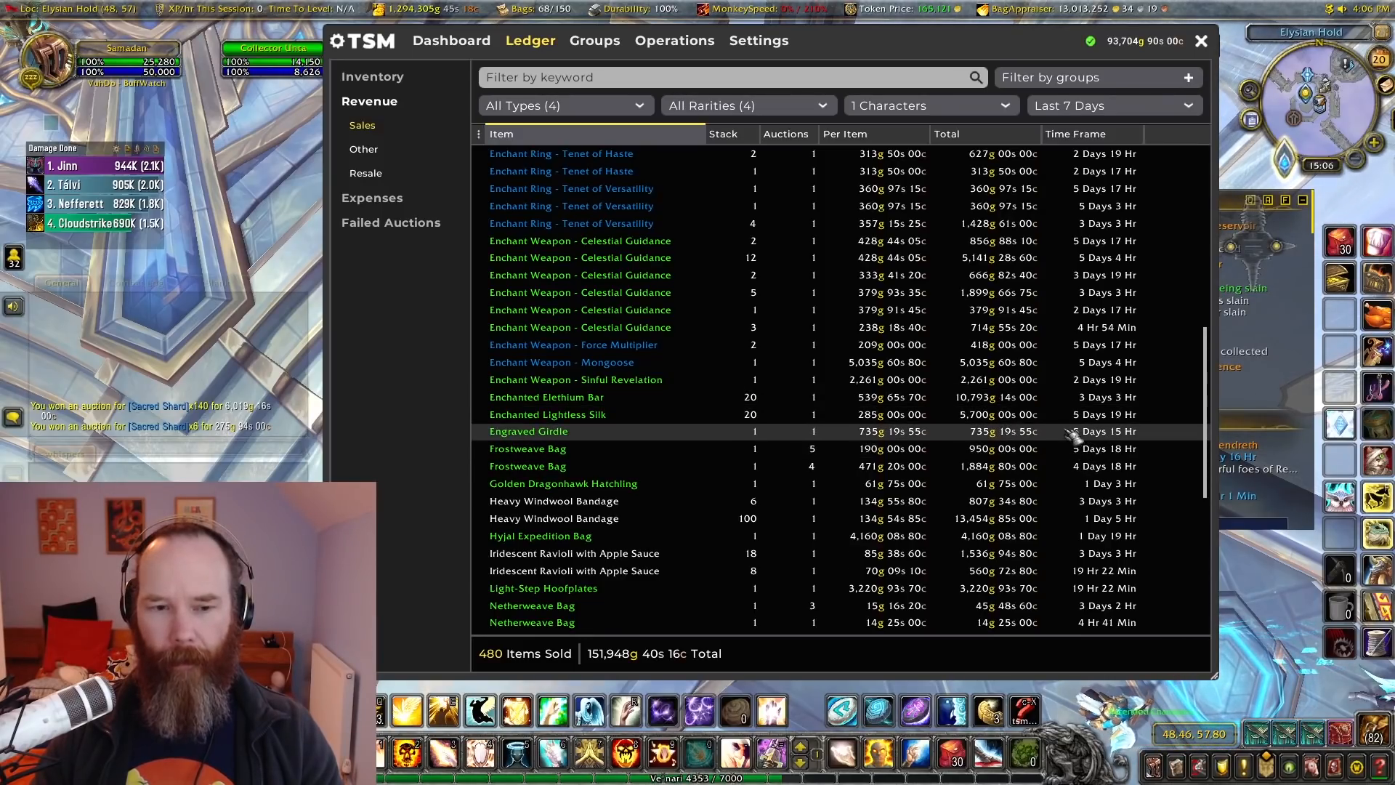
{"action": "scroll", "scroll_direction": "down", "scroll_amount": 3}
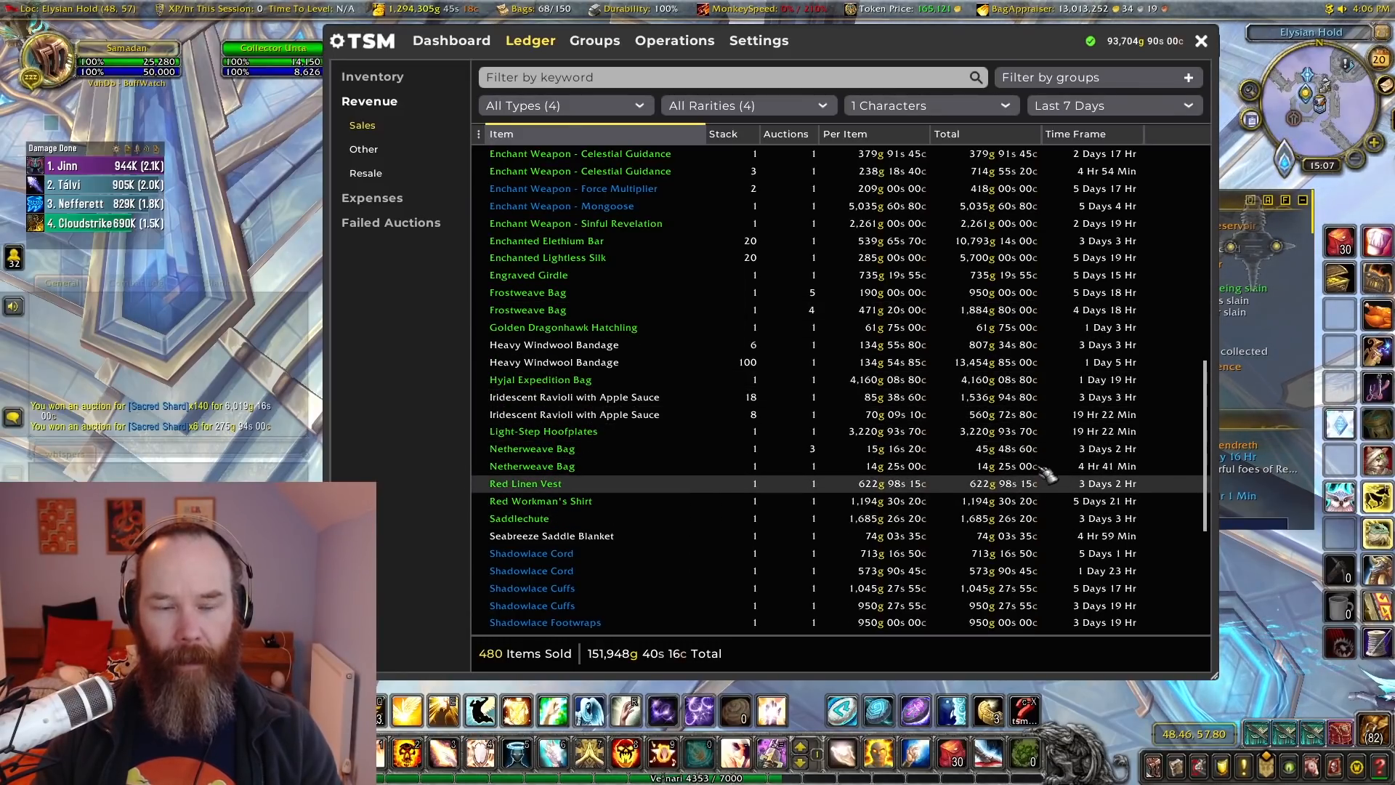
{"action": "scroll", "scroll_direction": "down", "scroll_amount": 3}
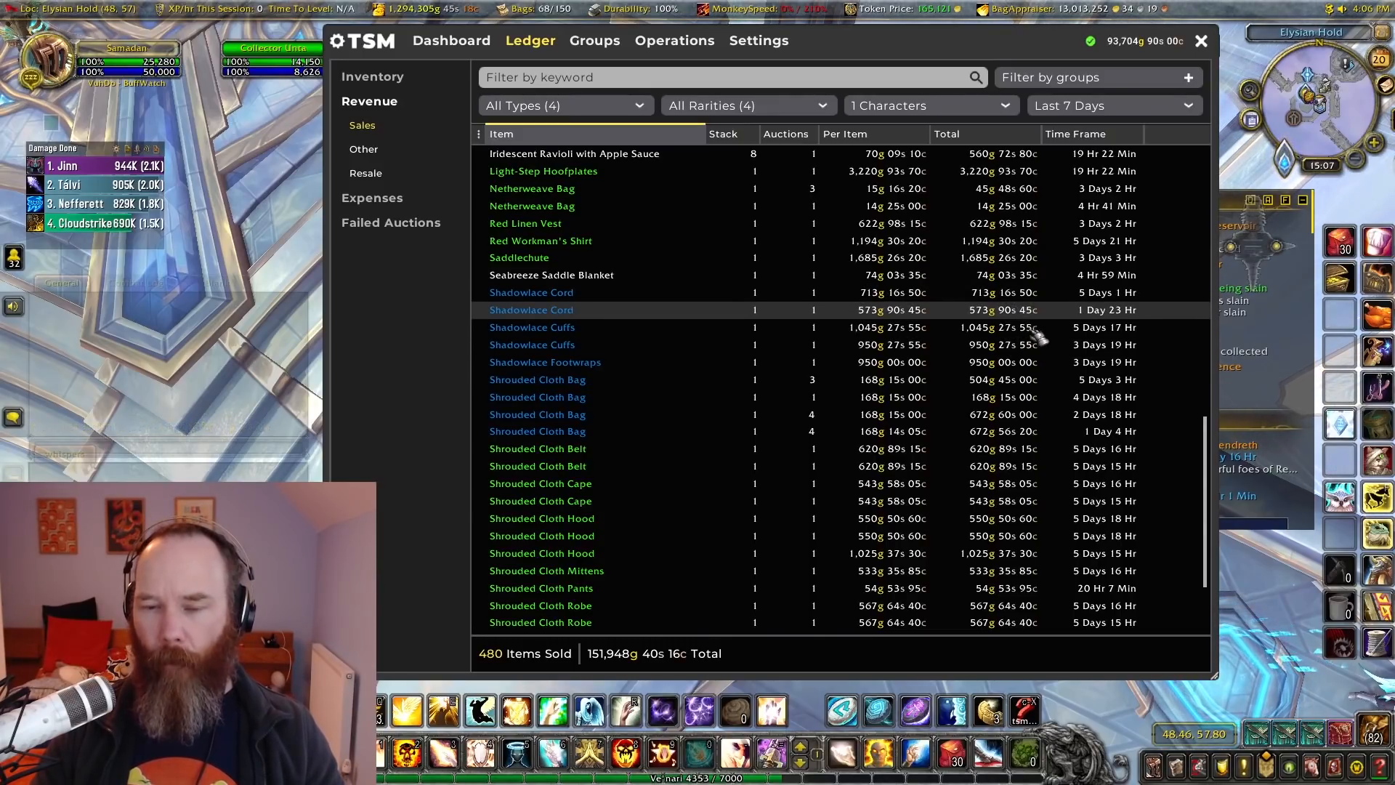
{"action": "mouse_move", "coordinate": [1032, 345]}
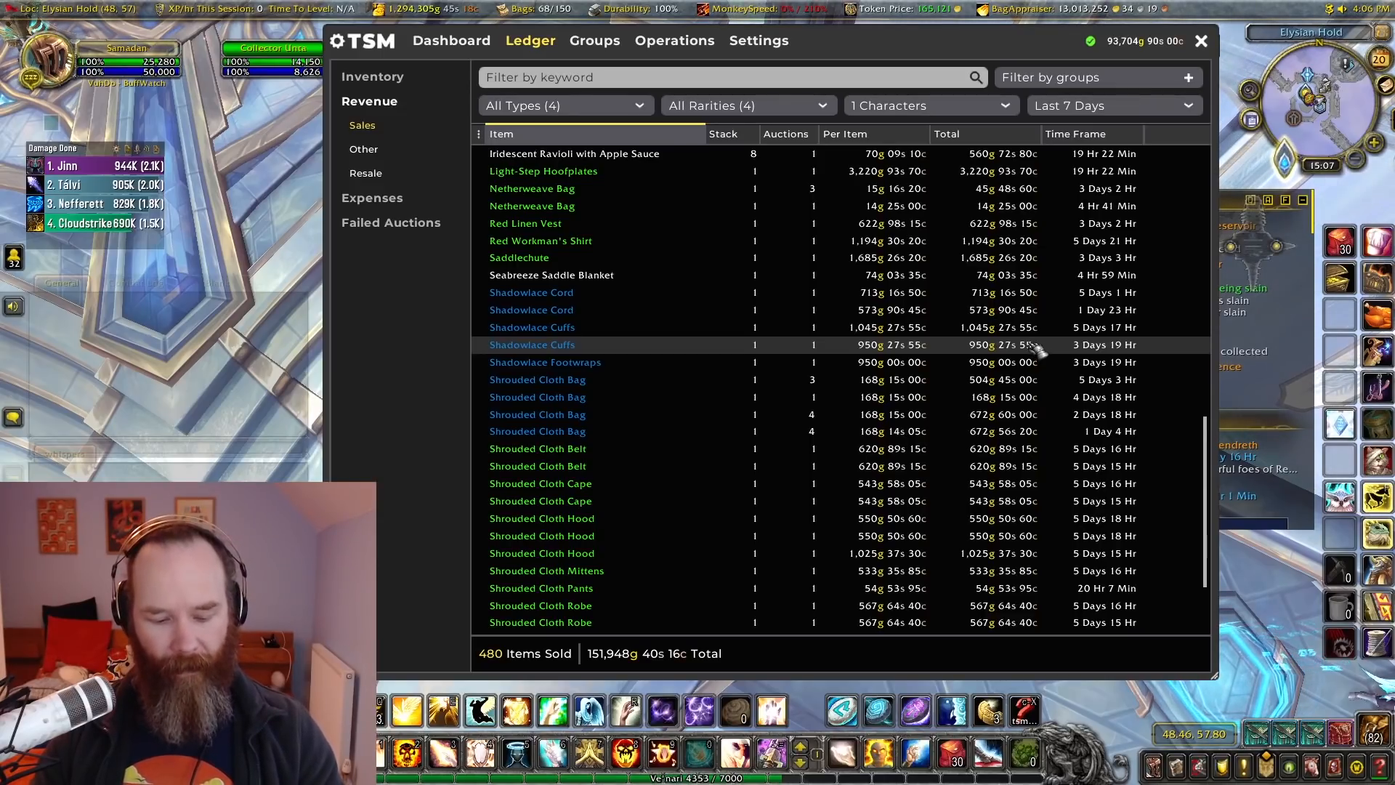
Step: View the character's faction reputation standings, then close them
{"action": "left_click", "coordinate": [1200, 41]}
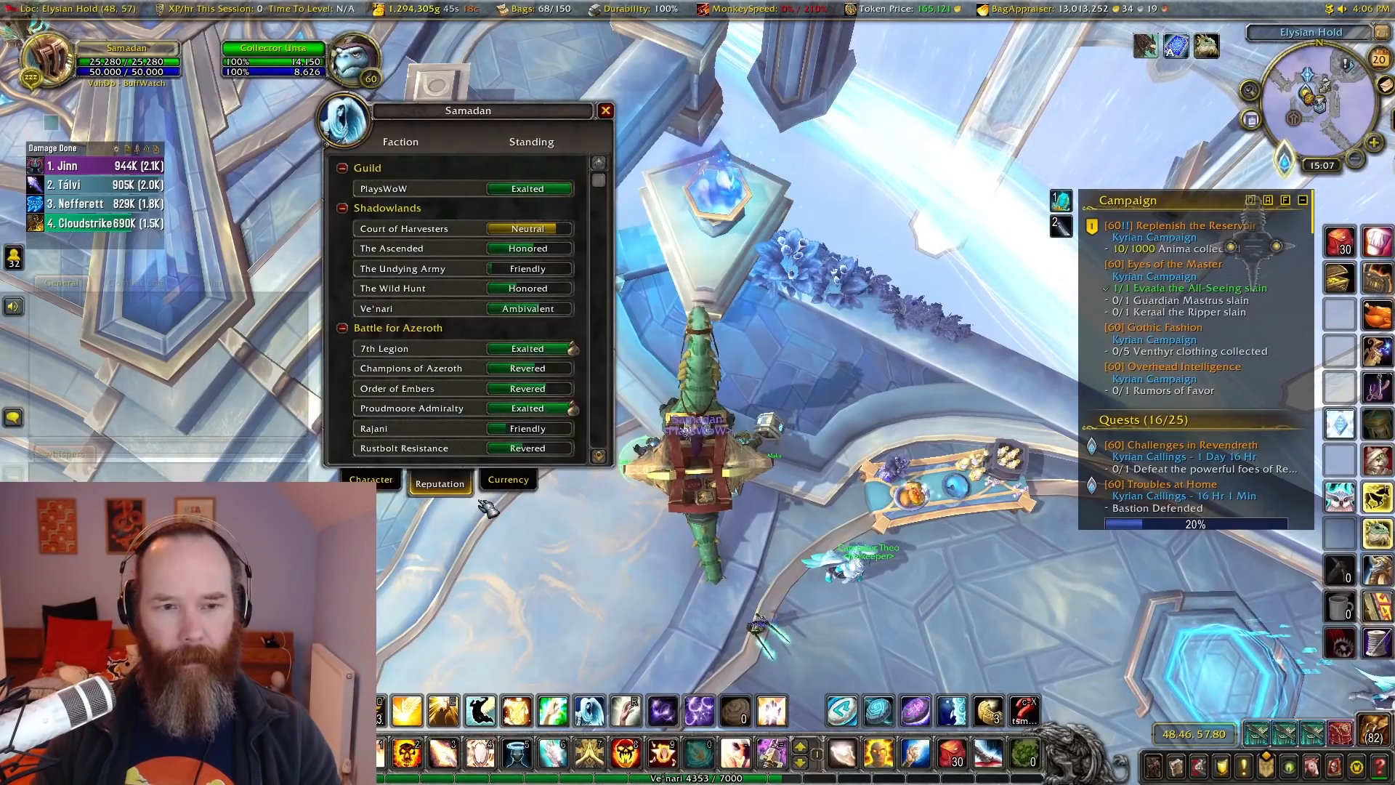
{"action": "mouse_move", "coordinate": [462, 308]}
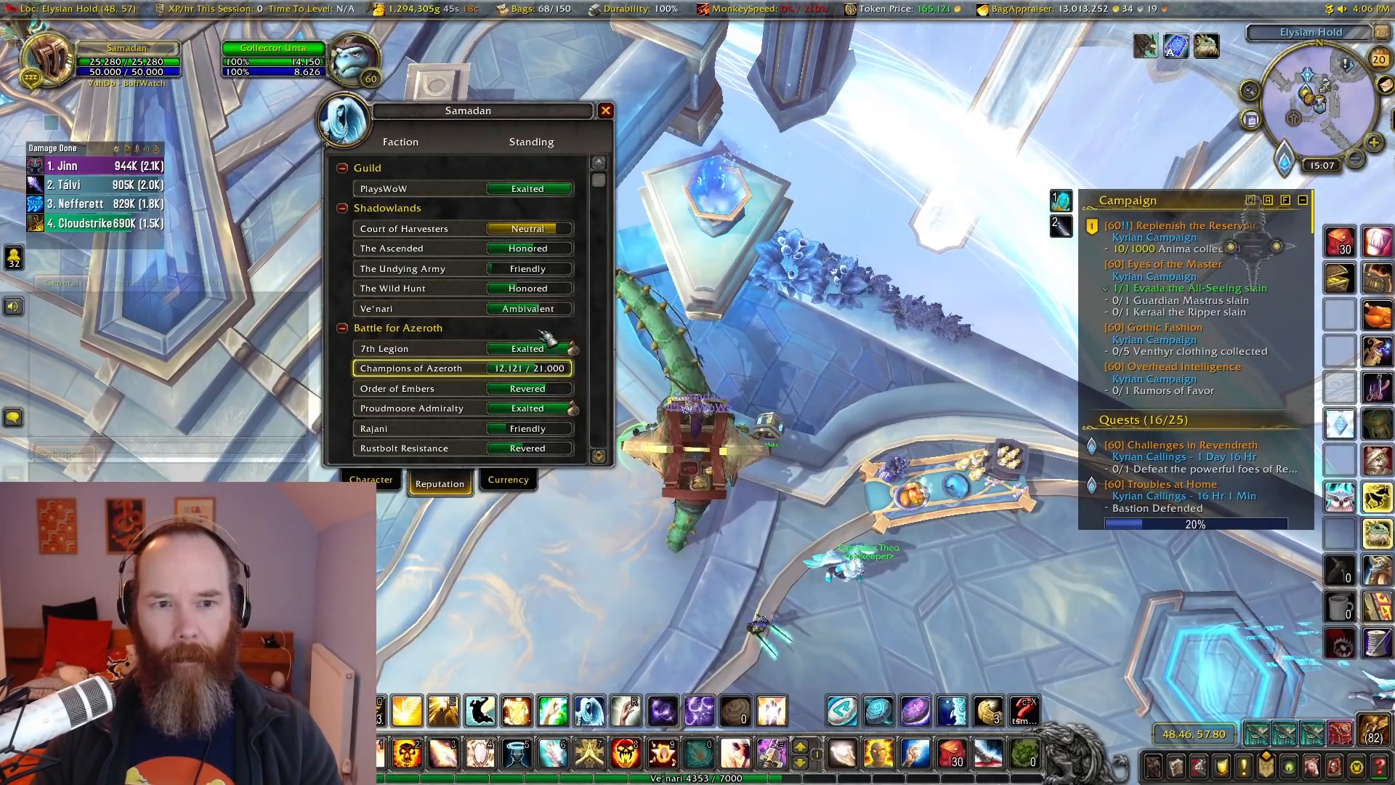
{"action": "mouse_move", "coordinate": [462, 308]}
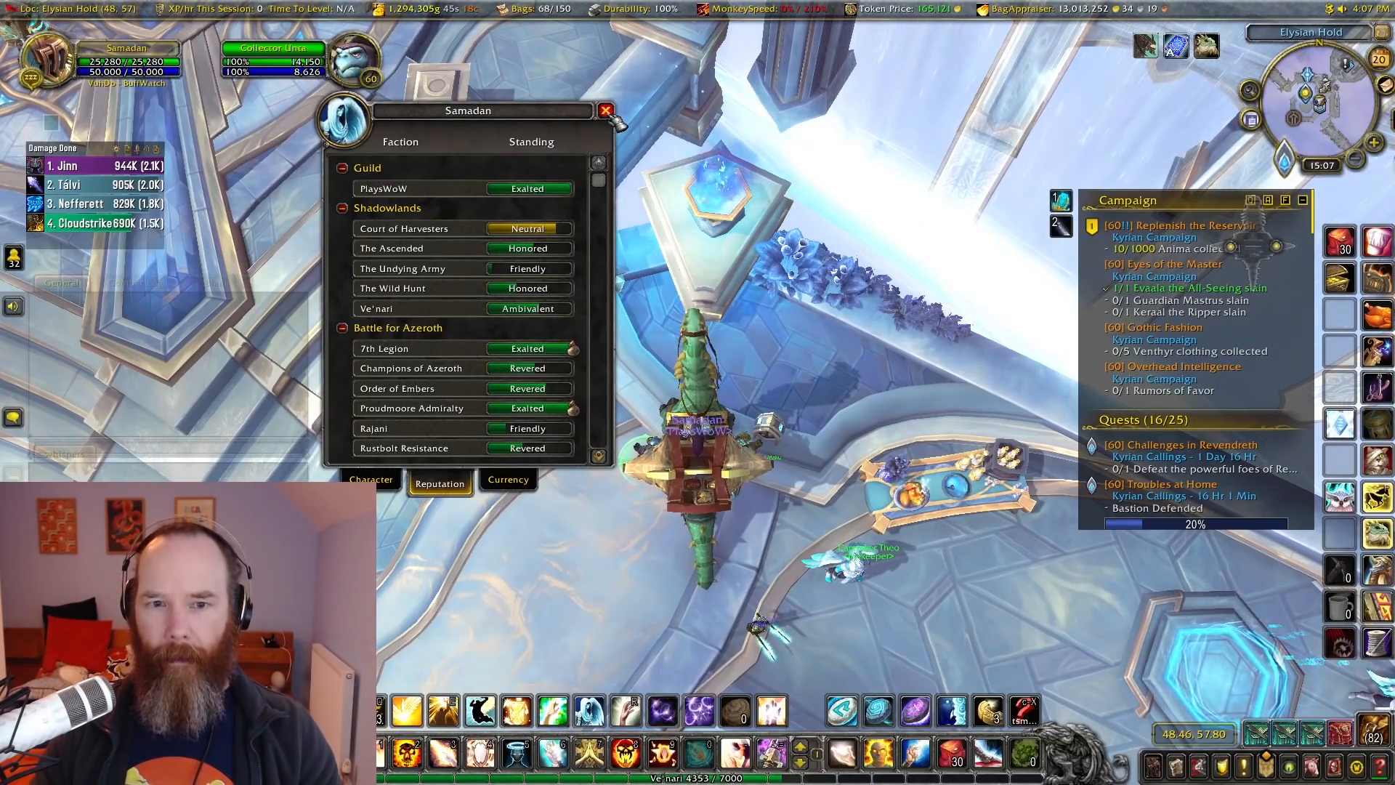
{"action": "left_click", "coordinate": [606, 109]}
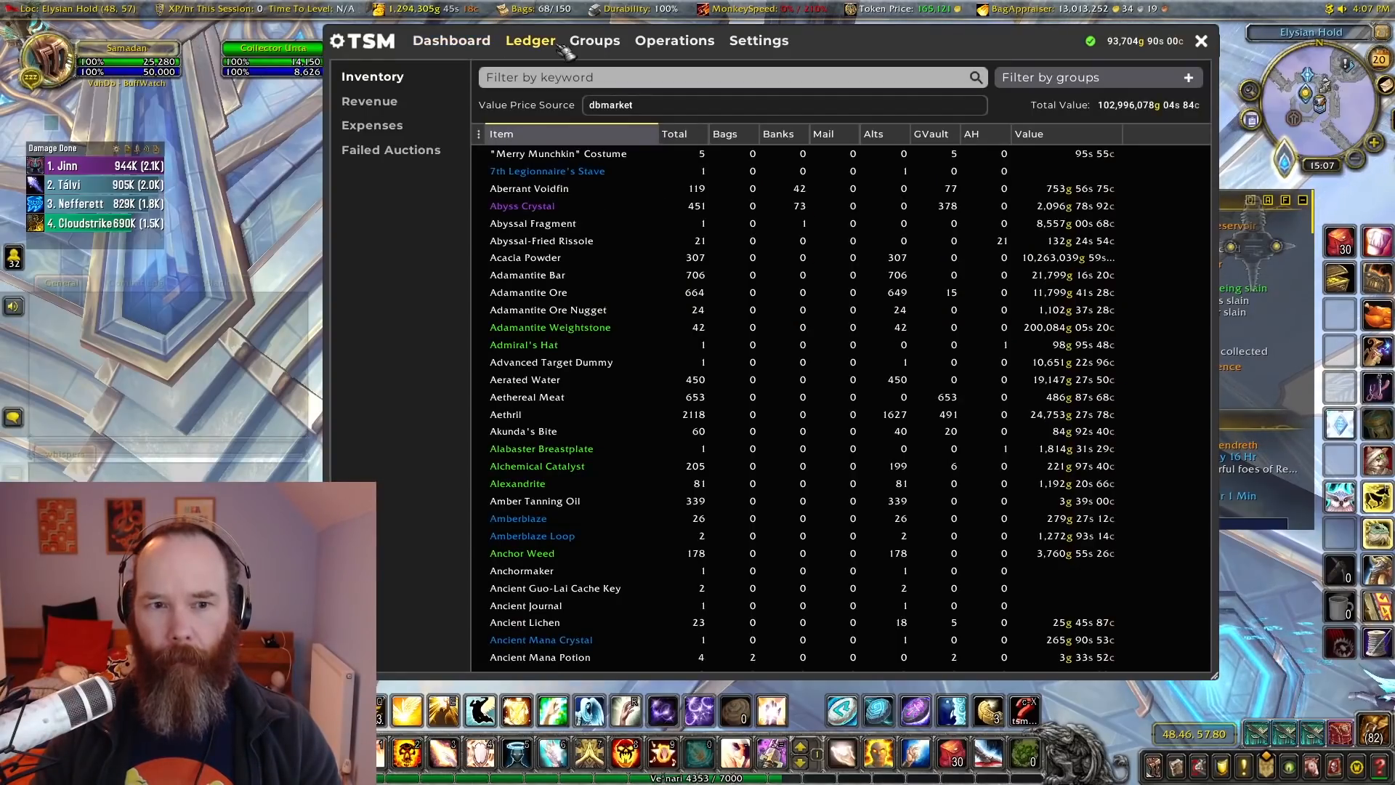
Step: Bring up the Tailoring profession window and scroll its recipe list
{"action": "left_click", "coordinate": [1202, 40]}
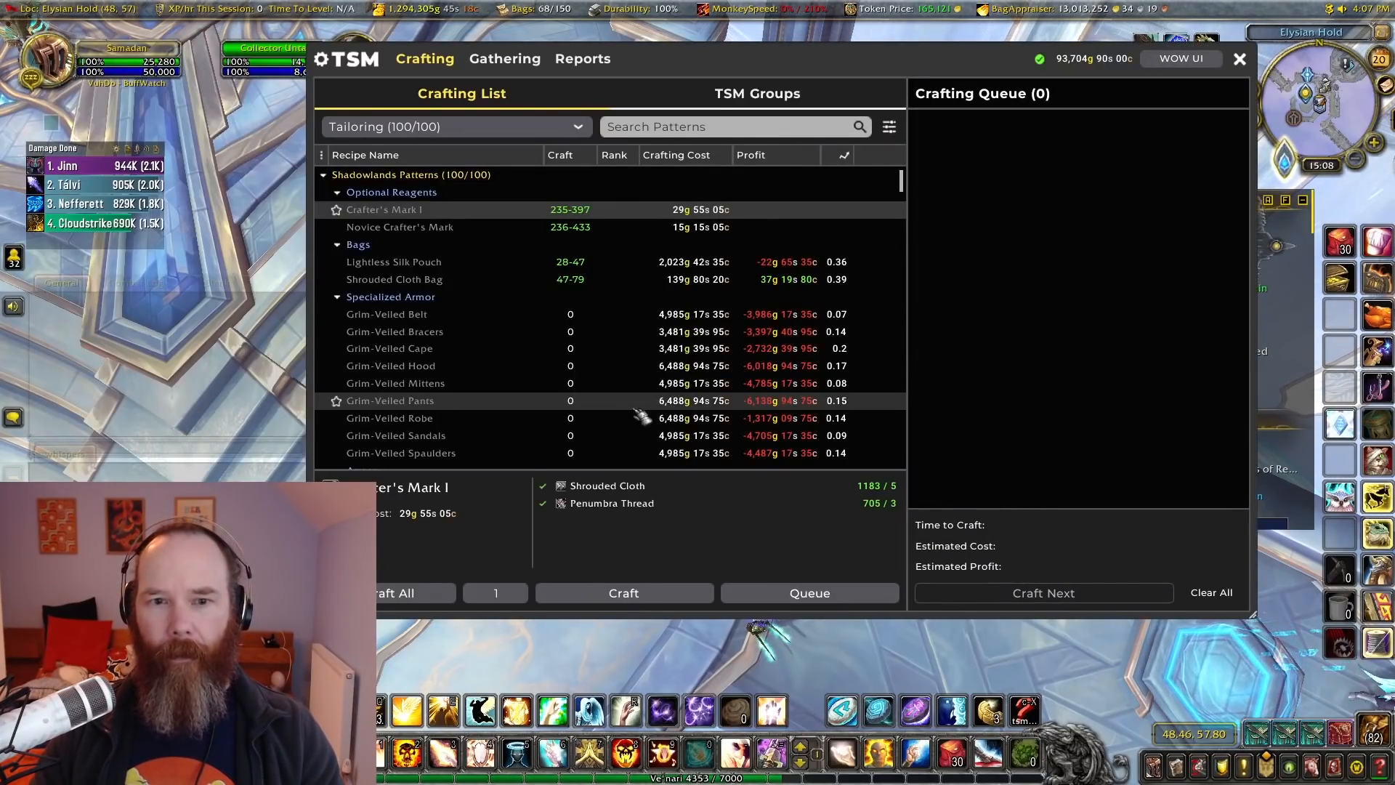
{"action": "scroll", "scroll_direction": "down", "scroll_amount": 3}
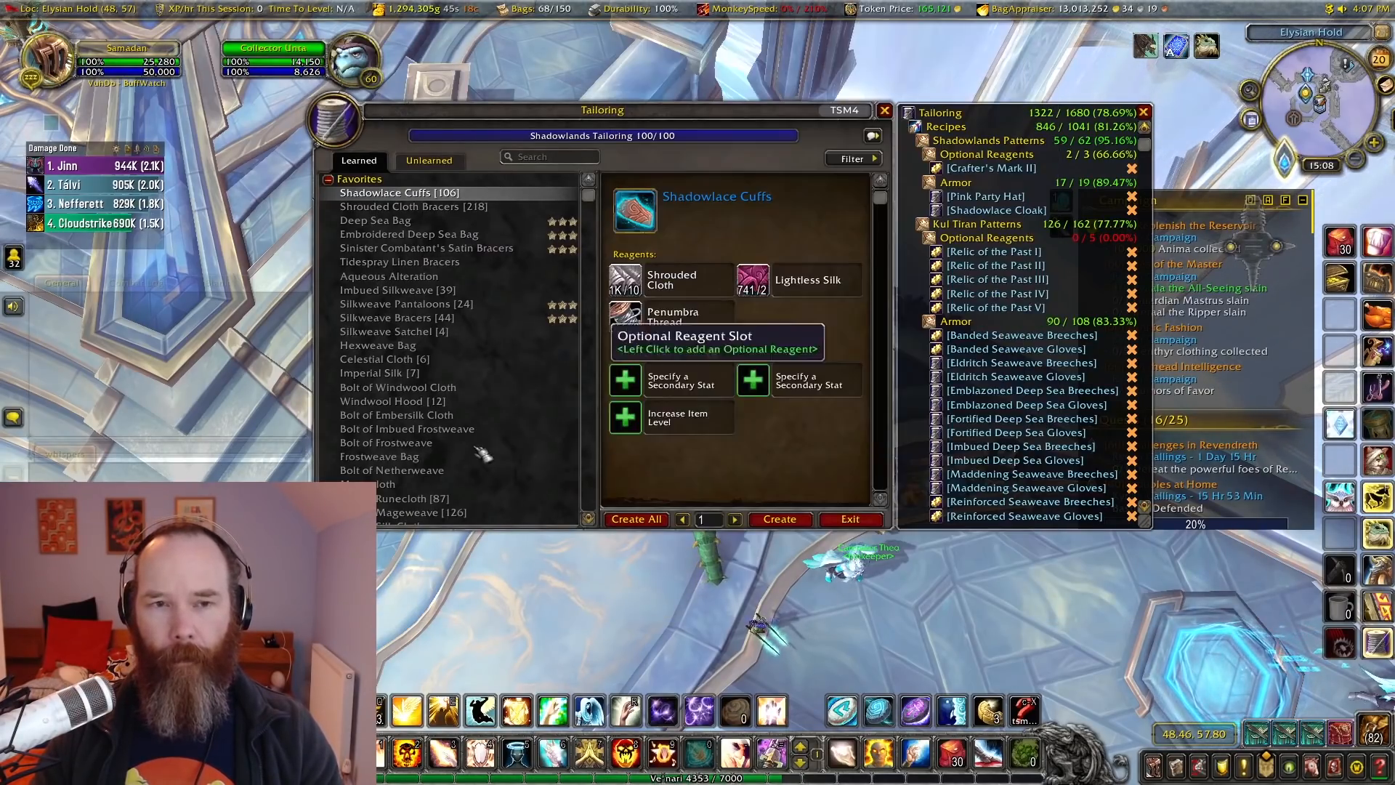
Step: Select the Shrouded Cloth Pants recipe and bring up its optional reagent choices
{"action": "scroll", "scroll_direction": "down", "scroll_amount": 3}
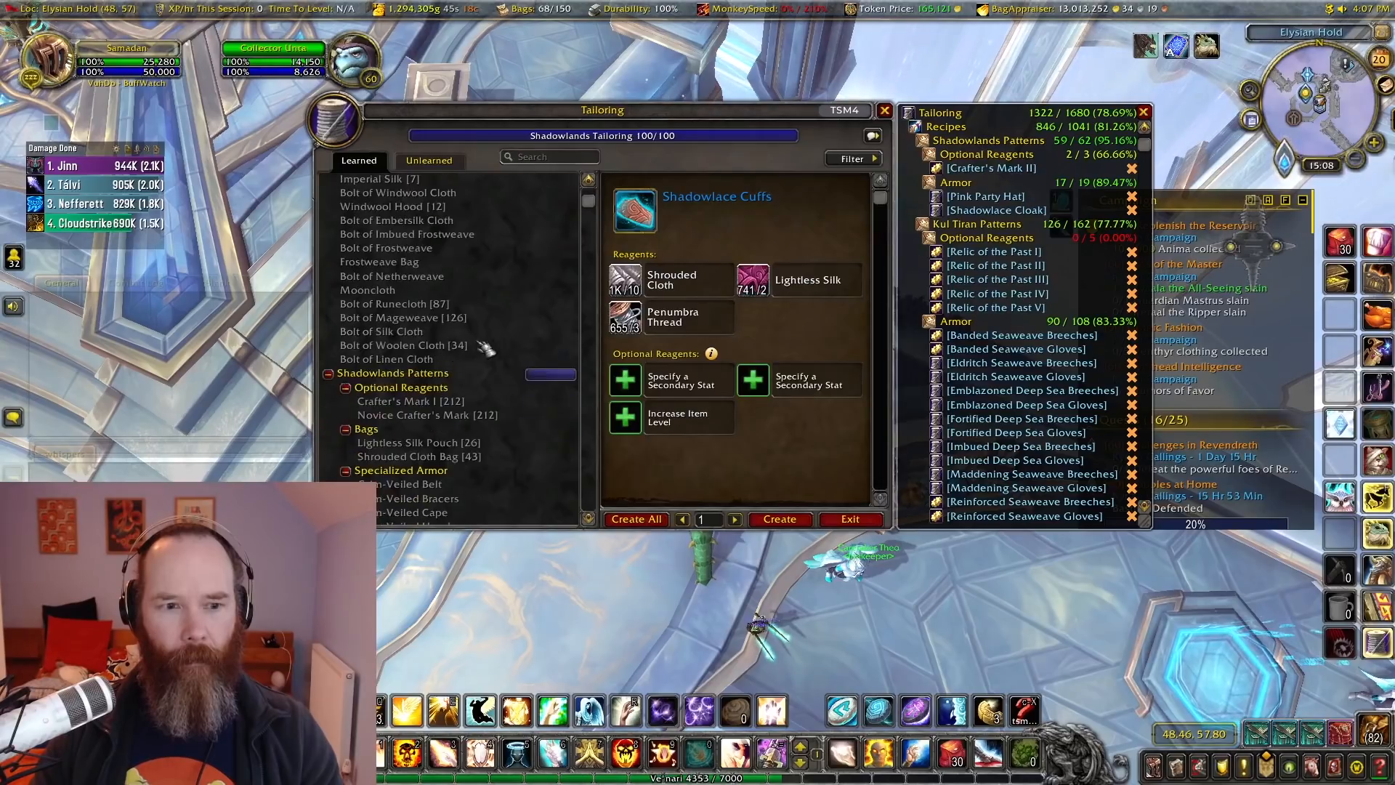
{"action": "scroll", "scroll_direction": "down", "scroll_amount": 3}
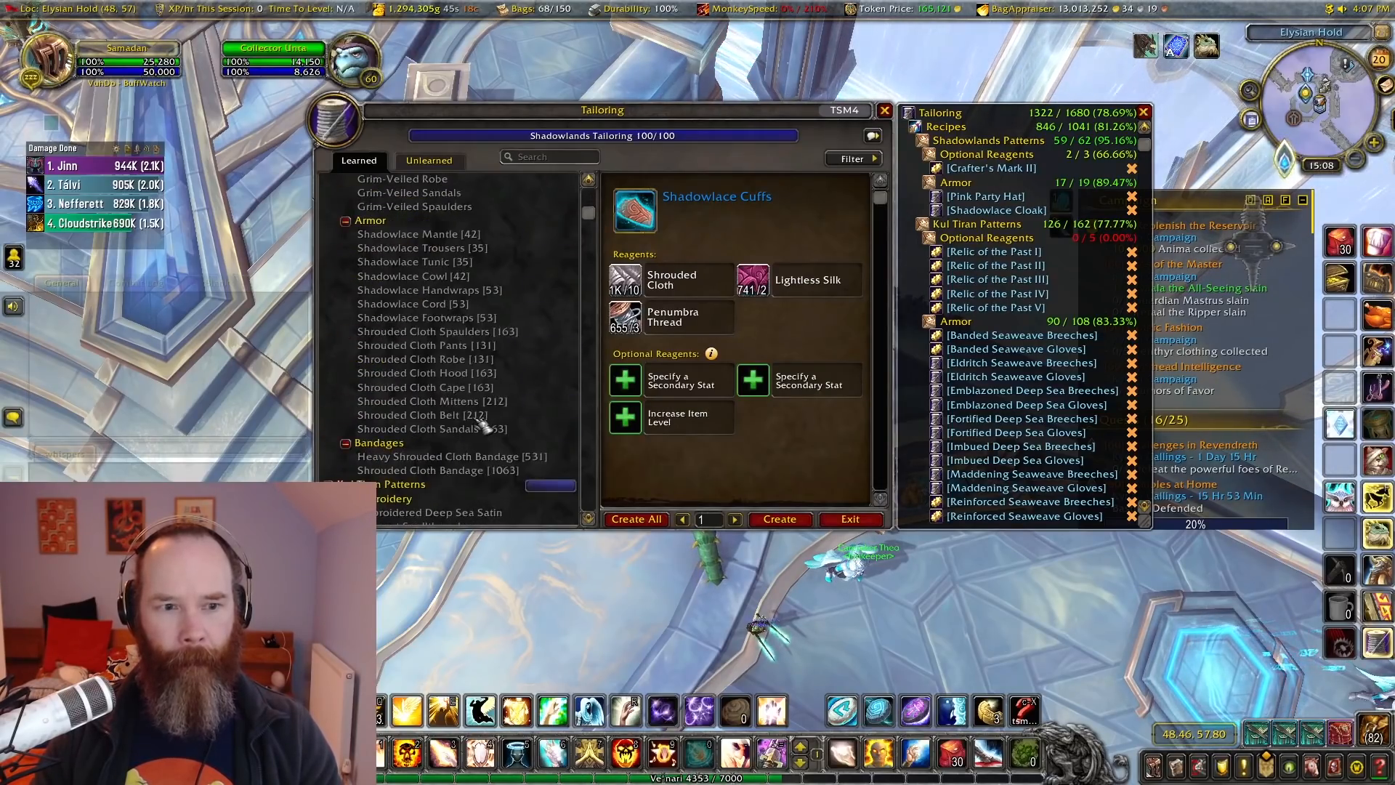
{"action": "left_click", "coordinate": [424, 344]}
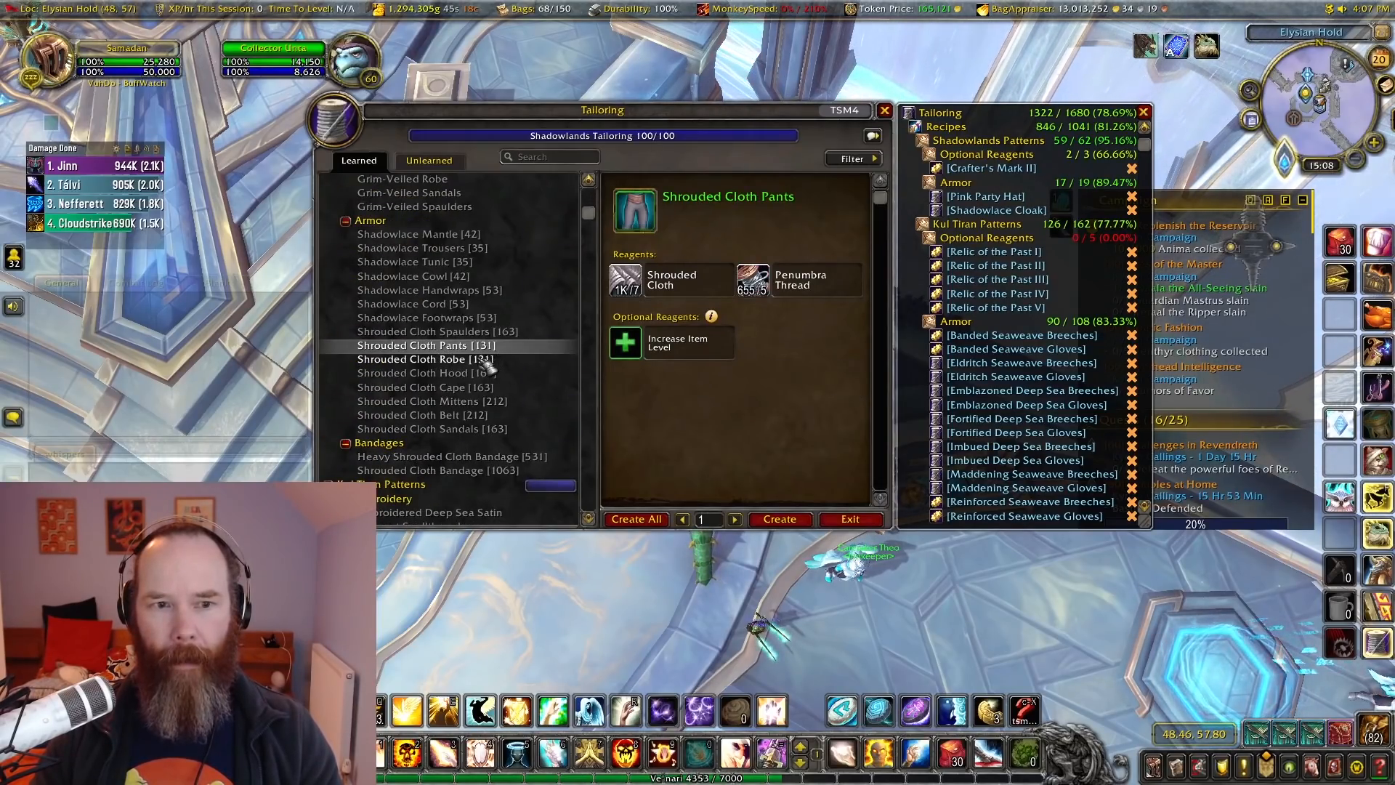
{"action": "mouse_move", "coordinate": [634, 210]}
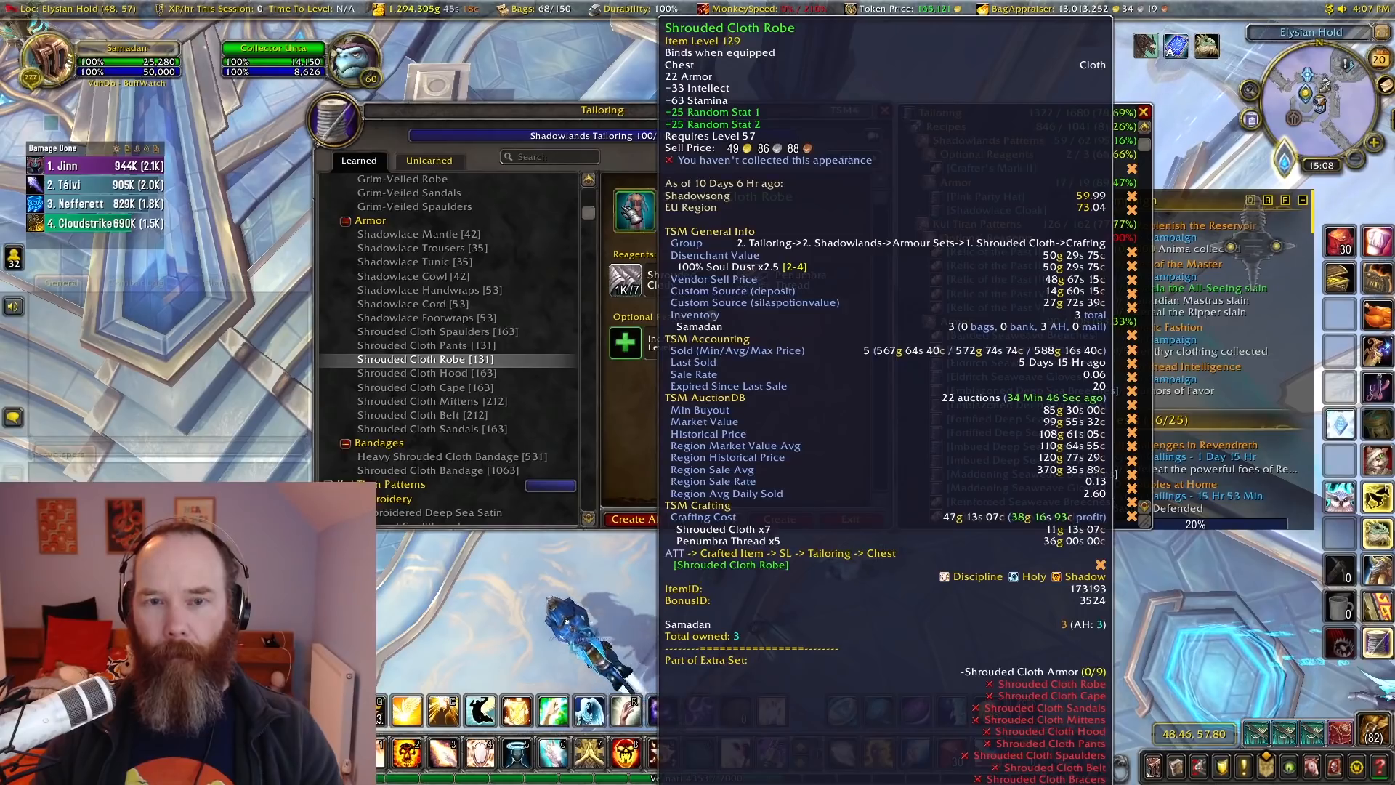
{"action": "left_click", "coordinate": [425, 374]}
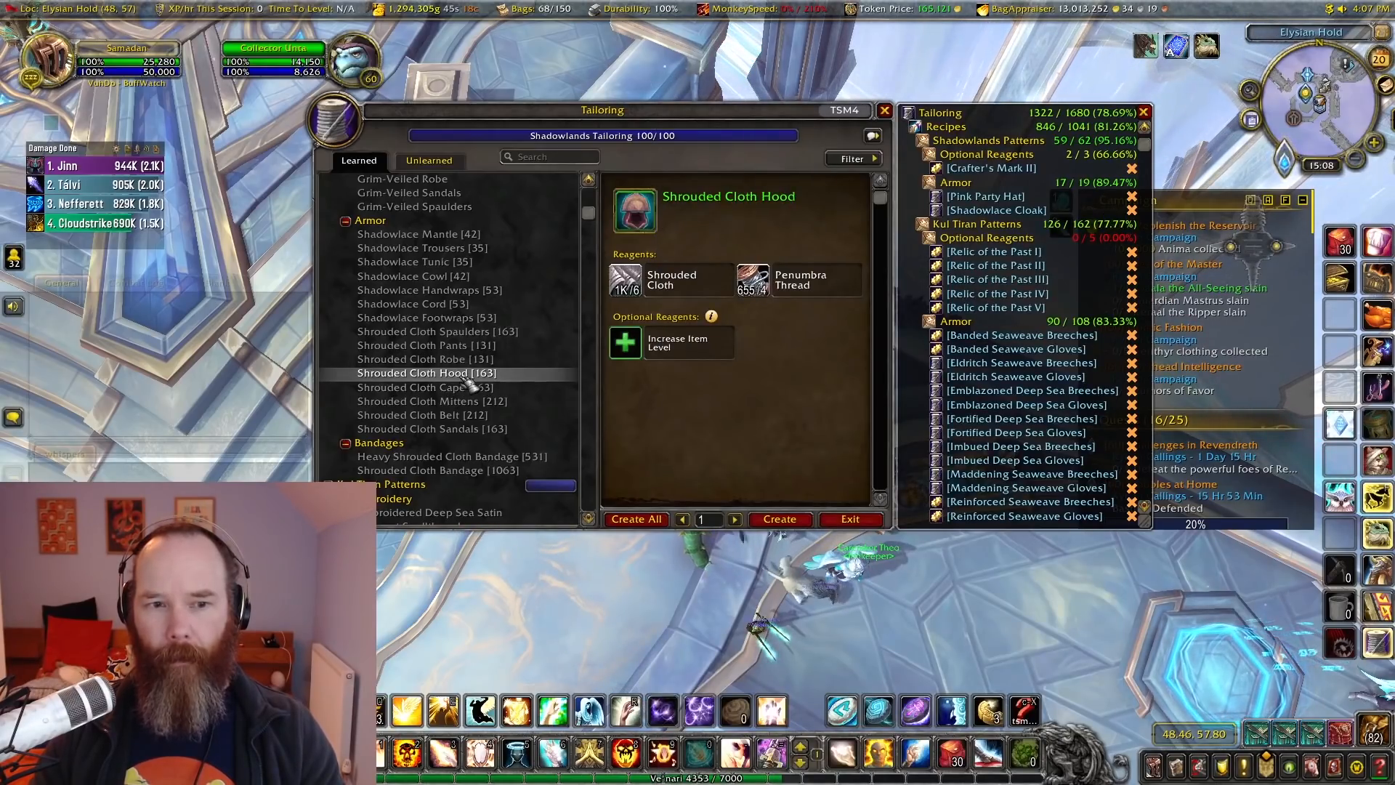
{"action": "left_click", "coordinate": [427, 346]}
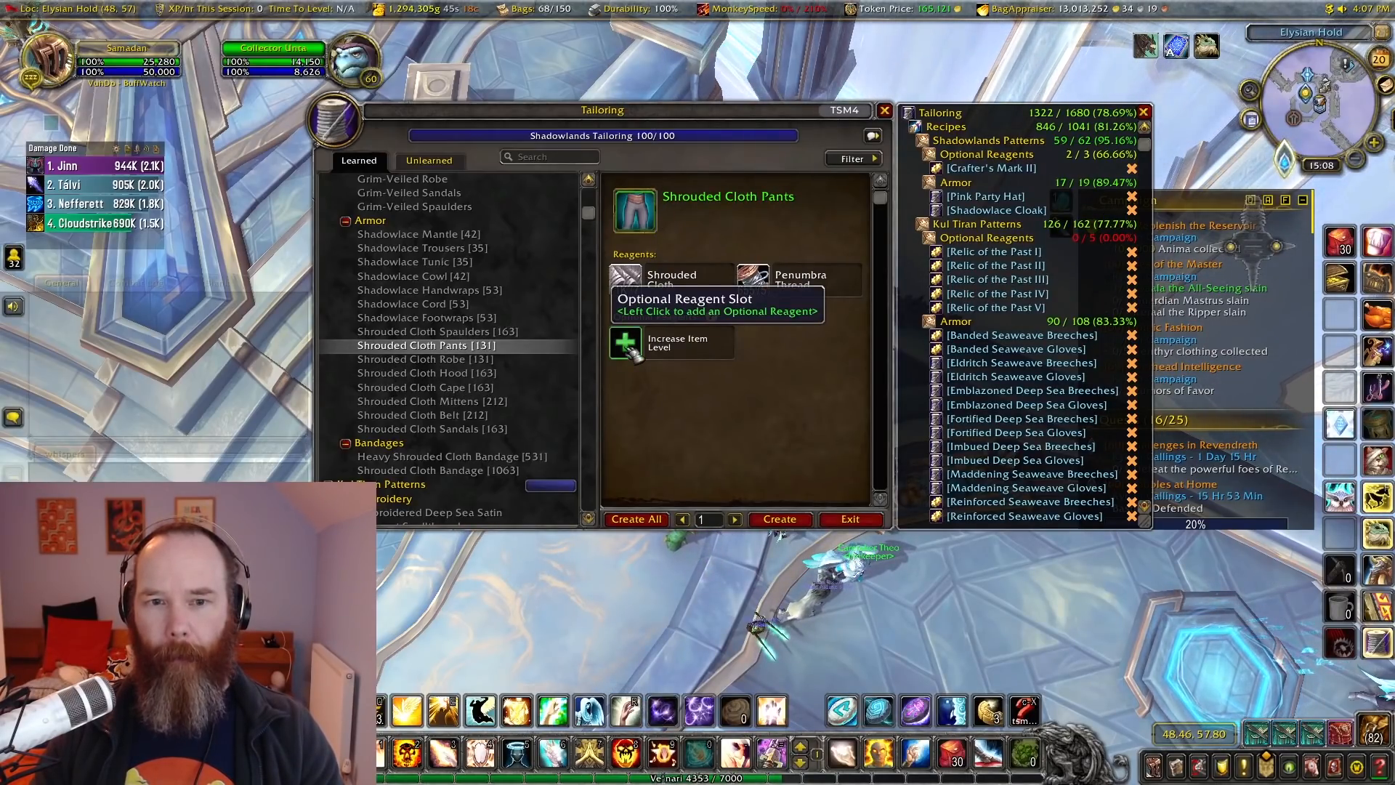
{"action": "left_click", "coordinate": [625, 343]}
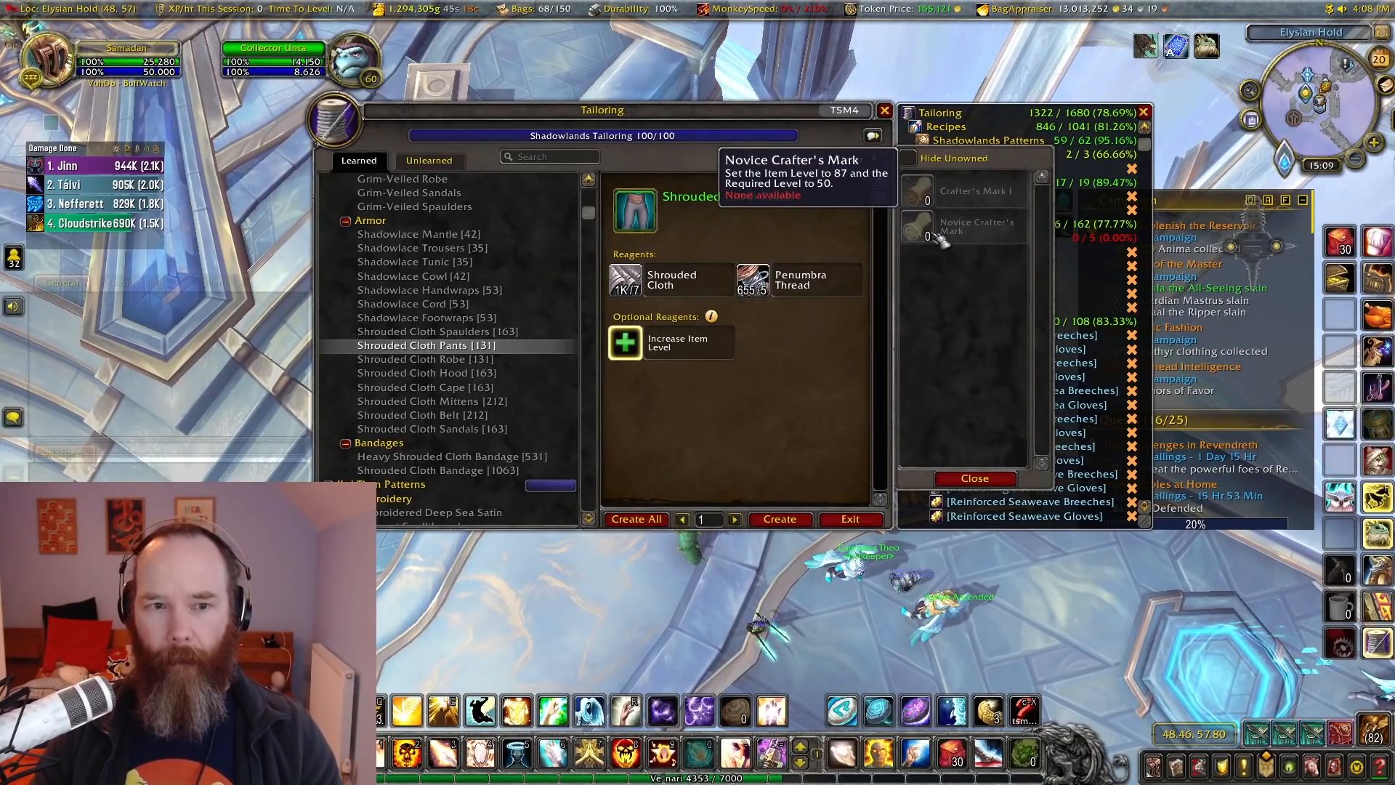
{"action": "mouse_move", "coordinate": [674, 433]}
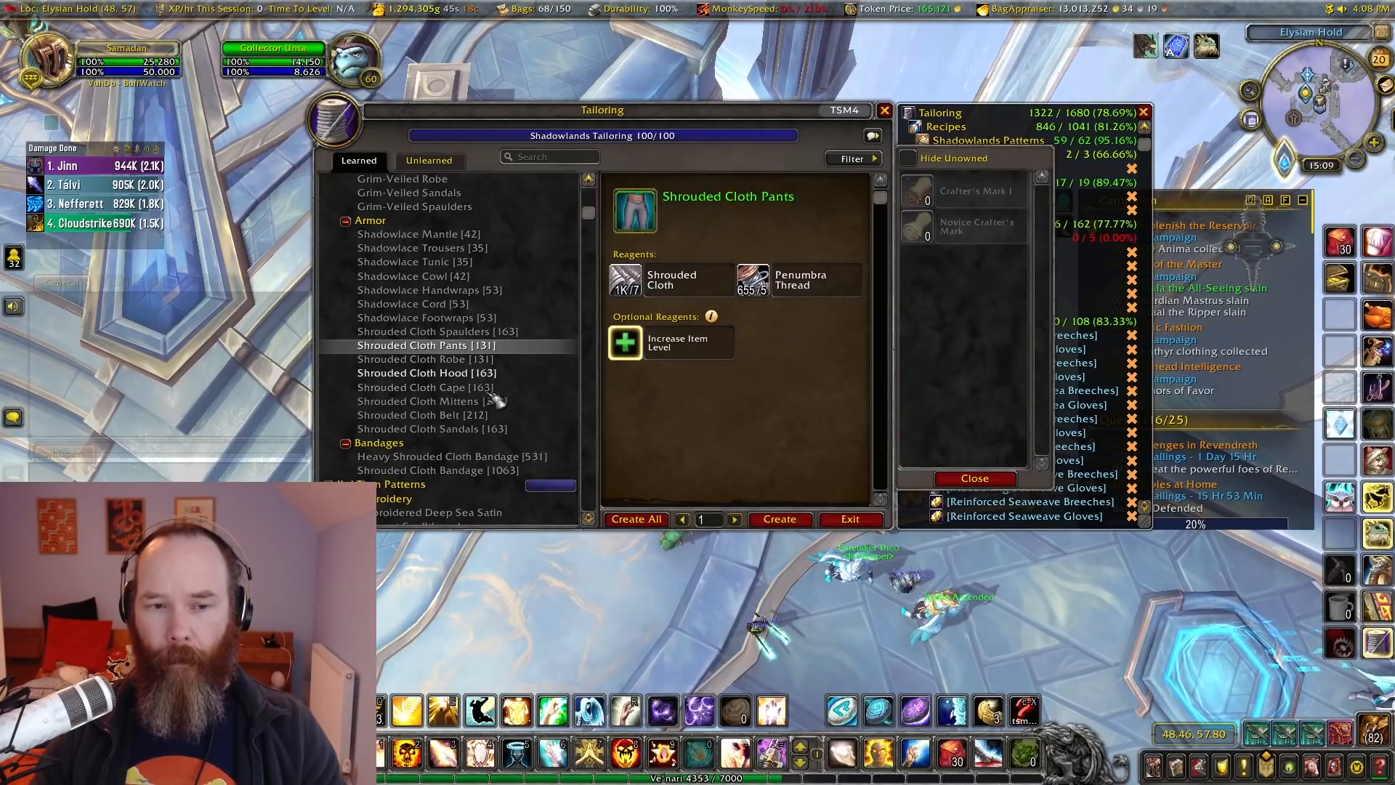
Step: Browse the Sandals and Cuffs recipes, then select Shrouded Cloth Hood and bring up its optional reagents
{"action": "left_click", "coordinate": [425, 401]}
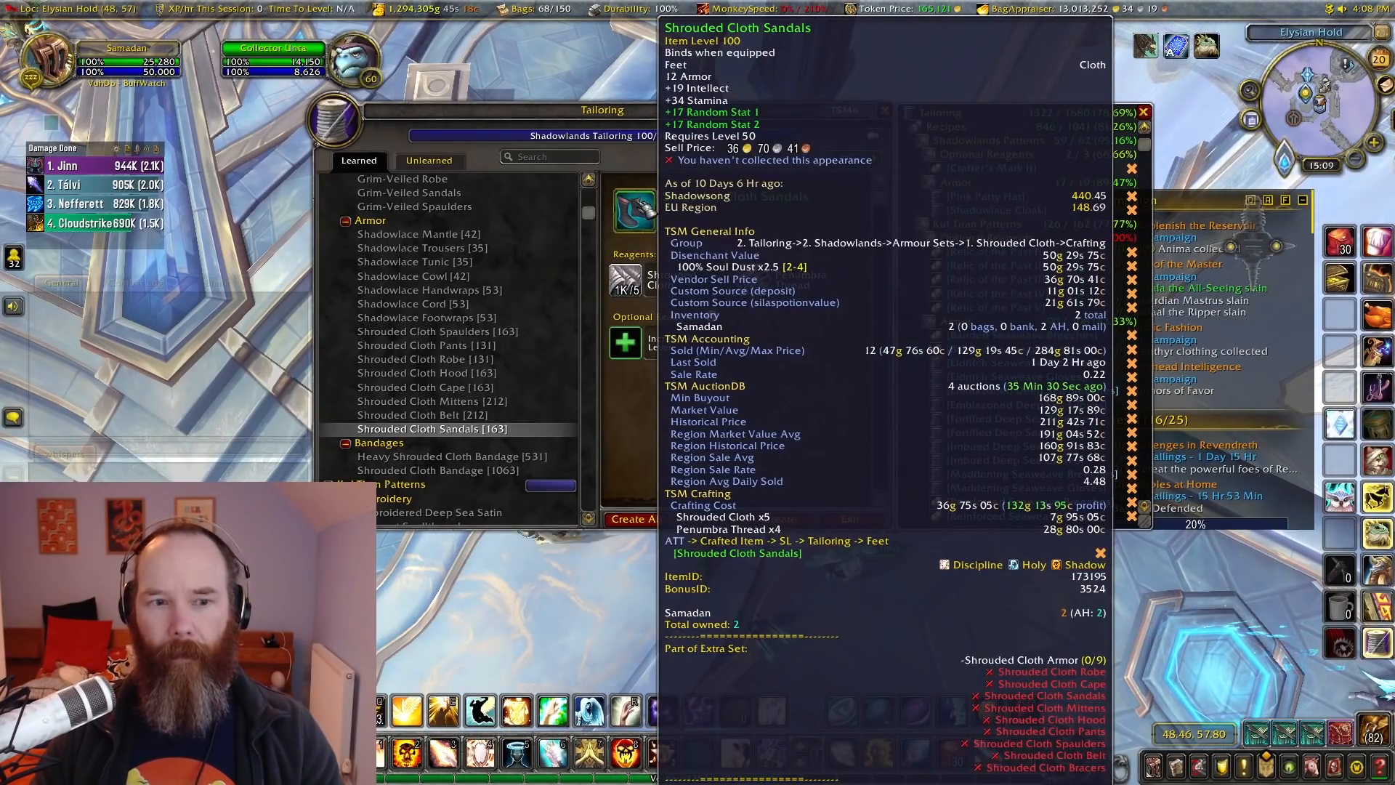
{"action": "left_click", "coordinate": [423, 414]}
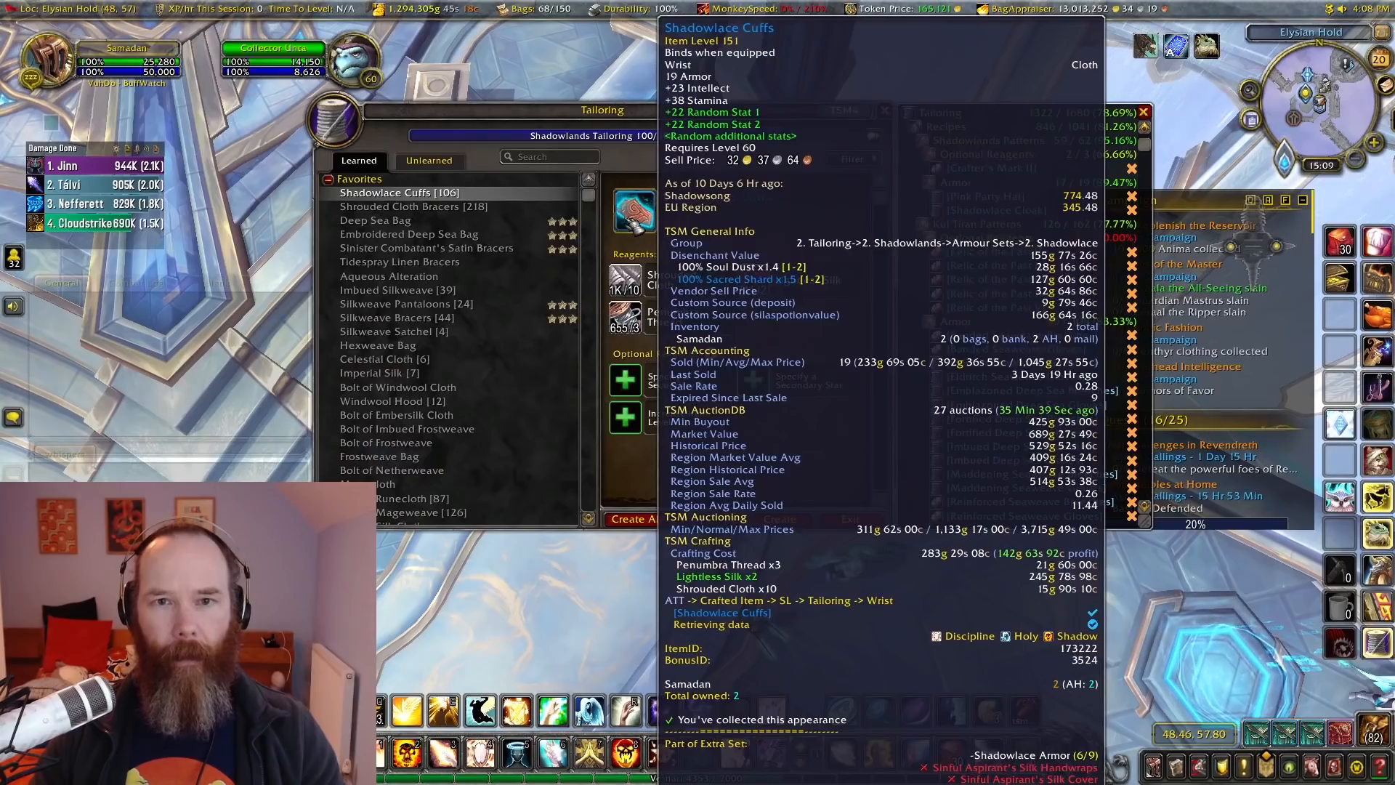
{"action": "left_click", "coordinate": [412, 207]}
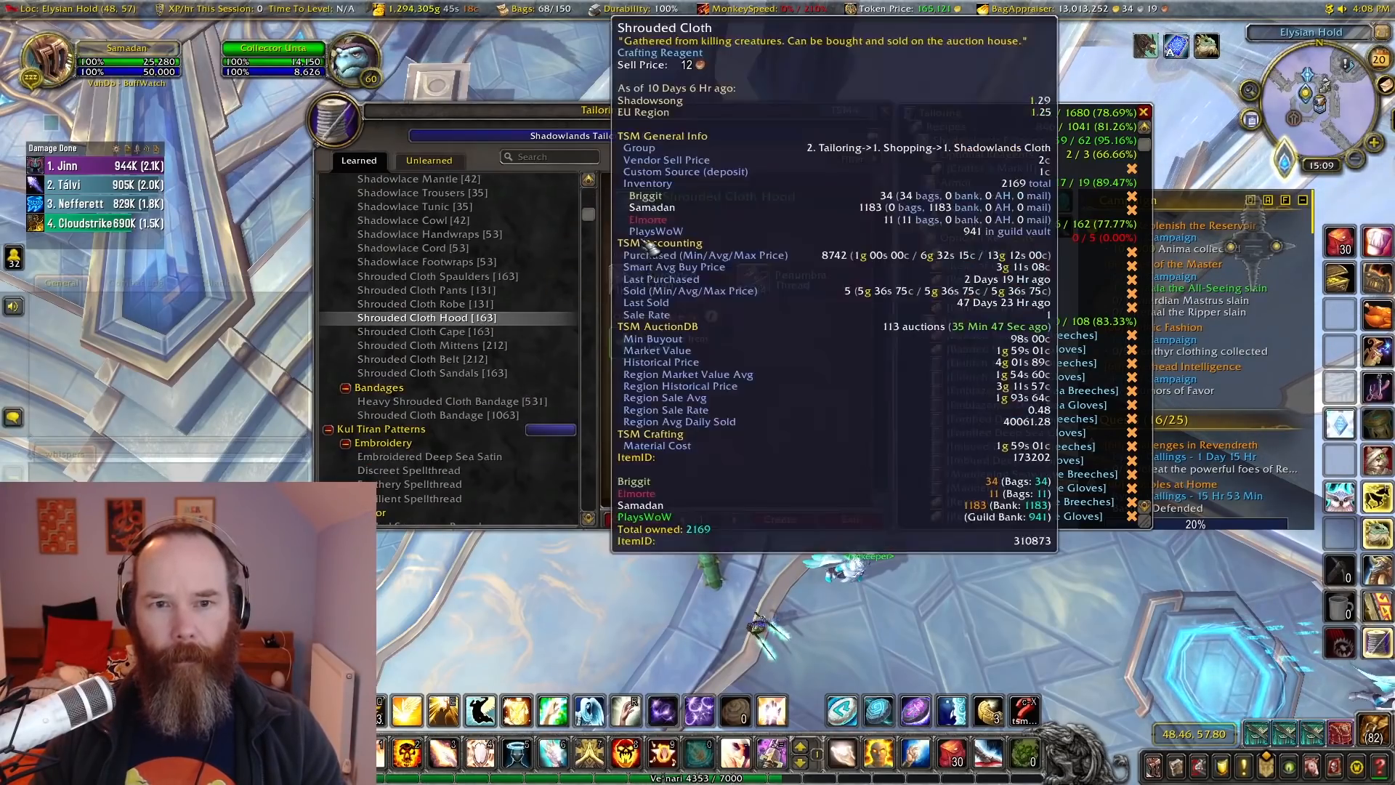
{"action": "left_click", "coordinate": [426, 317]}
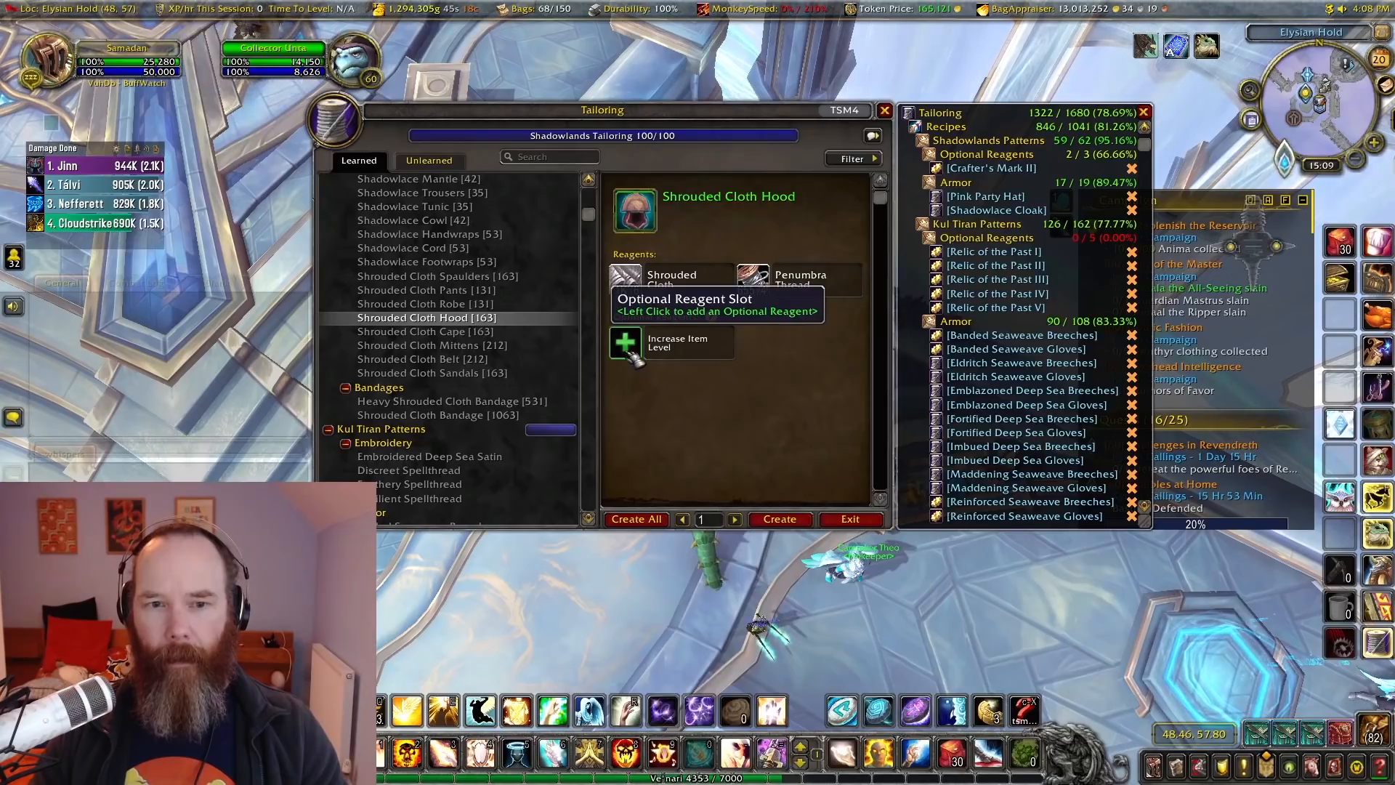
{"action": "left_click", "coordinate": [625, 343]}
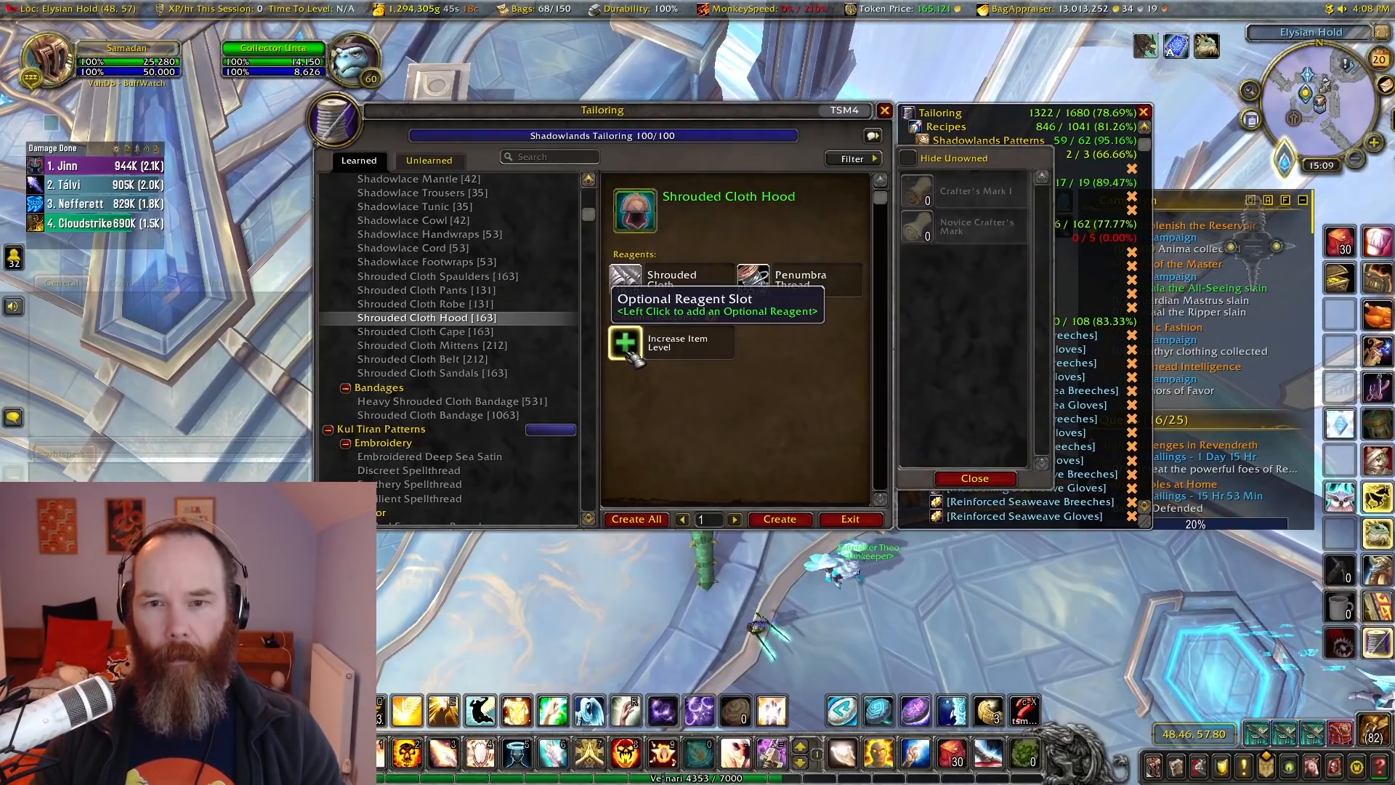
{"action": "mouse_move", "coordinate": [926, 226]}
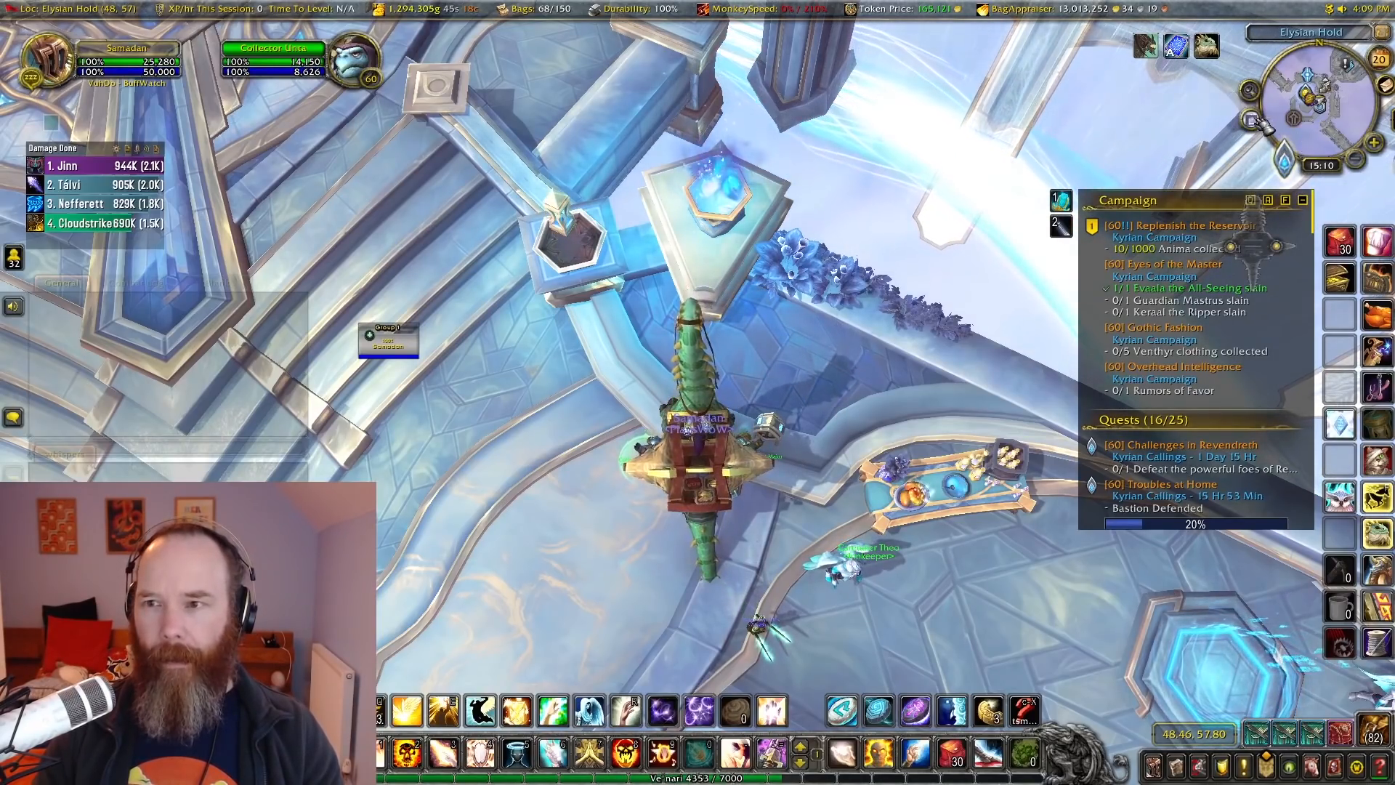
{"action": "mouse_move", "coordinate": [1224, 119]}
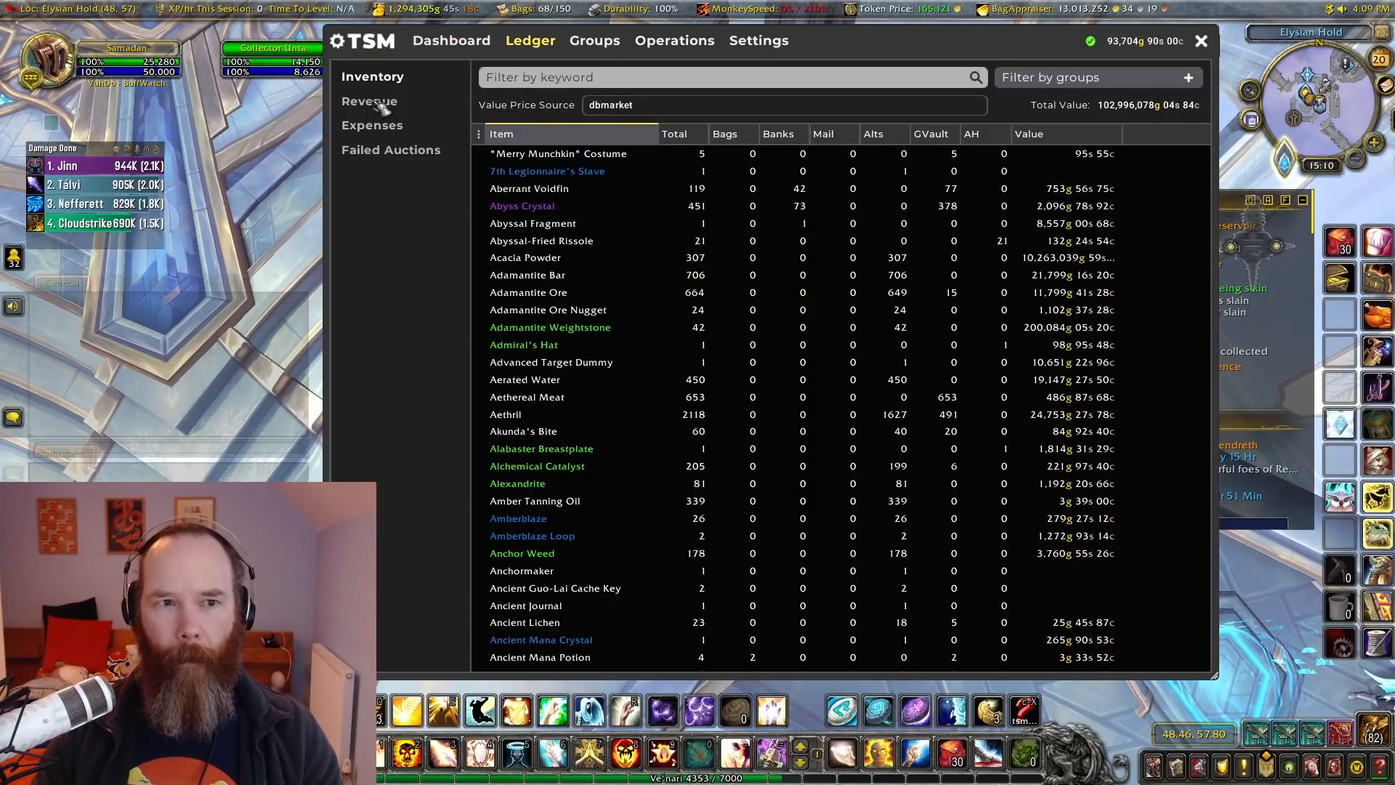
Step: View the ledger's sales revenue records and scroll to the Shrouded Cloth entries
{"action": "left_click", "coordinate": [369, 100]}
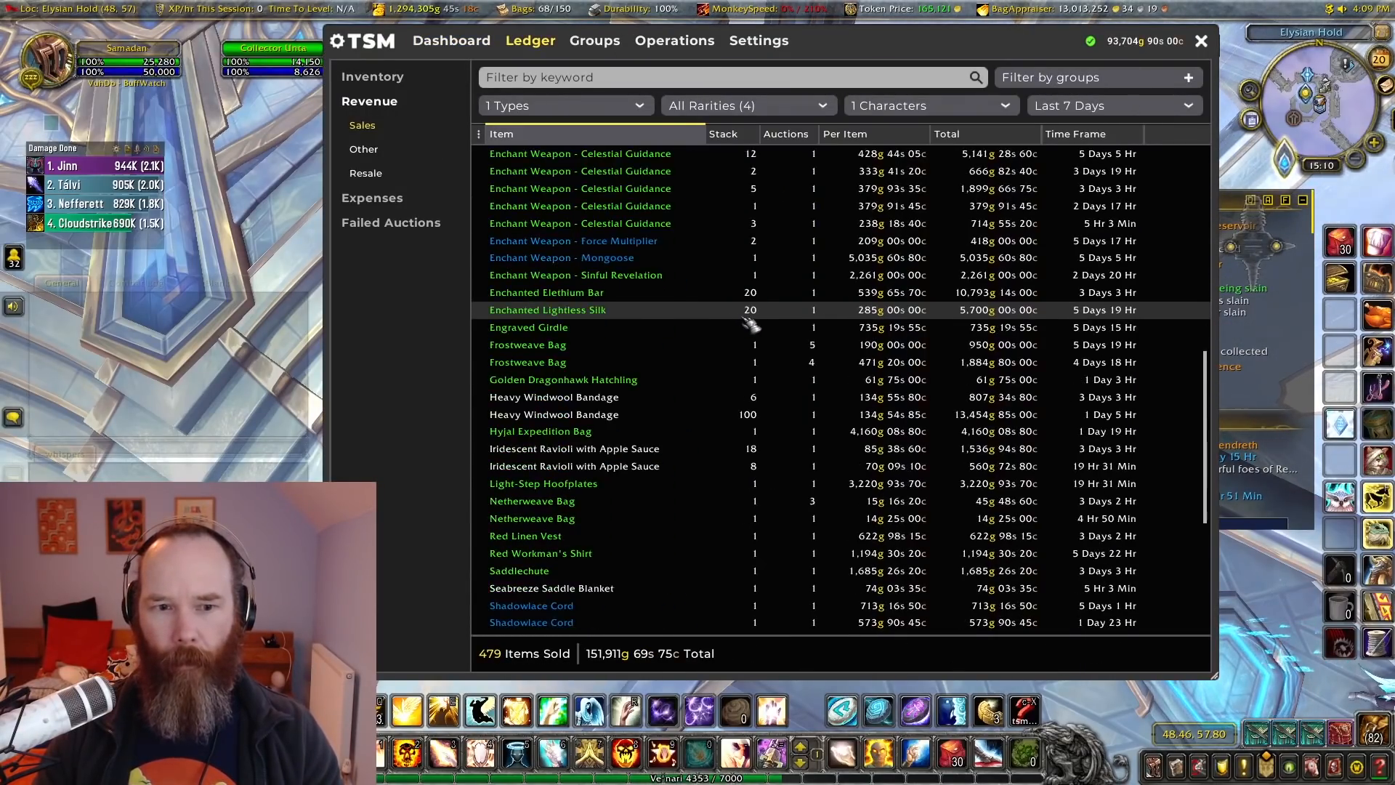
{"action": "scroll", "scroll_direction": "down", "scroll_amount": 3}
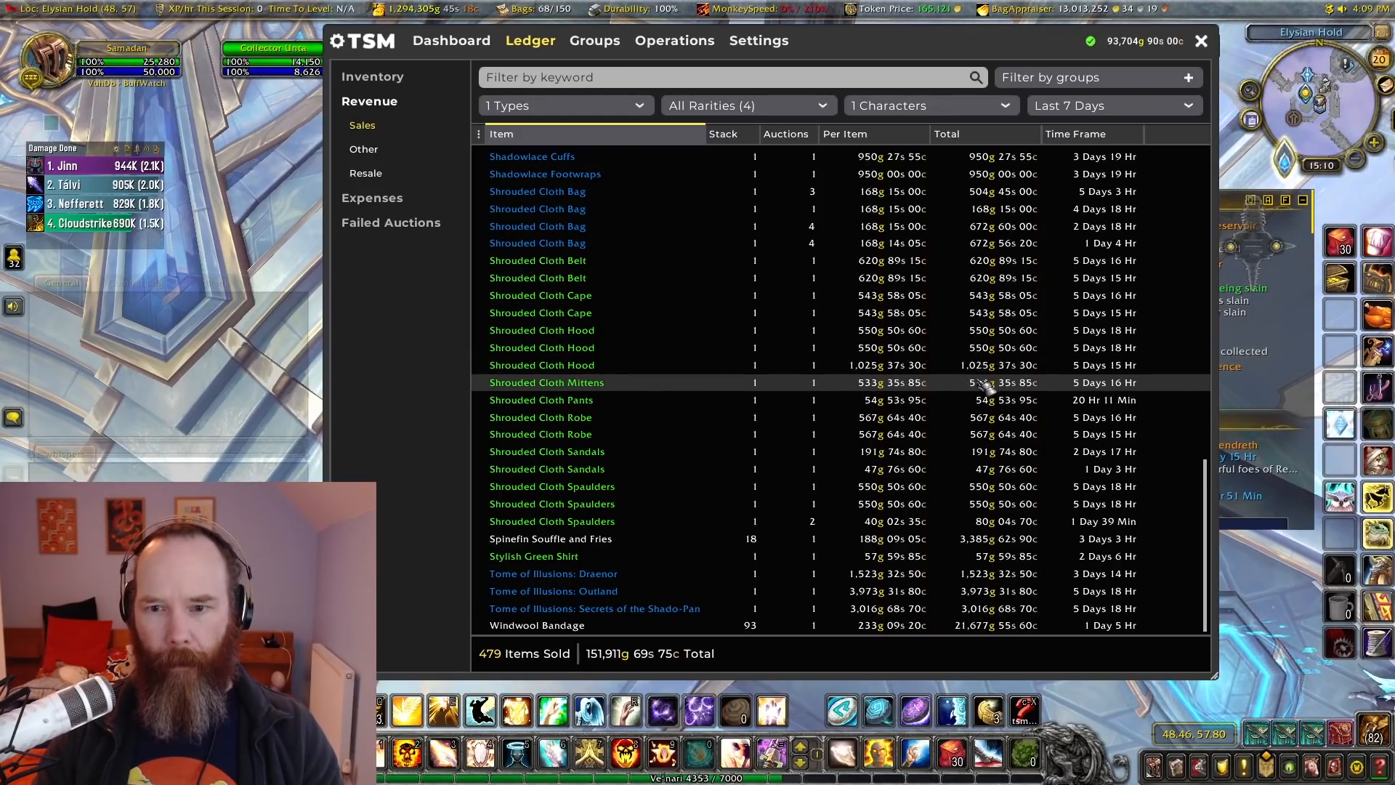
{"action": "mouse_move", "coordinate": [1001, 399]}
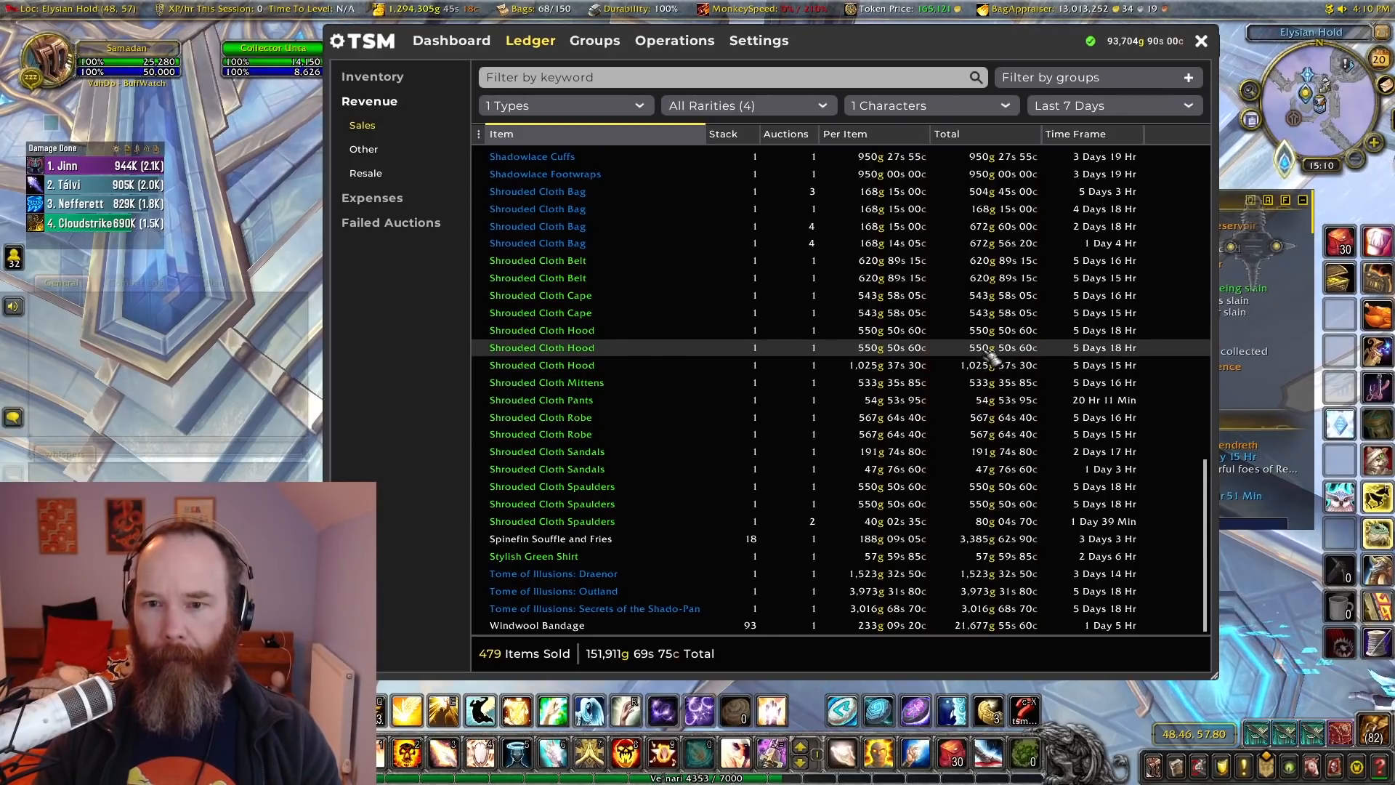
{"action": "mouse_move", "coordinate": [997, 458]}
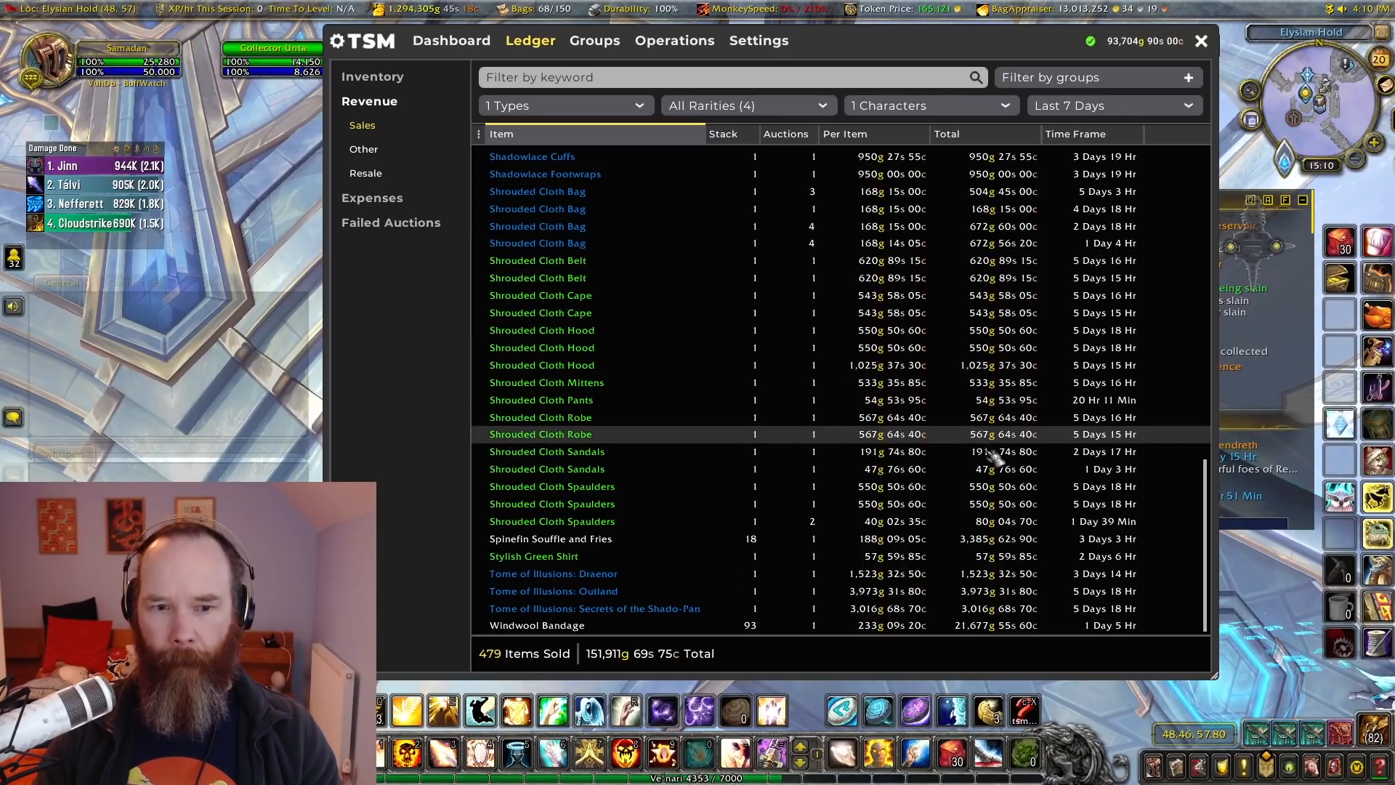
{"action": "mouse_move", "coordinate": [988, 486]}
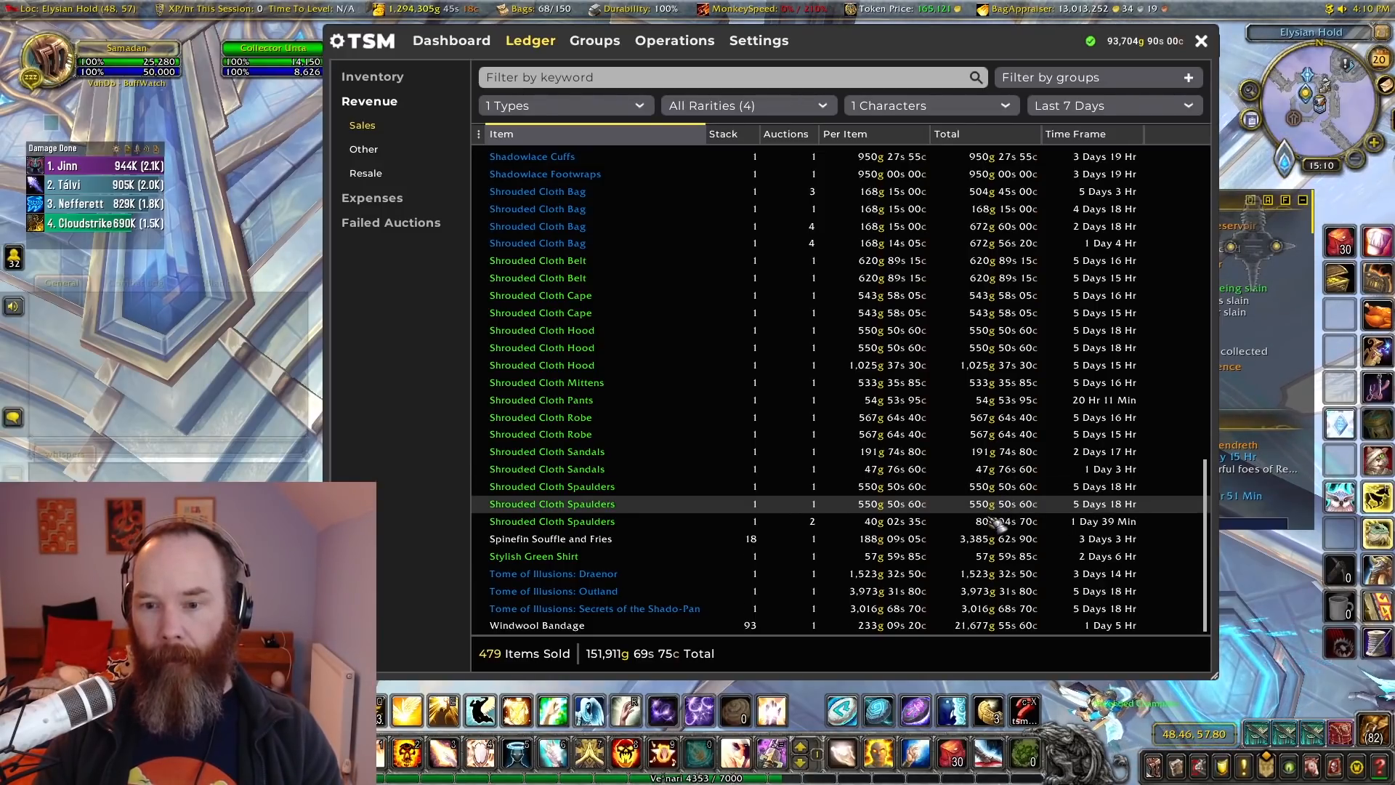
{"action": "mouse_move", "coordinate": [997, 520]}
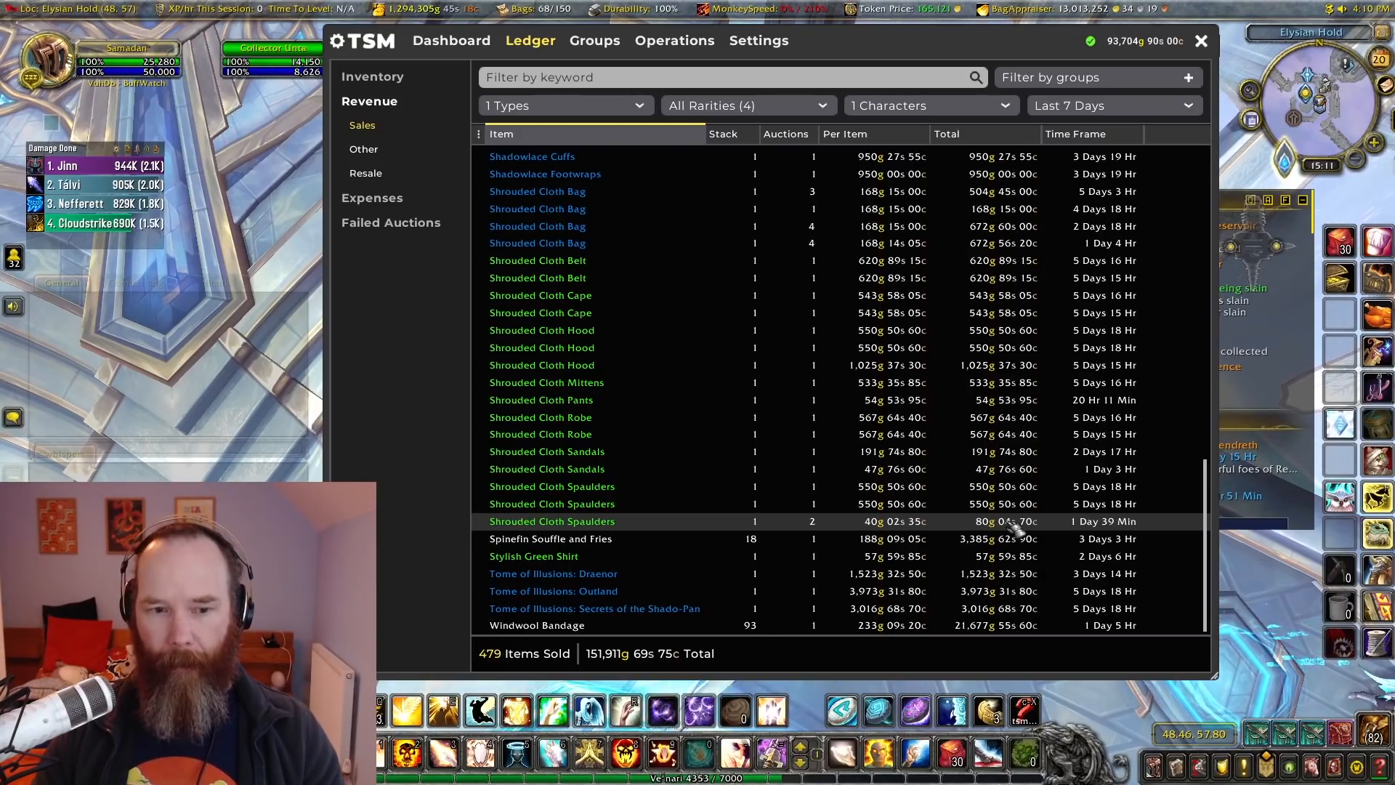
{"action": "mouse_move", "coordinate": [1157, 556]}
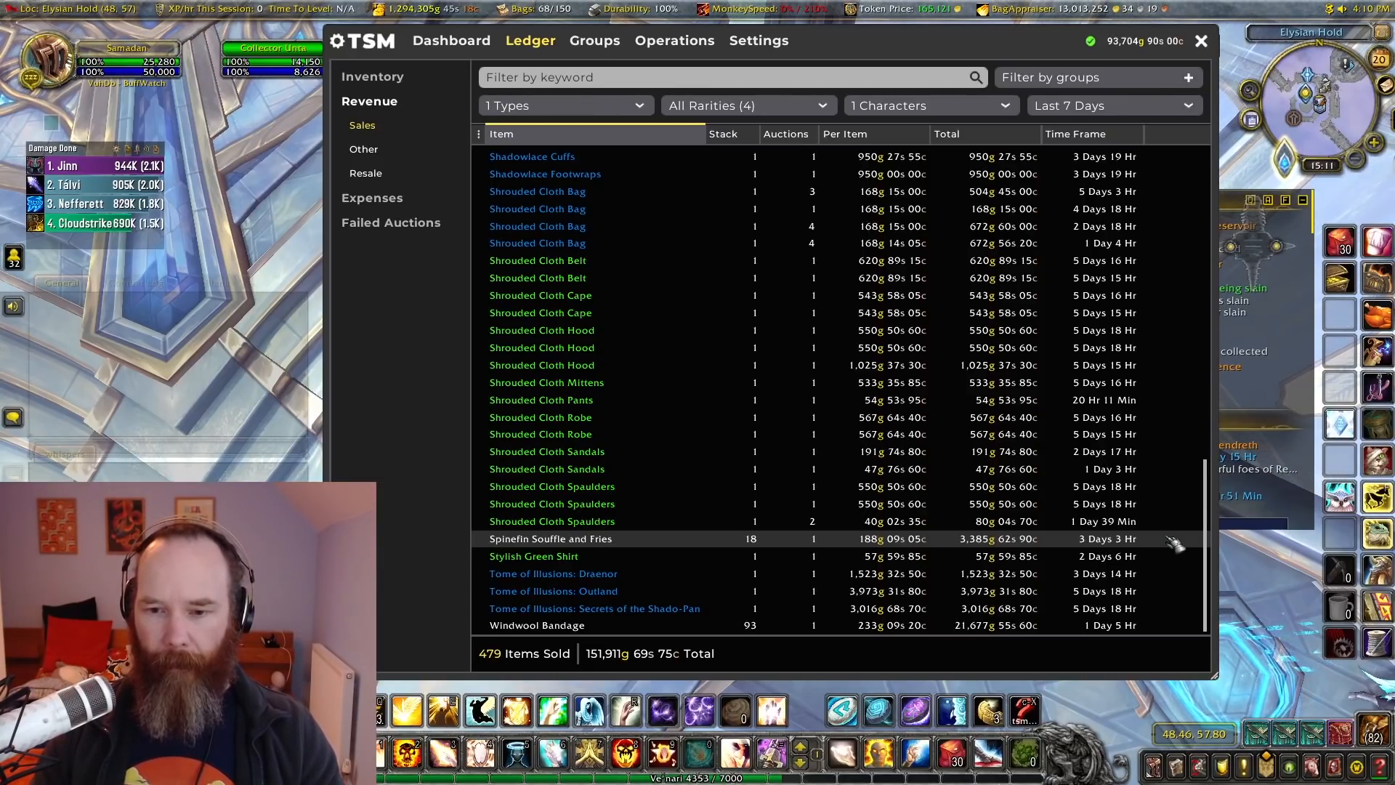
{"action": "mouse_move", "coordinate": [969, 545]}
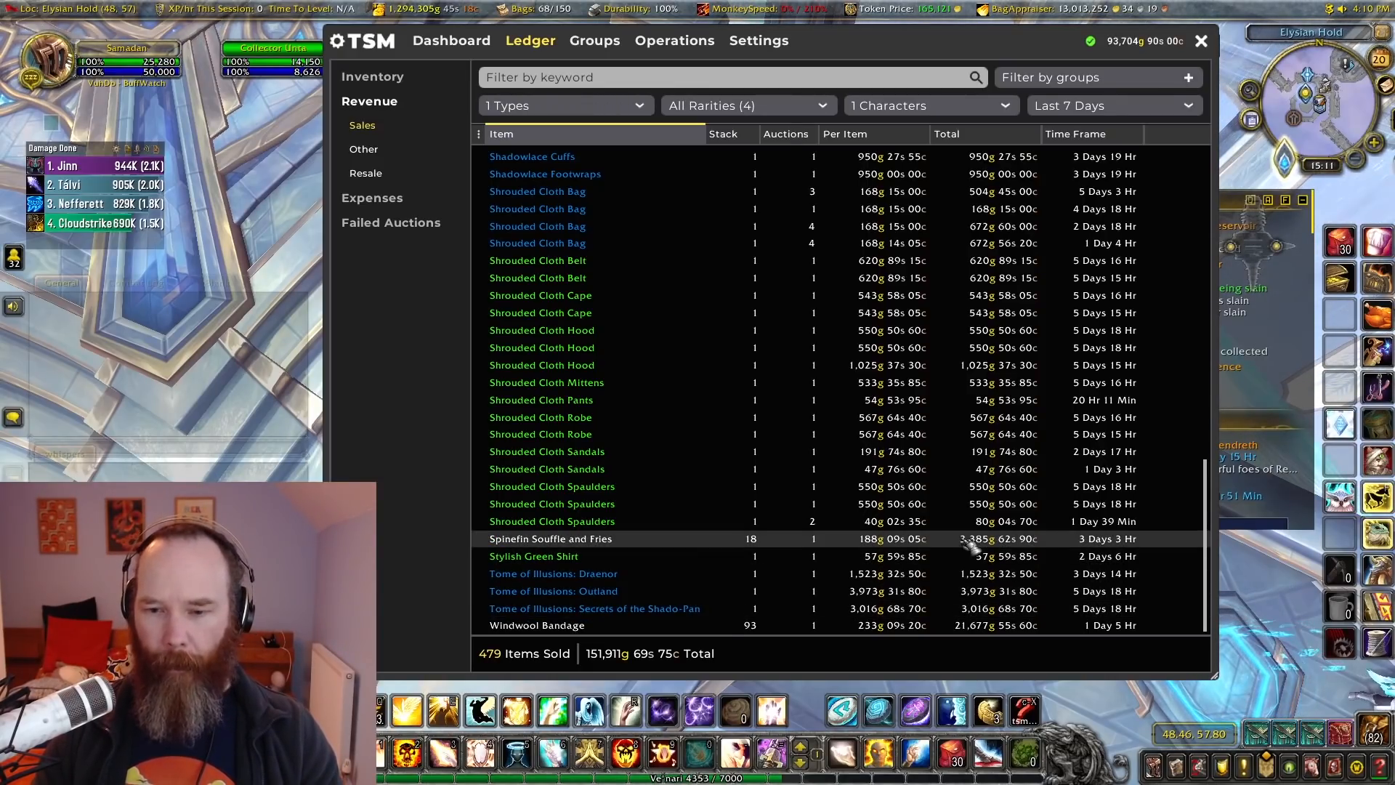
{"action": "scroll", "scroll_direction": "up", "scroll_amount": 3}
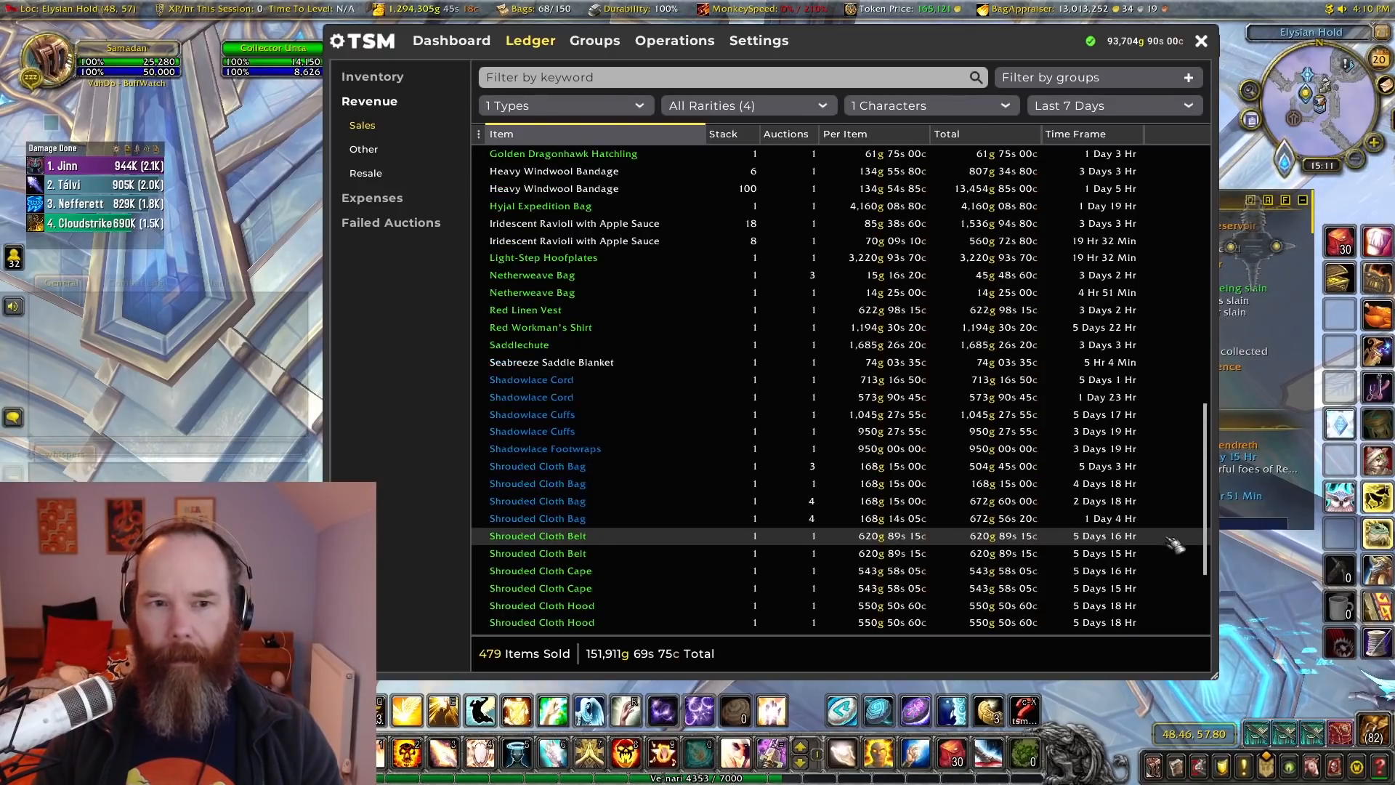
{"action": "scroll", "scroll_direction": "up", "scroll_amount": 3}
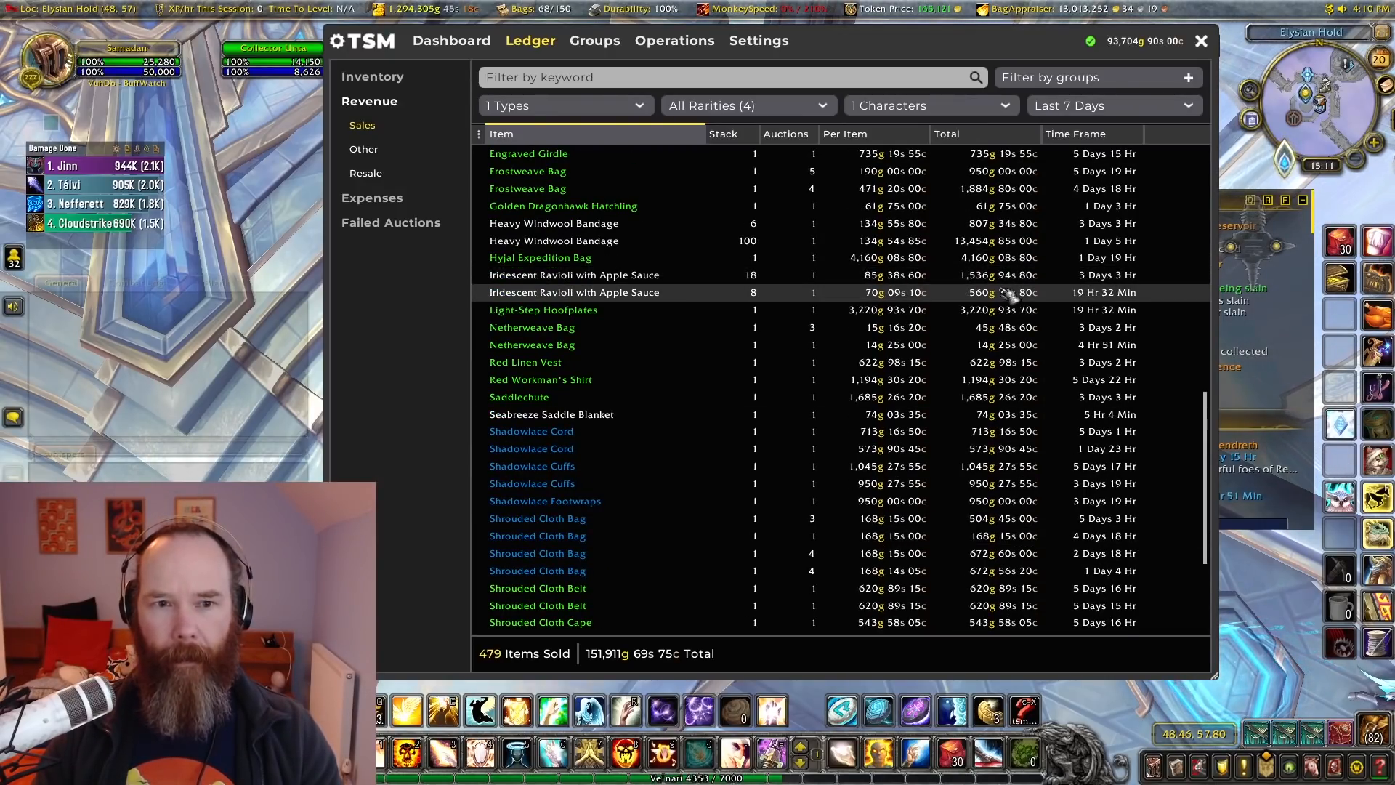
{"action": "mouse_move", "coordinate": [1023, 238]}
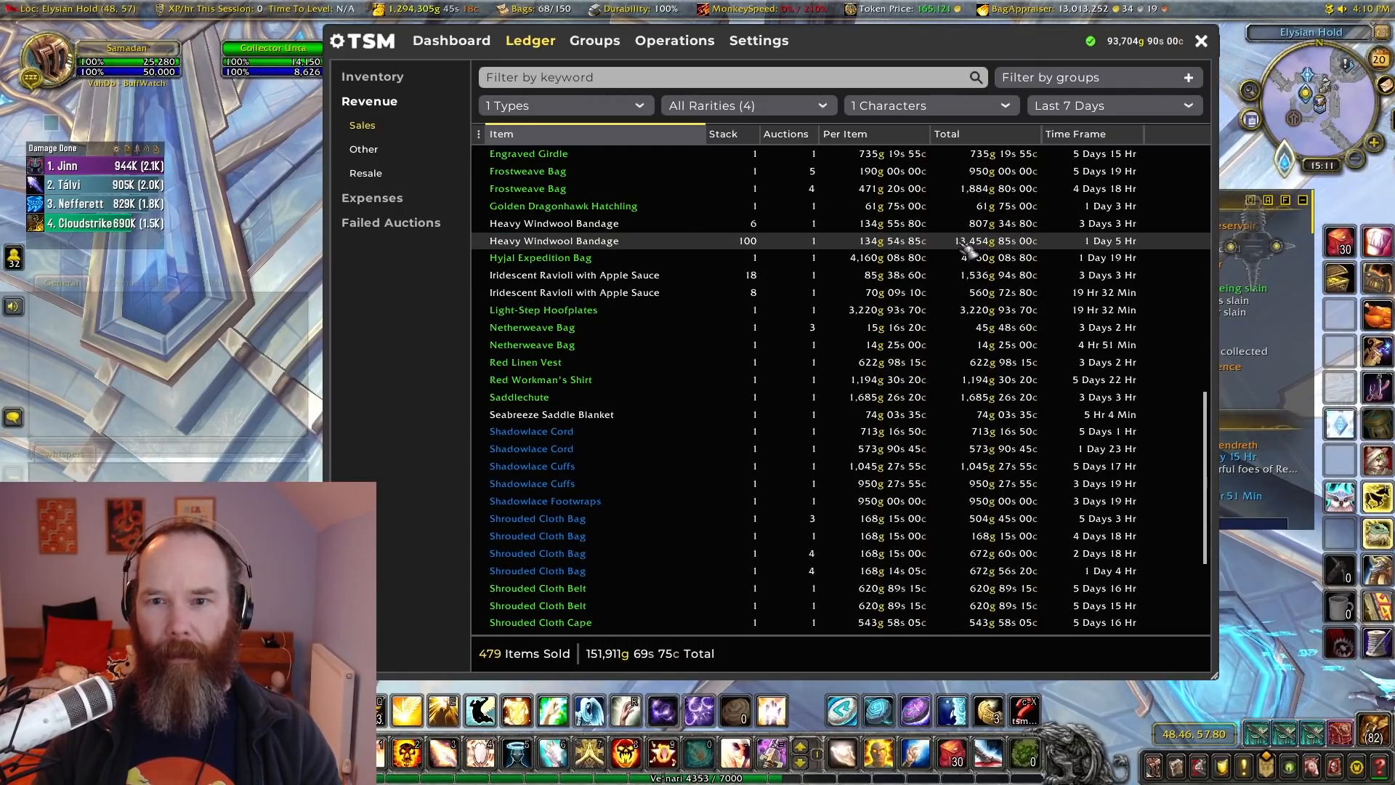
{"action": "scroll", "scroll_direction": "down", "scroll_amount": 3}
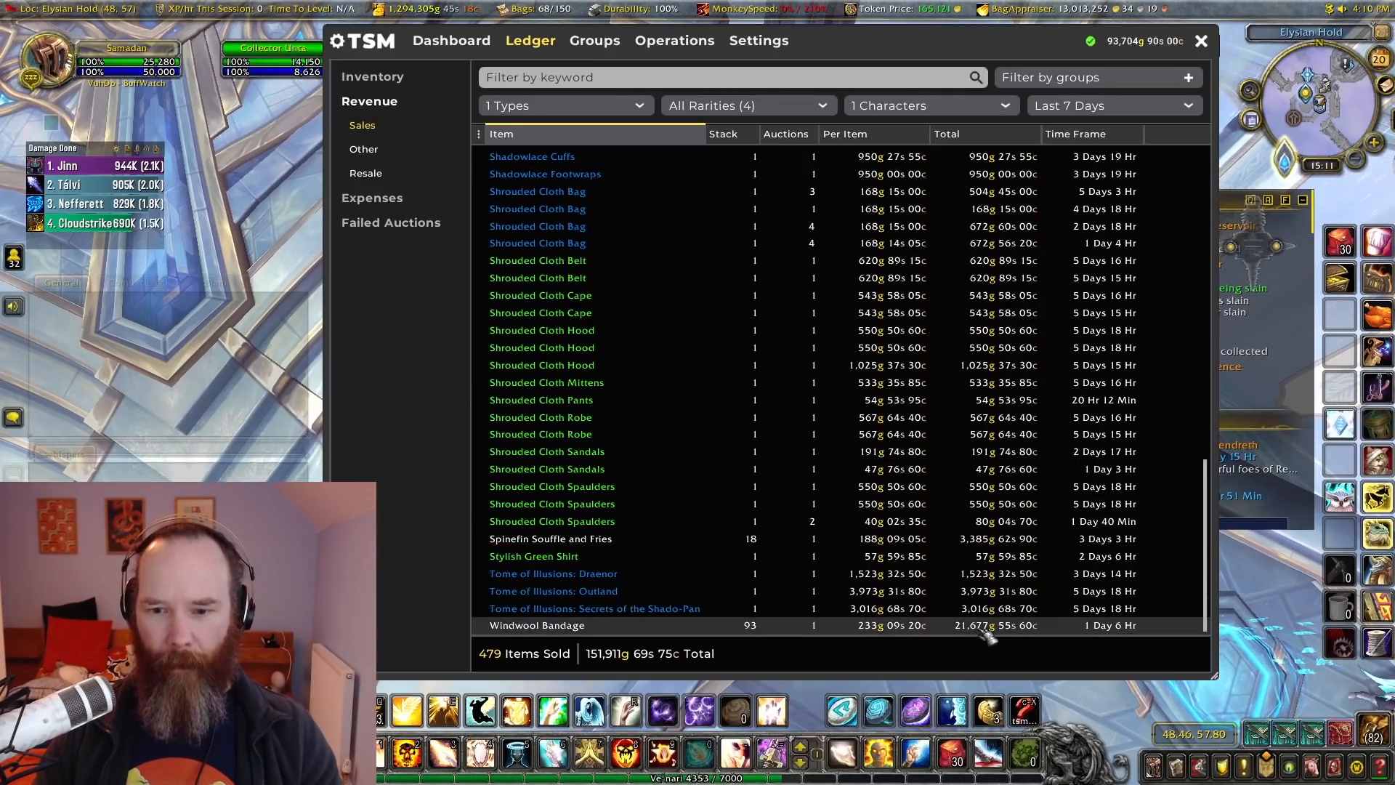
{"action": "scroll", "scroll_direction": "up", "scroll_amount": 3}
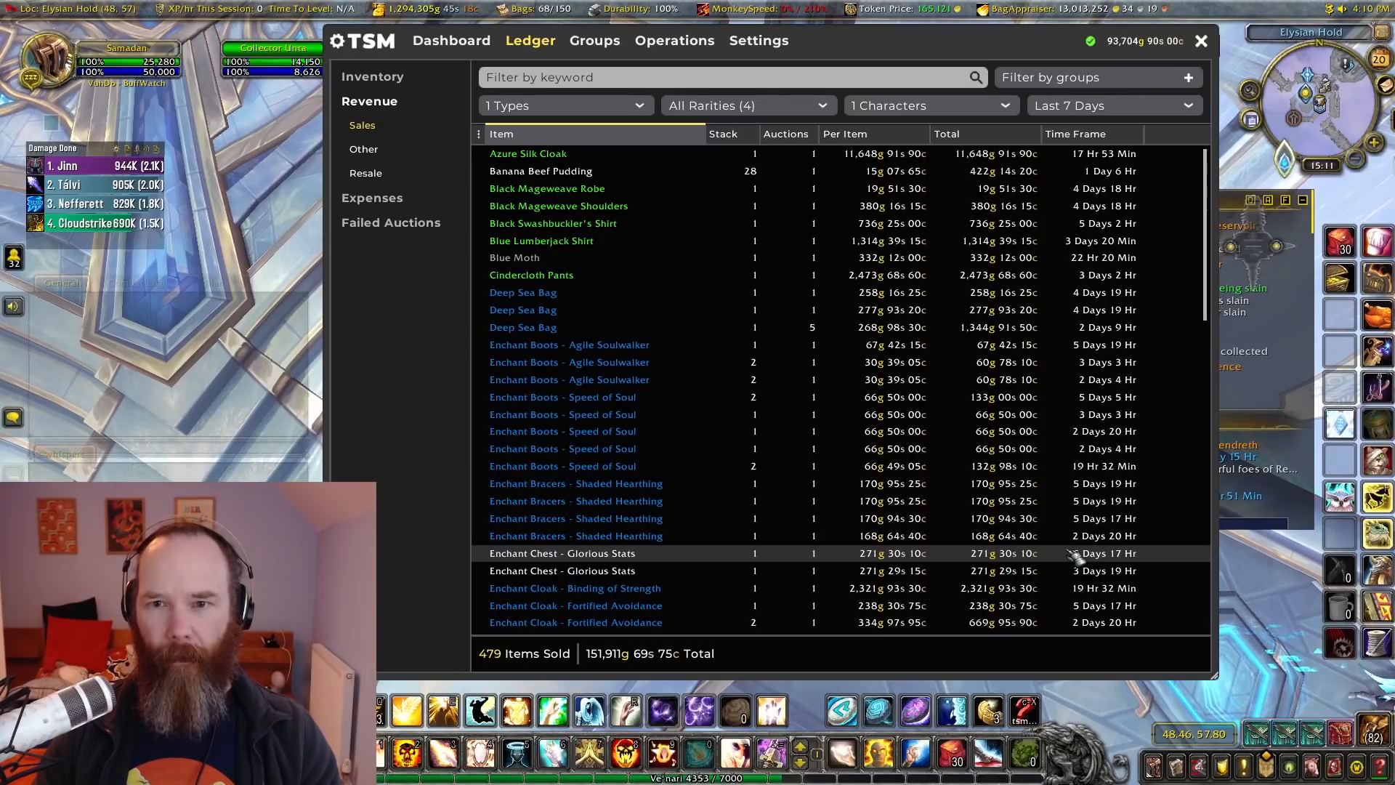
{"action": "scroll", "scroll_direction": "down", "scroll_amount": 3}
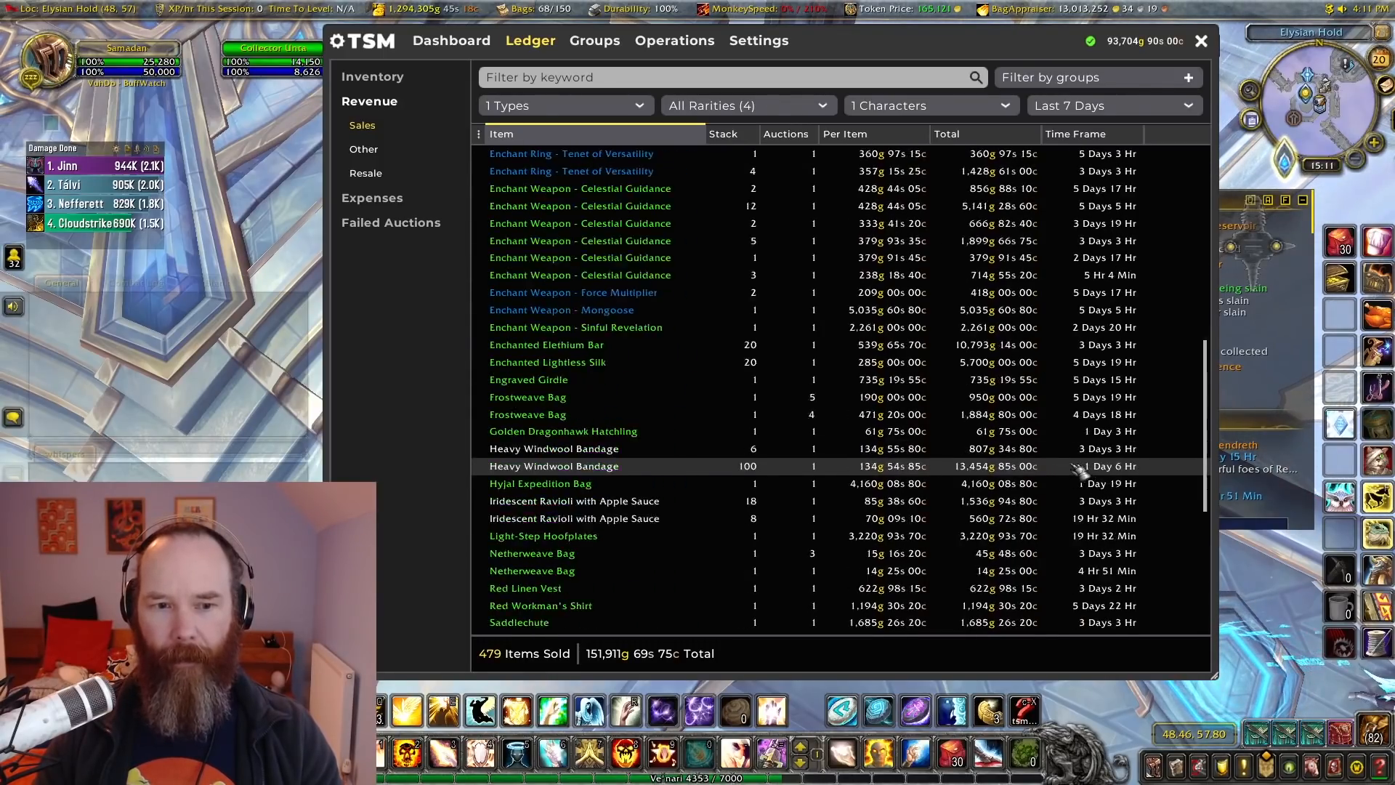
{"action": "scroll", "scroll_direction": "down", "scroll_amount": 3}
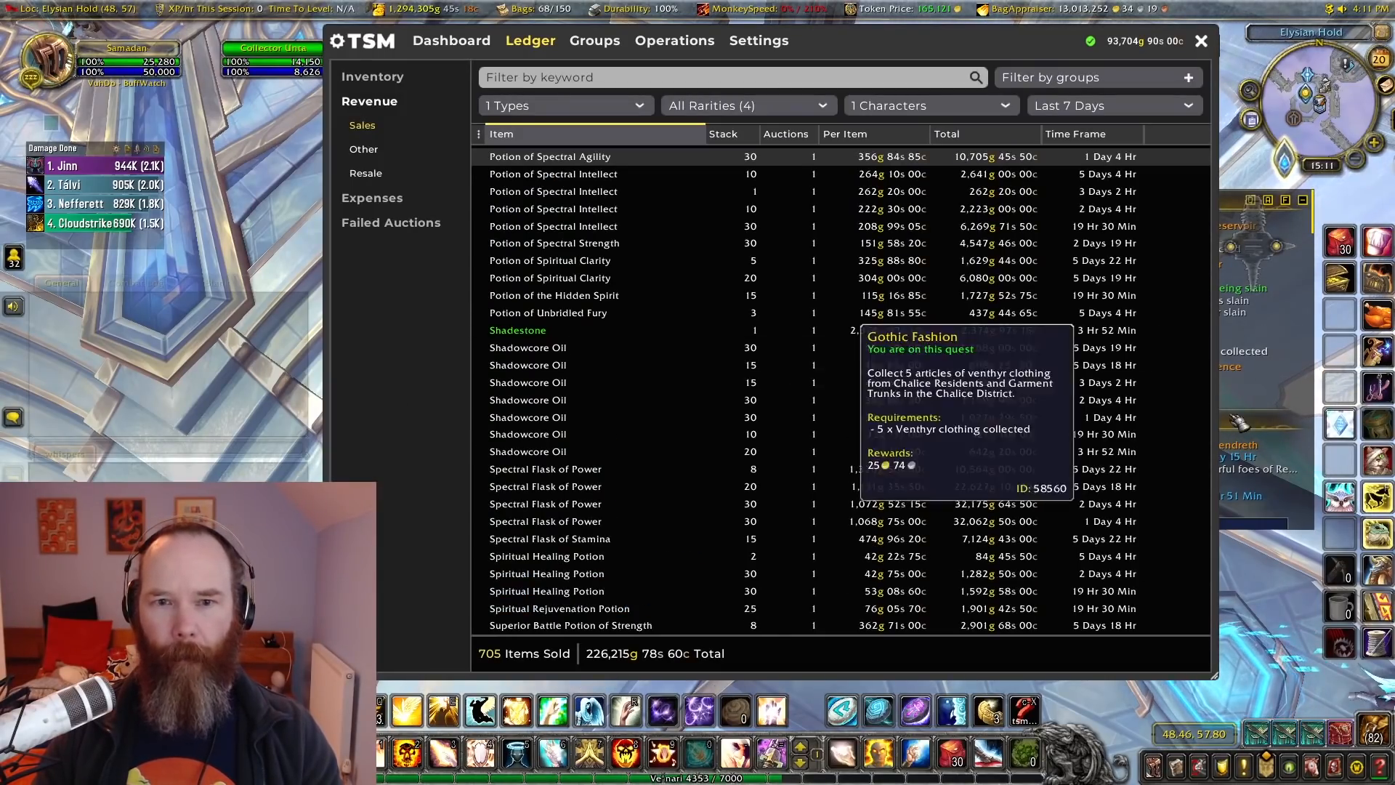
{"action": "scroll", "scroll_direction": "up", "scroll_amount": 3}
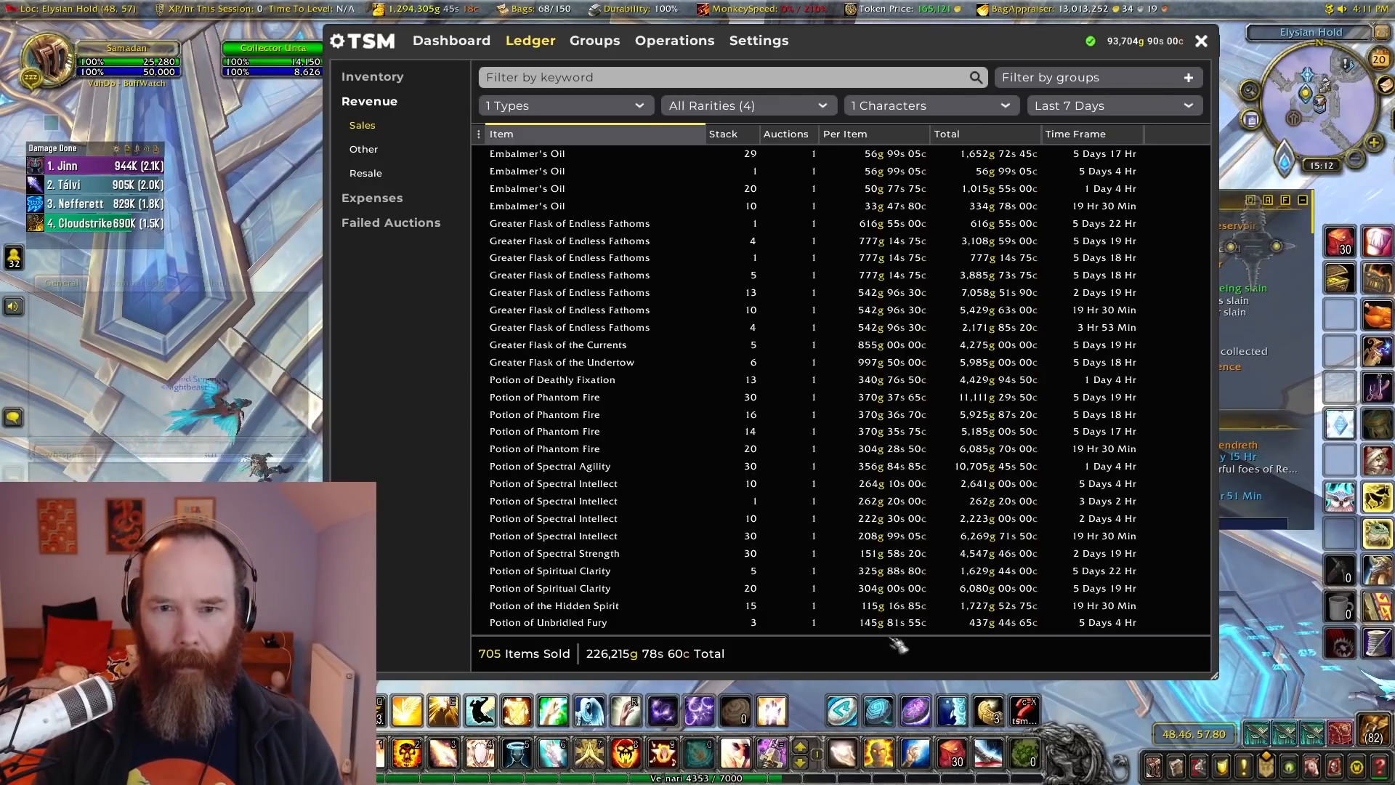
{"action": "mouse_move", "coordinate": [1172, 224]}
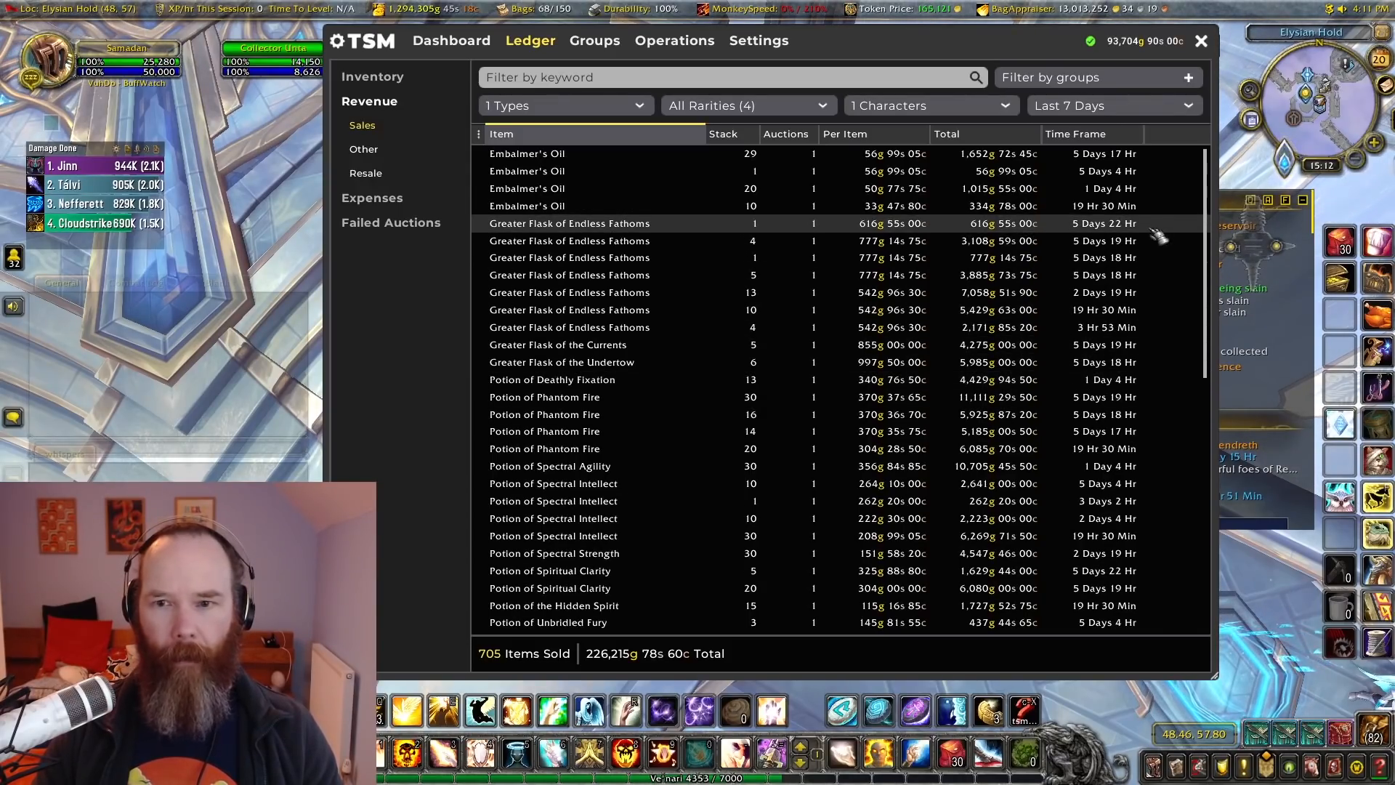
{"action": "mouse_move", "coordinate": [1169, 151]}
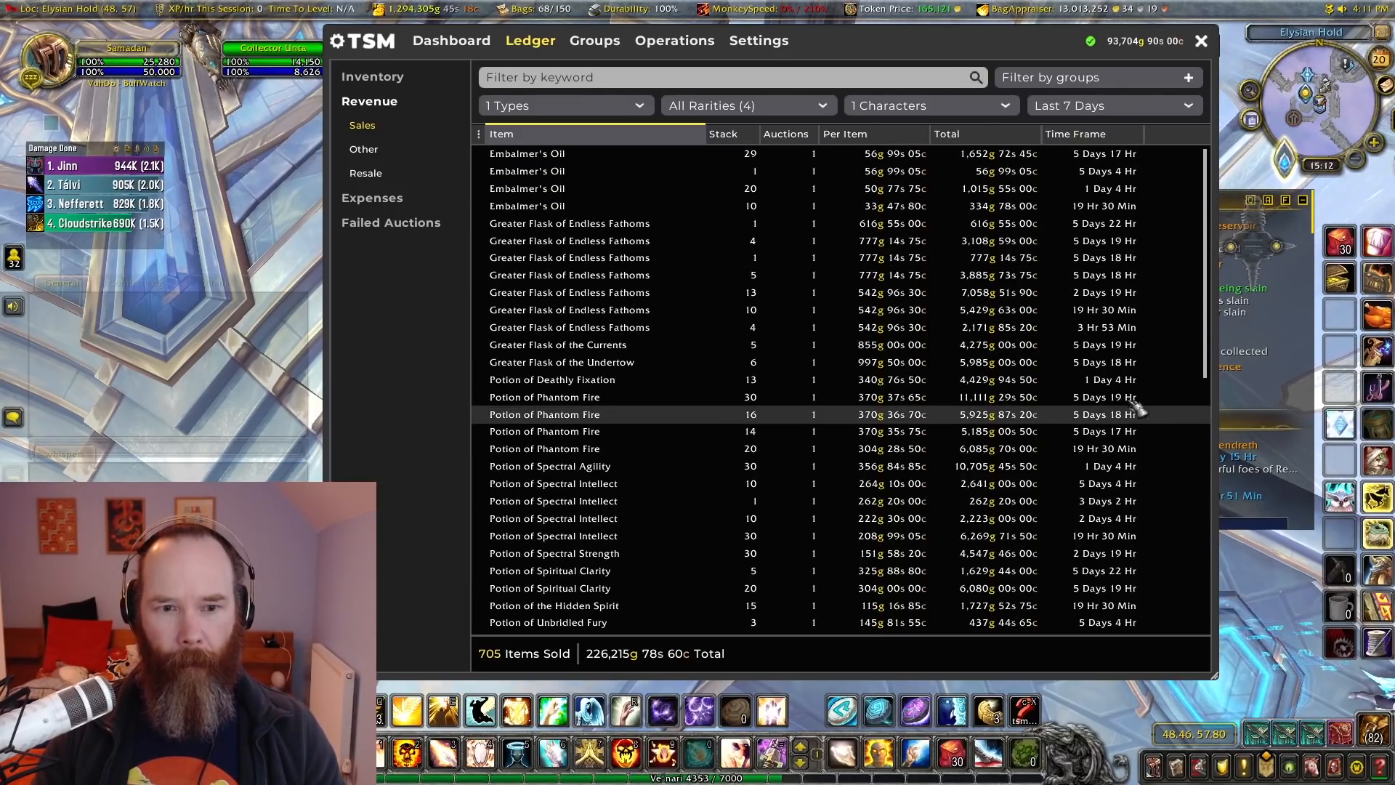
{"action": "scroll", "scroll_direction": "down", "scroll_amount": 3}
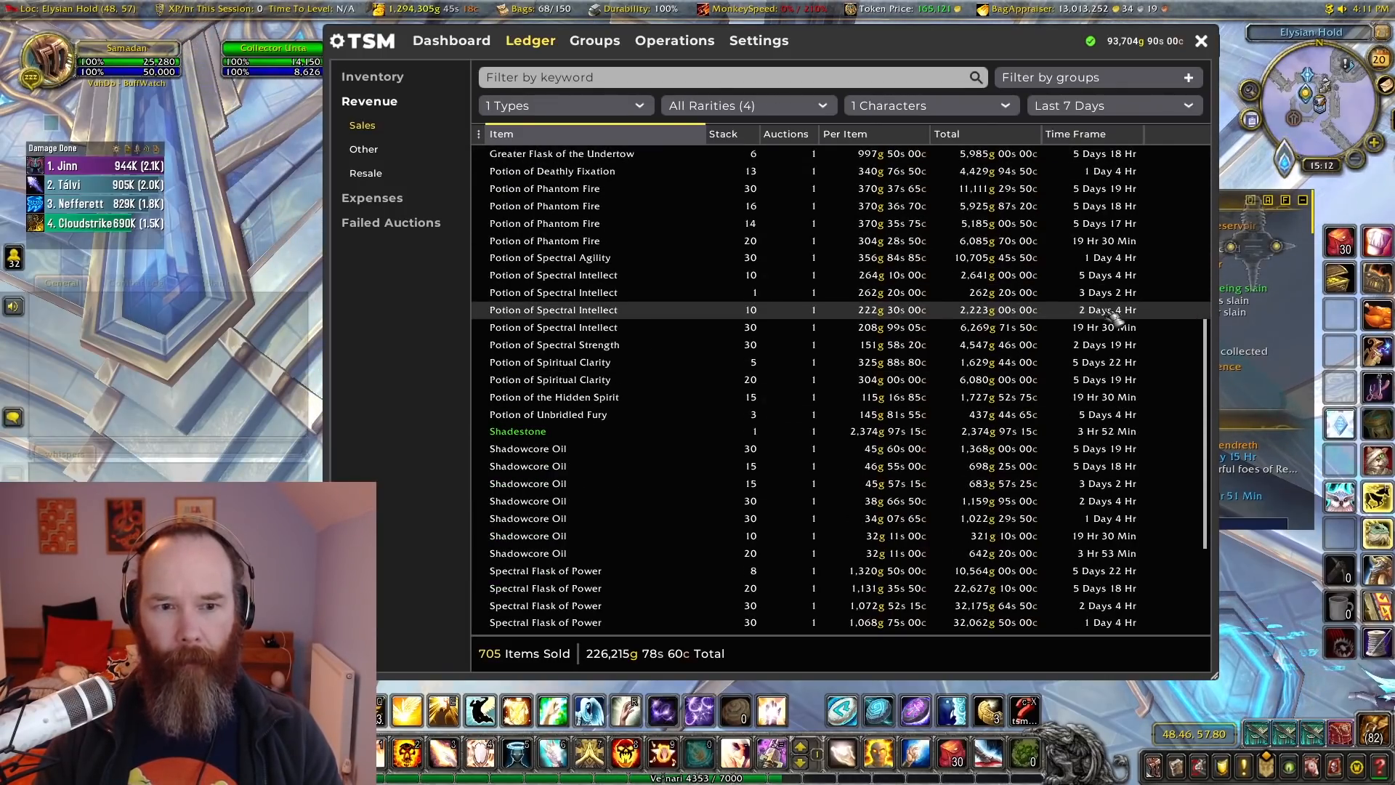
{"action": "scroll", "scroll_direction": "up", "scroll_amount": 3}
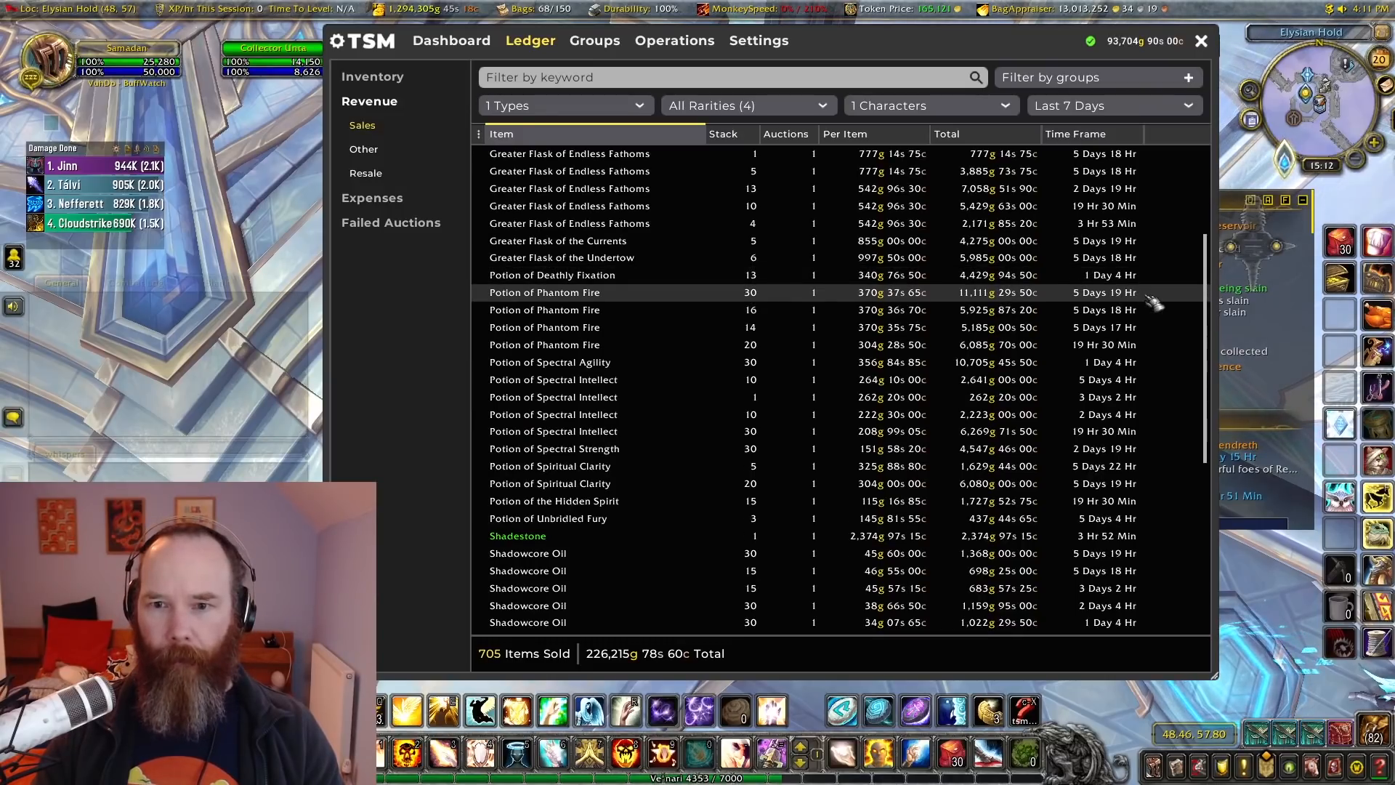
{"action": "mouse_move", "coordinate": [1148, 346]}
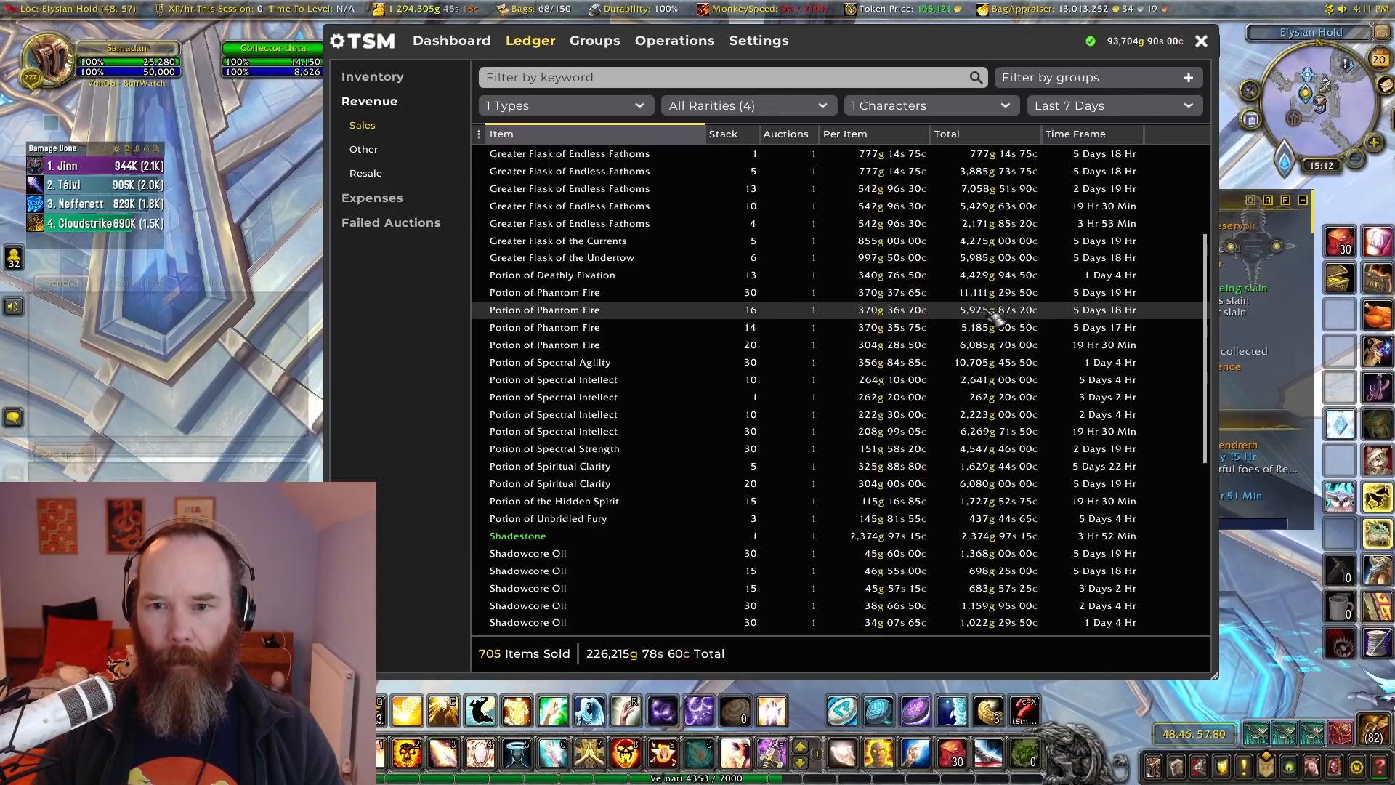
{"action": "scroll", "scroll_direction": "down", "scroll_amount": 3}
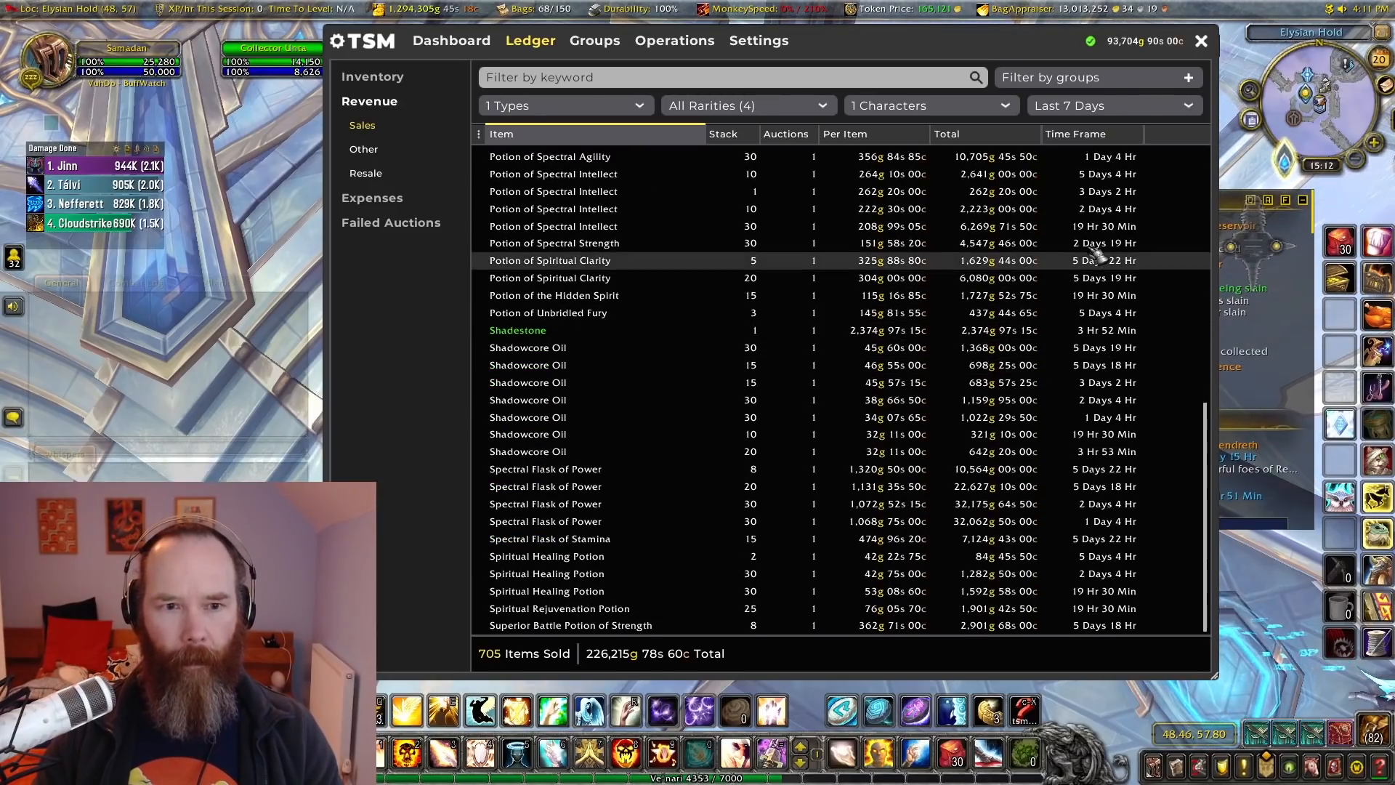
{"action": "mouse_move", "coordinate": [1023, 486]}
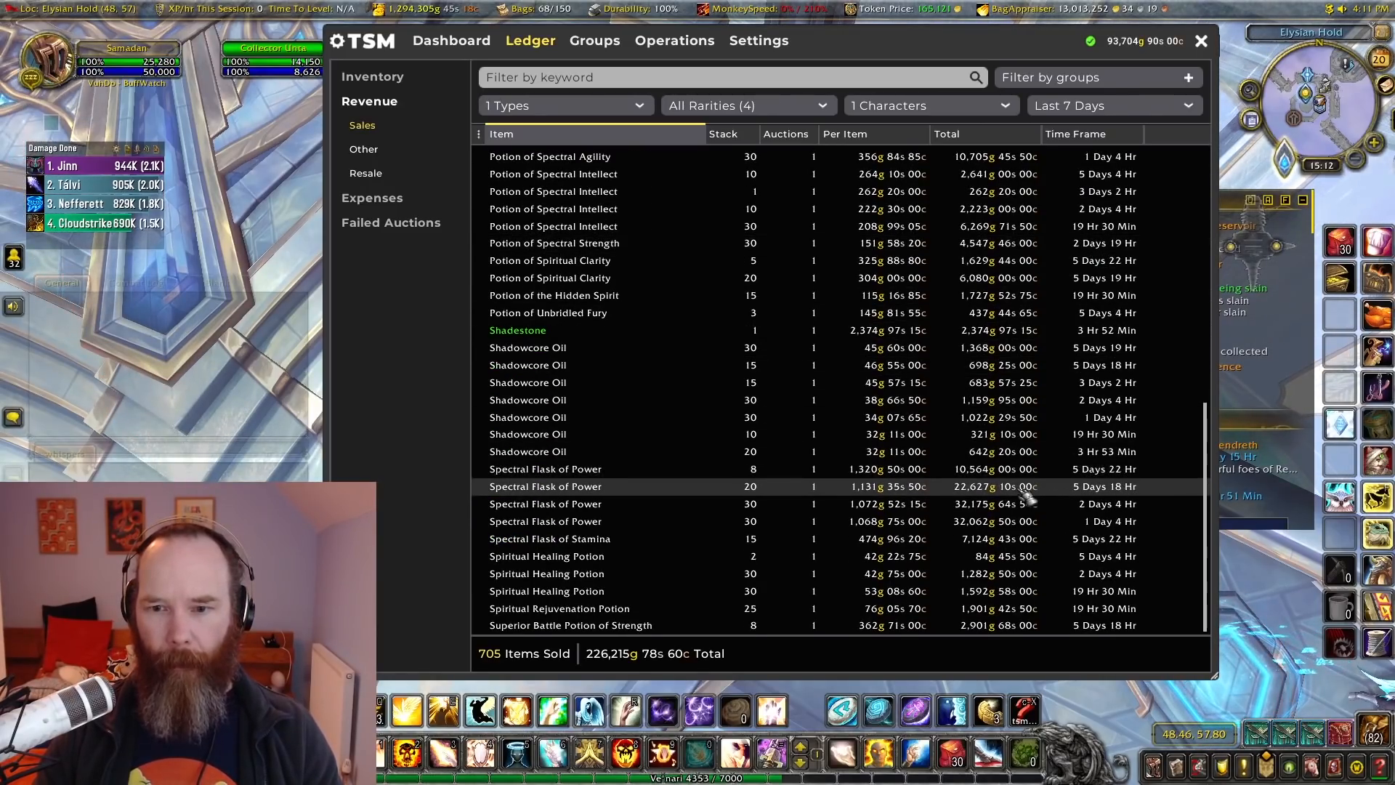
{"action": "mouse_move", "coordinate": [977, 481]}
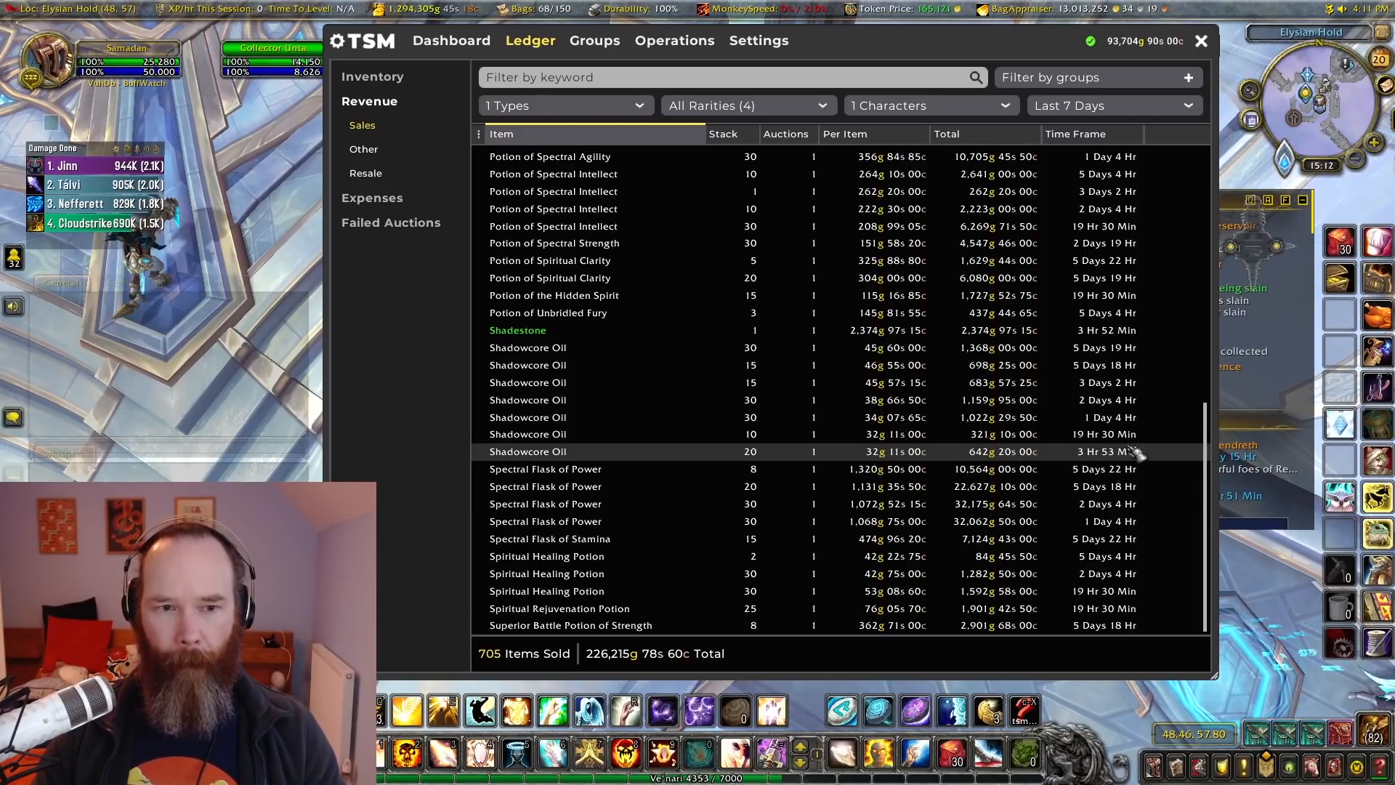
{"action": "mouse_move", "coordinate": [784, 347]}
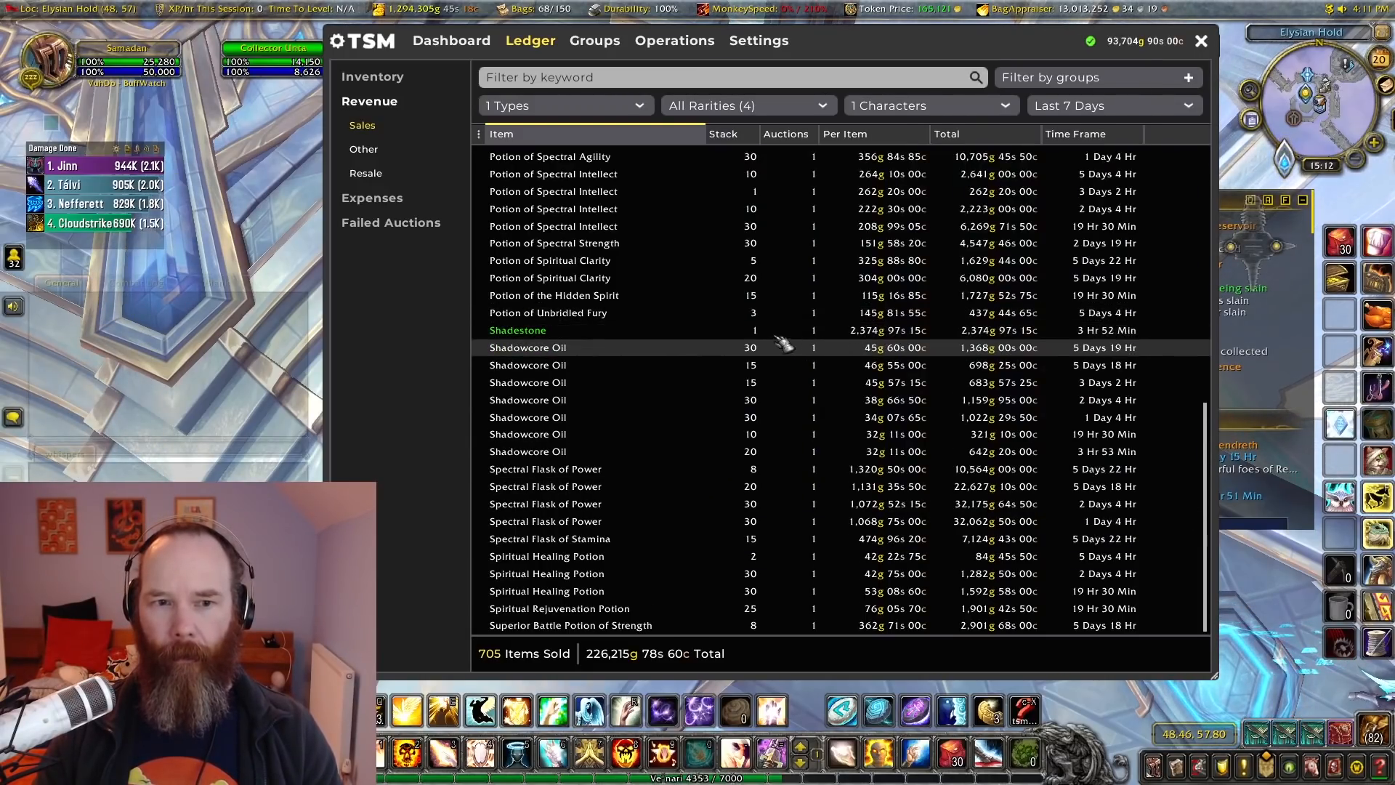
{"action": "mouse_move", "coordinate": [519, 329]}
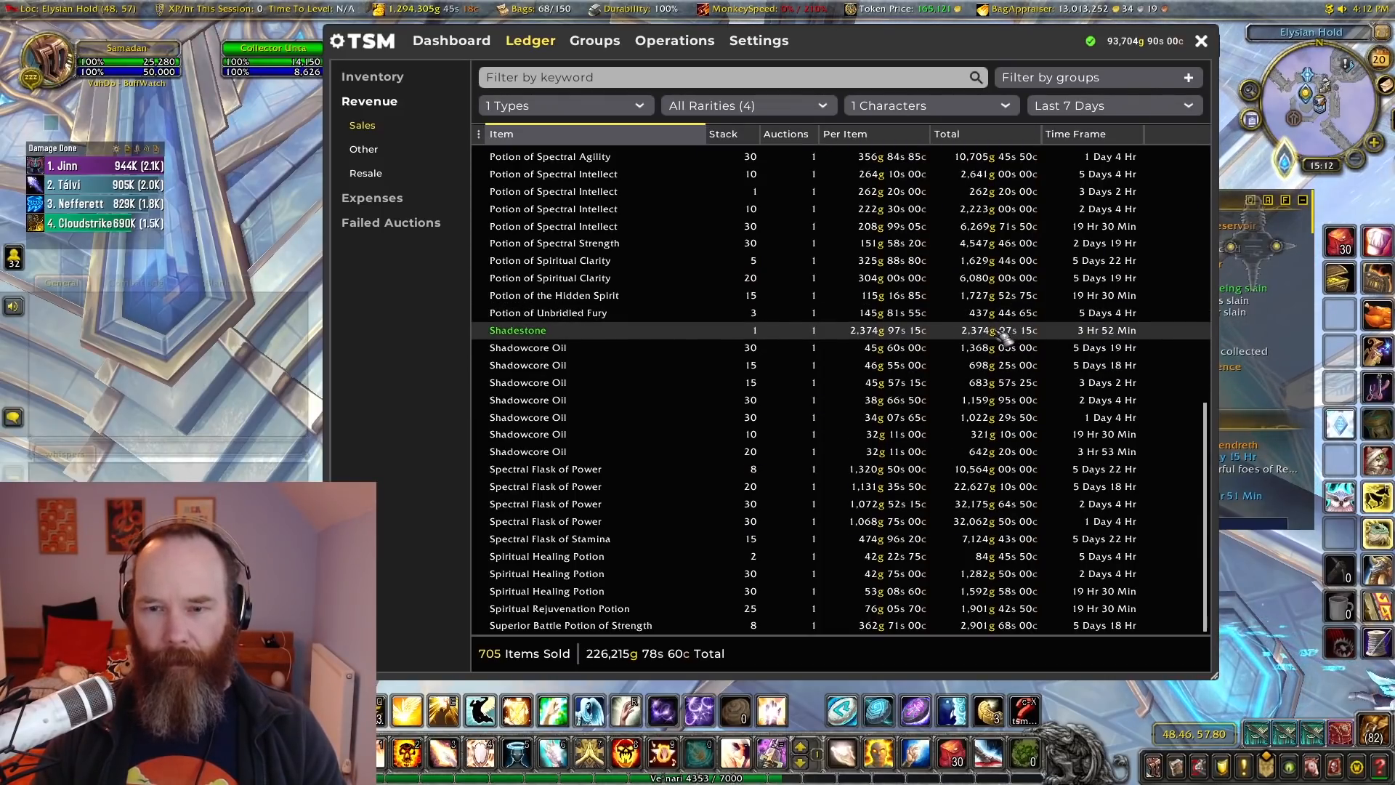
{"action": "mouse_move", "coordinate": [518, 330]}
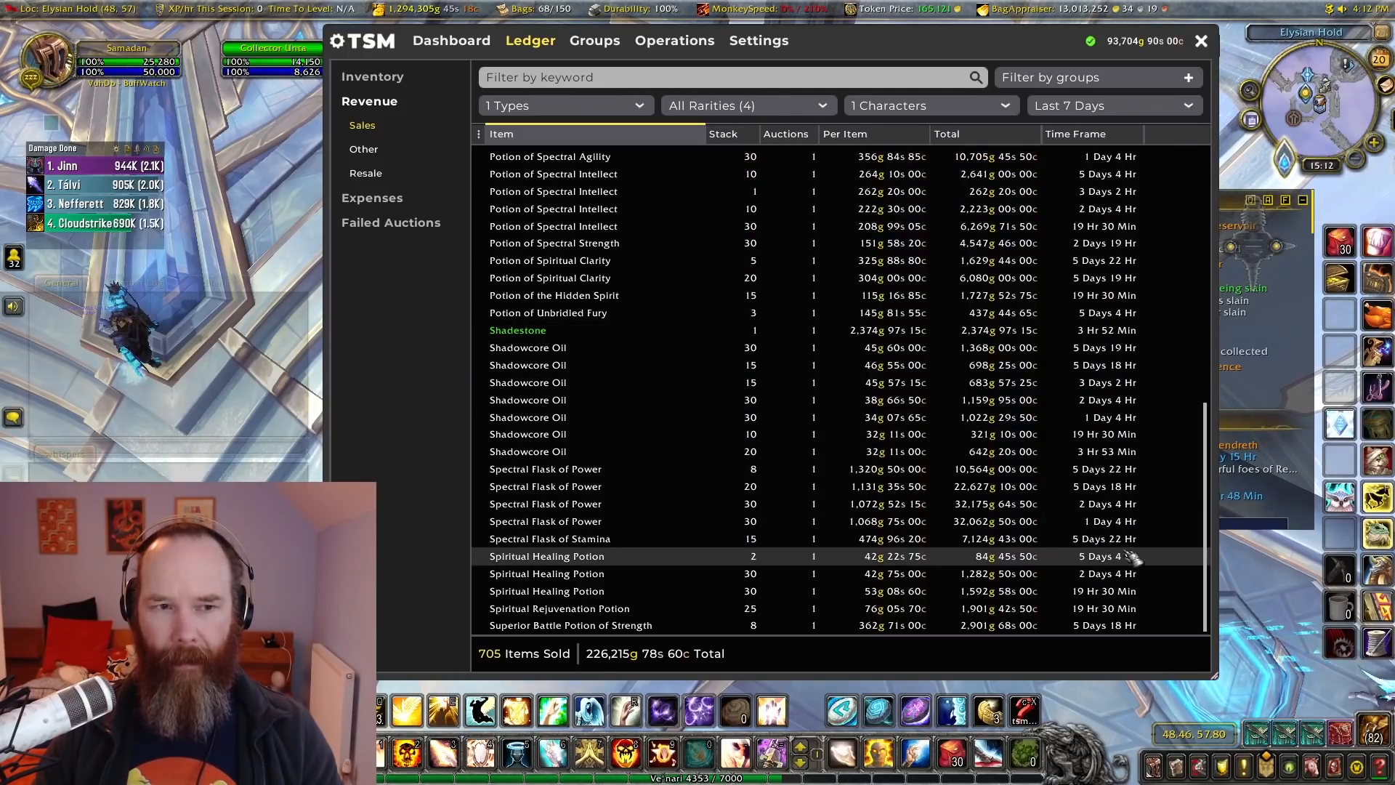
{"action": "scroll", "scroll_direction": "up", "scroll_amount": 3}
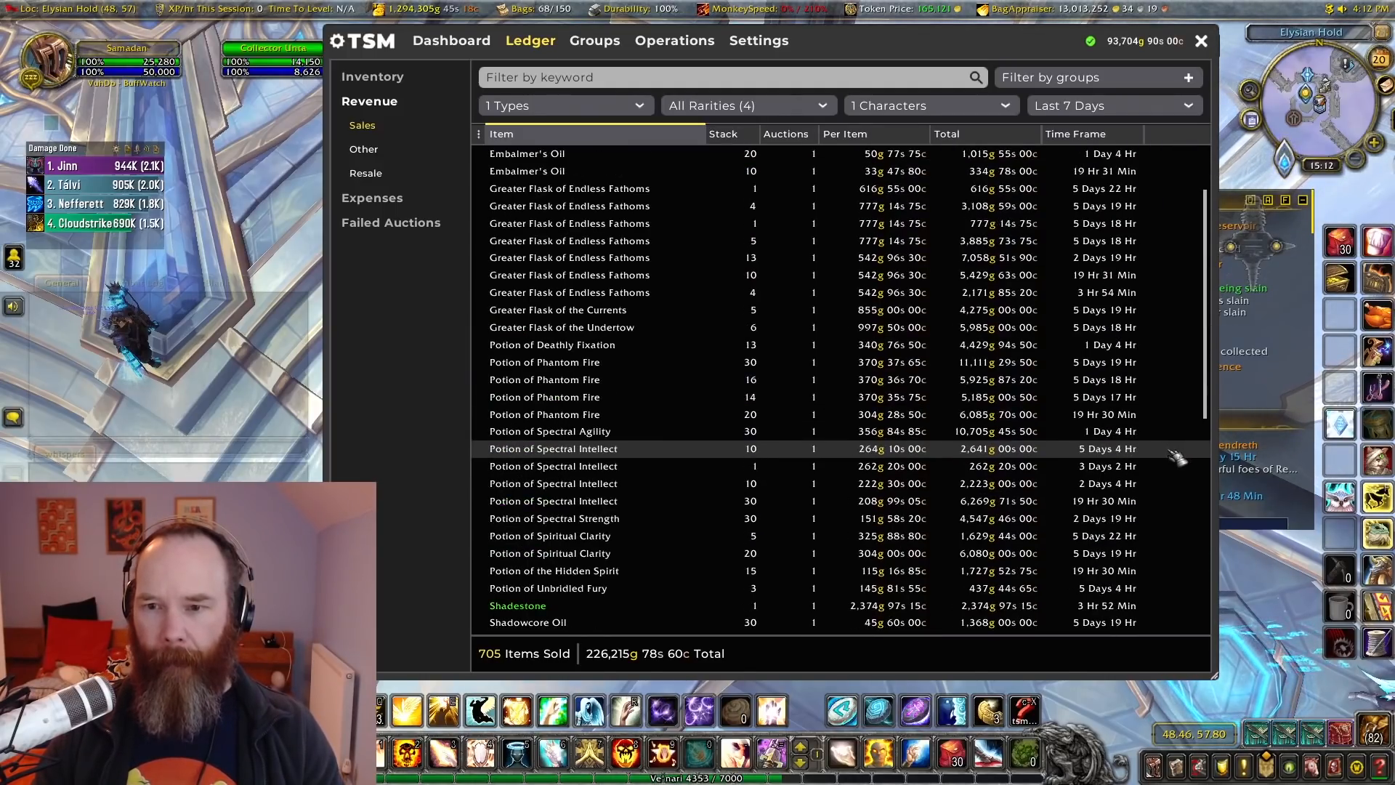
{"action": "scroll", "scroll_direction": "up", "scroll_amount": 3}
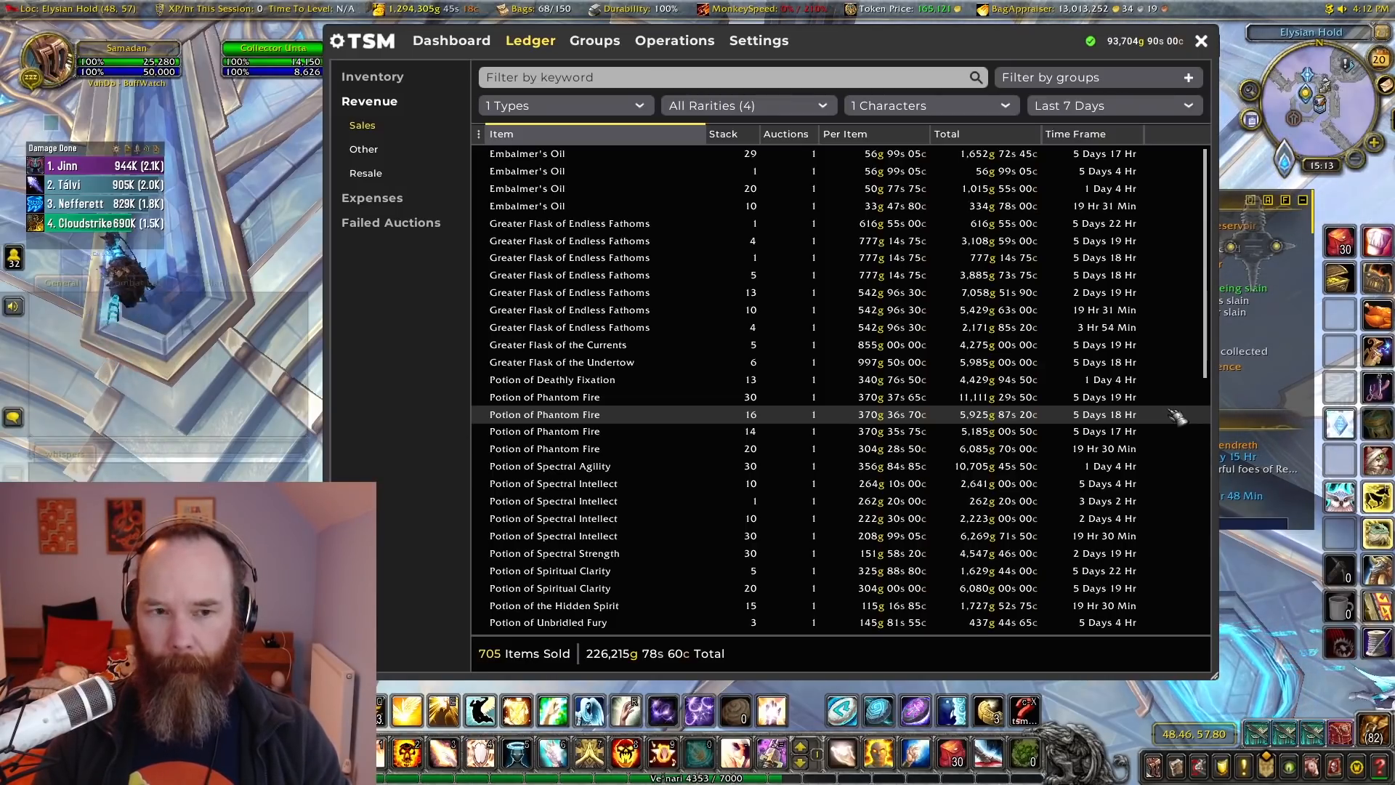
Step: Switch the Sales ledger to another character and scroll its 37-item, 38,951g week of sales
{"action": "left_click", "coordinate": [930, 105]}
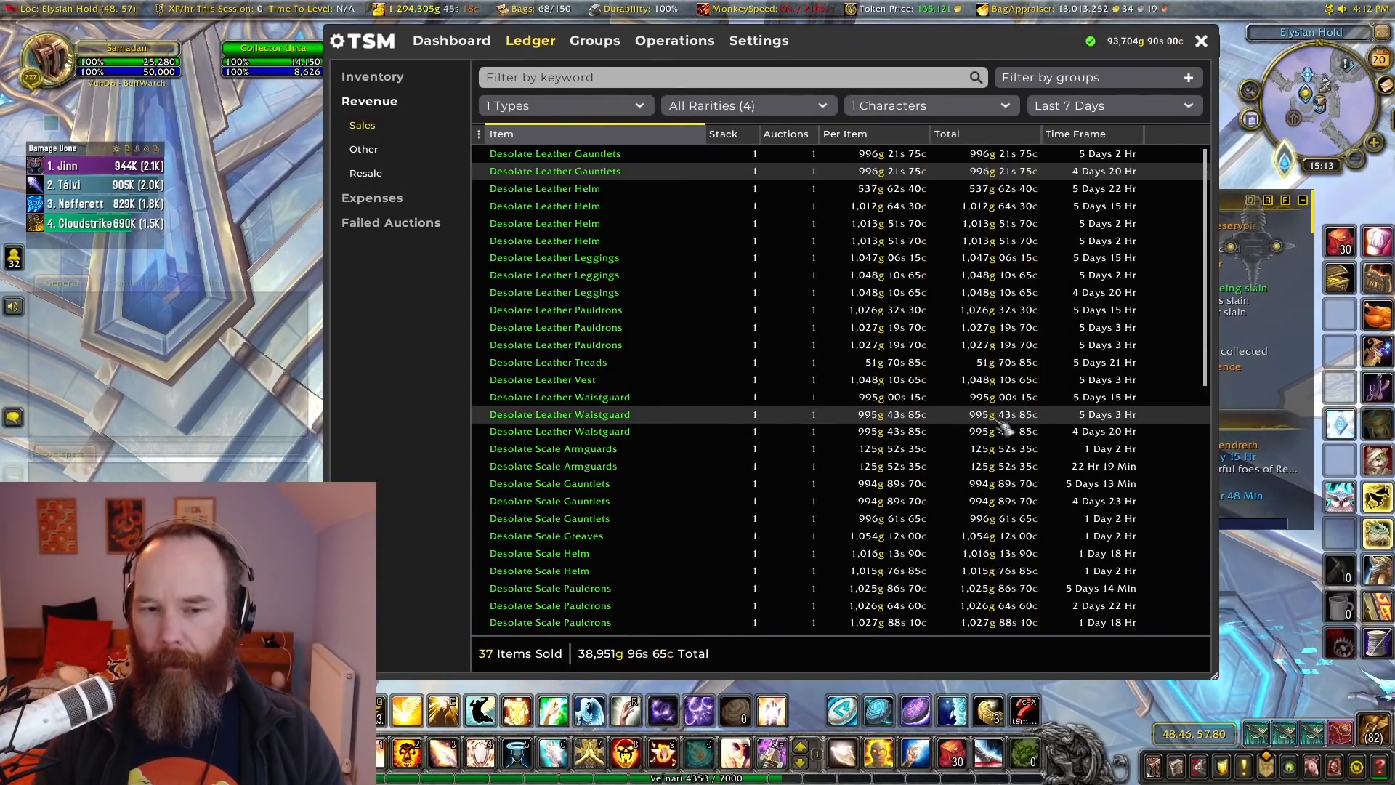
{"action": "mouse_move", "coordinate": [1153, 478]}
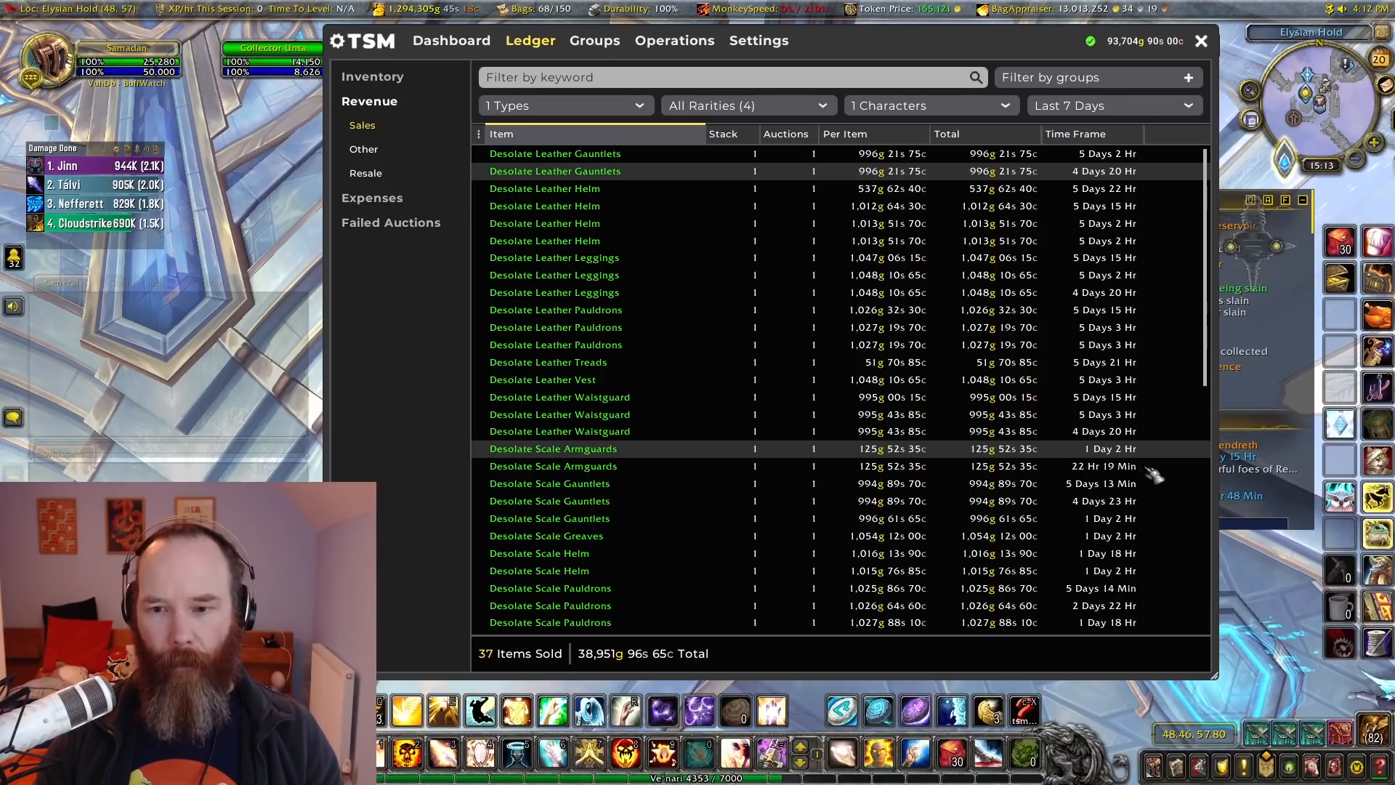
{"action": "mouse_move", "coordinate": [1196, 520]}
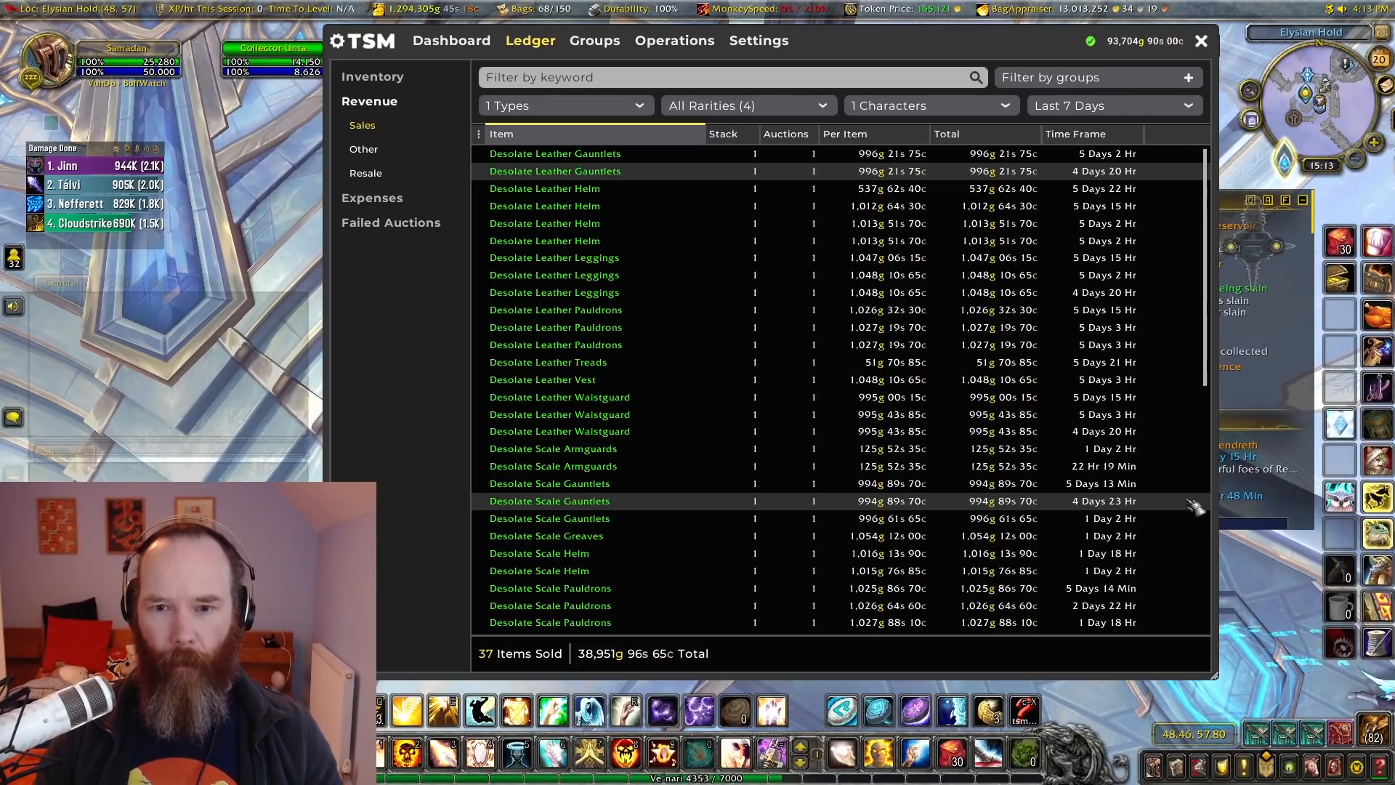
{"action": "mouse_move", "coordinate": [837, 249]}
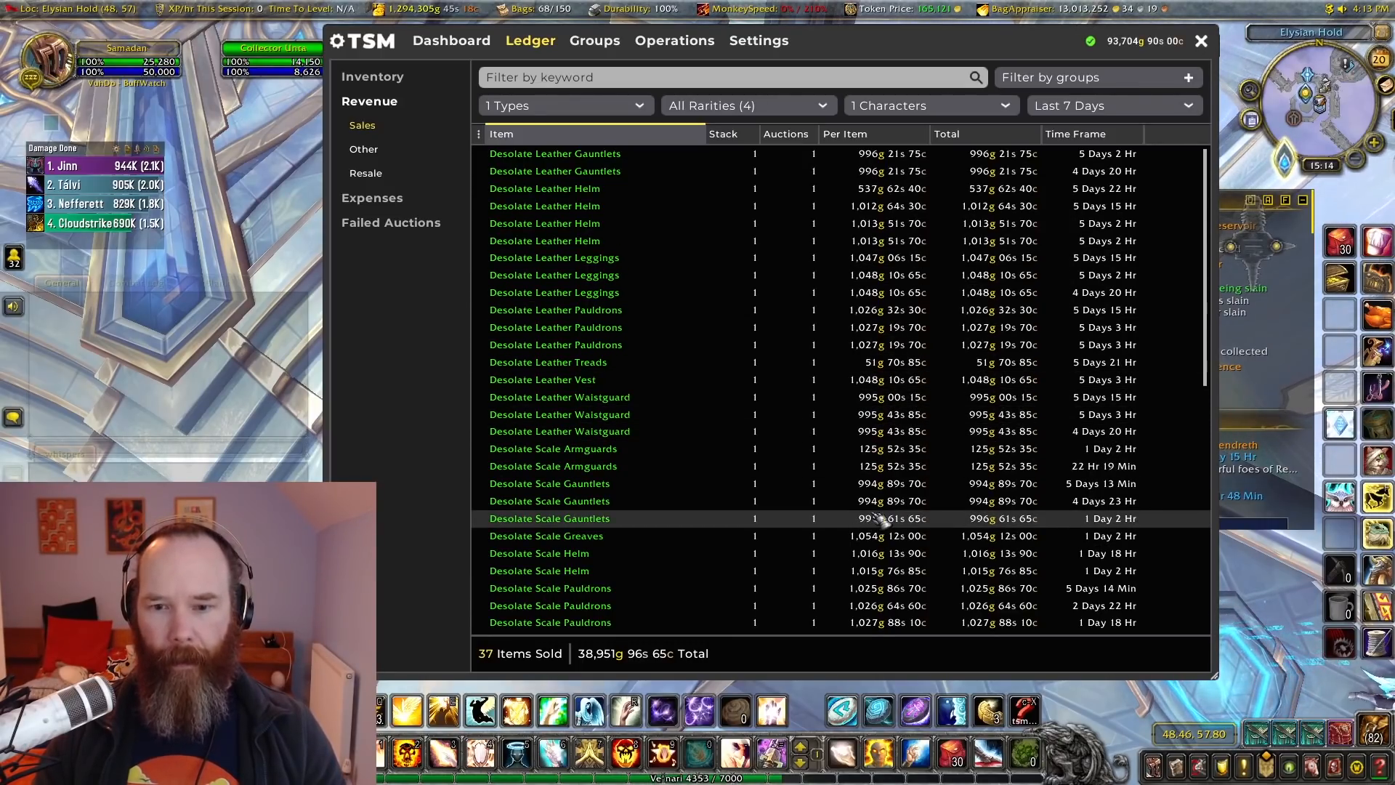
{"action": "scroll", "scroll_direction": "down", "scroll_amount": 3}
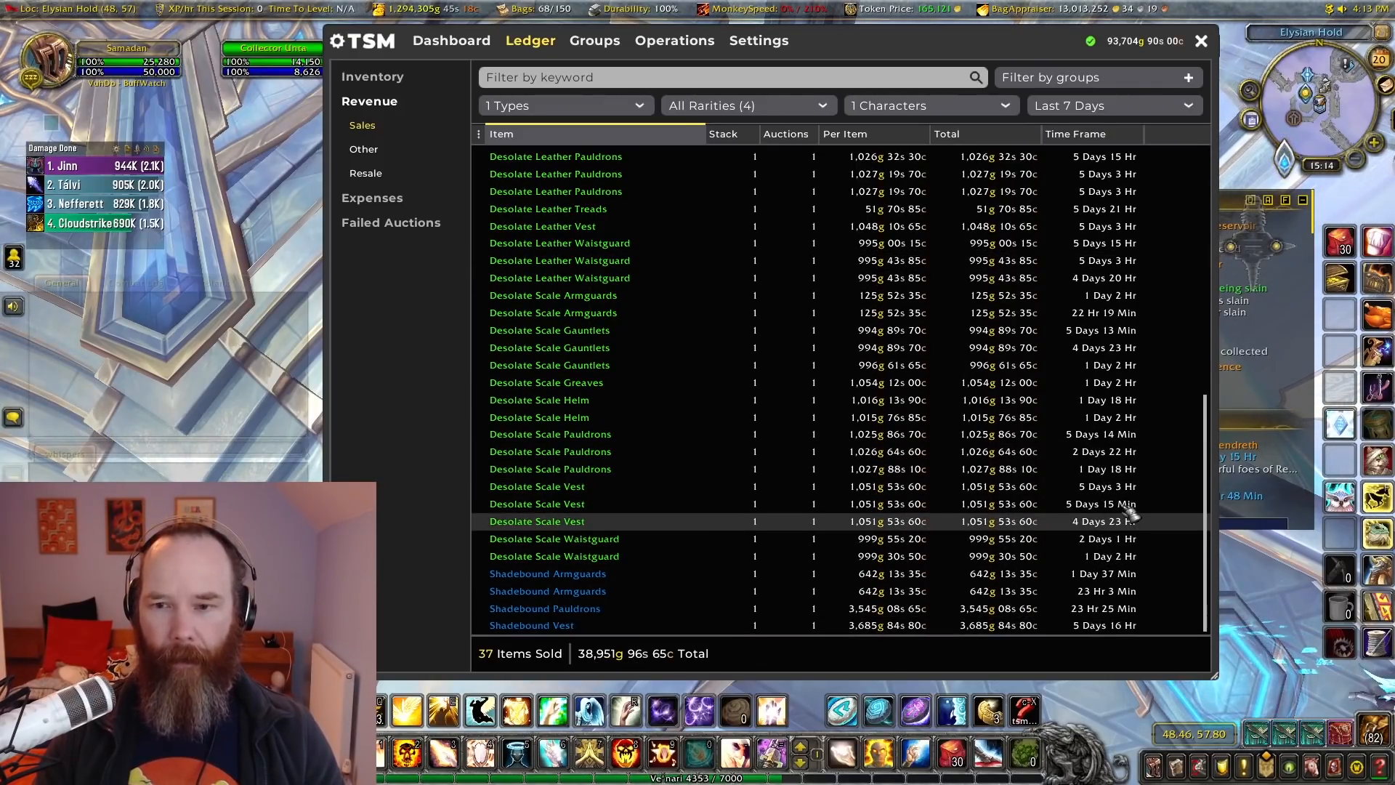
{"action": "scroll", "scroll_direction": "up", "scroll_amount": 3}
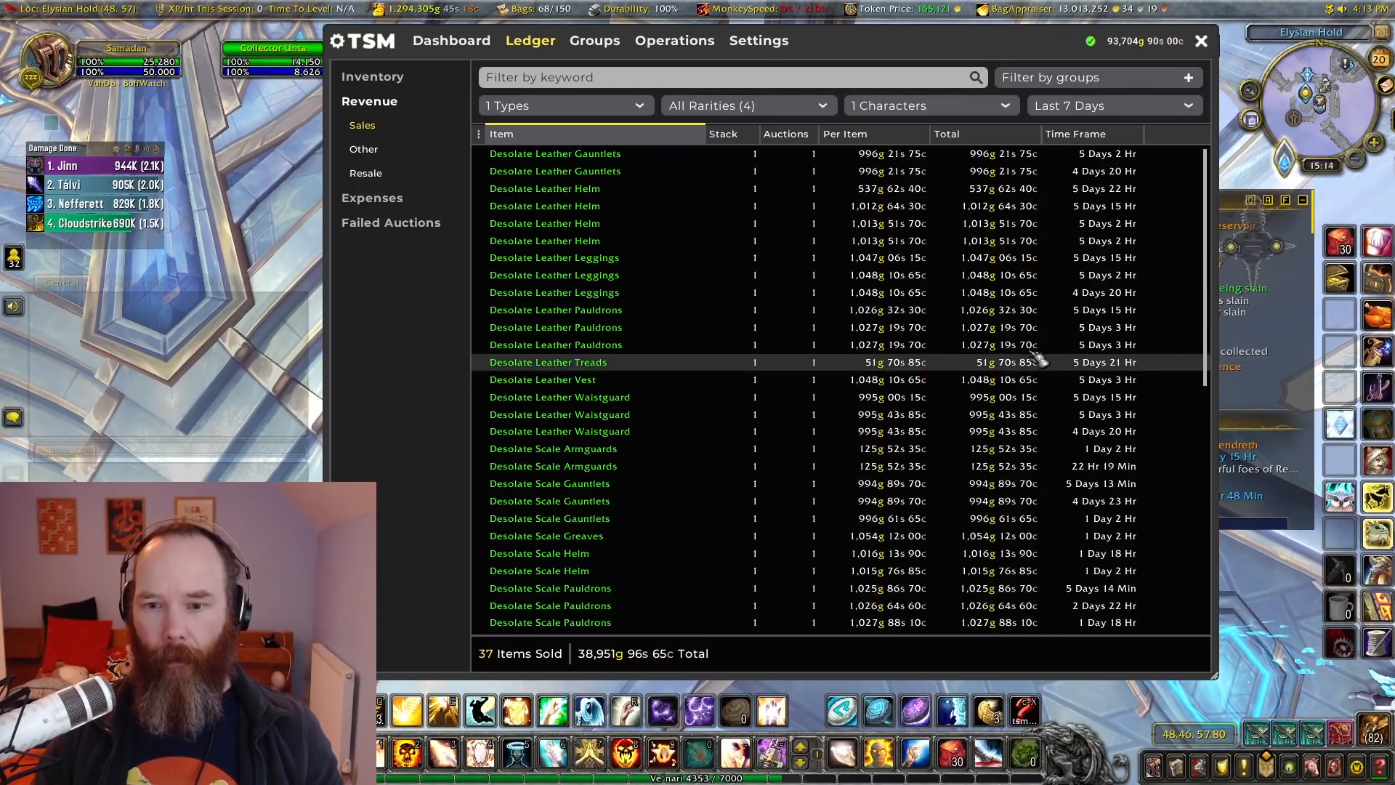
{"action": "scroll", "scroll_direction": "down", "scroll_amount": 3}
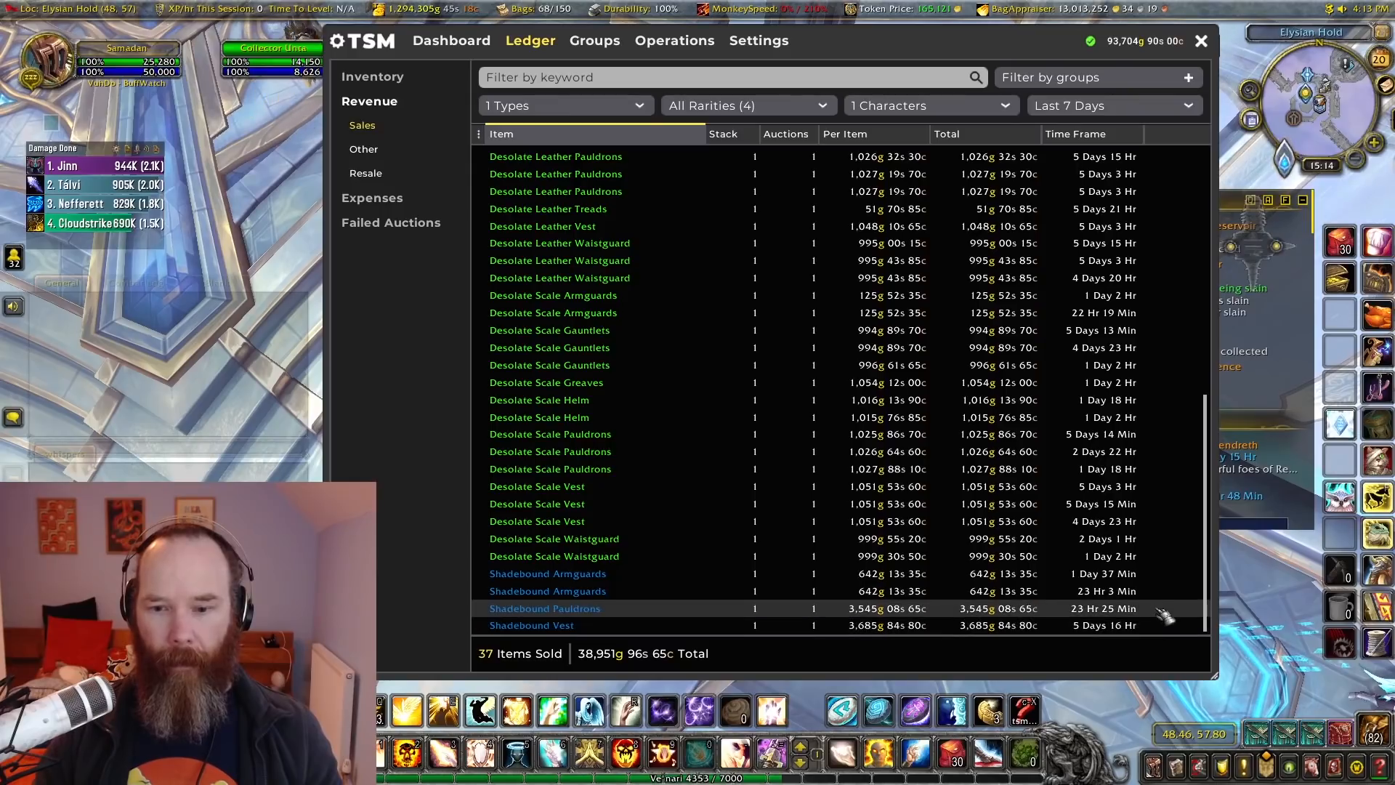
{"action": "mouse_move", "coordinate": [988, 625]}
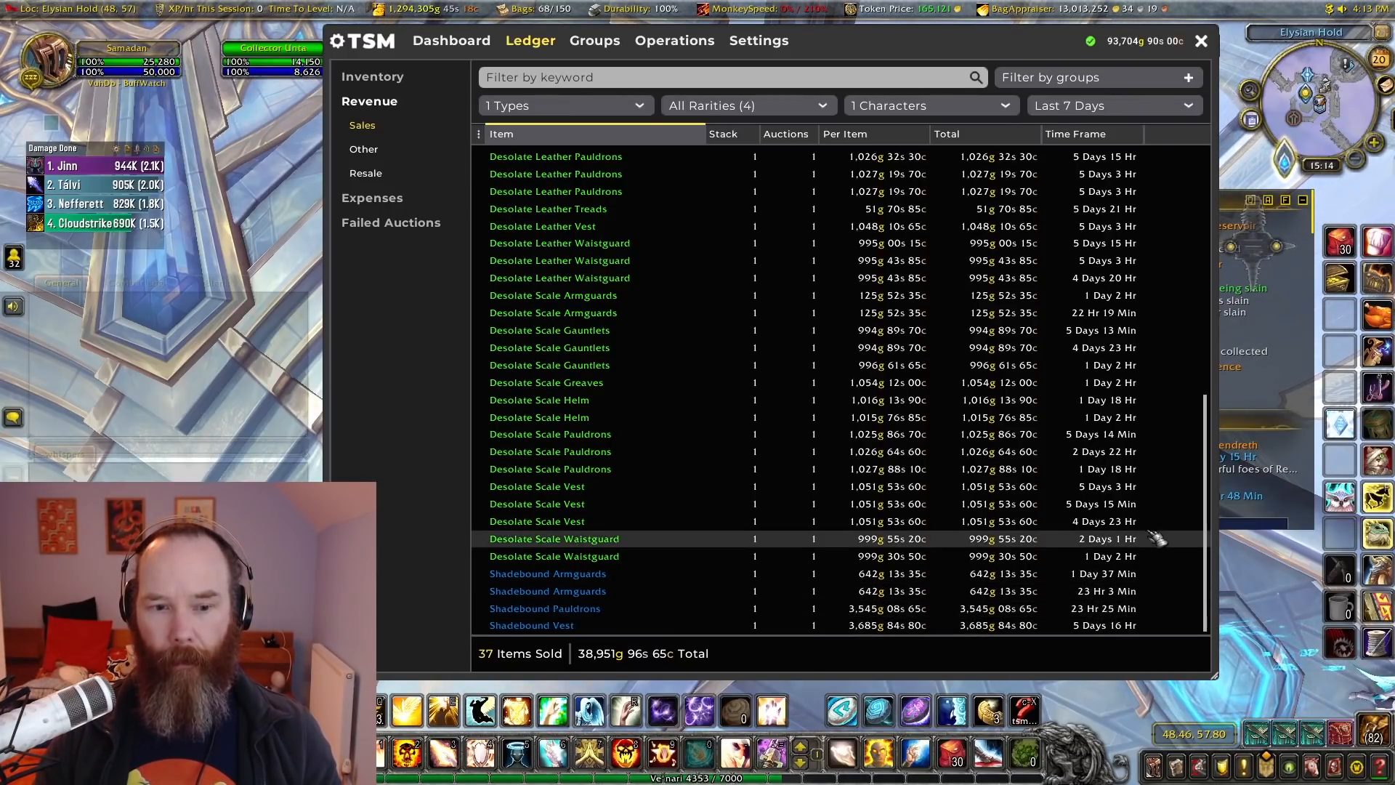
{"action": "scroll", "scroll_direction": "up", "scroll_amount": 3}
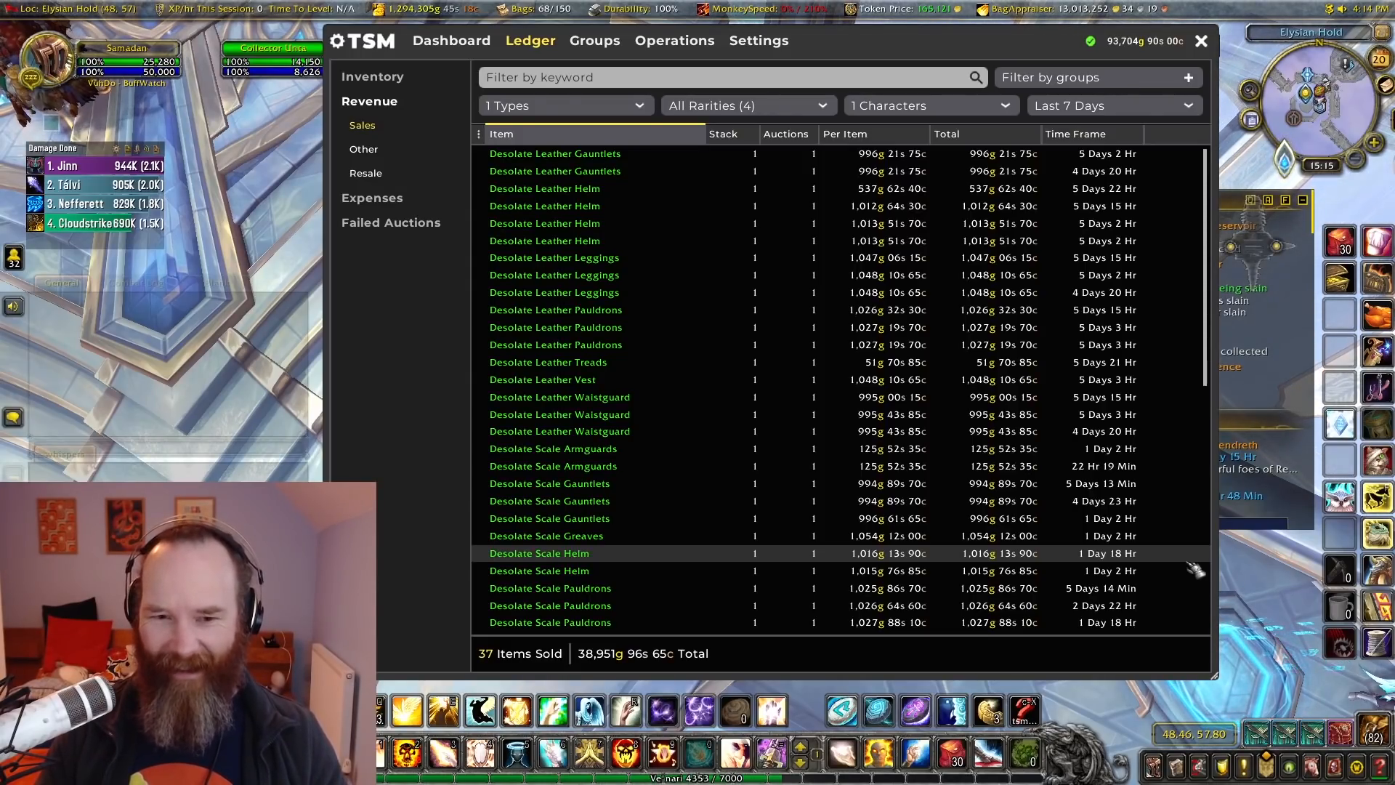
{"action": "scroll", "scroll_direction": "down", "scroll_amount": 3}
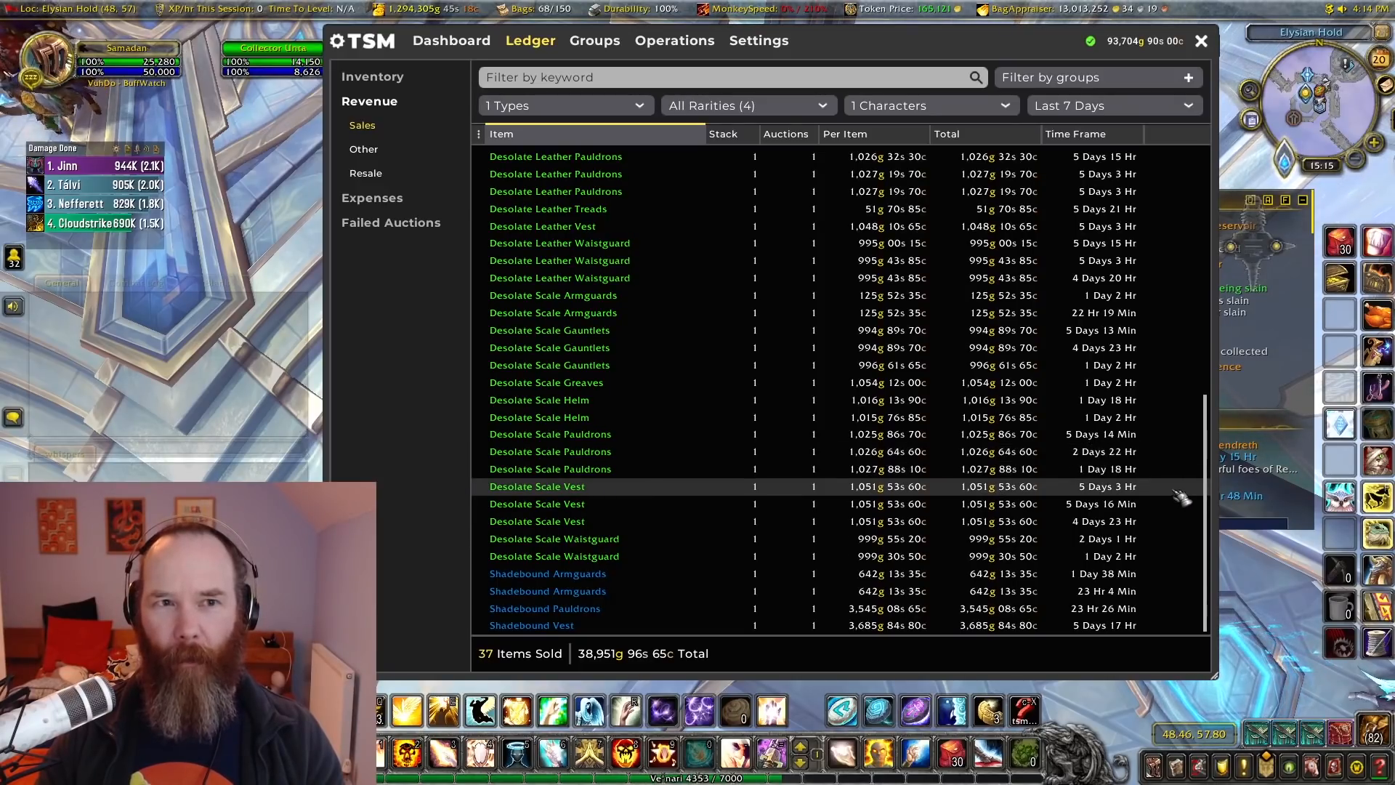
{"action": "scroll", "scroll_direction": "up", "scroll_amount": 3}
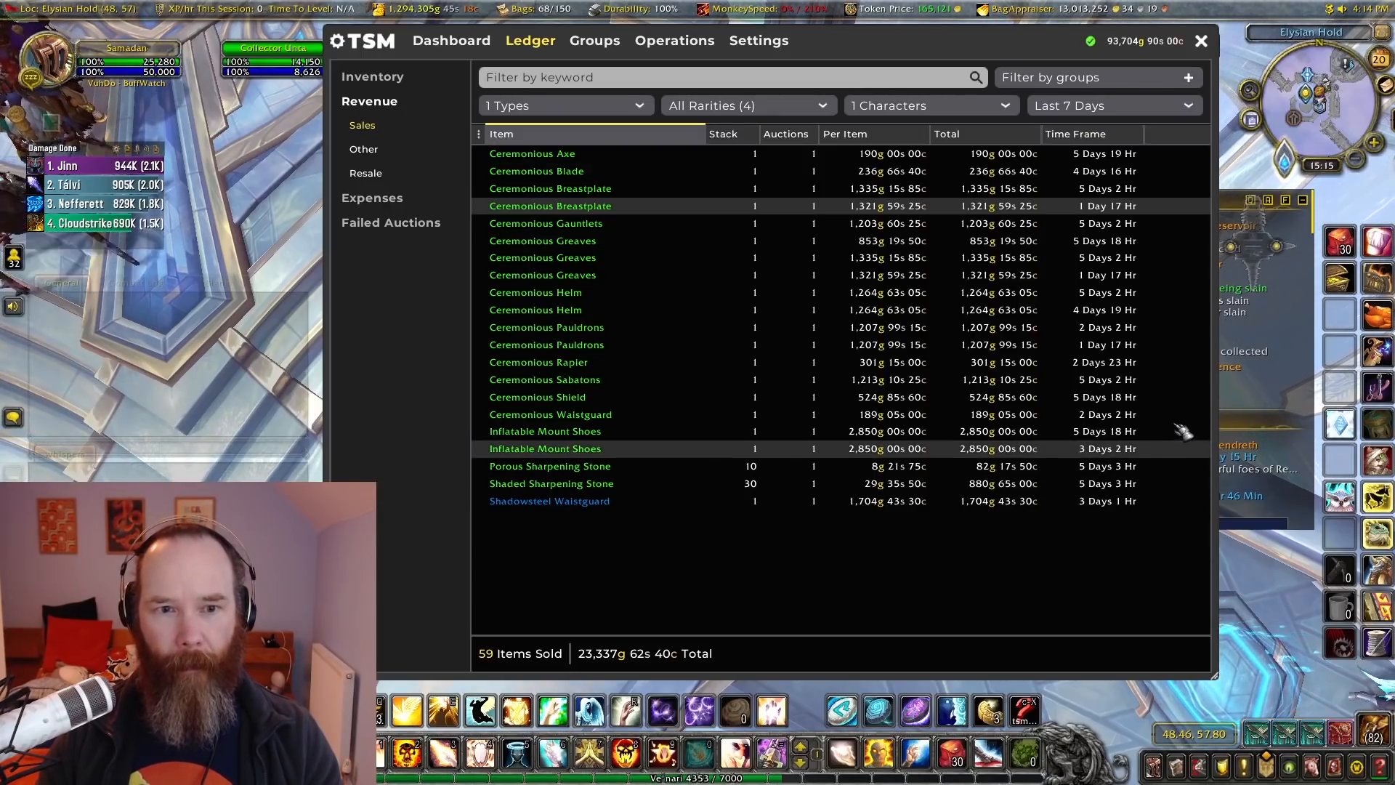
{"action": "mouse_move", "coordinate": [1183, 240]}
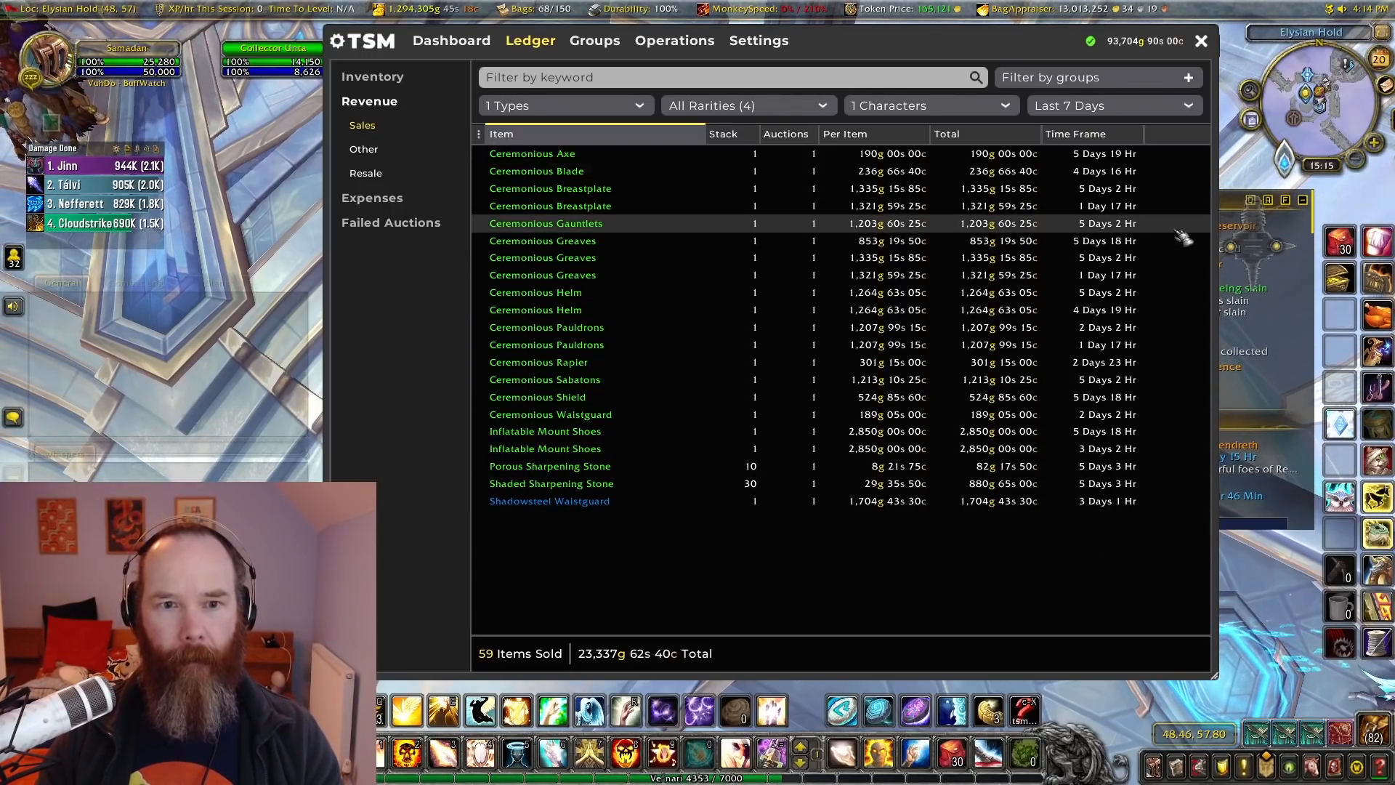
{"action": "mouse_move", "coordinate": [880, 327]}
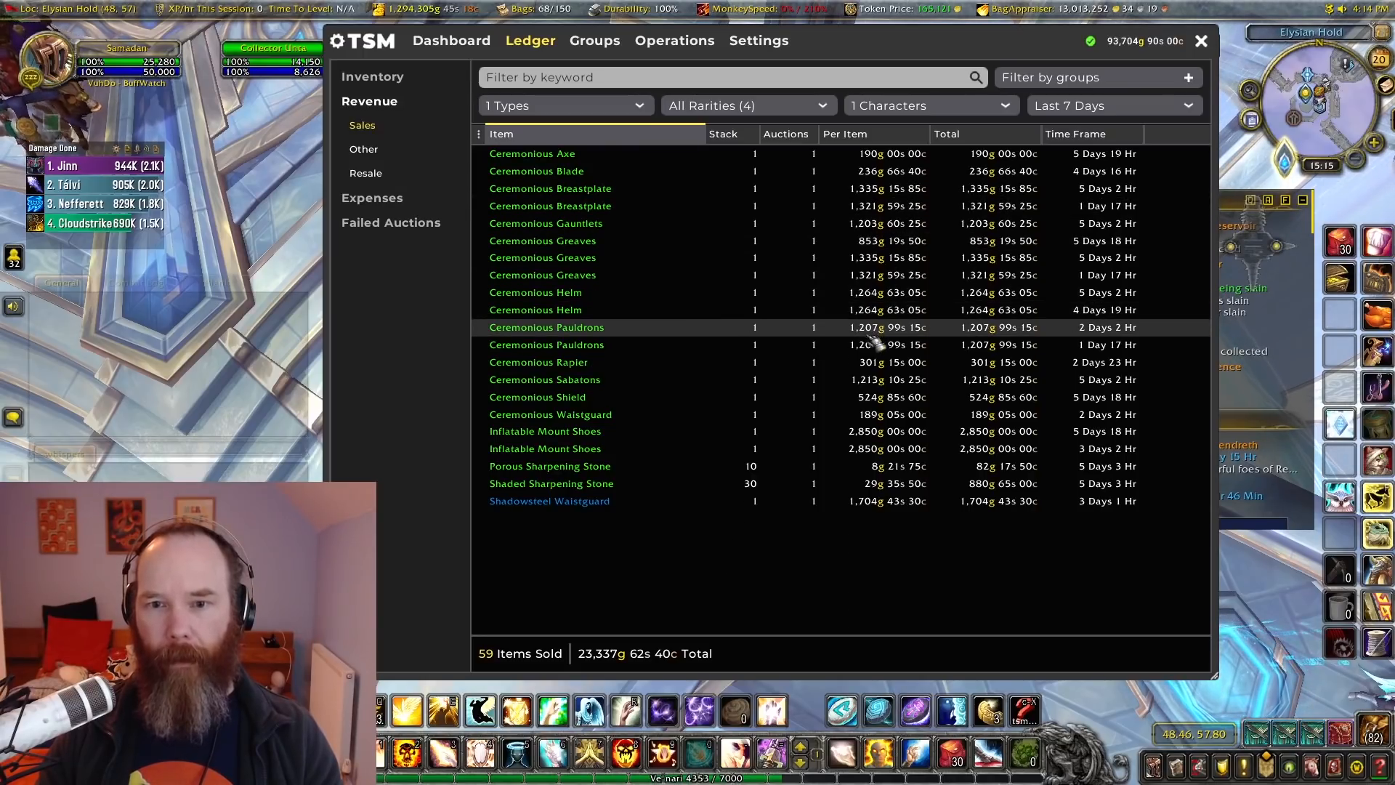
{"action": "mouse_move", "coordinate": [907, 153]}
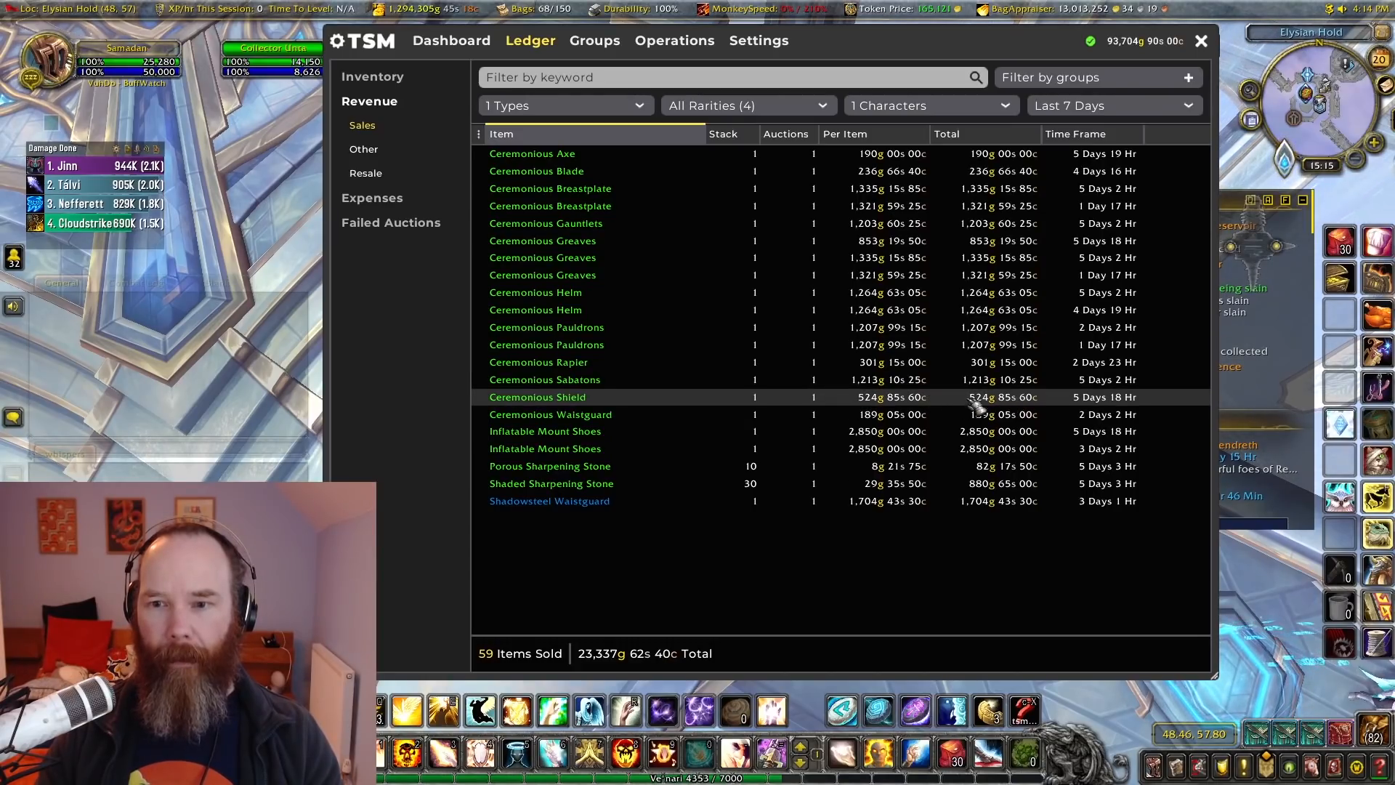
{"action": "mouse_move", "coordinate": [1045, 431]}
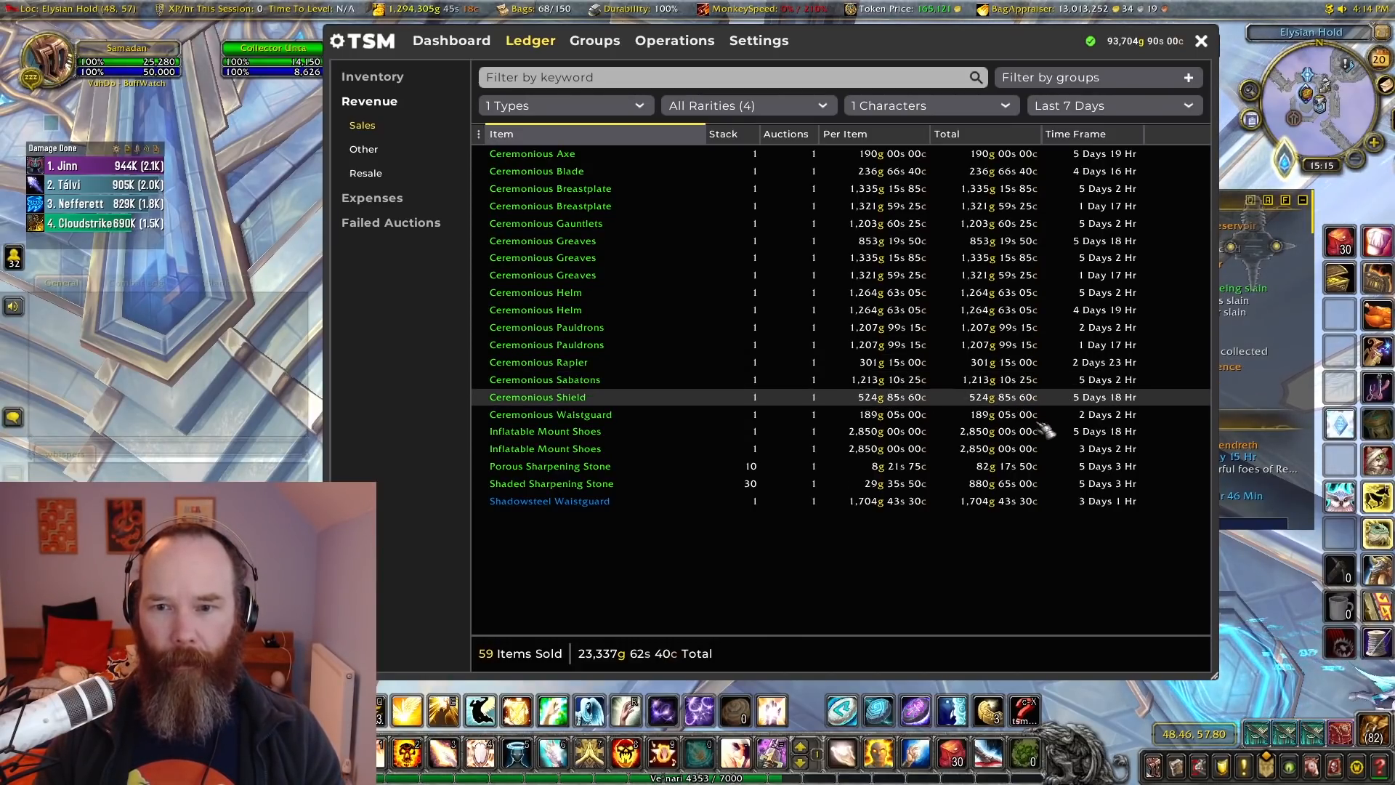
{"action": "mouse_move", "coordinate": [1018, 536]}
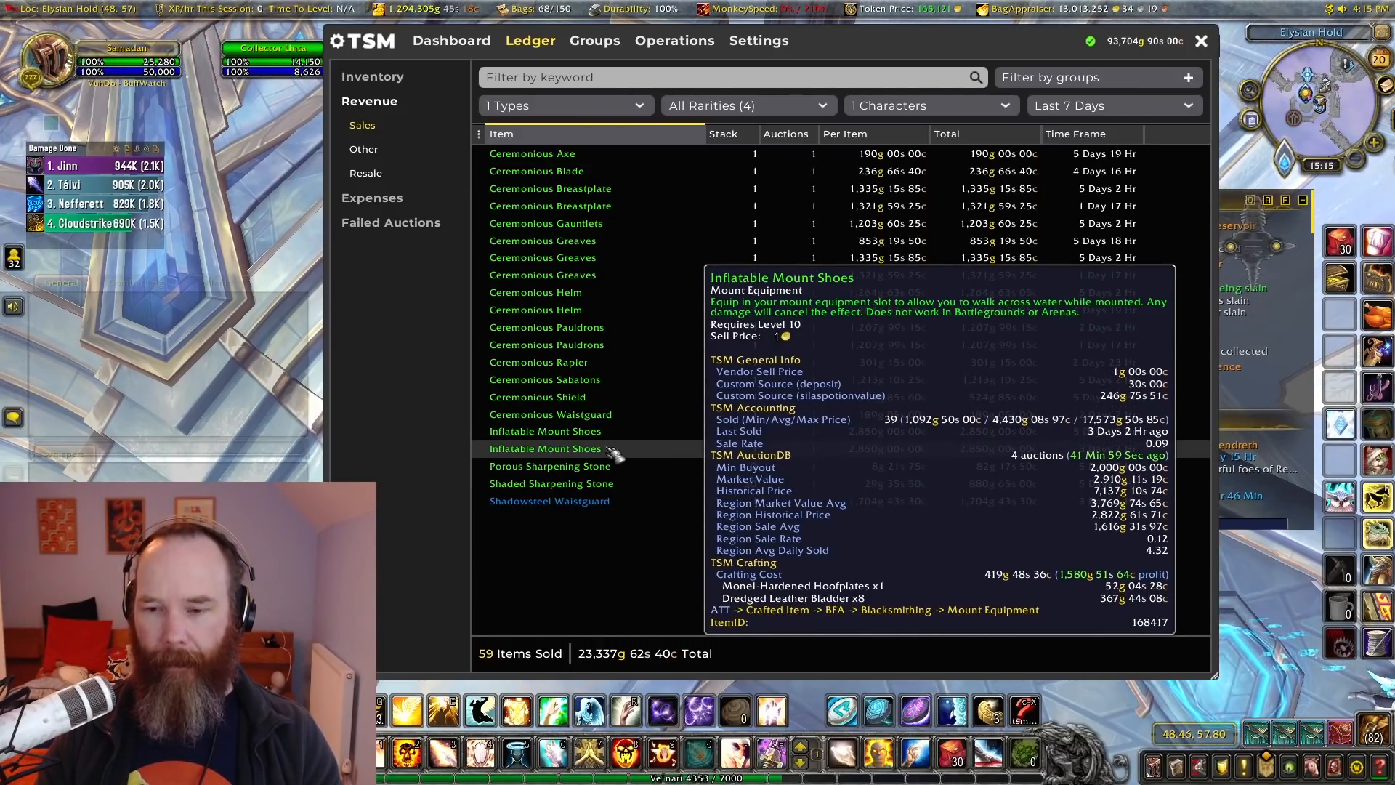
{"action": "mouse_move", "coordinate": [549, 465]}
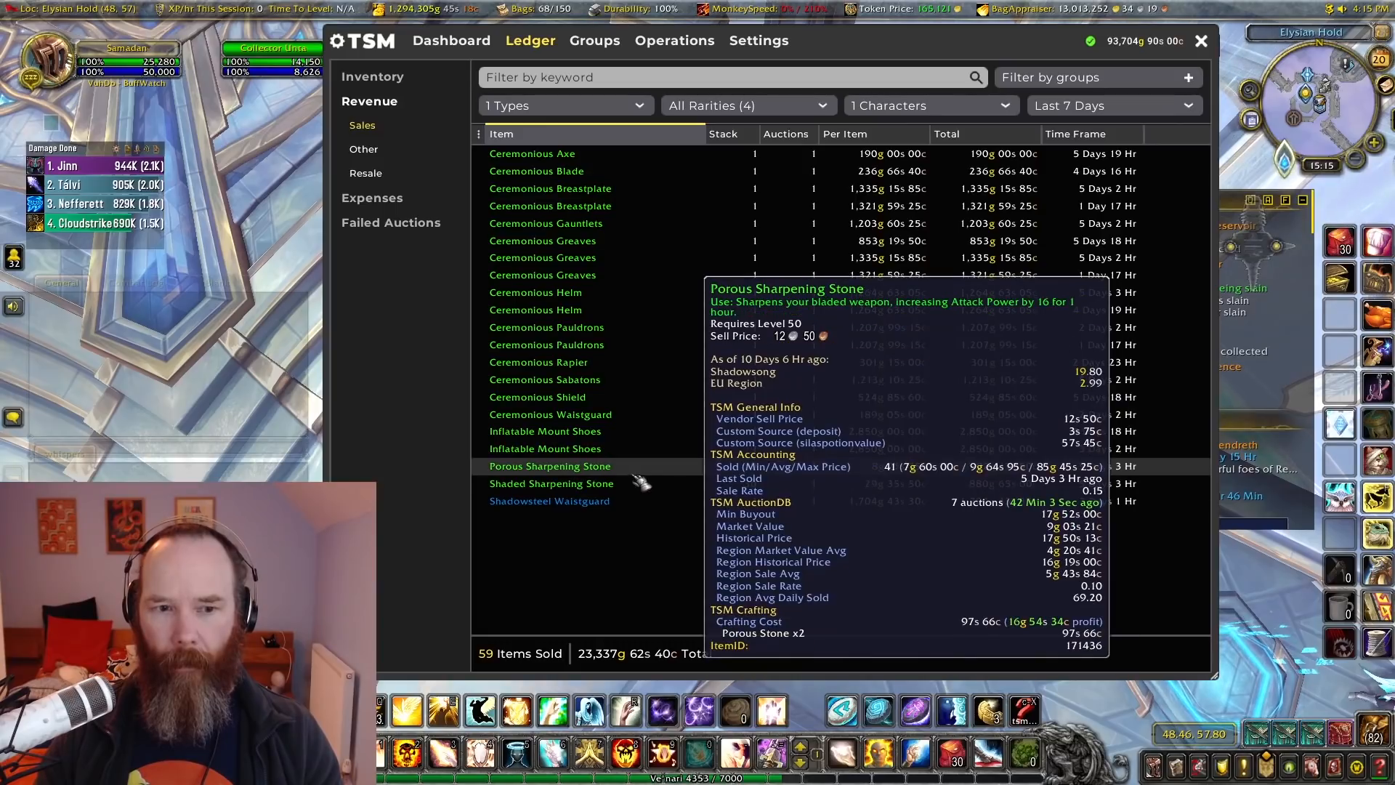
{"action": "mouse_move", "coordinate": [1148, 523]}
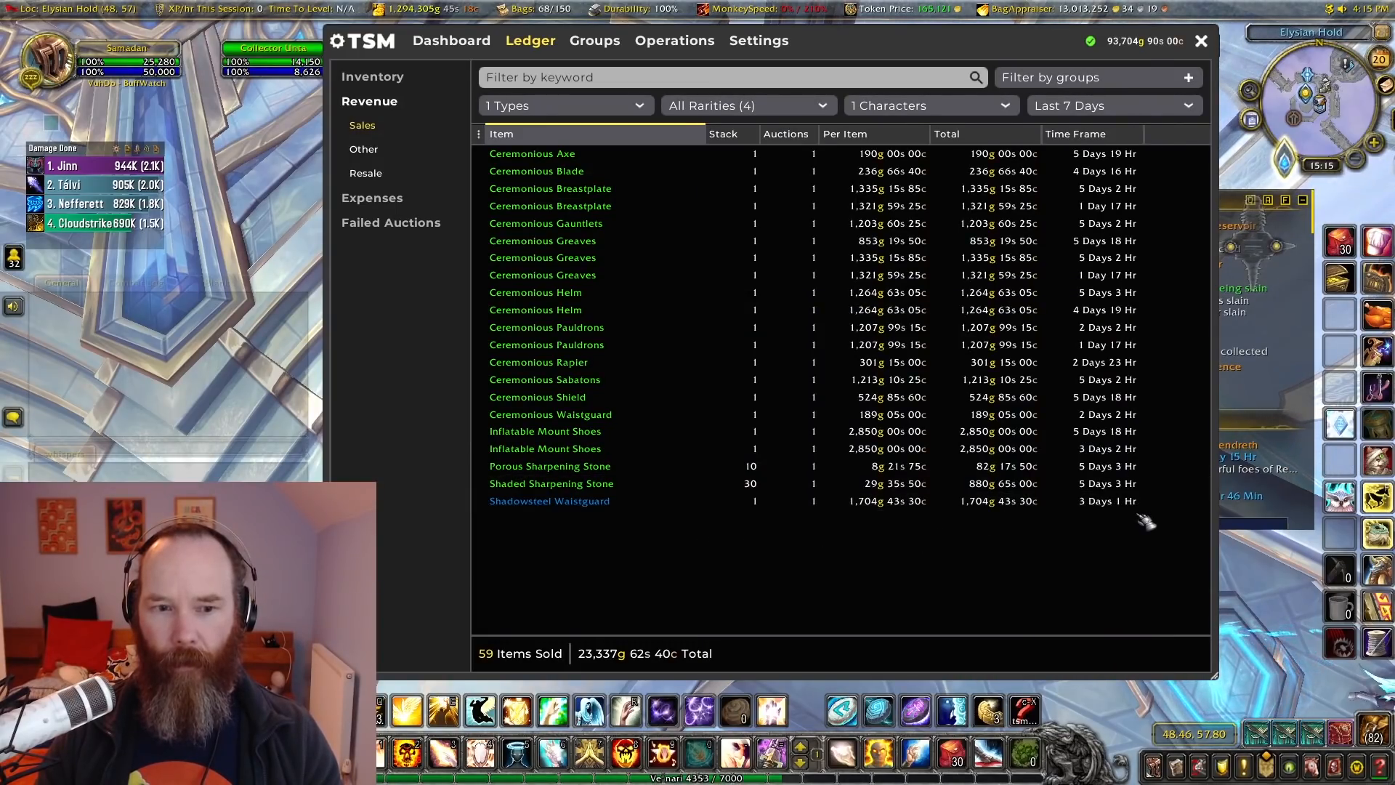
{"action": "mouse_move", "coordinate": [570, 653]}
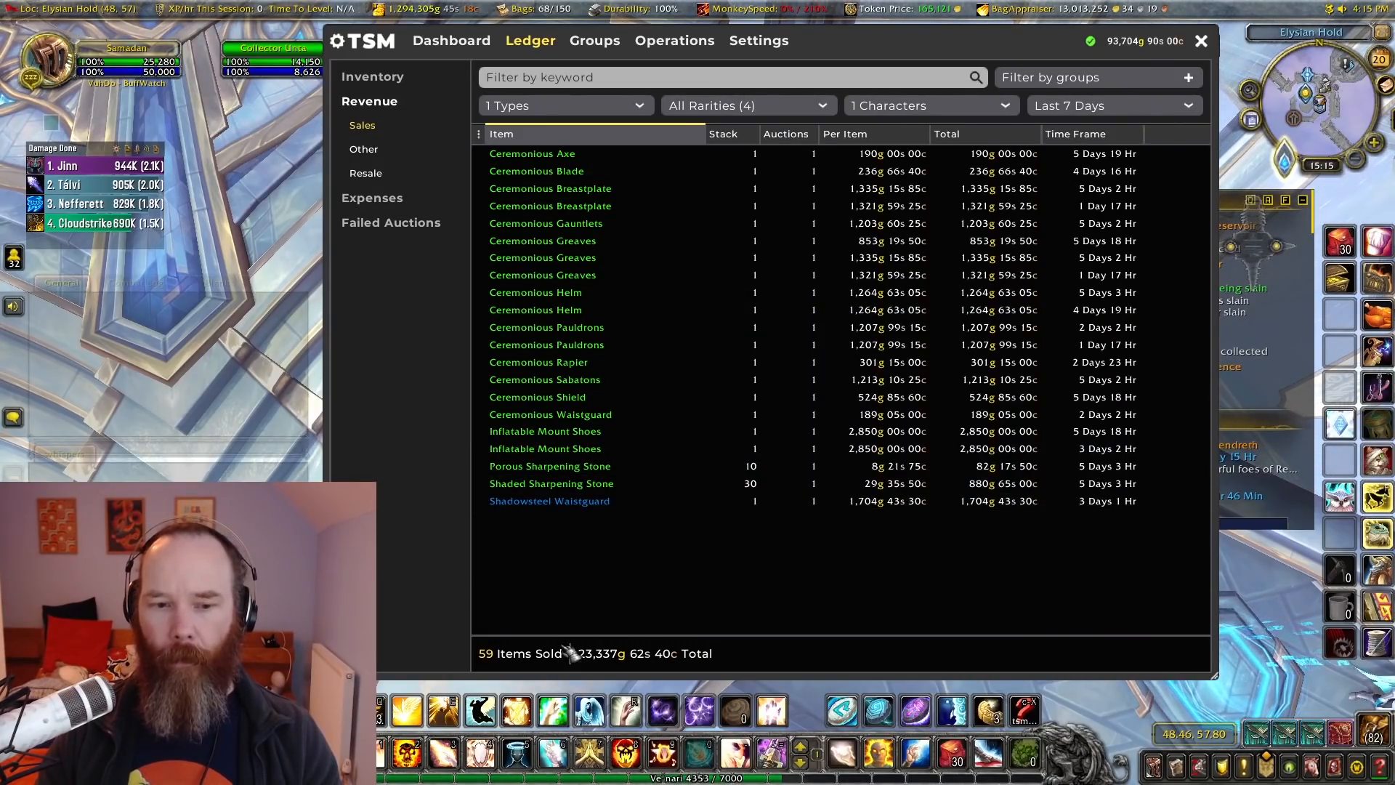
{"action": "mouse_move", "coordinate": [897, 587]}
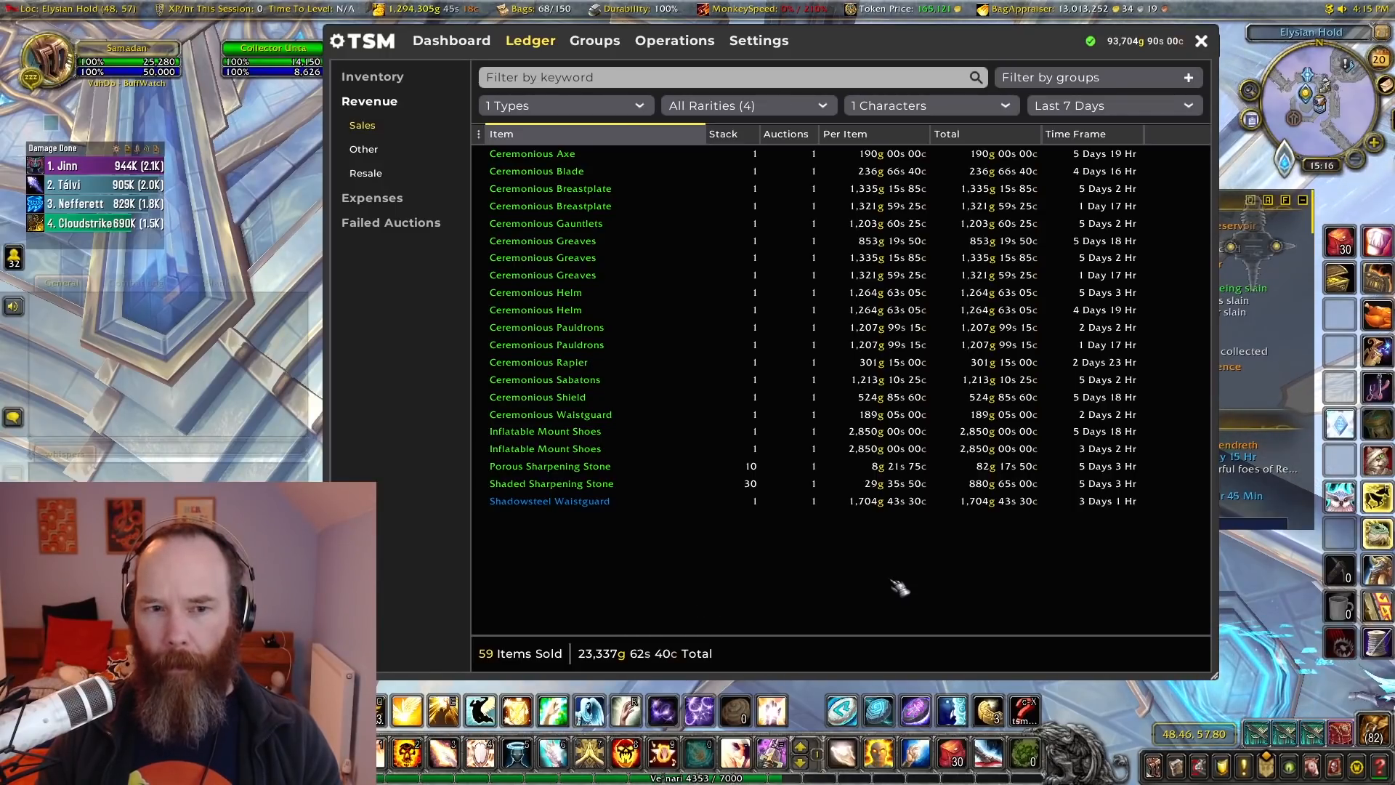
{"action": "mouse_move", "coordinate": [596, 537]}
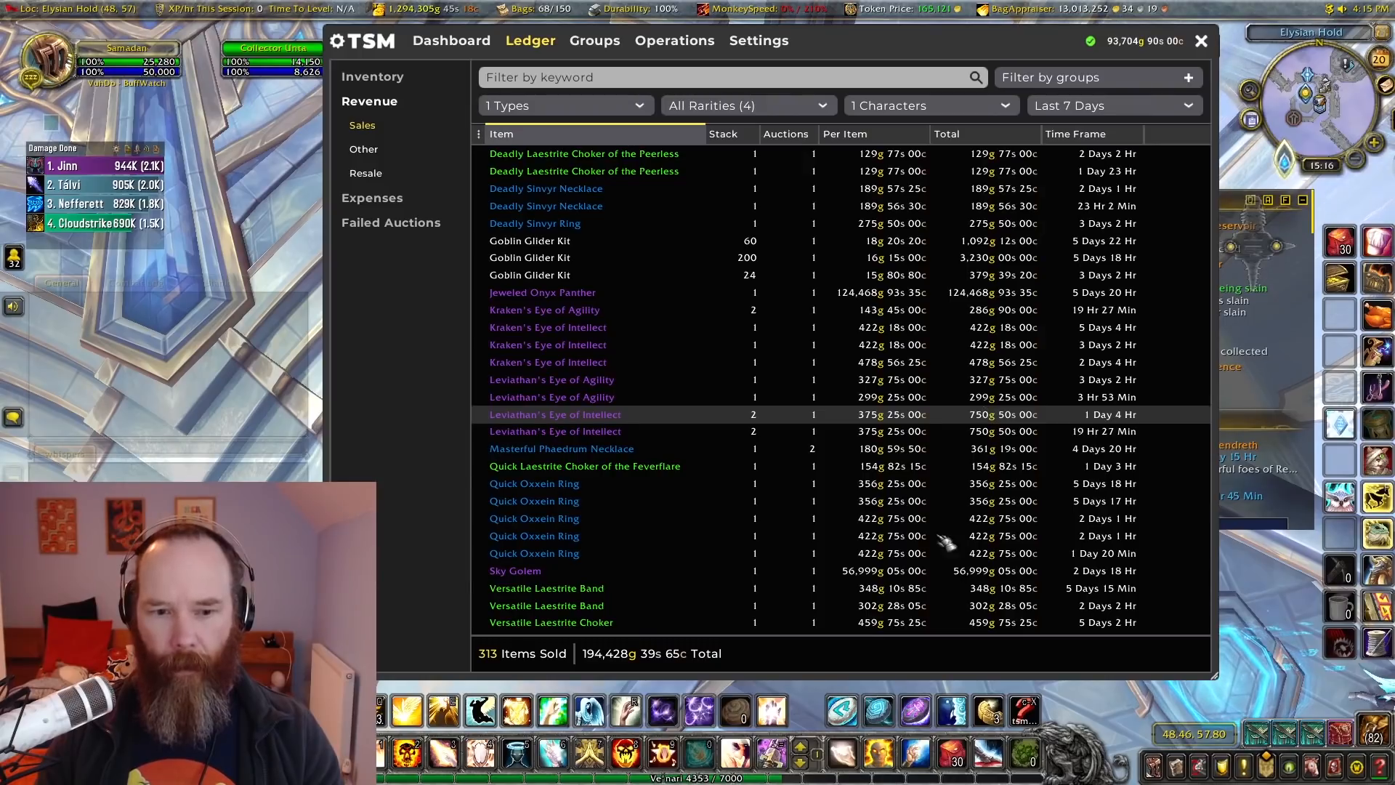
{"action": "mouse_move", "coordinate": [997, 310]}
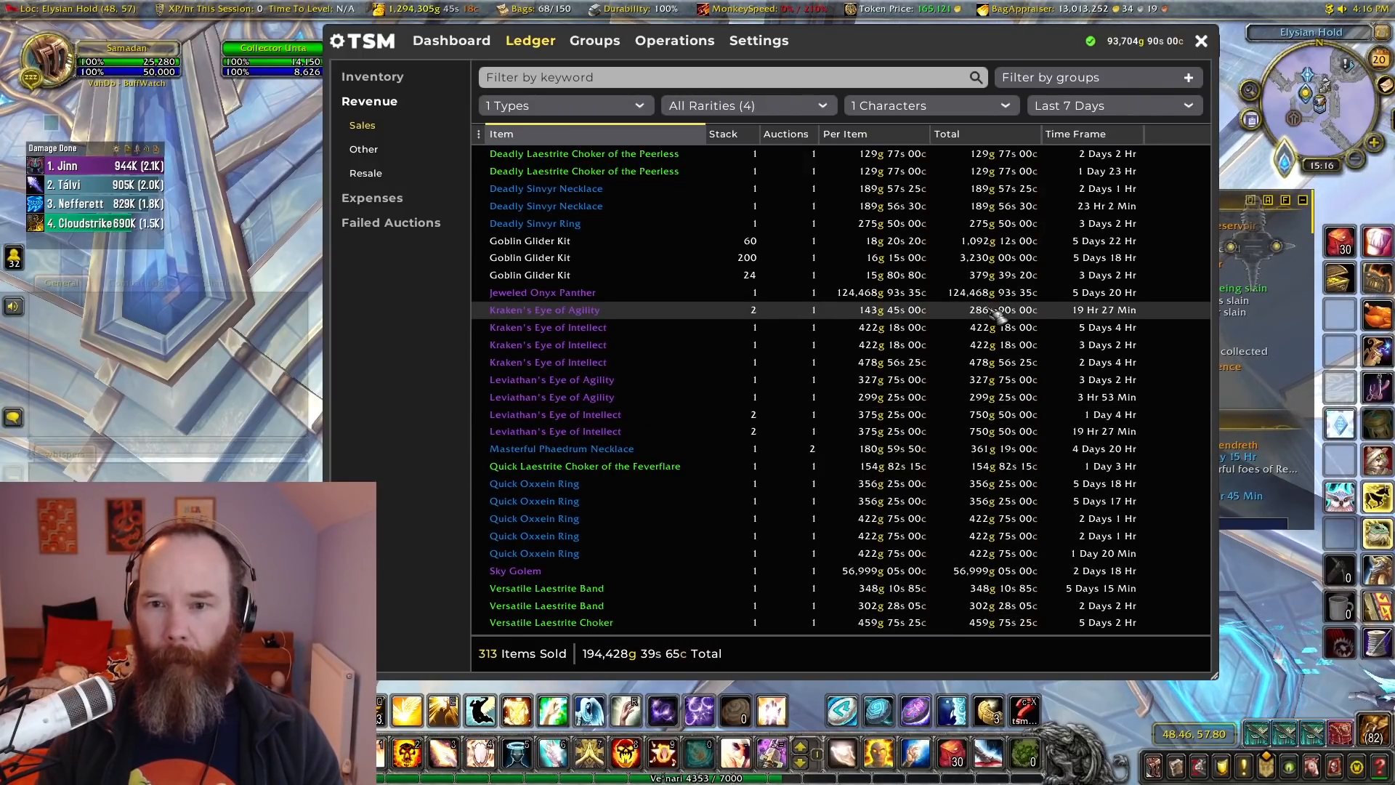
{"action": "mouse_move", "coordinate": [818, 588]}
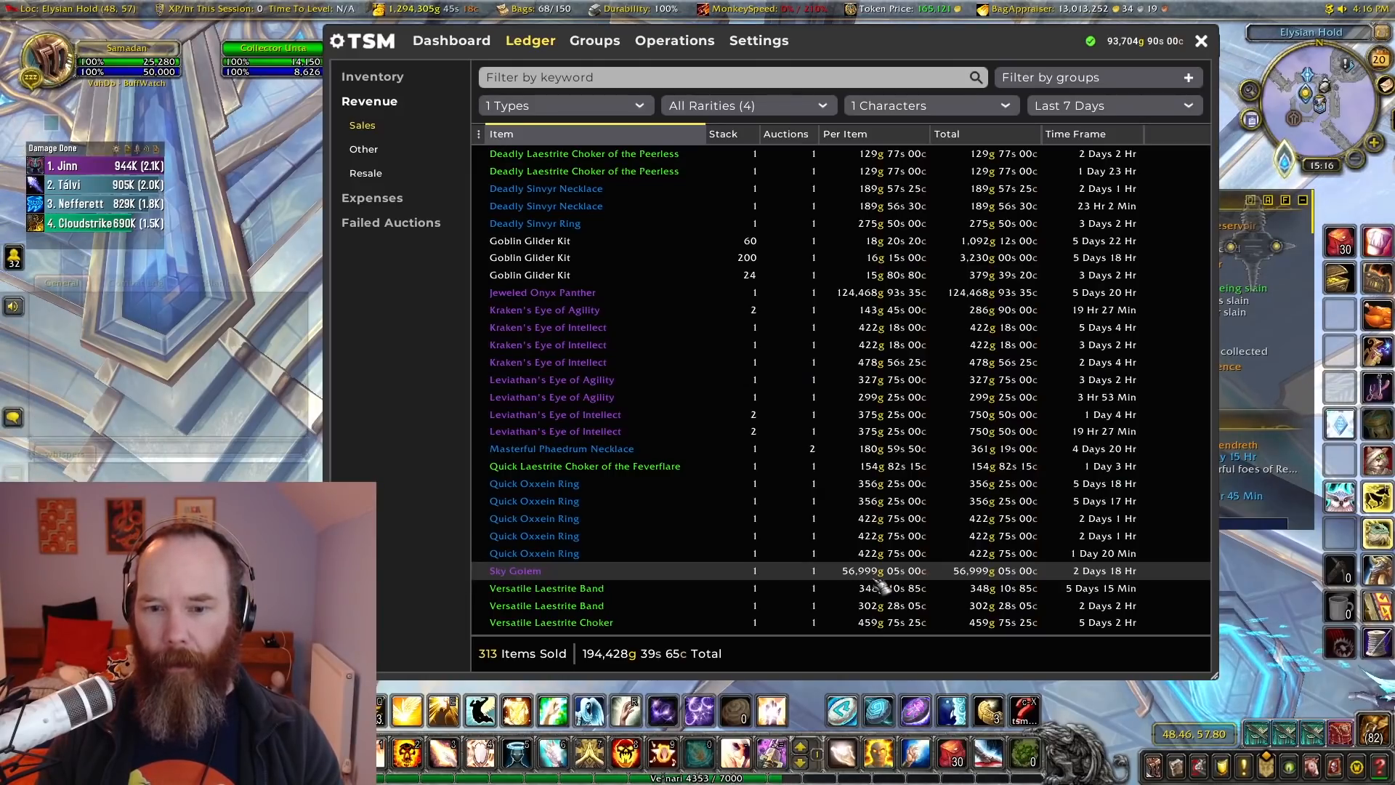
{"action": "mouse_move", "coordinate": [1001, 587]}
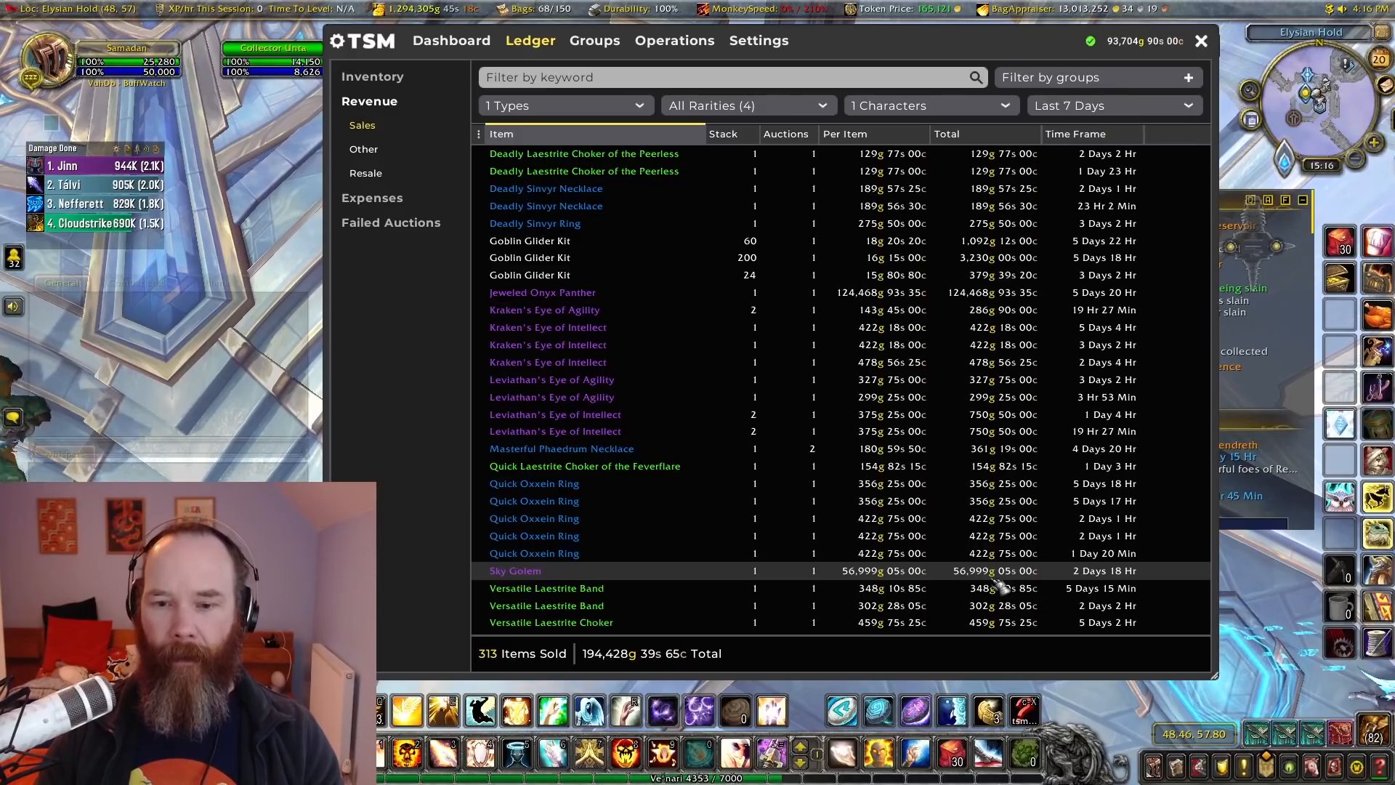
{"action": "mouse_move", "coordinate": [841, 574]}
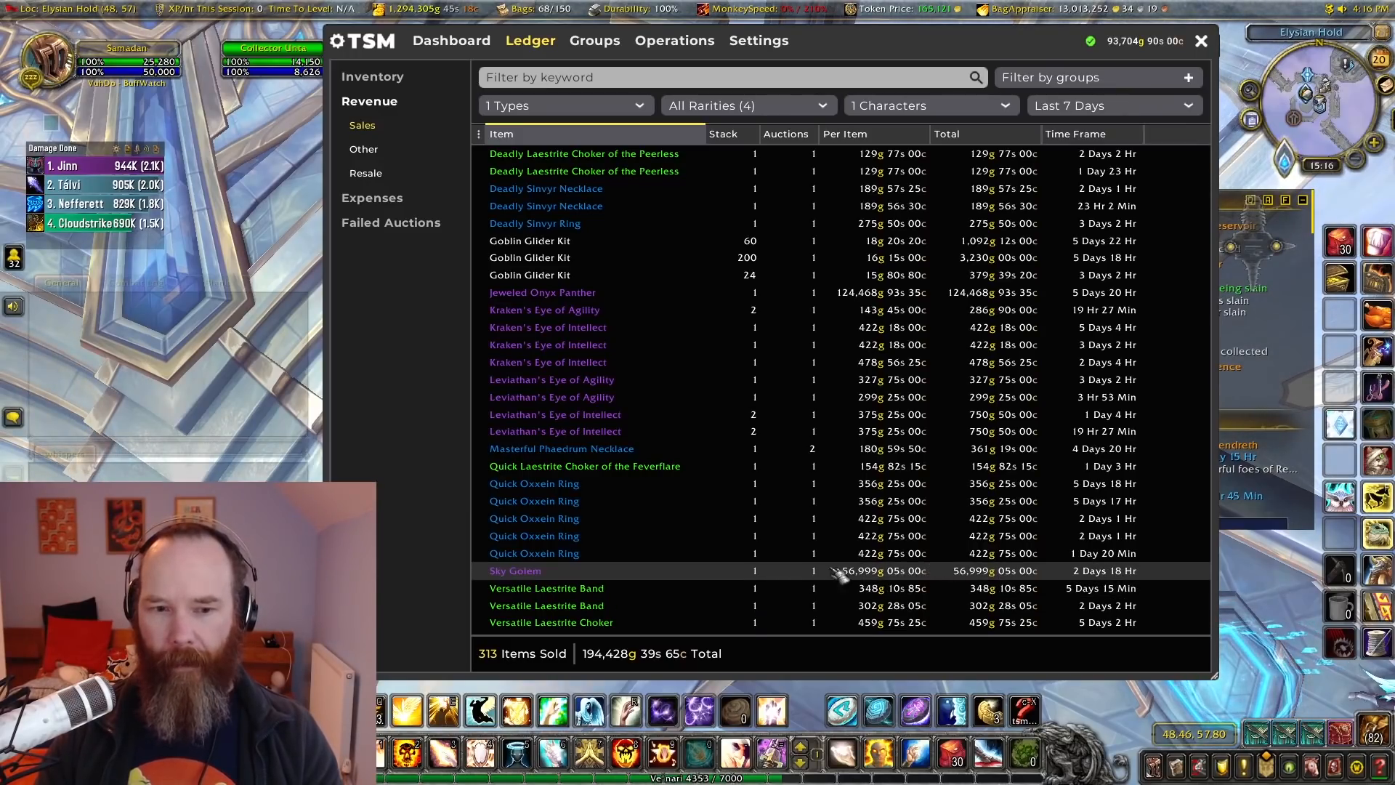
{"action": "mouse_move", "coordinate": [947, 578]}
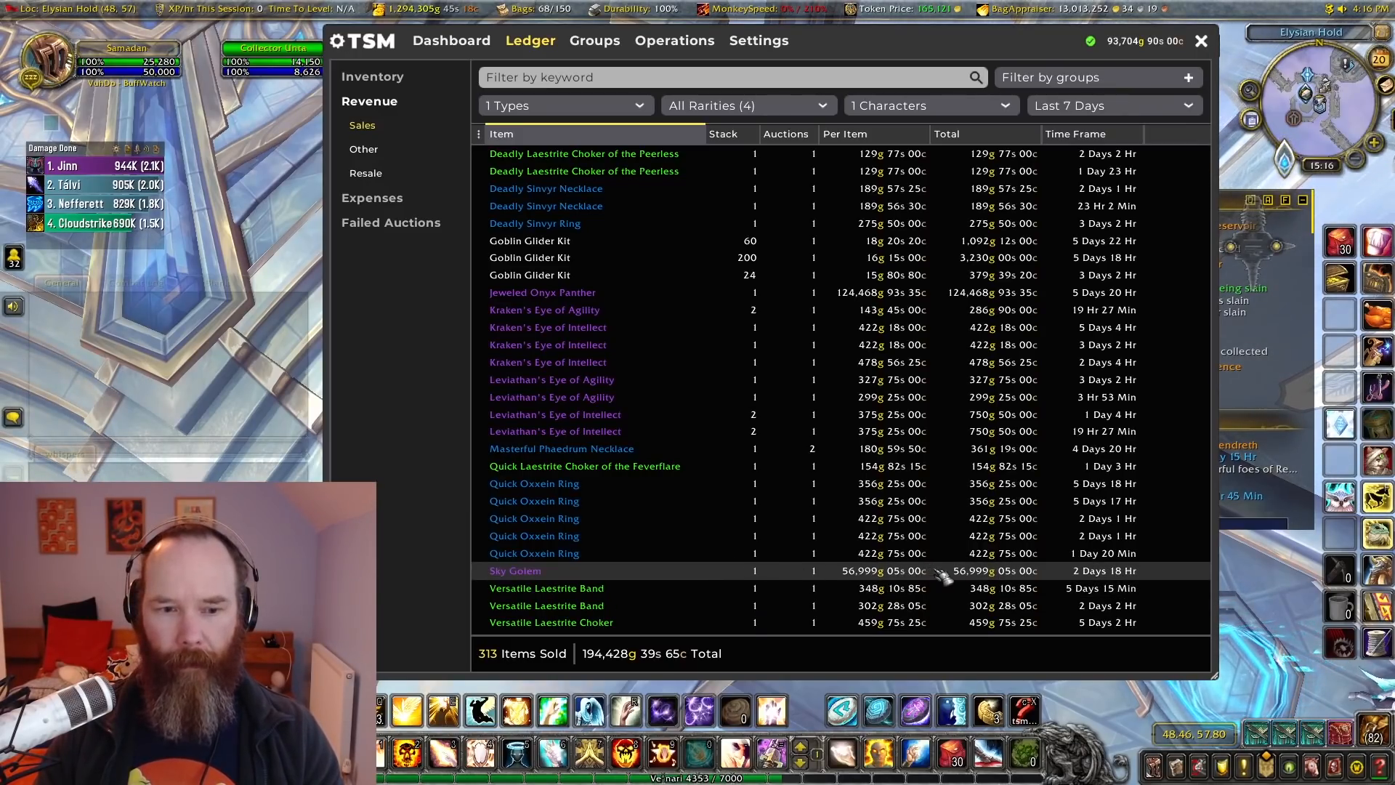
{"action": "mouse_move", "coordinate": [1178, 621]}
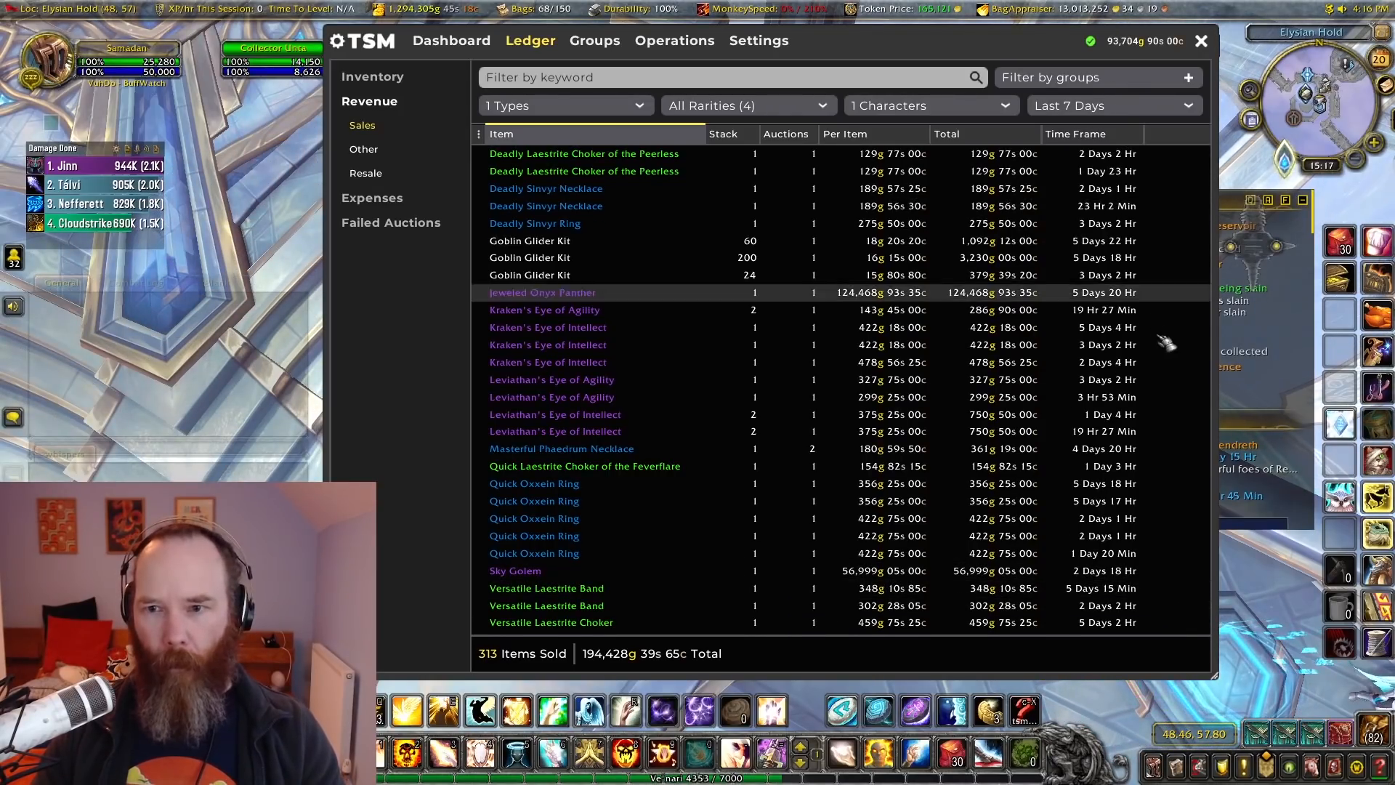
{"action": "mouse_move", "coordinate": [658, 662]}
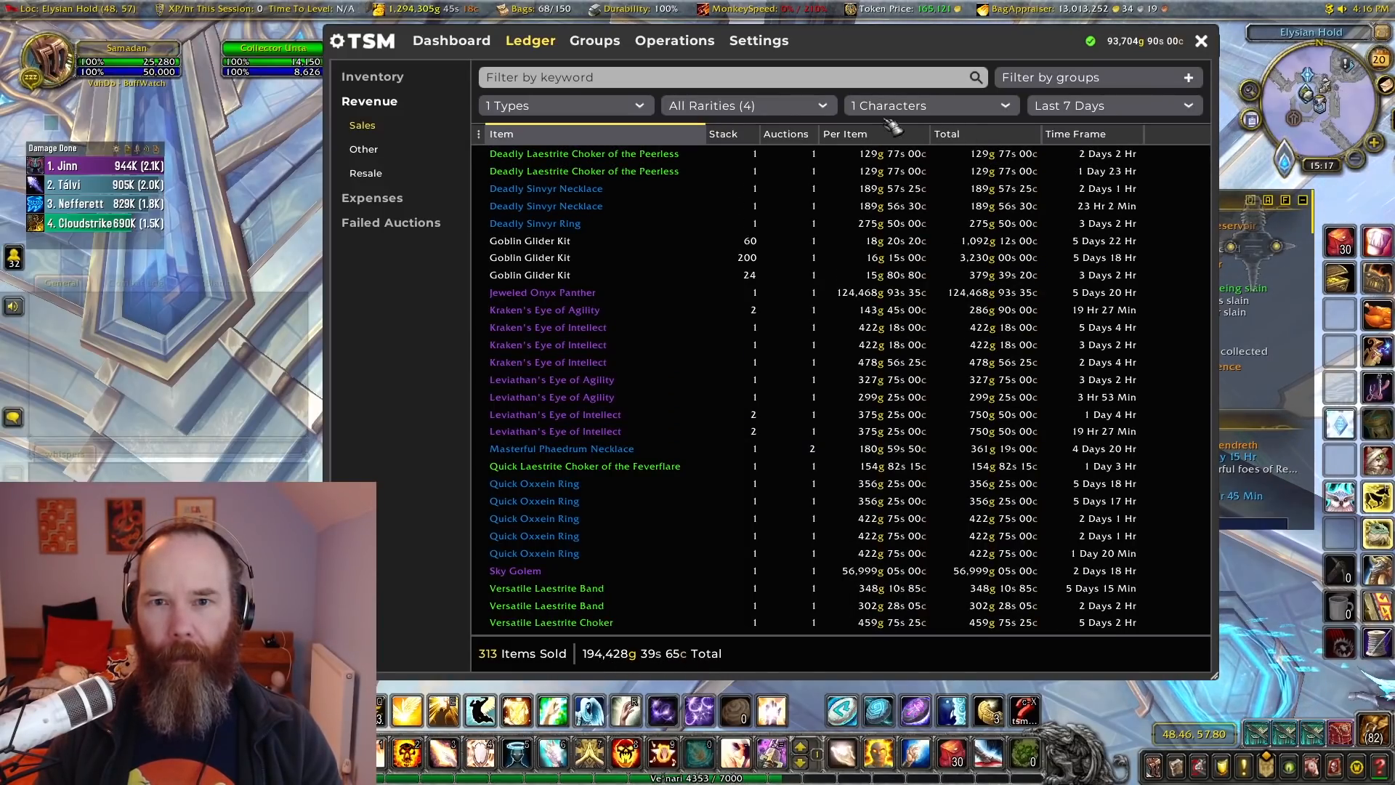
Step: Filter sales to another character (34 items, 25,127g), then close the TSM window
{"action": "left_click", "coordinate": [930, 105]}
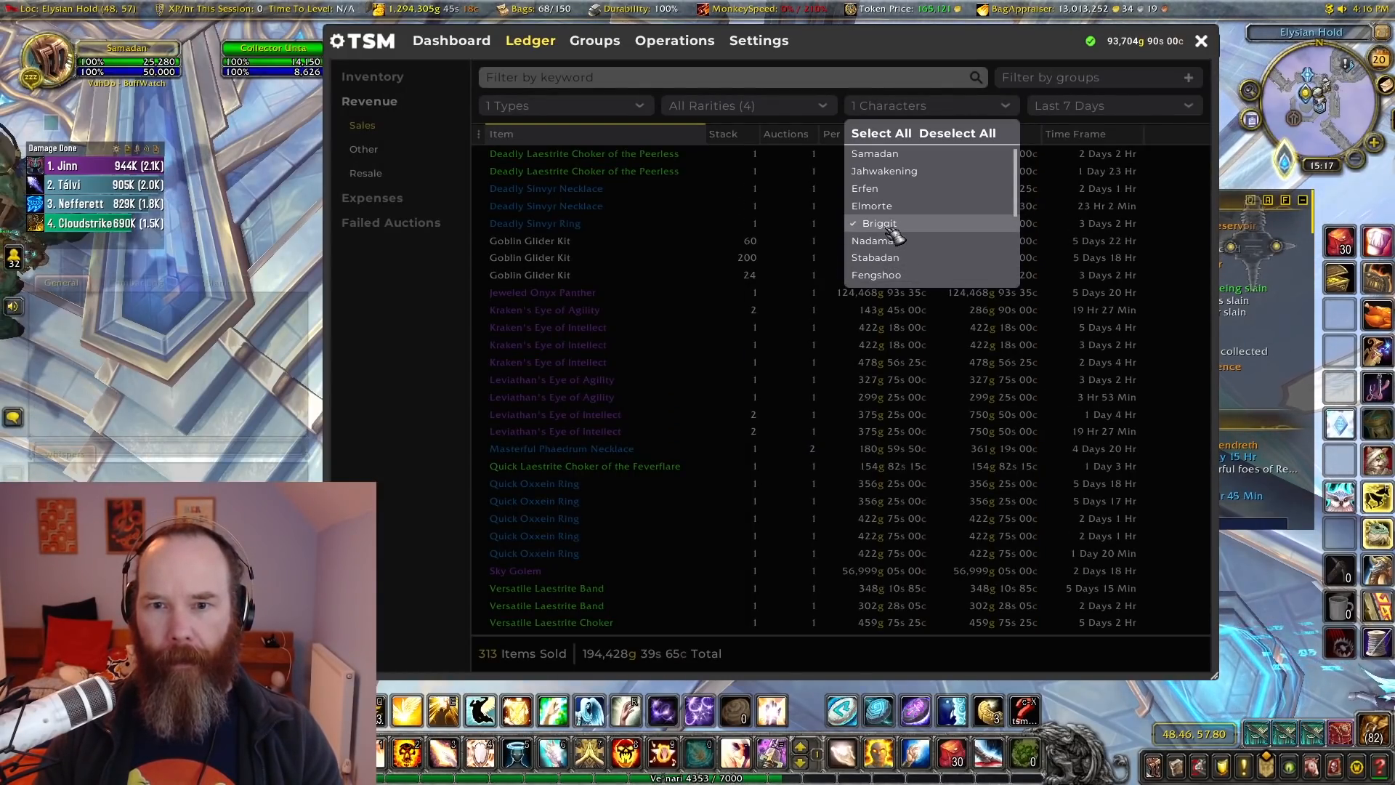
{"action": "left_click", "coordinate": [886, 257]}
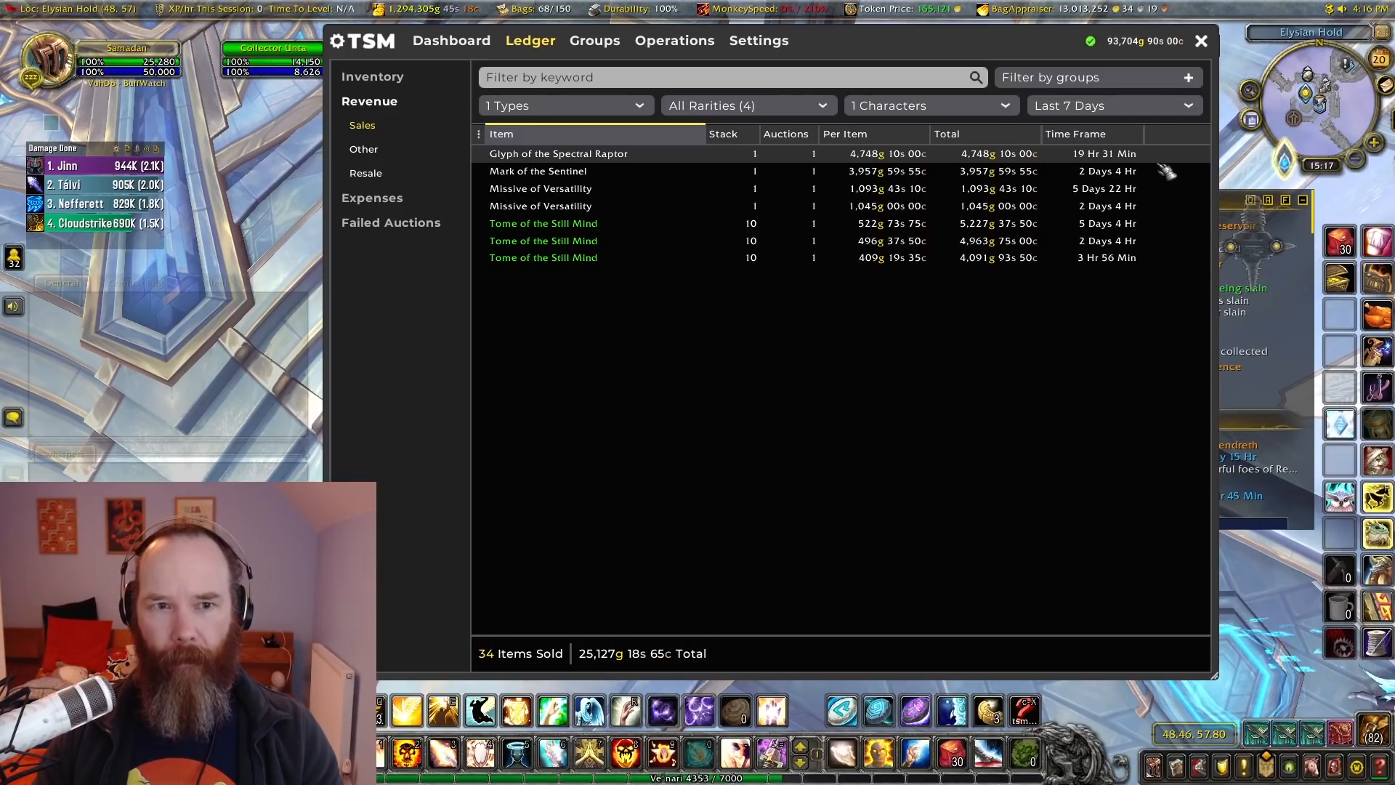
{"action": "mouse_move", "coordinate": [1157, 212]}
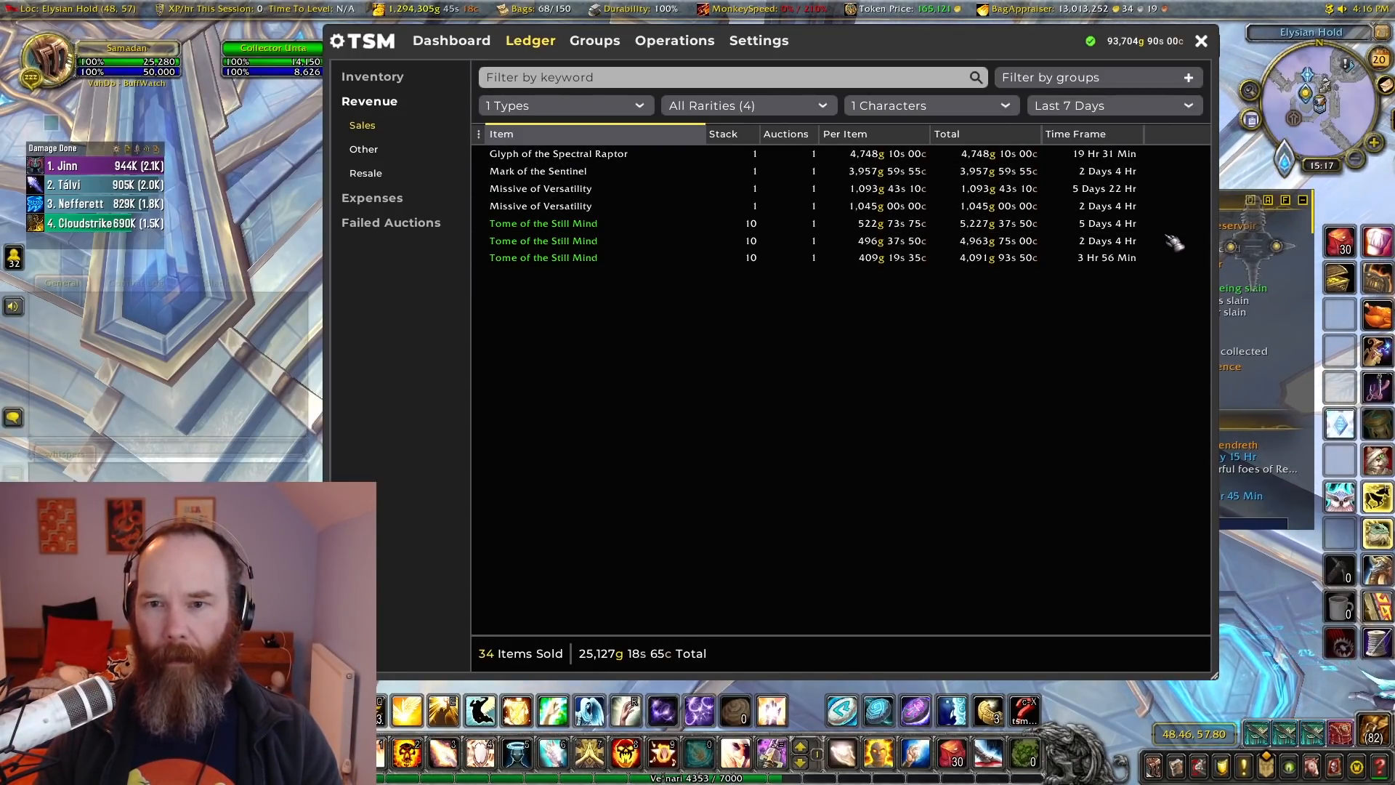
{"action": "mouse_move", "coordinate": [1161, 285]}
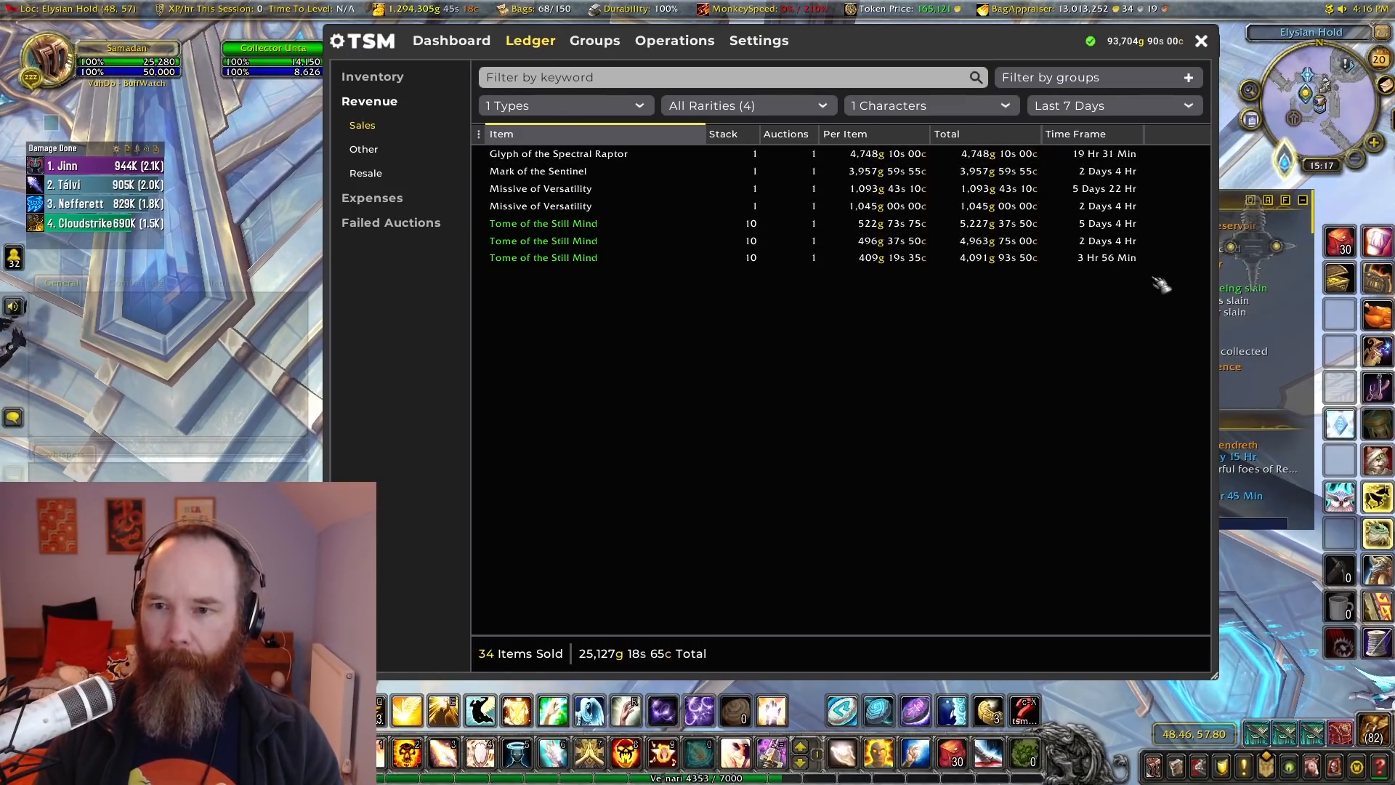
{"action": "mouse_move", "coordinate": [1089, 378]}
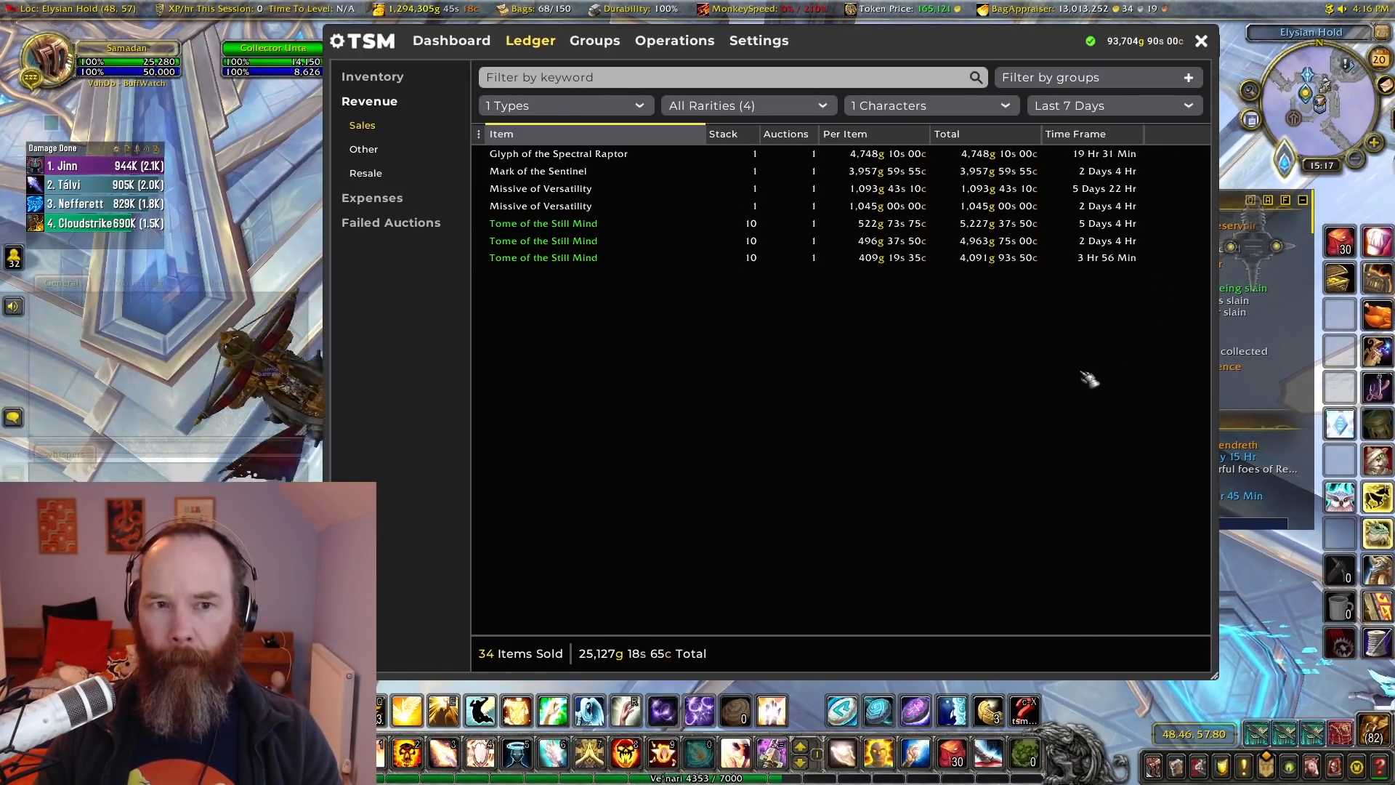
{"action": "mouse_move", "coordinate": [720, 565]}
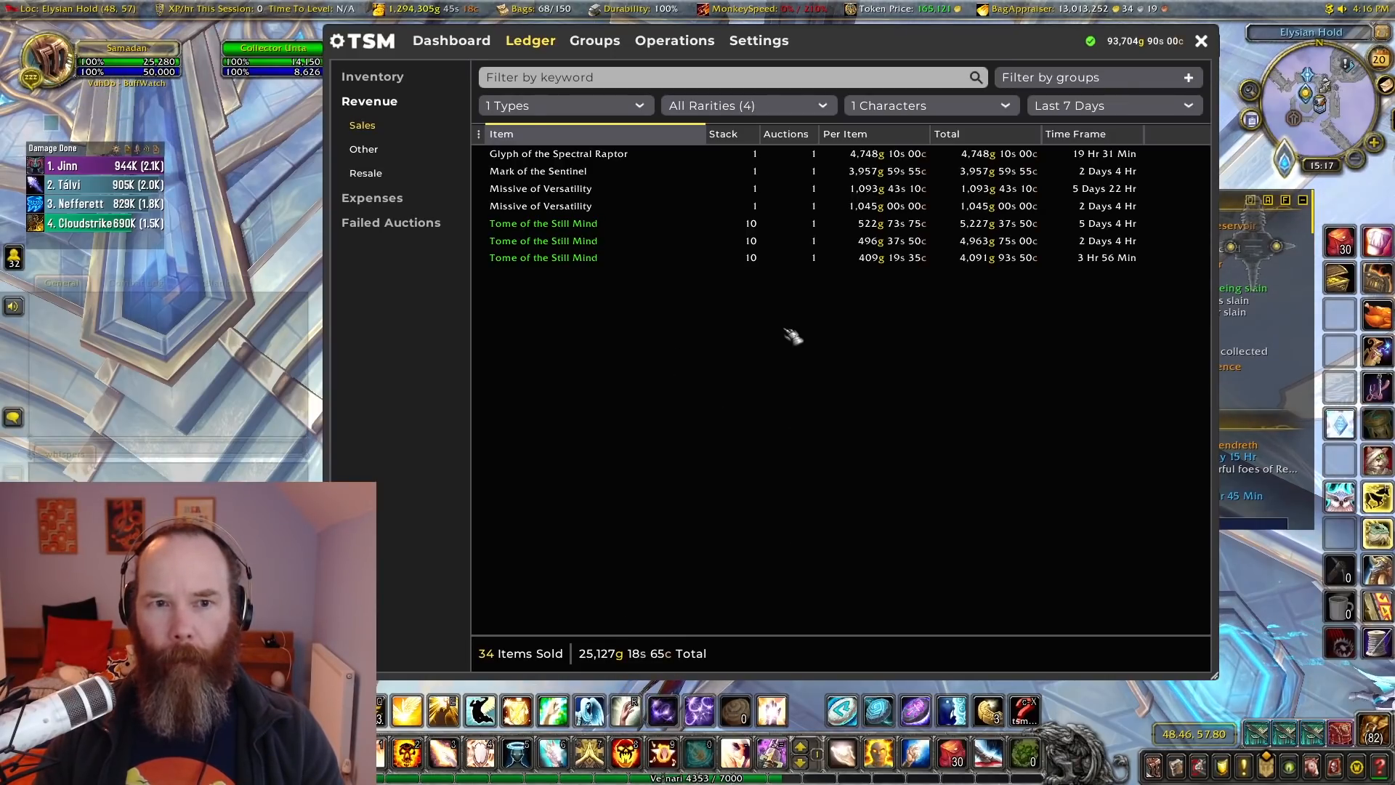
{"action": "mouse_move", "coordinate": [1181, 283]}
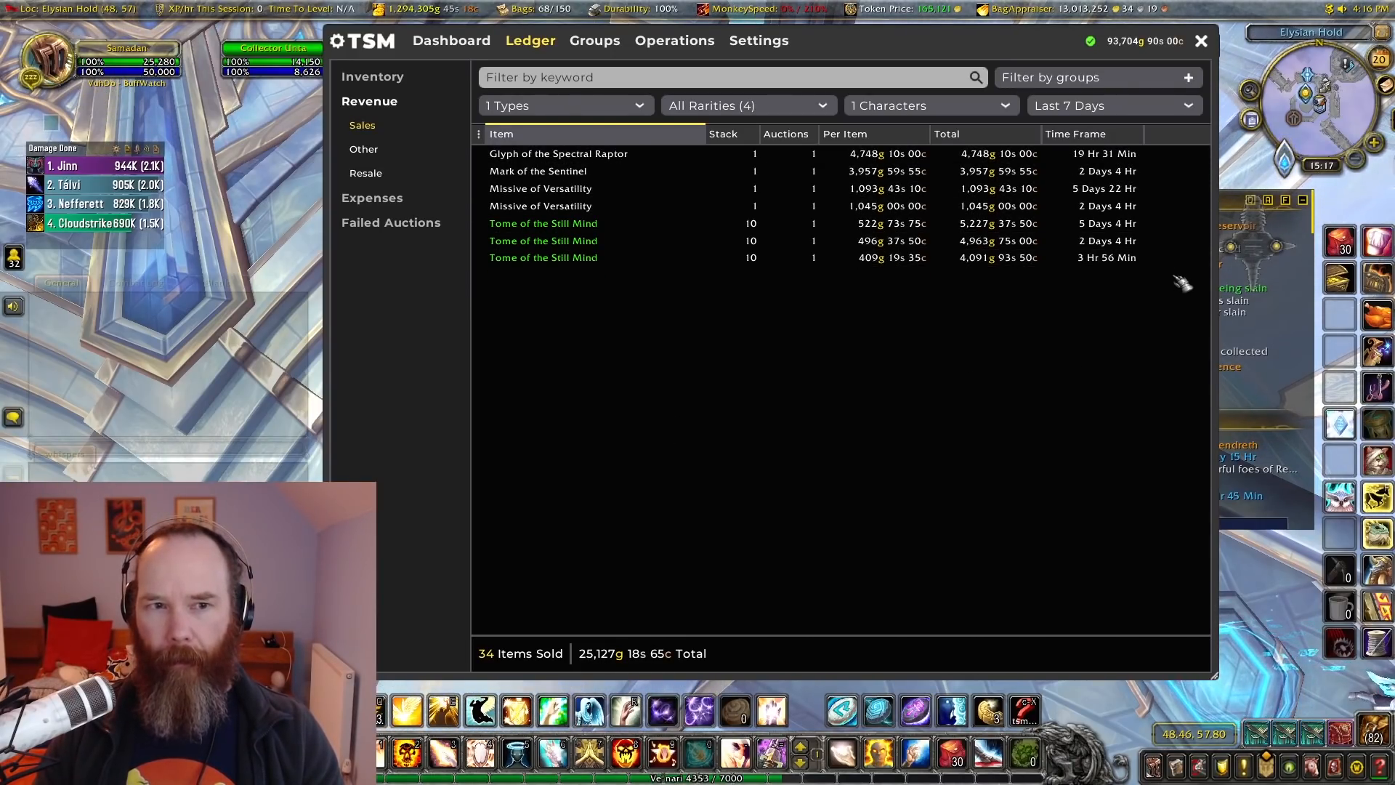
{"action": "mouse_move", "coordinate": [695, 346]}
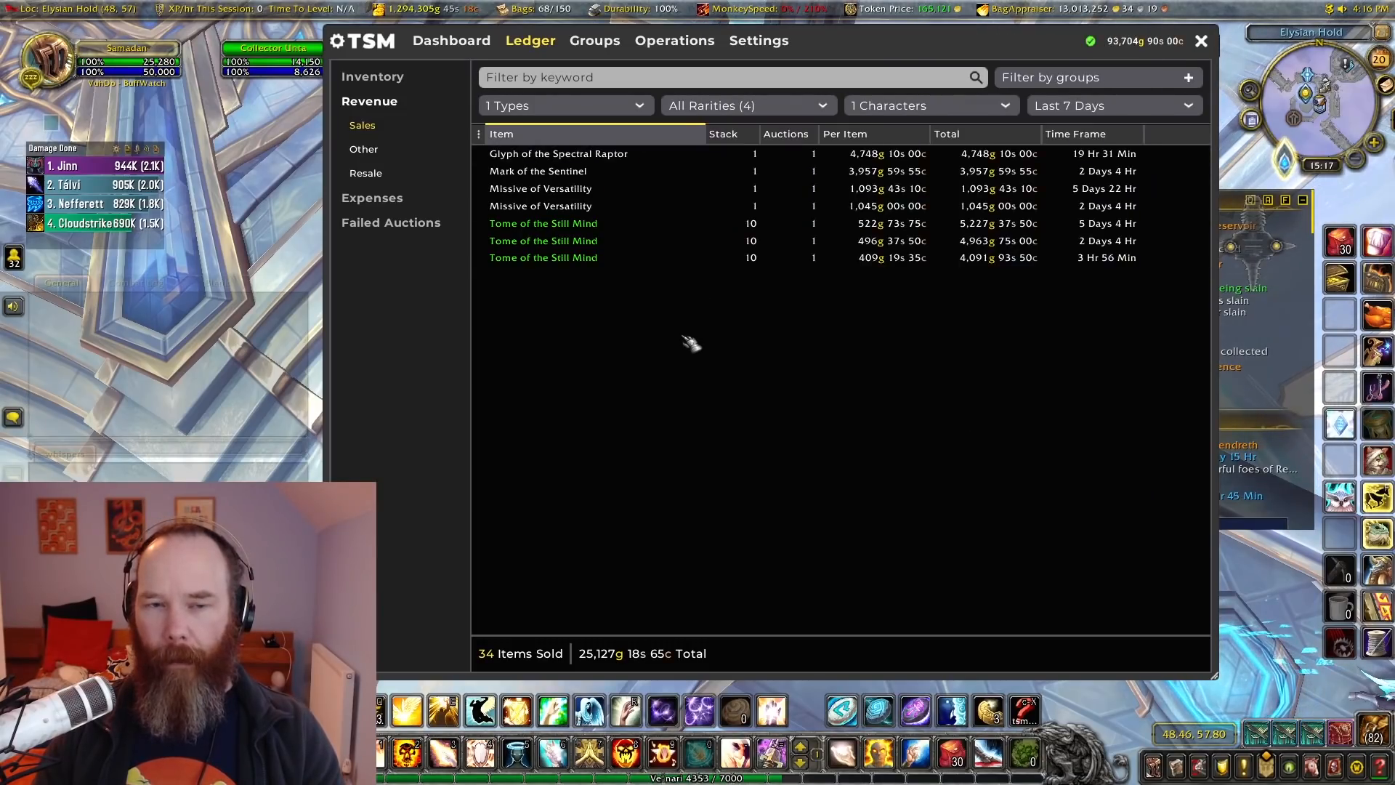
{"action": "mouse_move", "coordinate": [775, 382]}
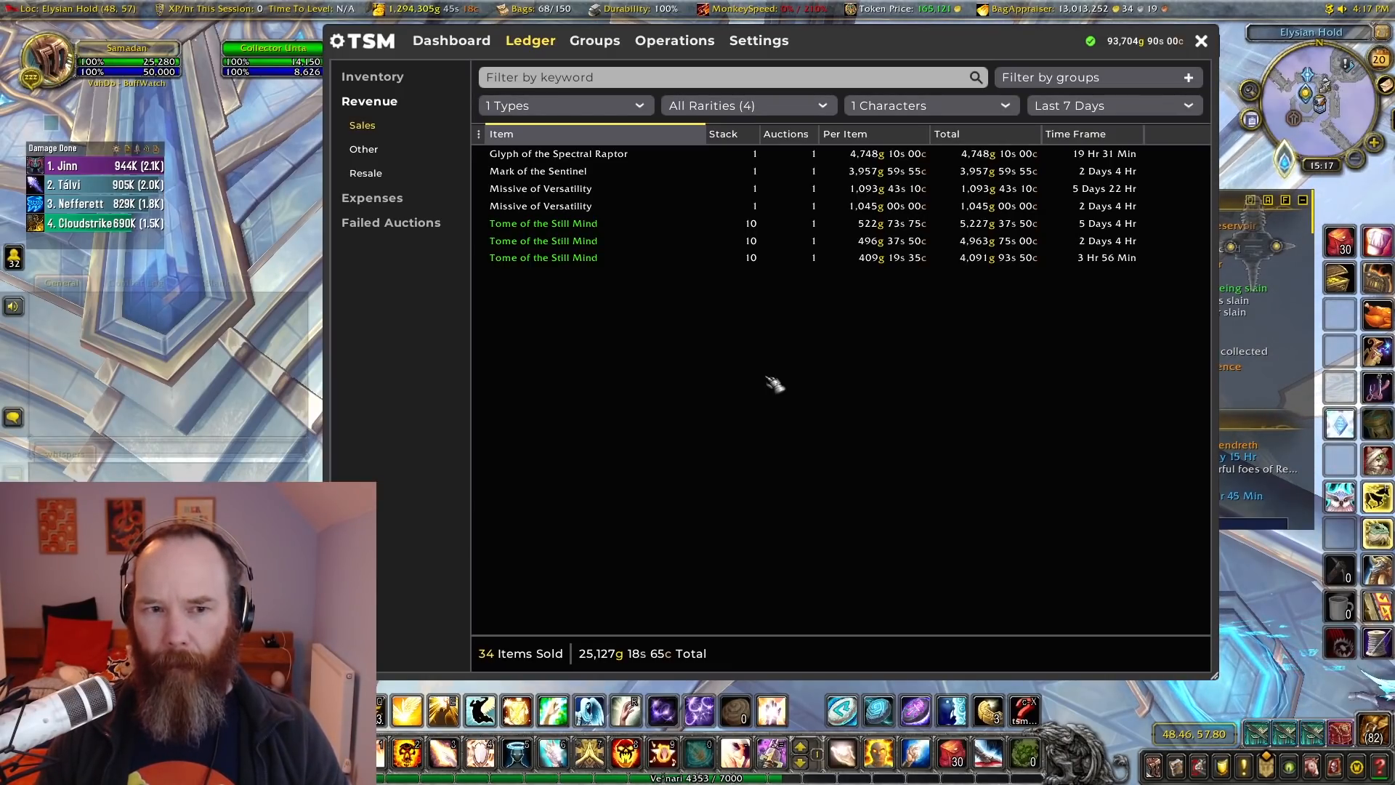
{"action": "mouse_move", "coordinate": [834, 350]}
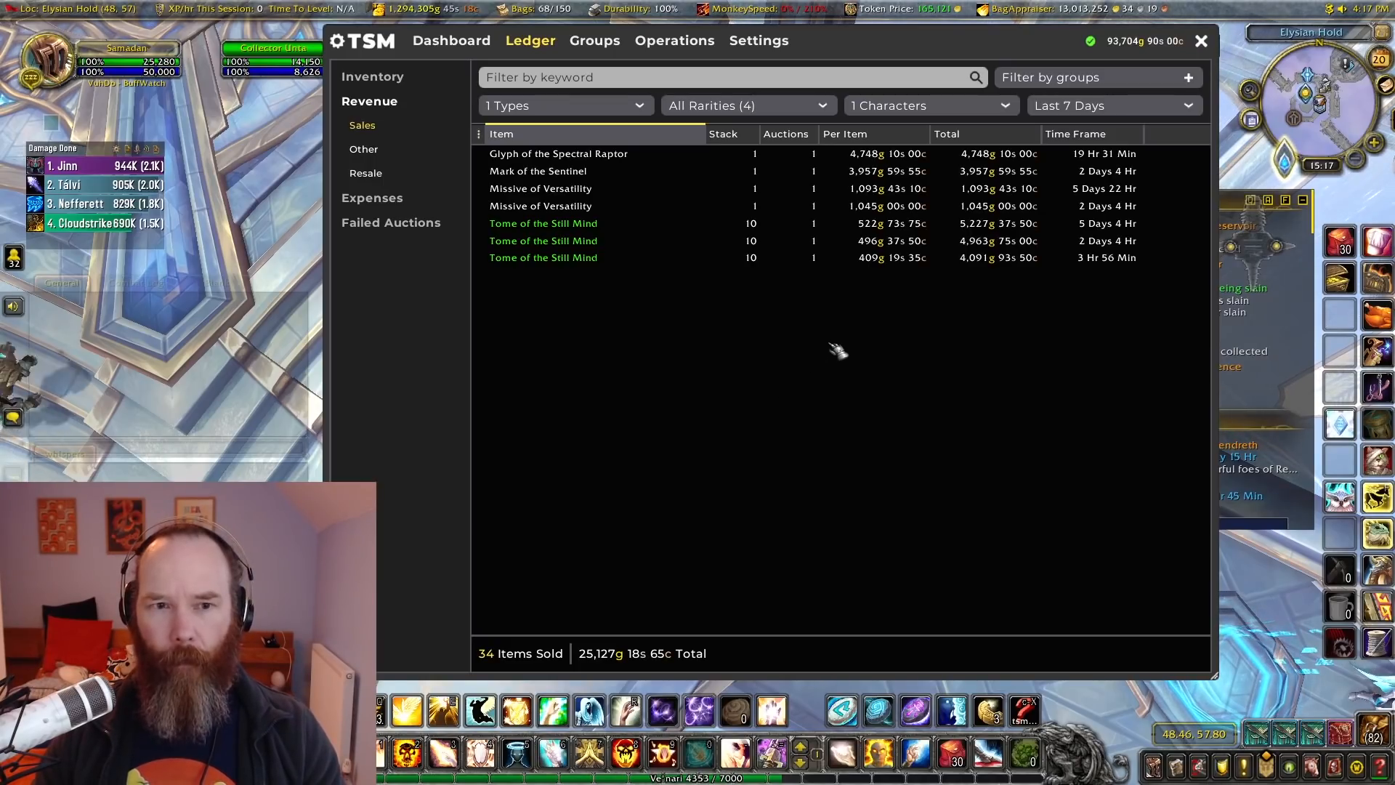
{"action": "mouse_move", "coordinate": [822, 398]}
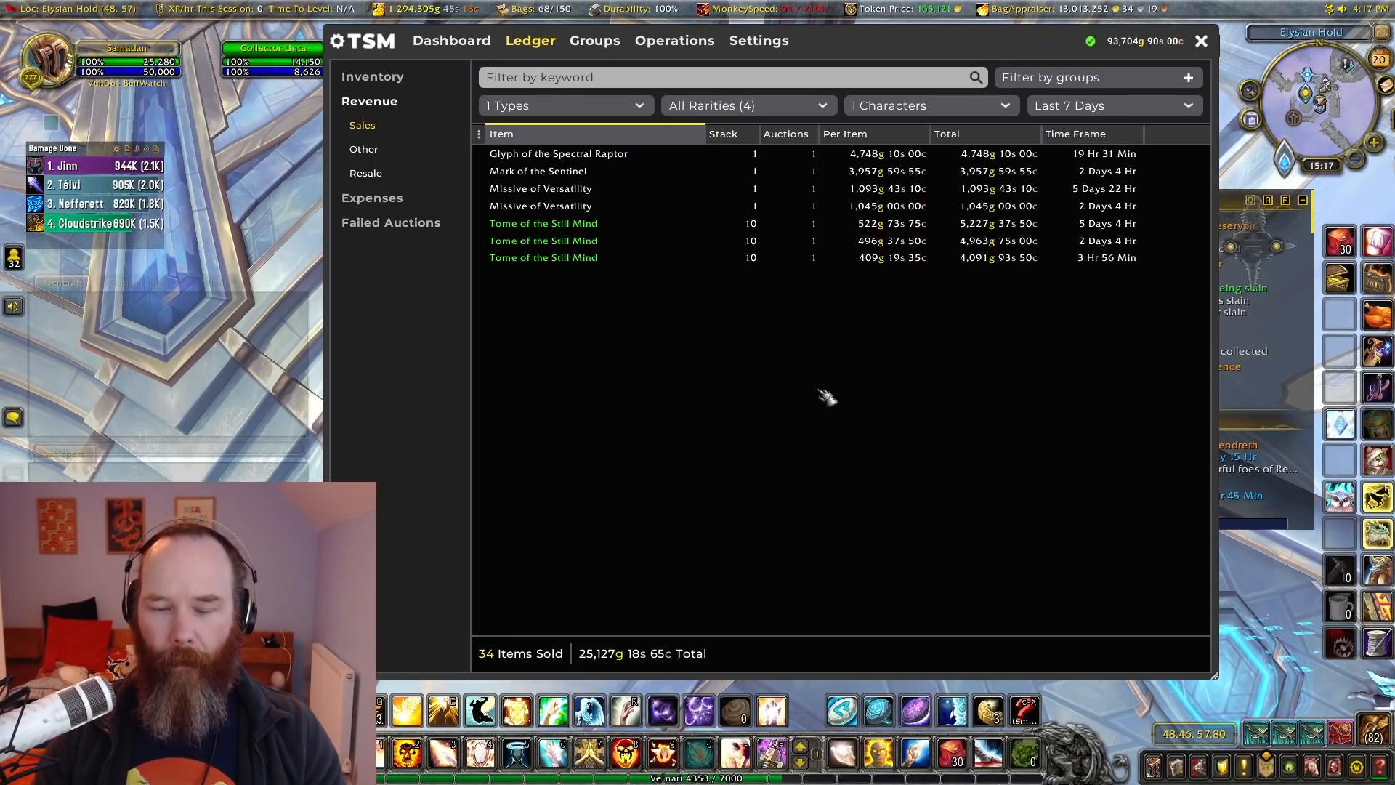
{"action": "mouse_move", "coordinate": [1139, 331]}
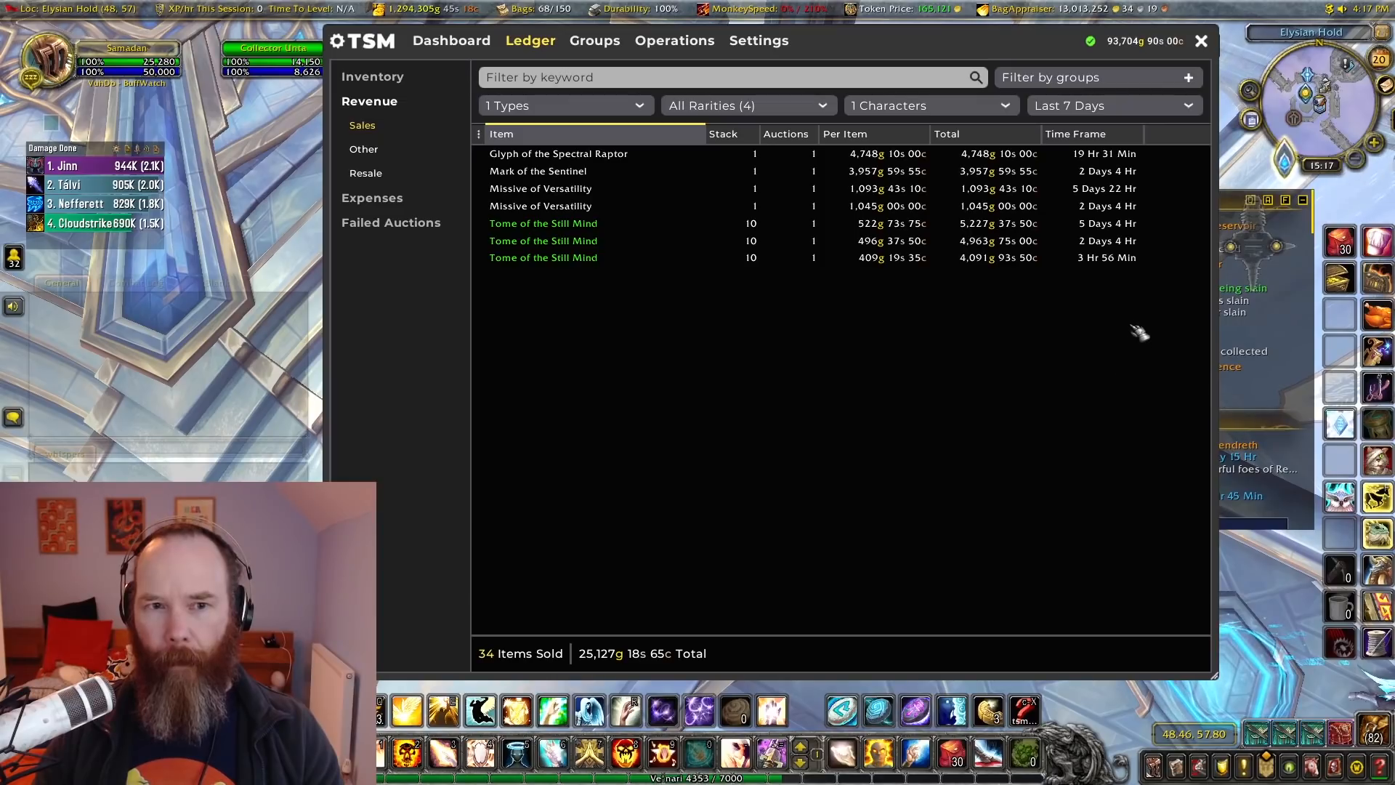
{"action": "mouse_move", "coordinate": [1139, 239]}
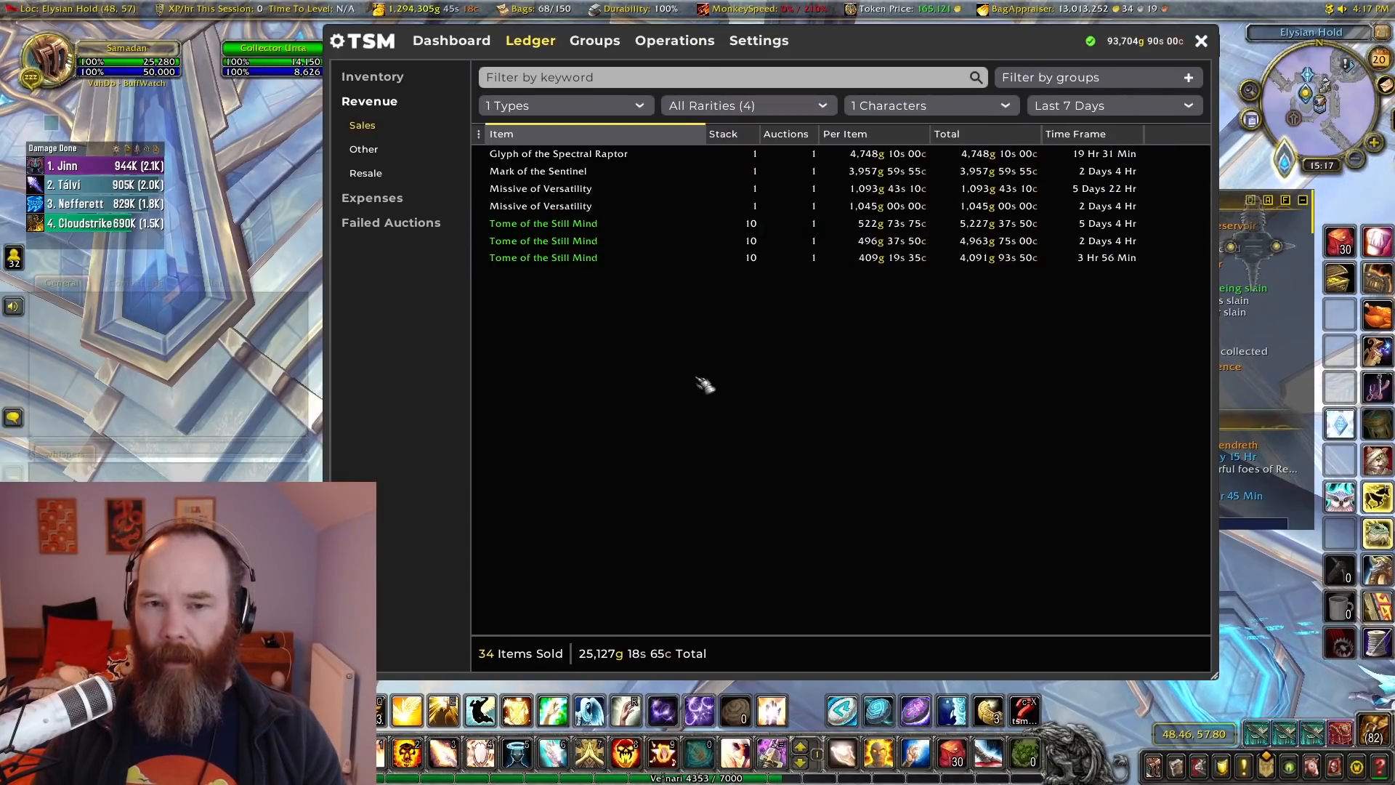
{"action": "mouse_move", "coordinate": [711, 389]}
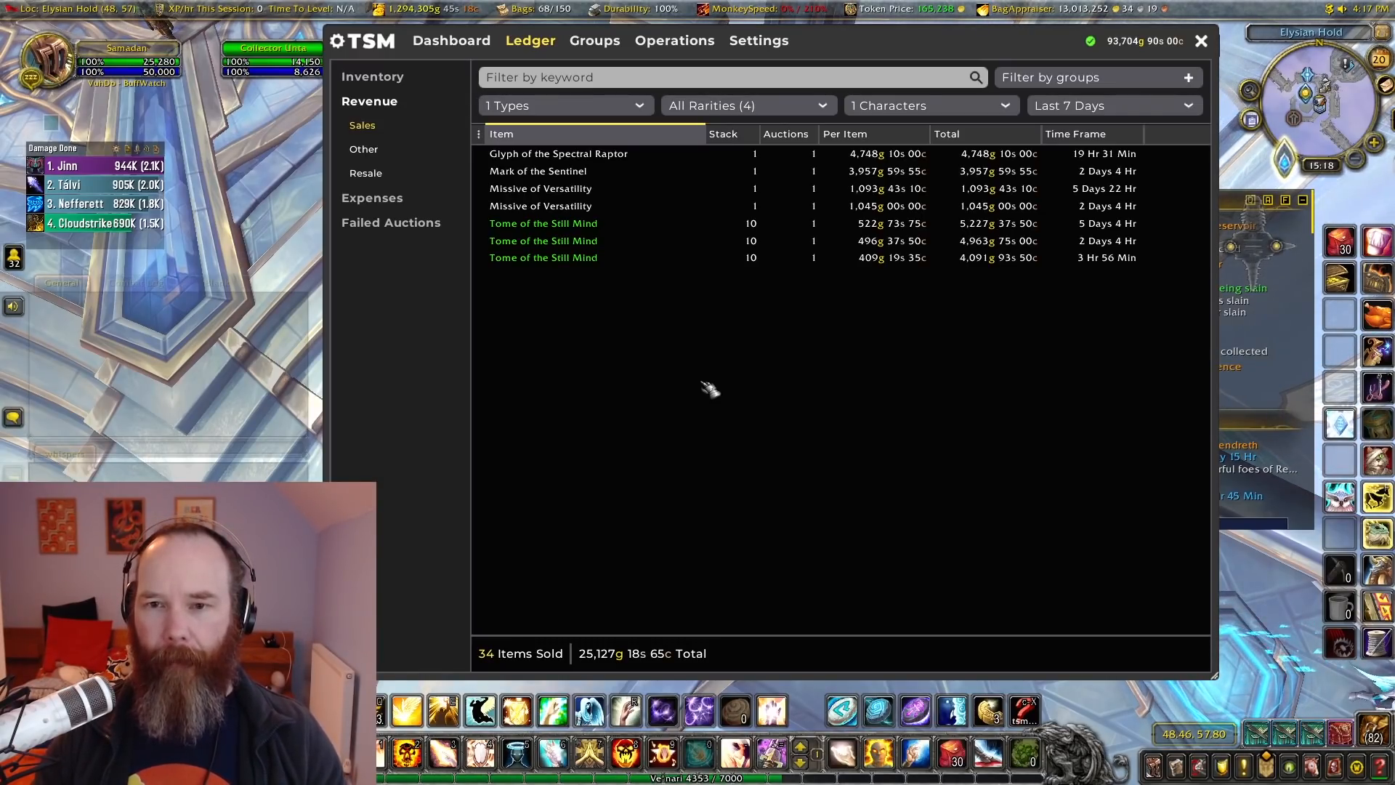
{"action": "mouse_move", "coordinate": [1171, 201]}
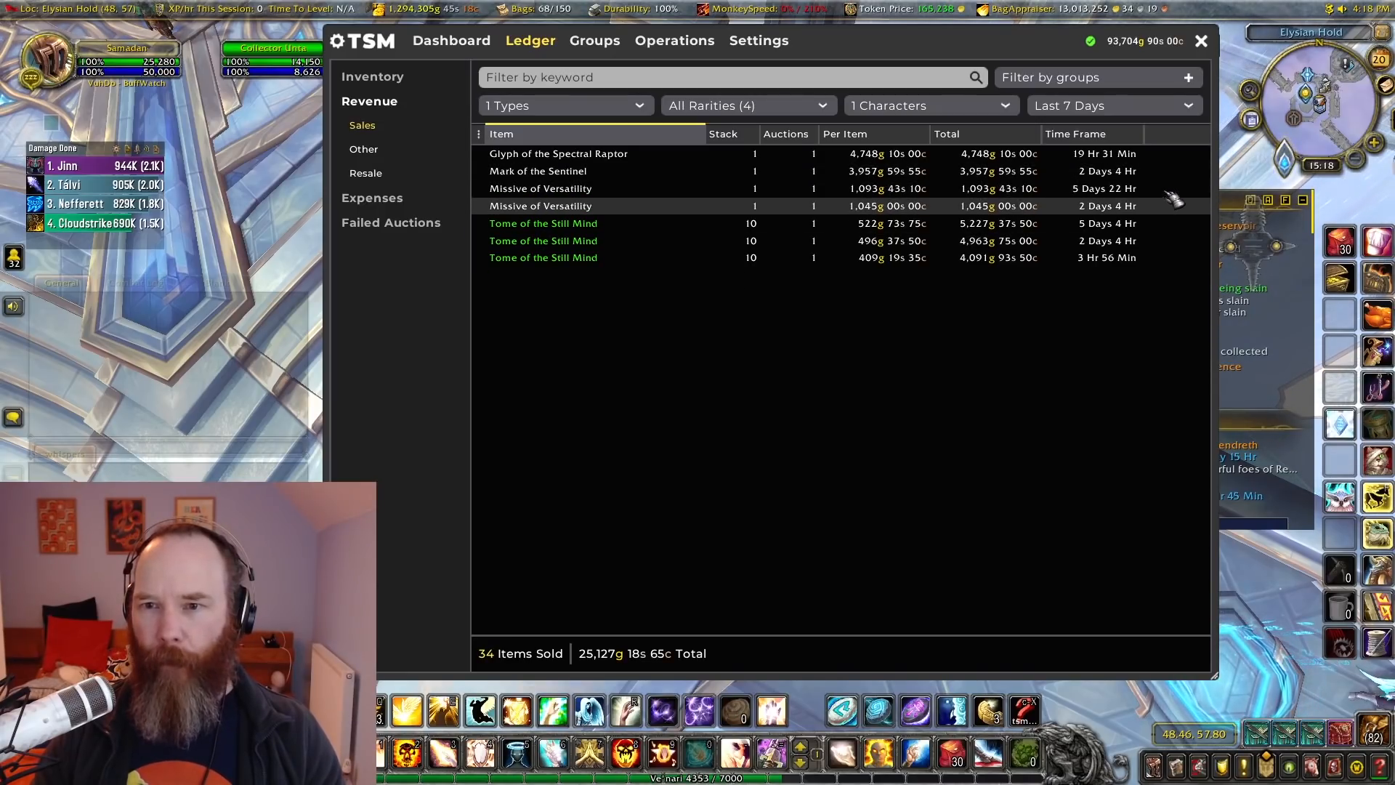
{"action": "mouse_move", "coordinate": [922, 494]}
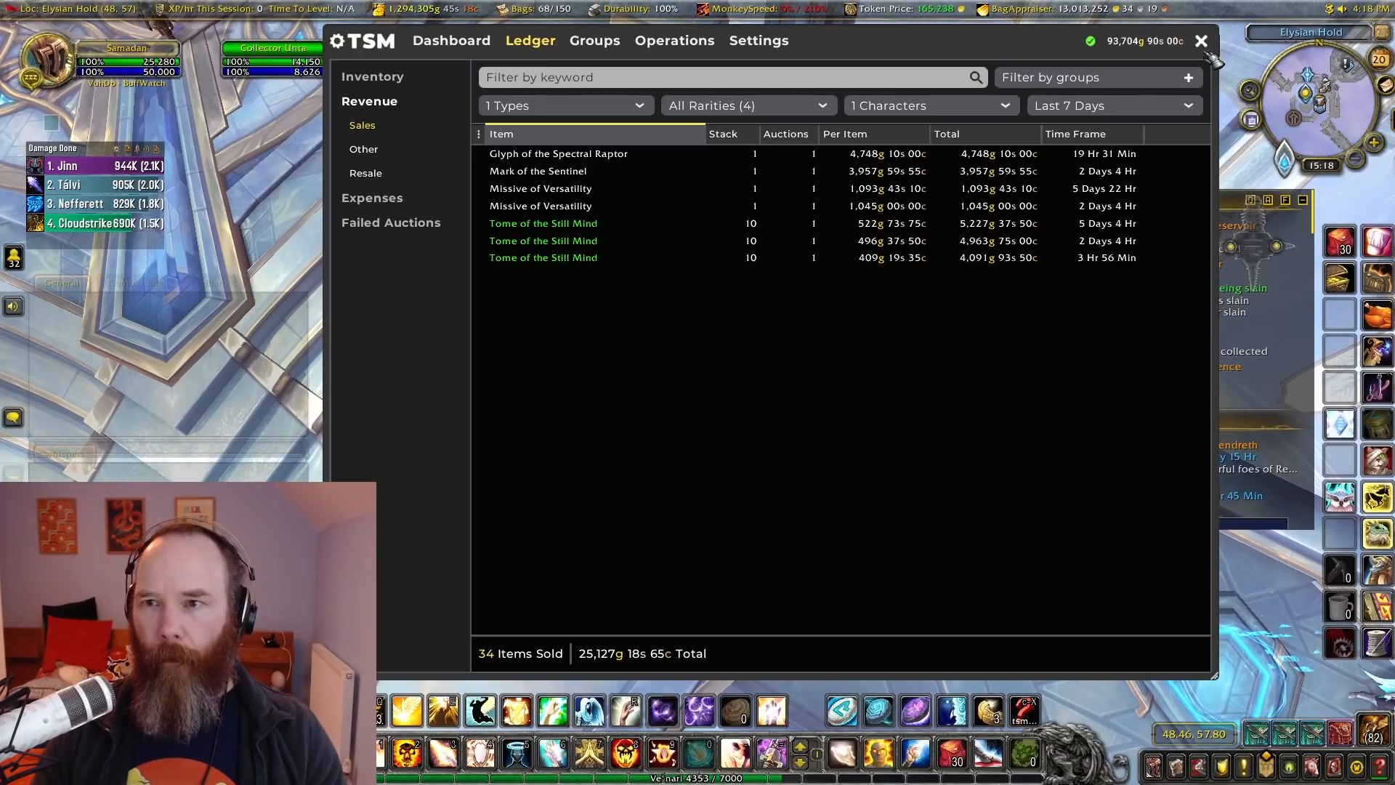
{"action": "left_click", "coordinate": [450, 41]}
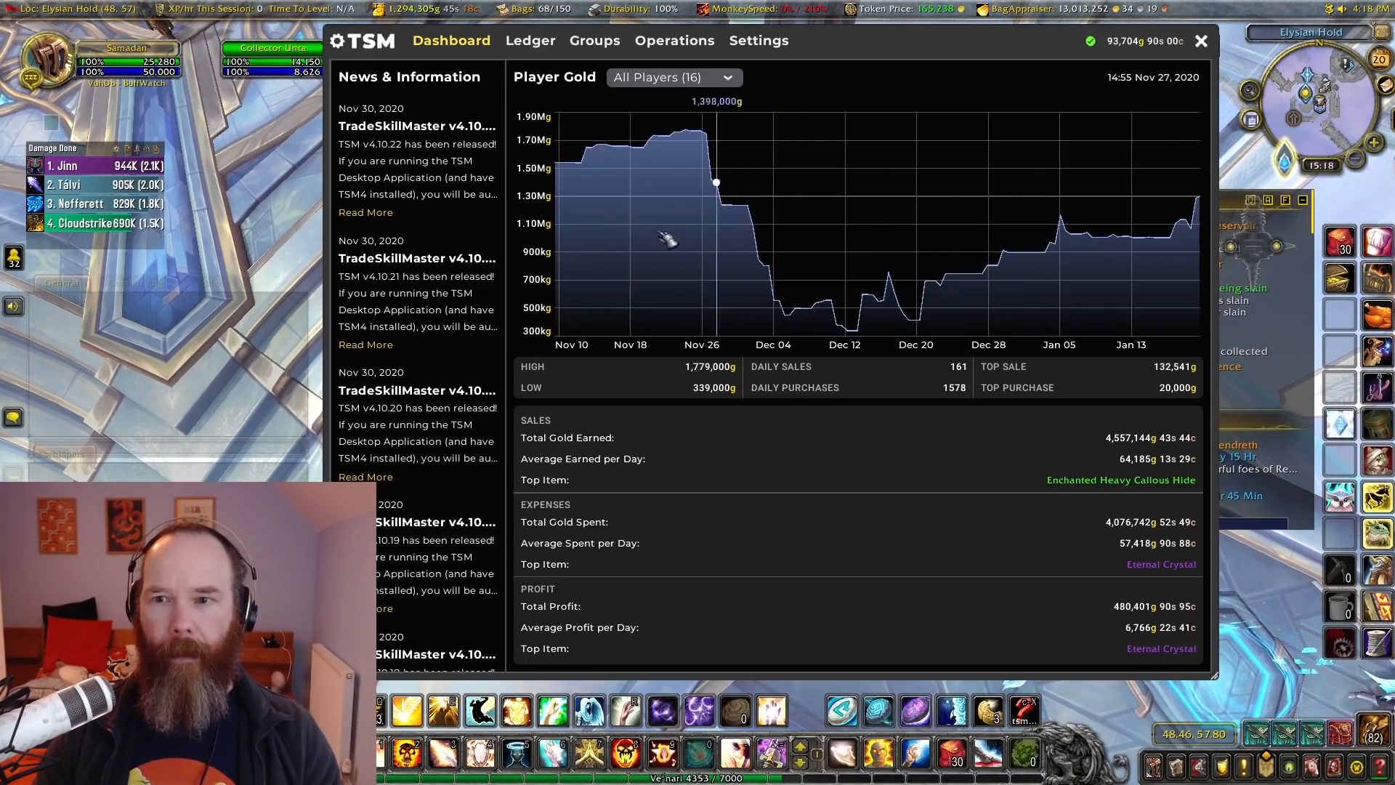
{"action": "mouse_move", "coordinate": [688, 133]}
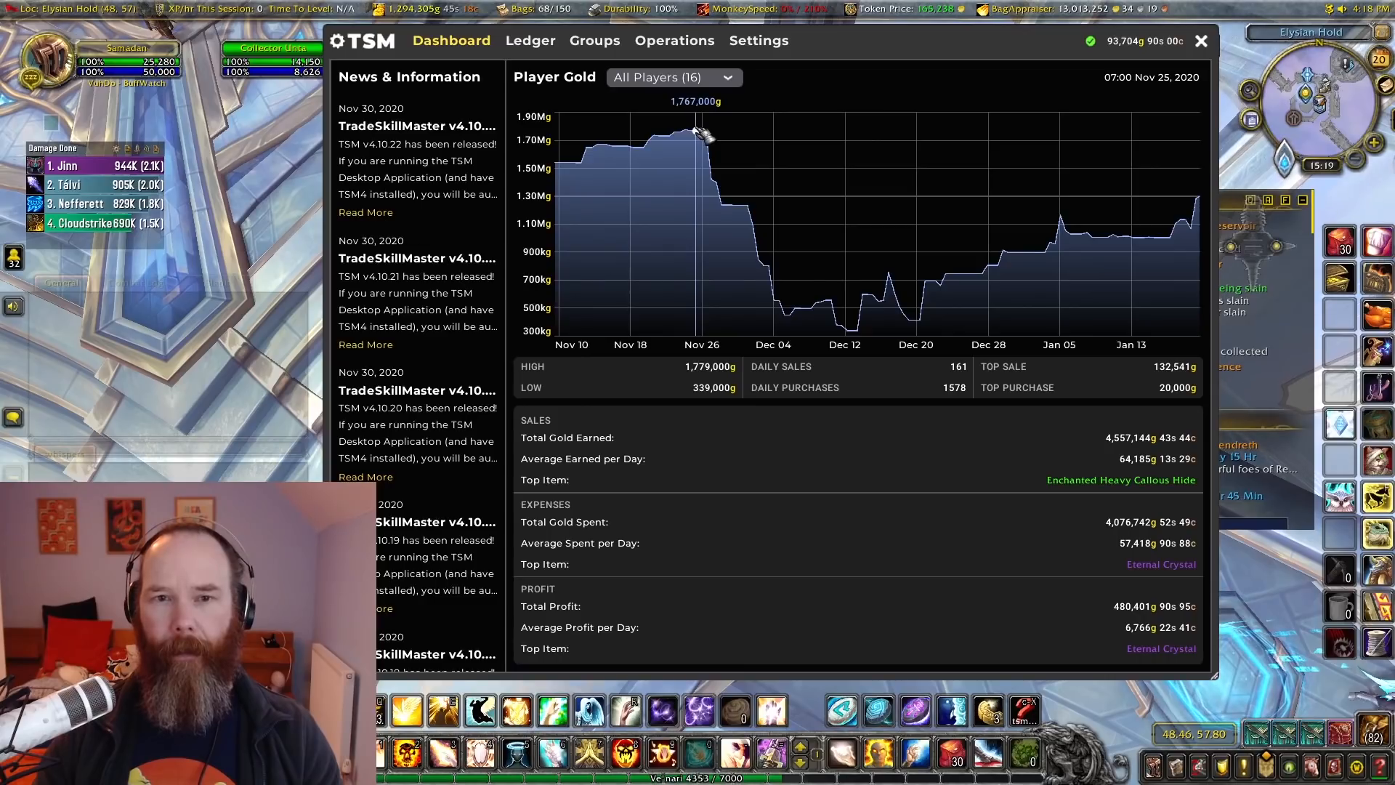
{"action": "mouse_move", "coordinate": [752, 268]}
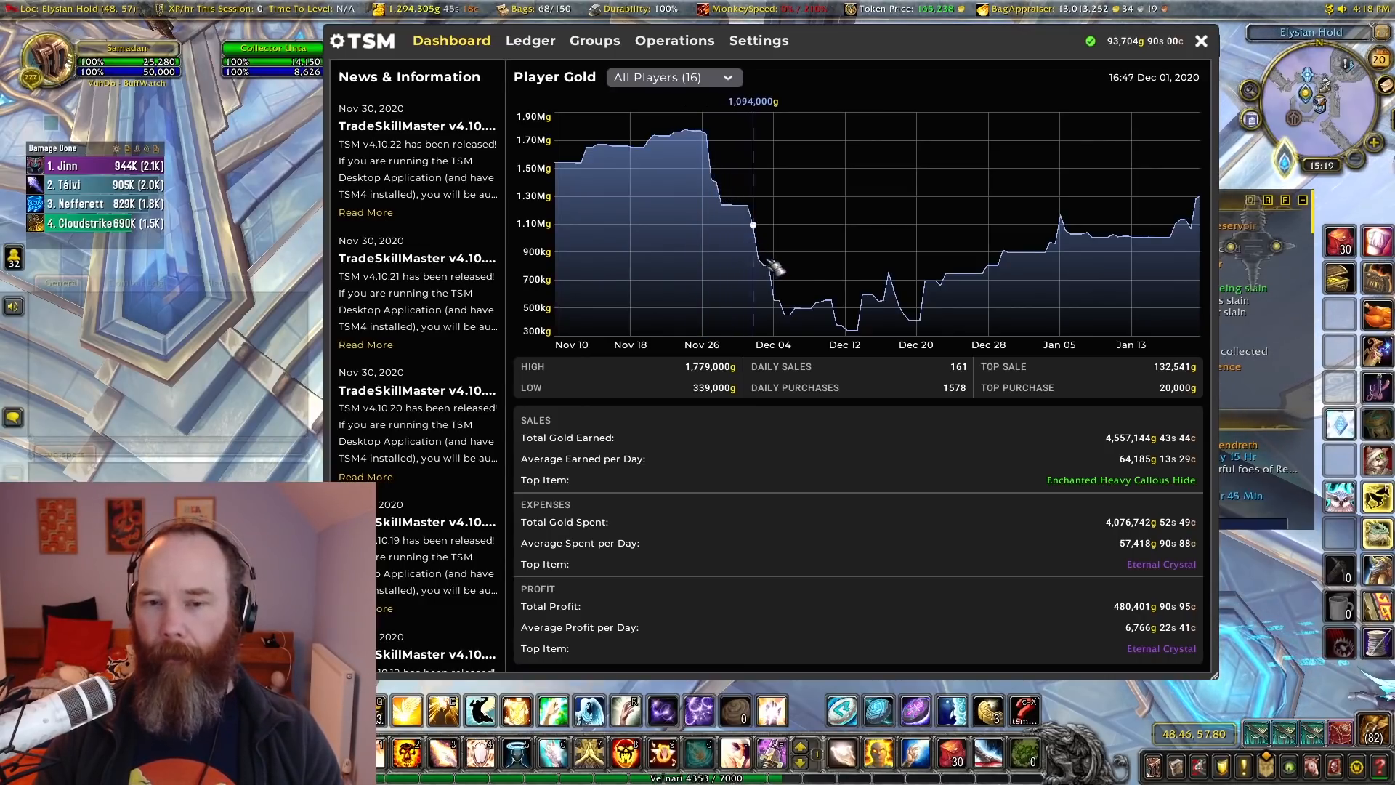
{"action": "mouse_move", "coordinate": [696, 133]}
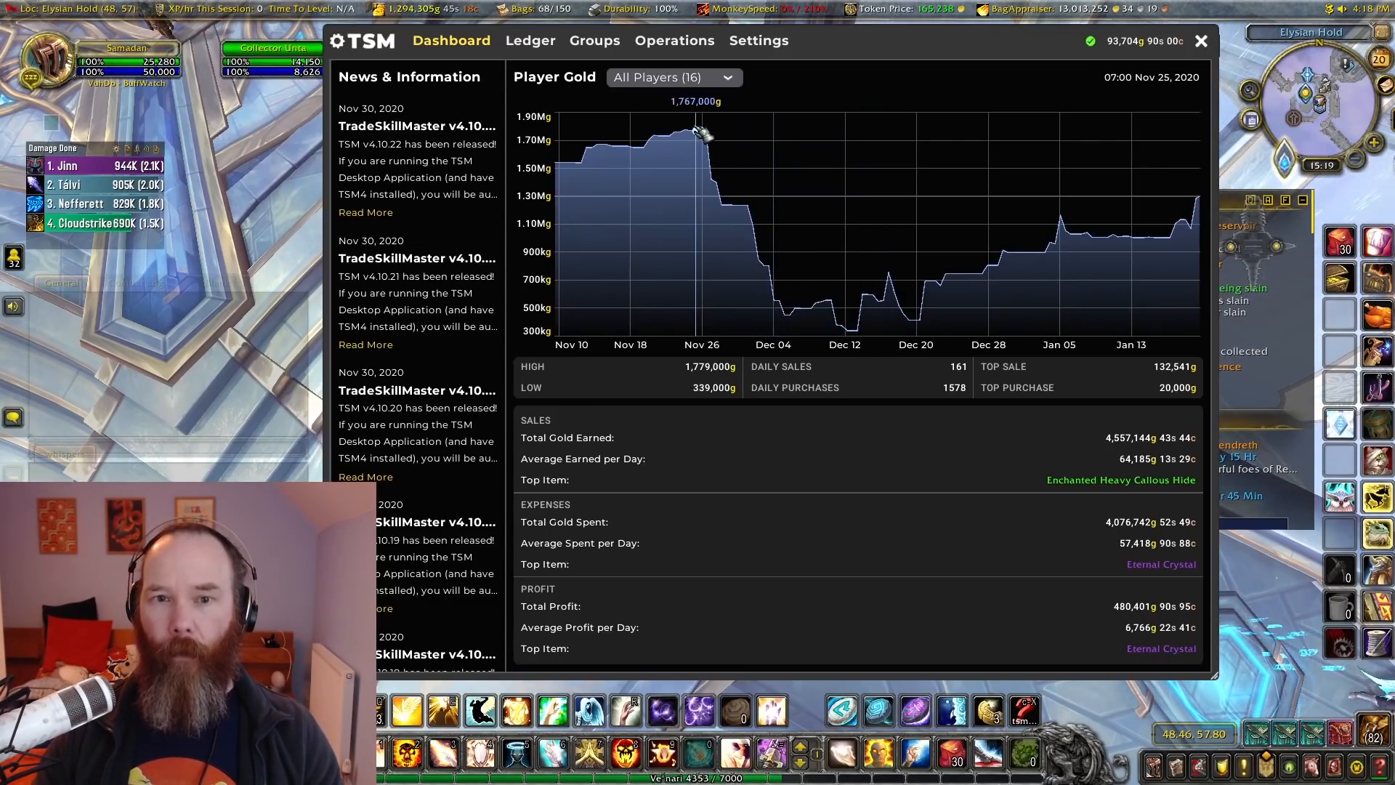
{"action": "mouse_move", "coordinate": [880, 231]}
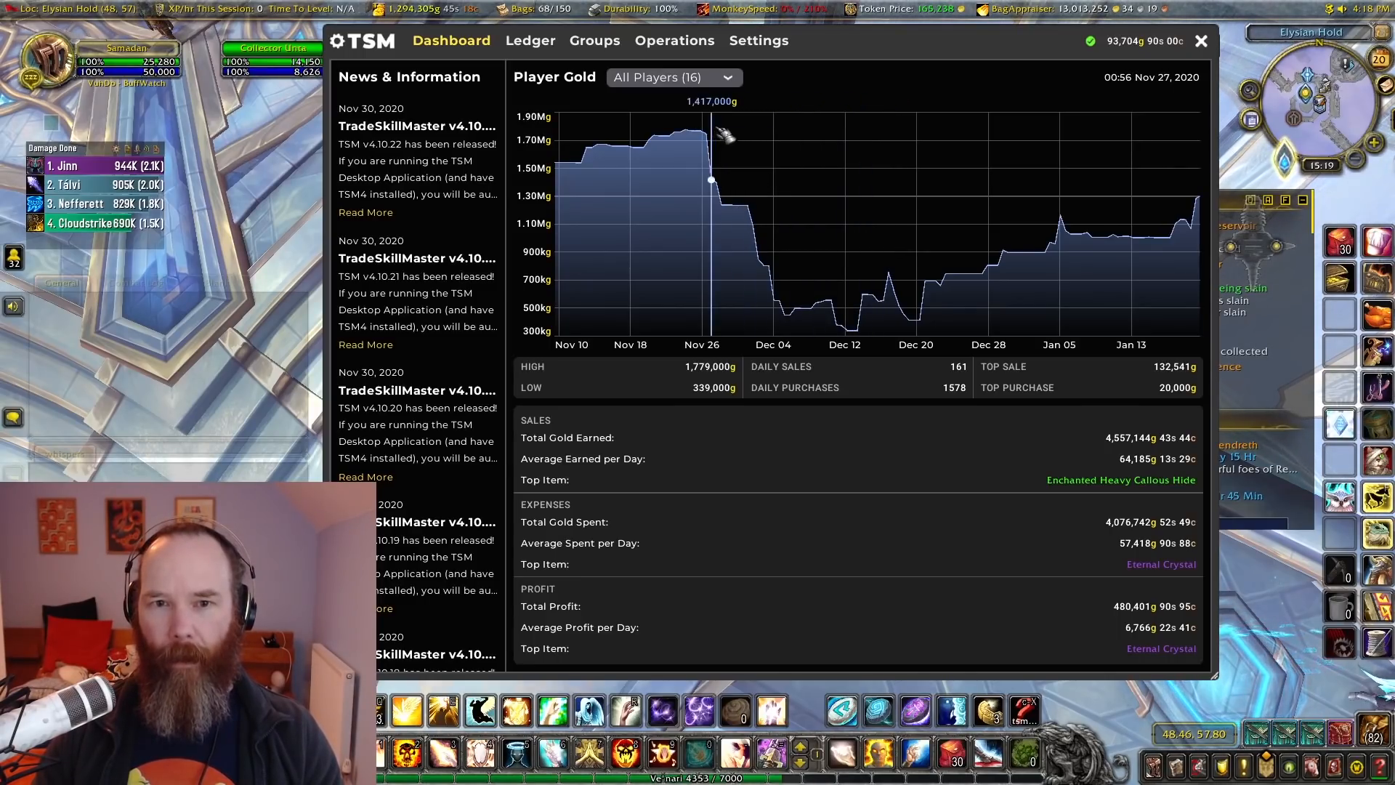
{"action": "mouse_move", "coordinate": [837, 346]}
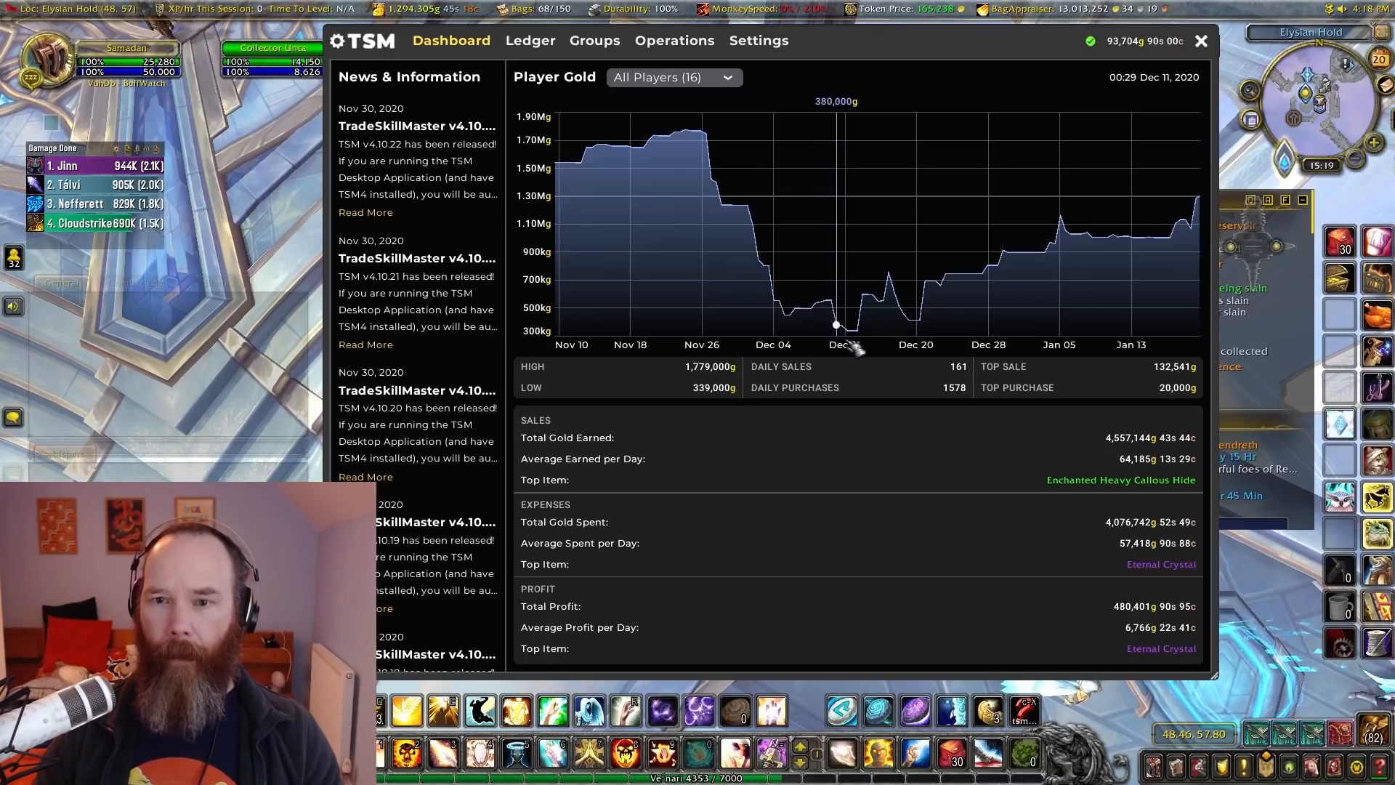
{"action": "mouse_move", "coordinate": [934, 281]}
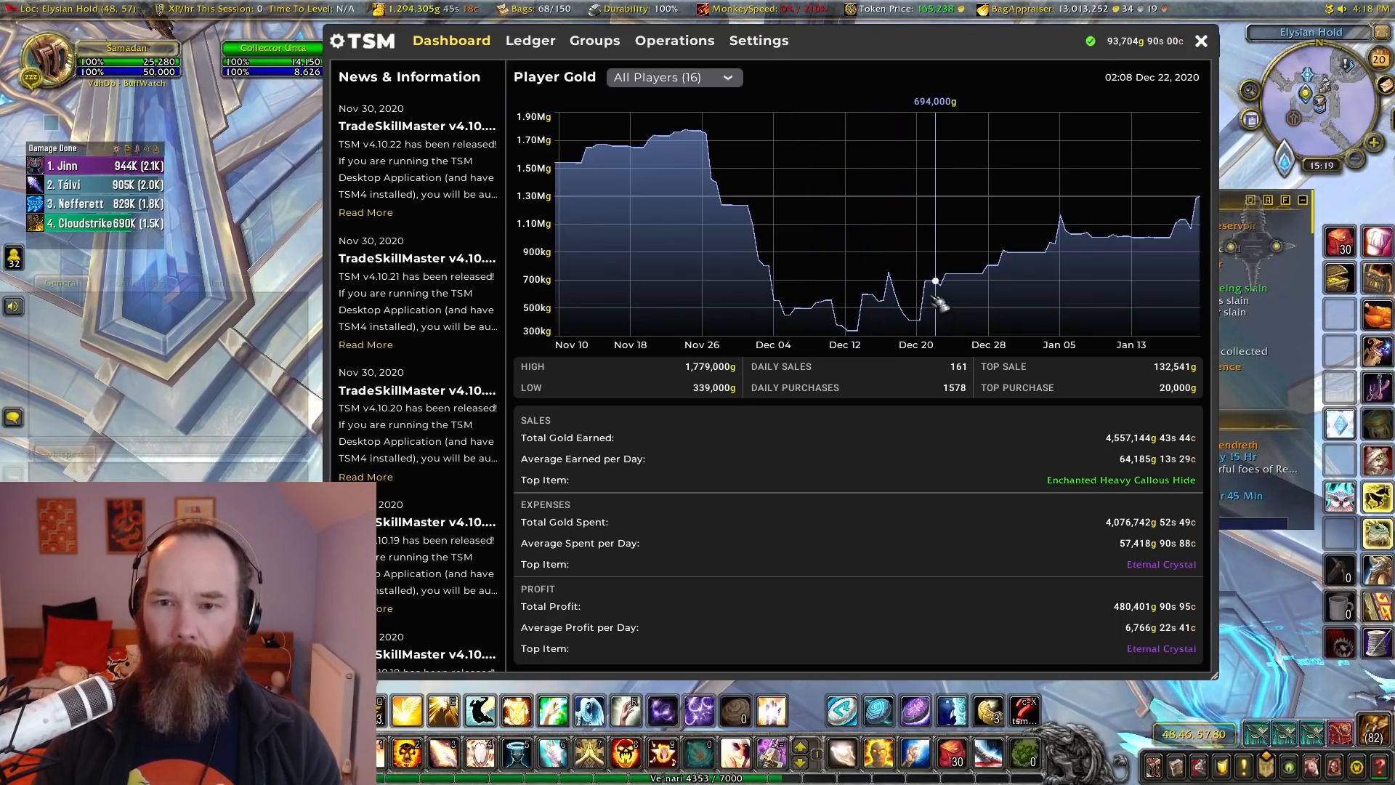
{"action": "mouse_move", "coordinate": [881, 300]}
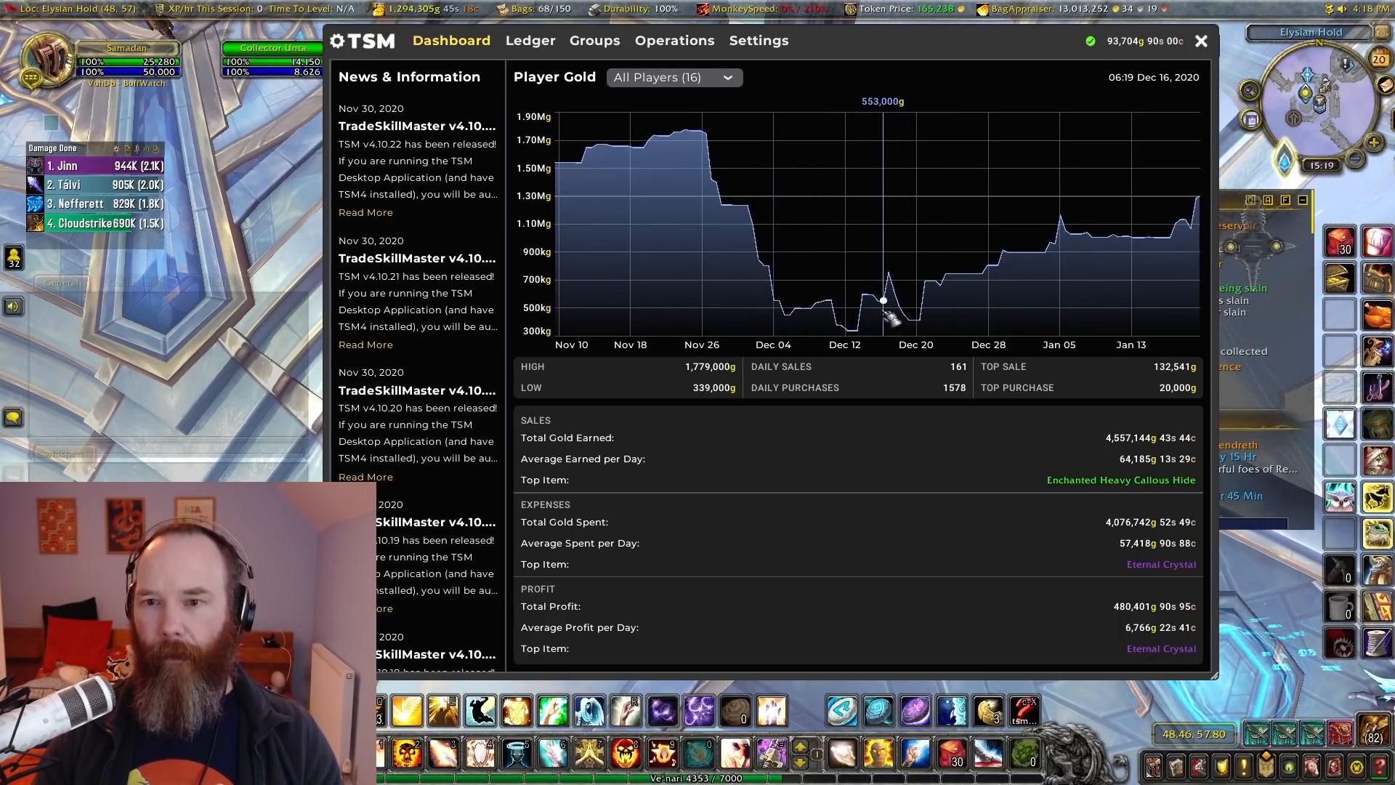
{"action": "mouse_move", "coordinate": [922, 227]}
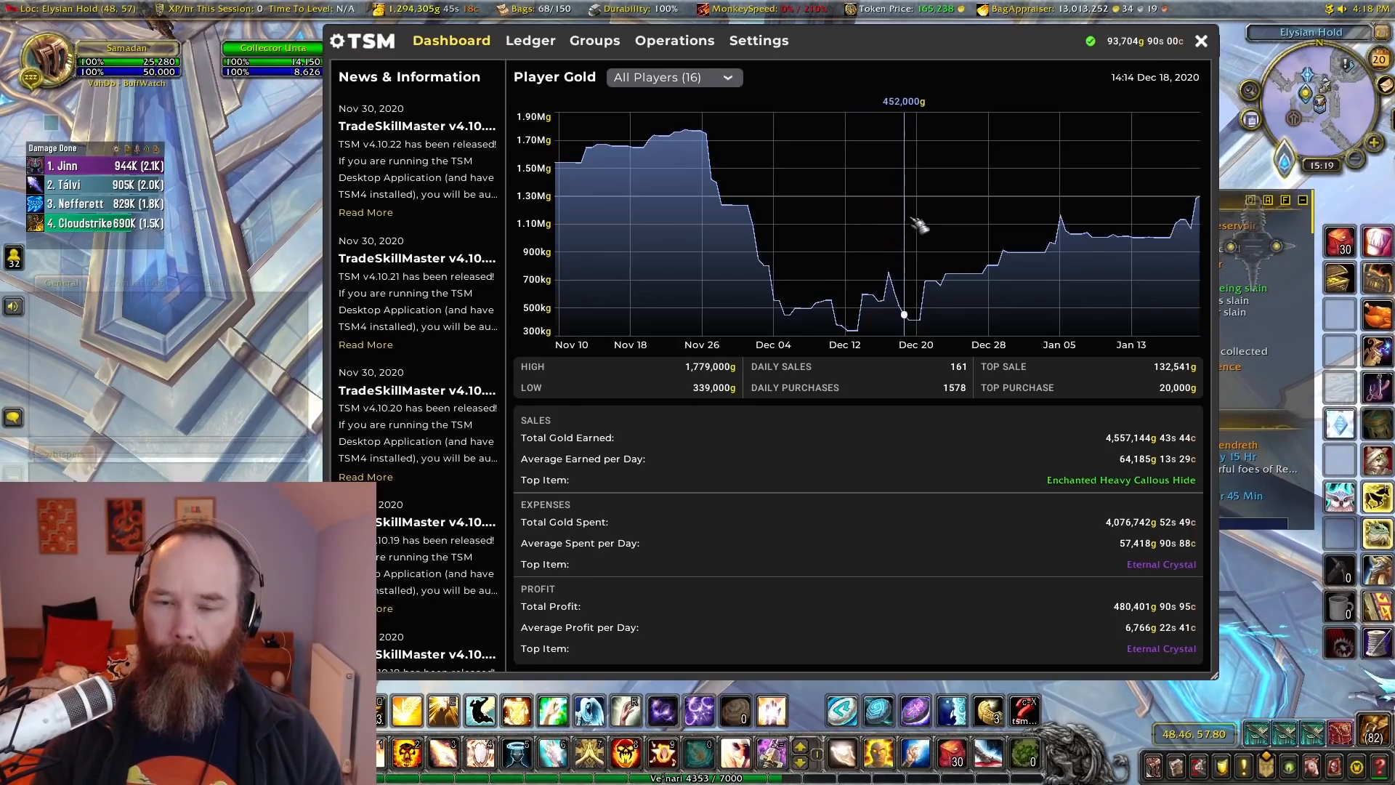
{"action": "mouse_move", "coordinate": [910, 223]}
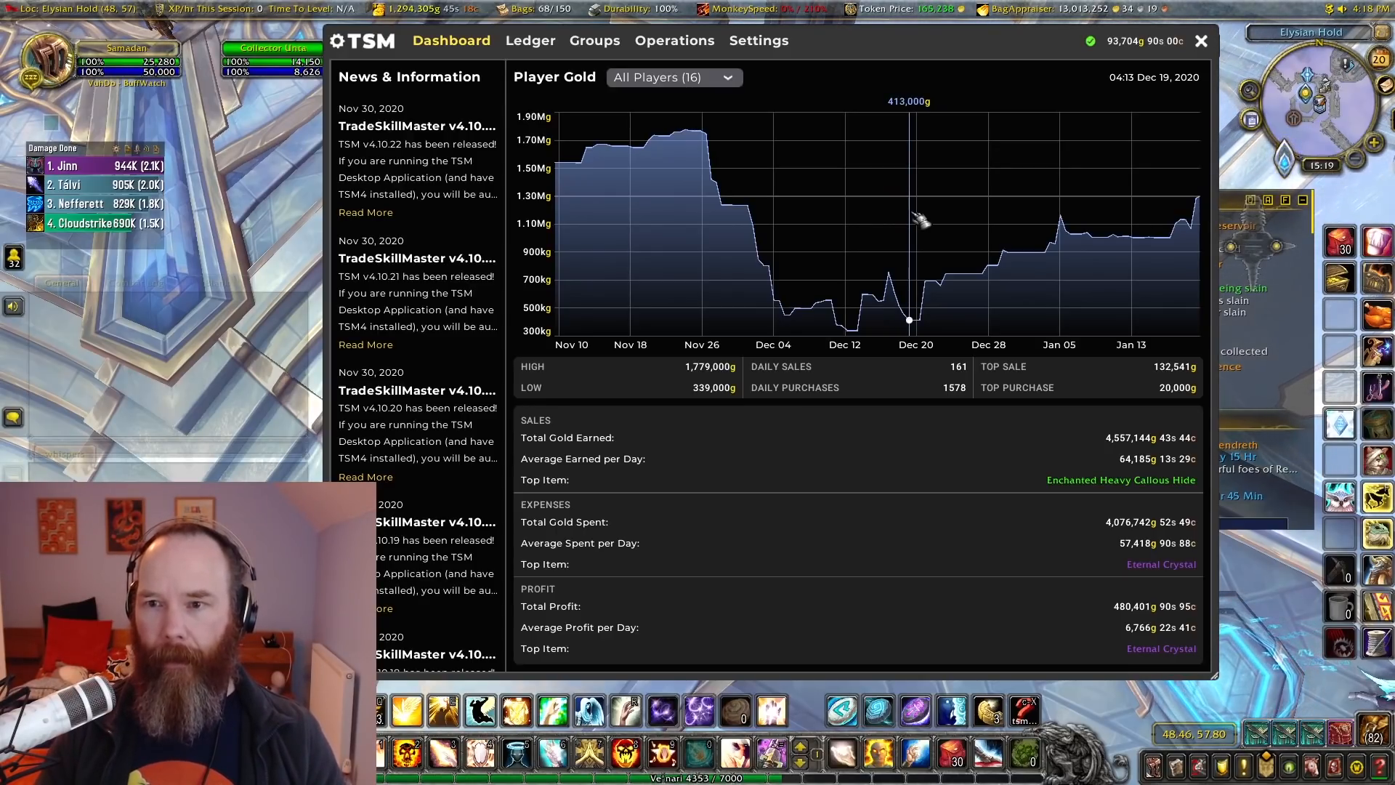
{"action": "mouse_move", "coordinate": [960, 277]}
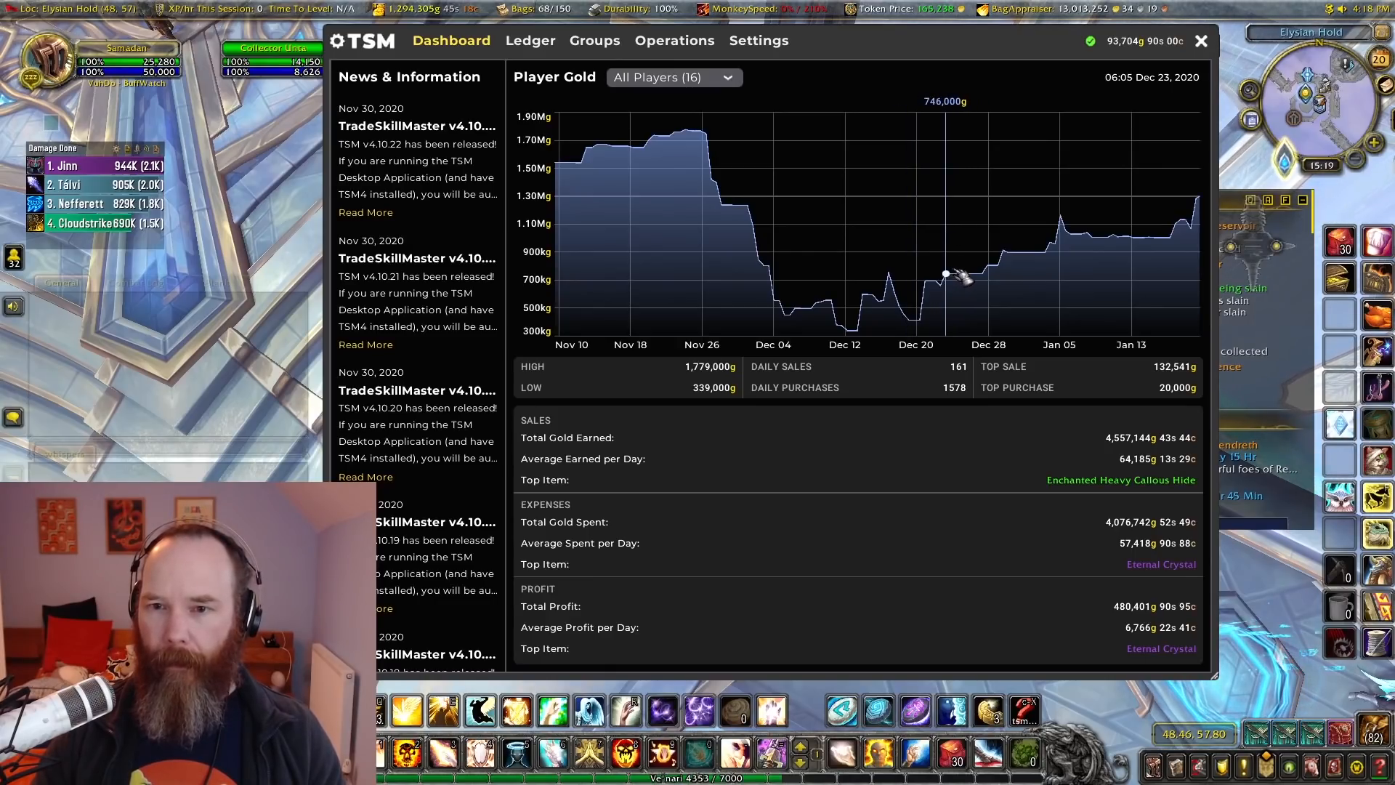
{"action": "mouse_move", "coordinate": [950, 274]}
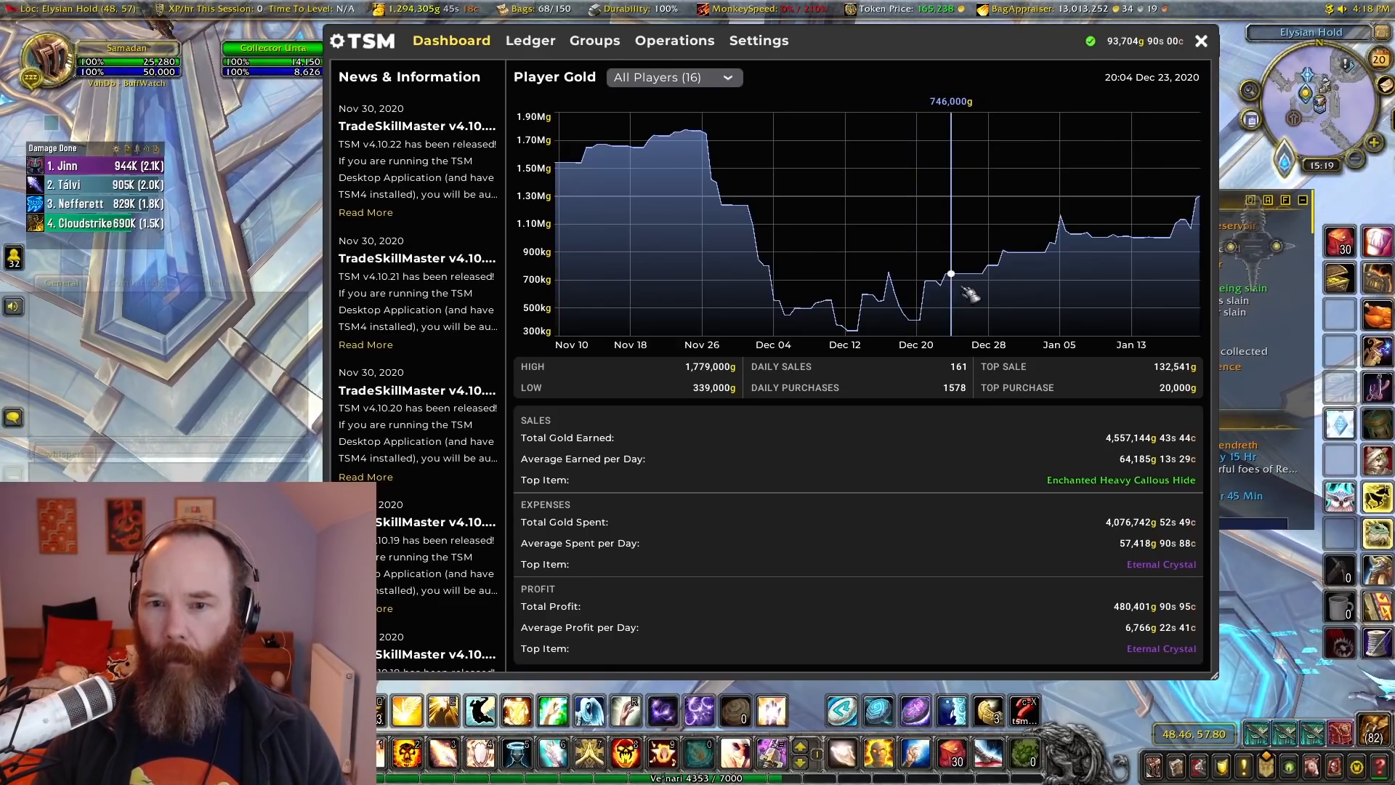
{"action": "mouse_move", "coordinate": [1182, 222]}
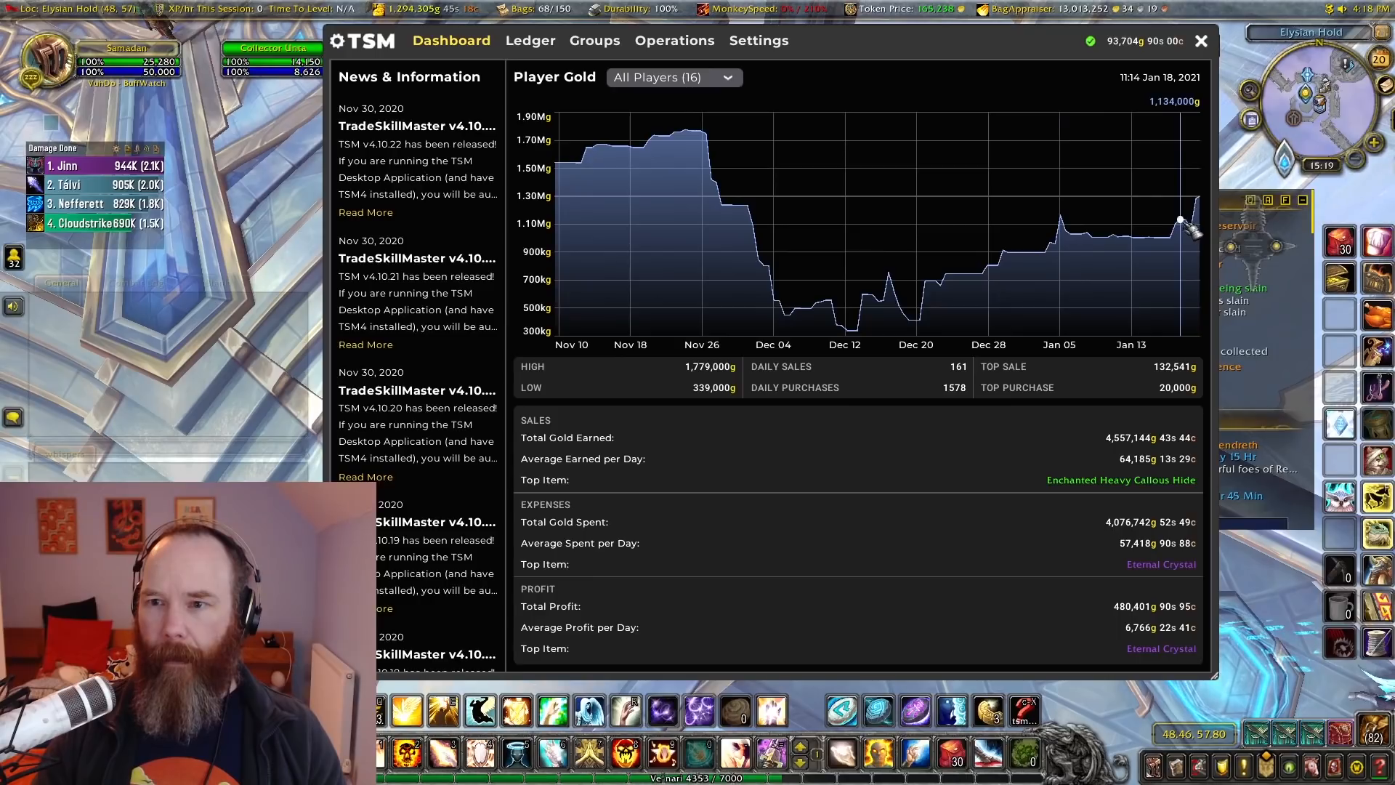
{"action": "mouse_move", "coordinate": [1194, 197]}
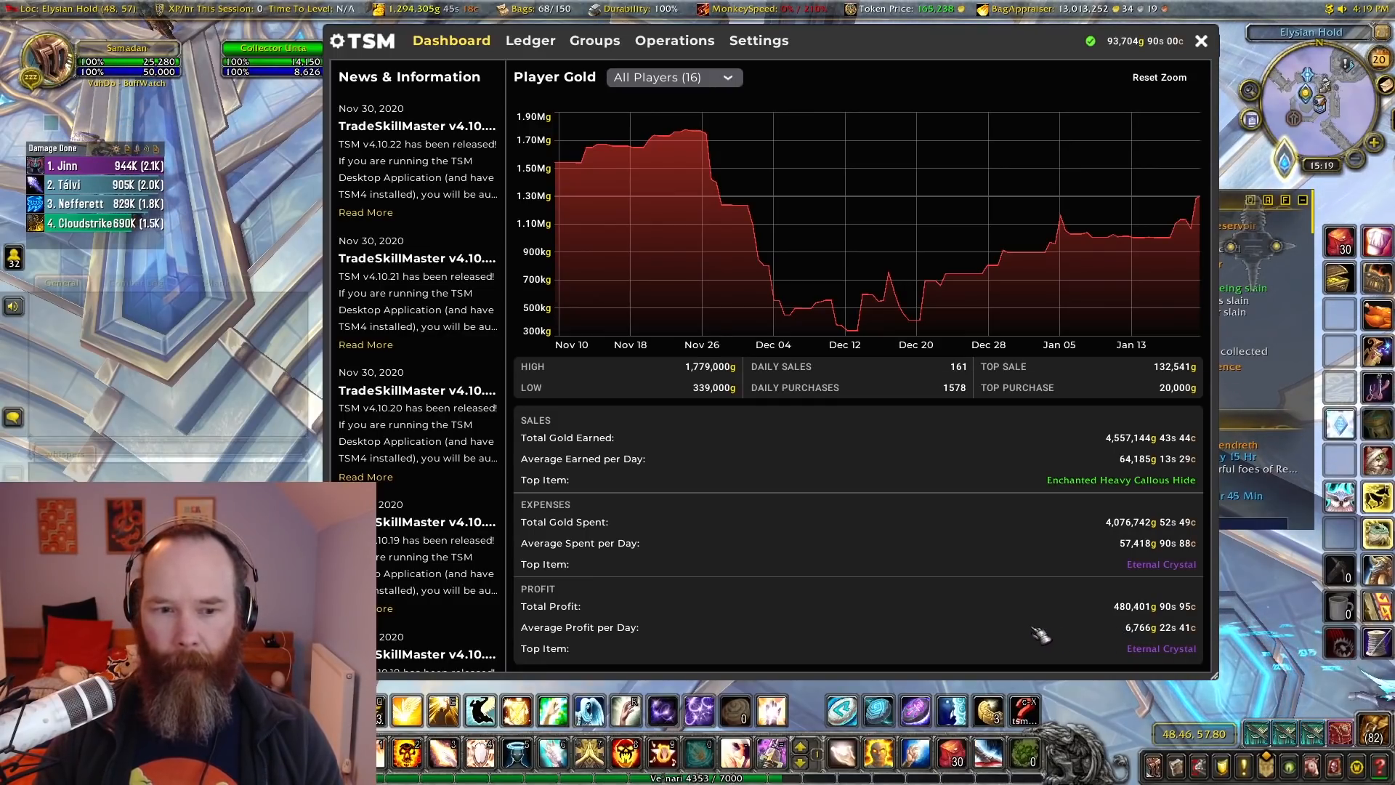
{"action": "mouse_move", "coordinate": [1010, 658]}
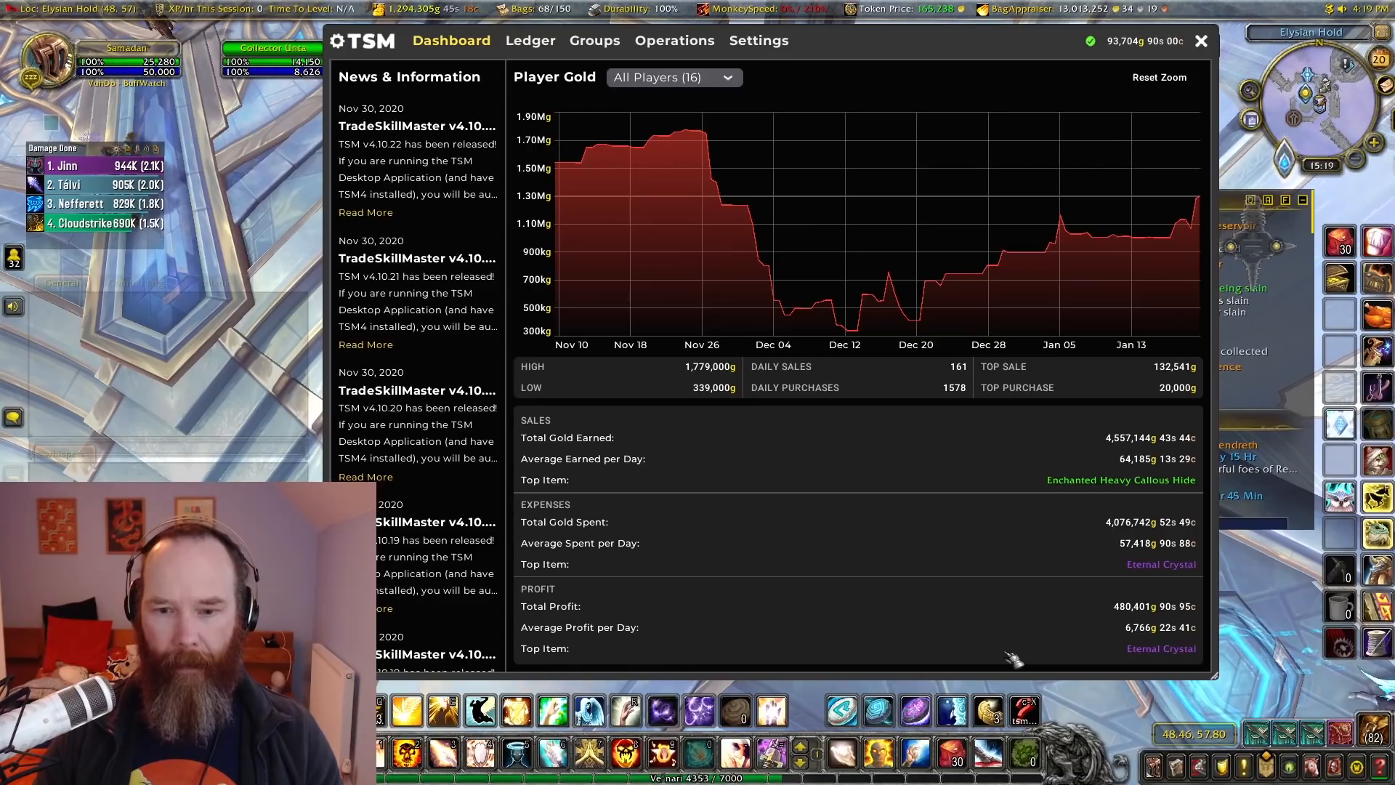
{"action": "mouse_move", "coordinate": [988, 577]}
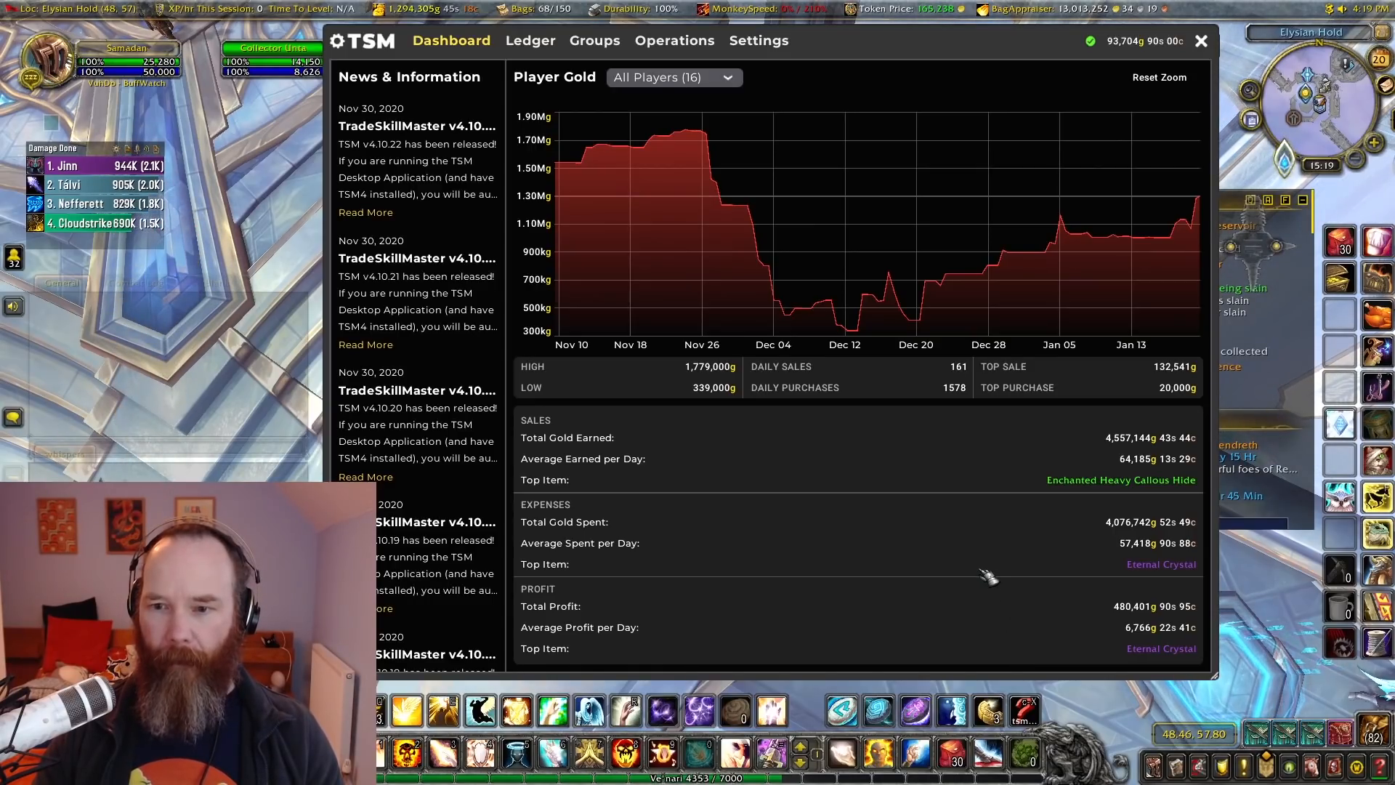
{"action": "mouse_move", "coordinate": [742, 527]}
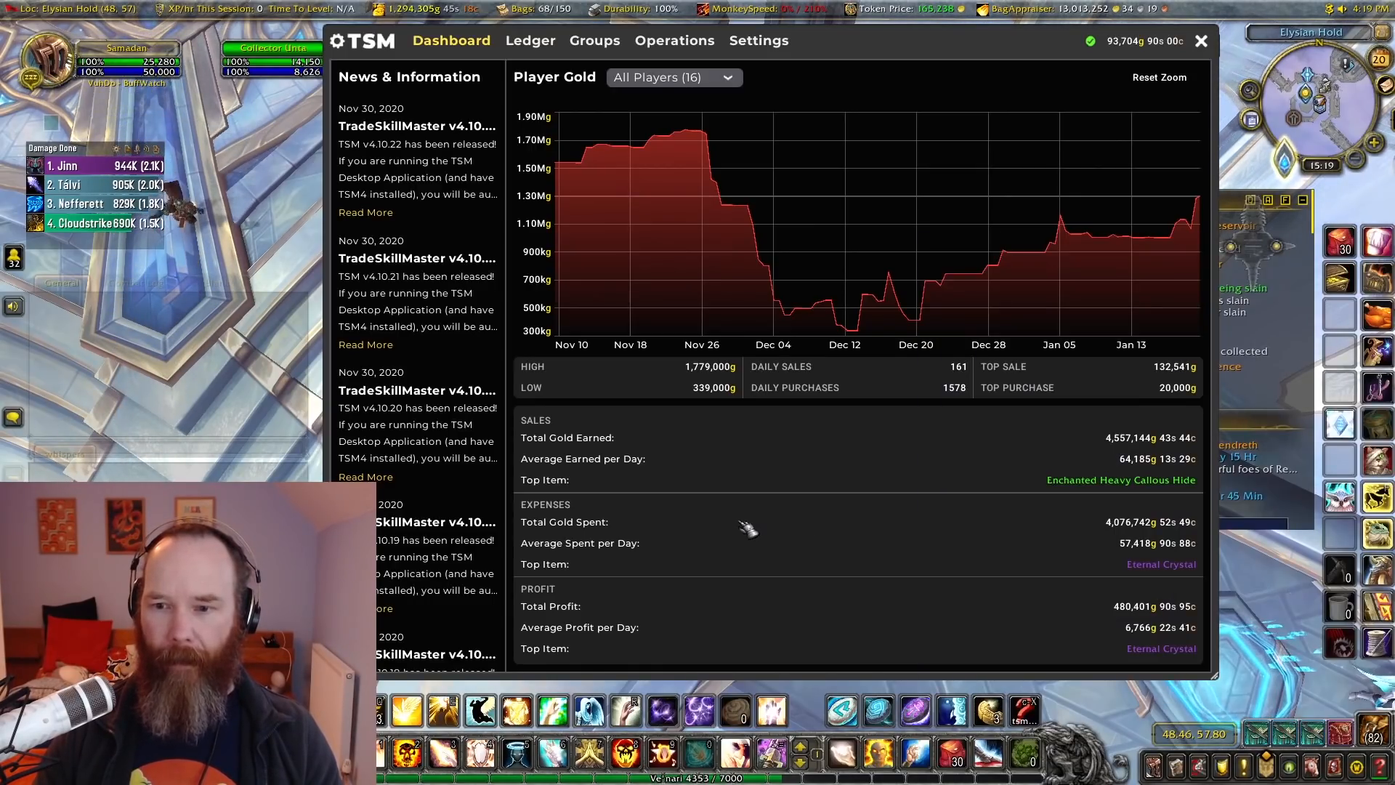
{"action": "mouse_move", "coordinate": [884, 511]}
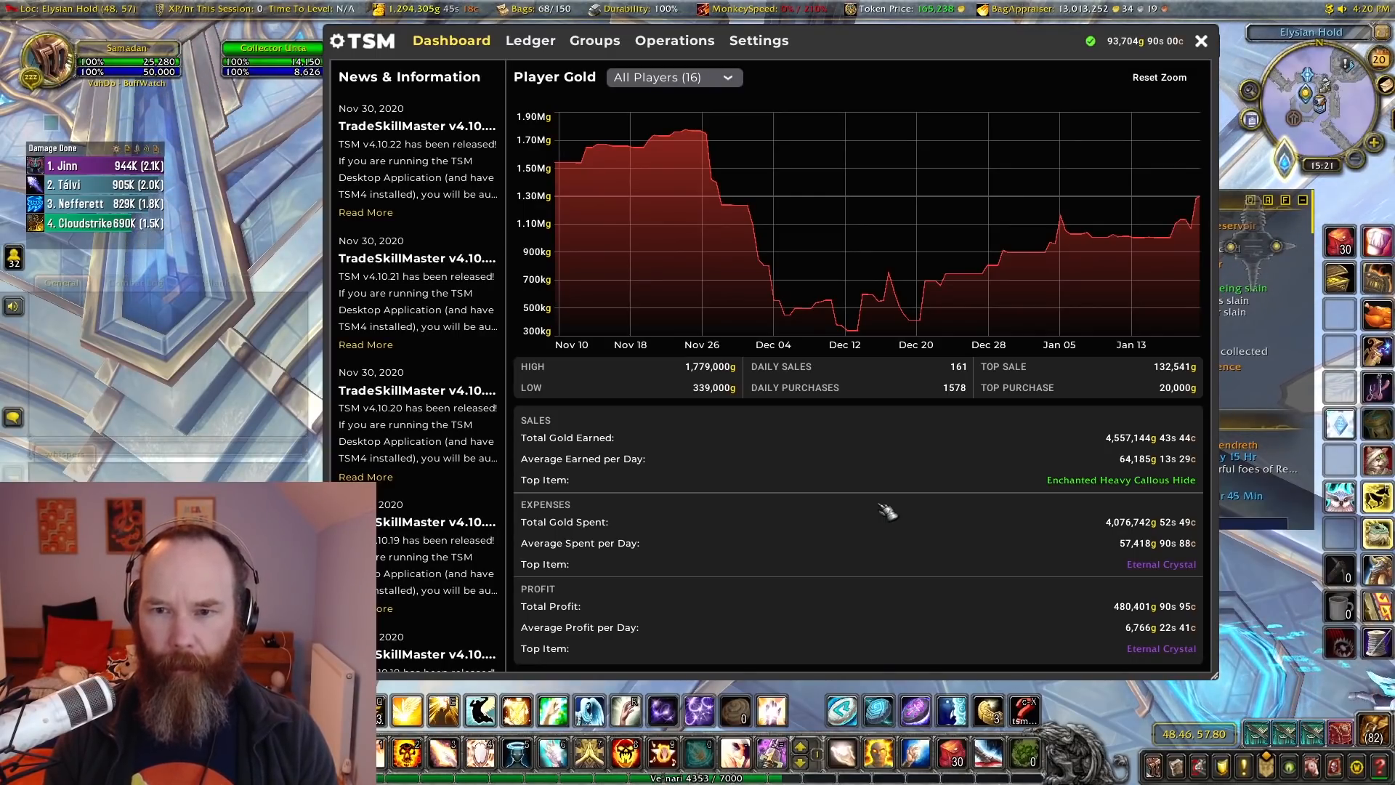
{"action": "mouse_move", "coordinate": [587, 533]}
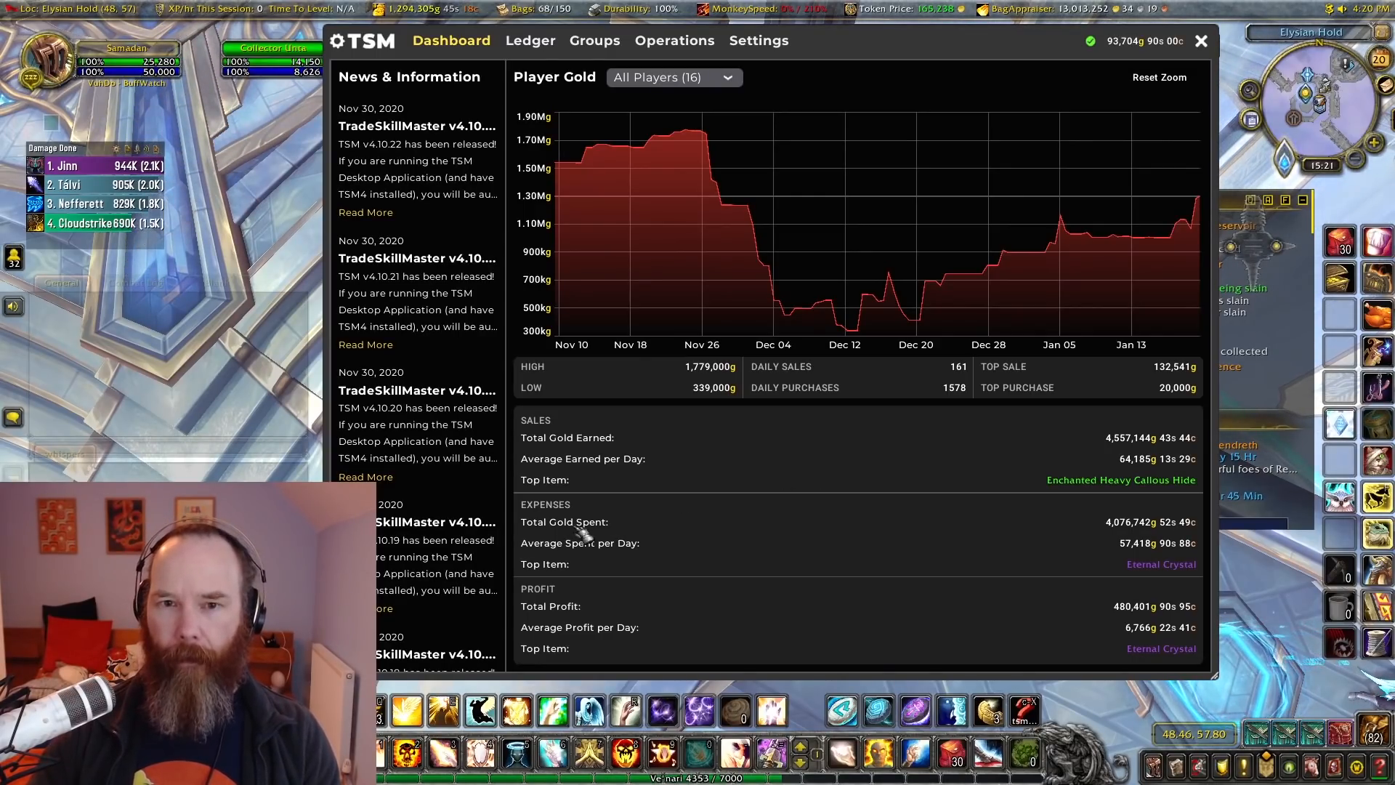
{"action": "mouse_move", "coordinate": [918, 318]}
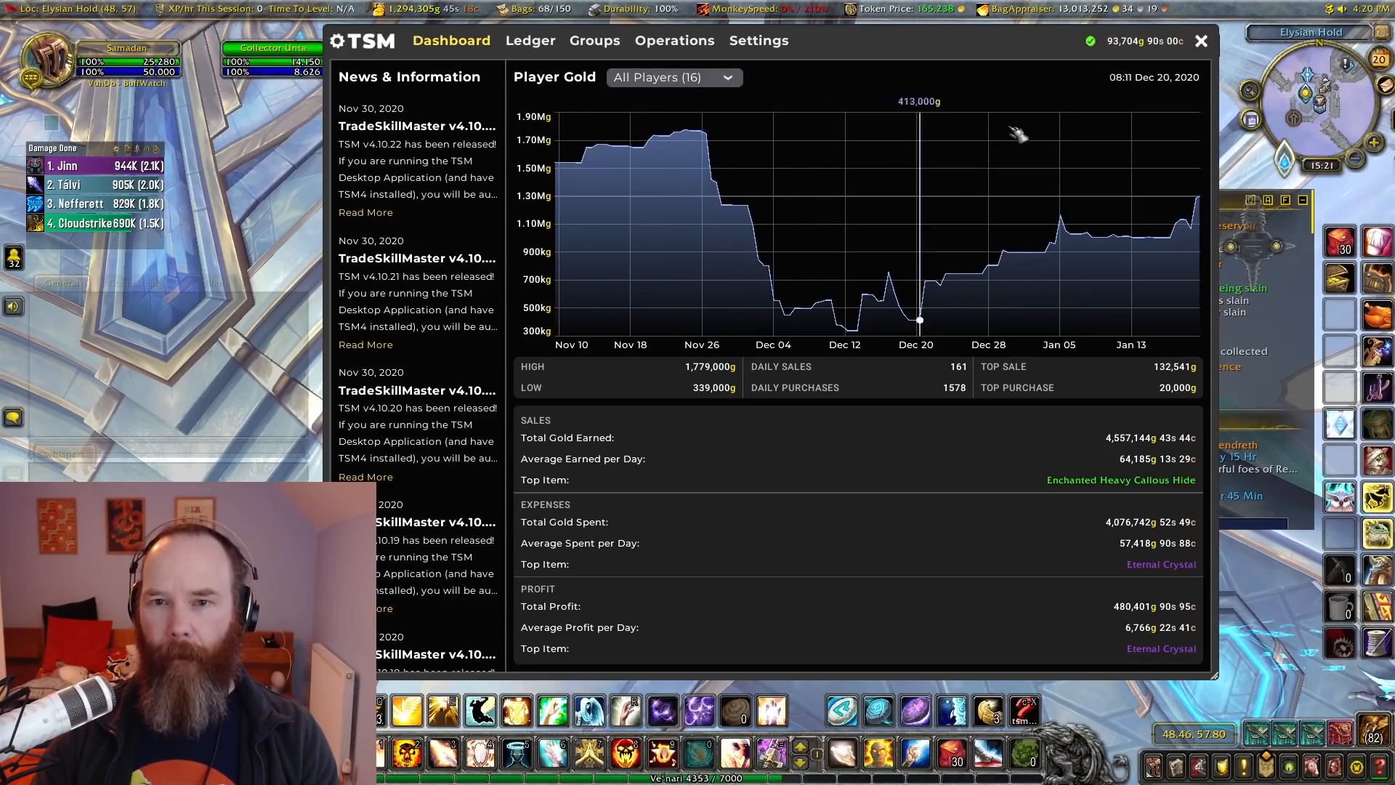
{"action": "mouse_move", "coordinate": [997, 247]}
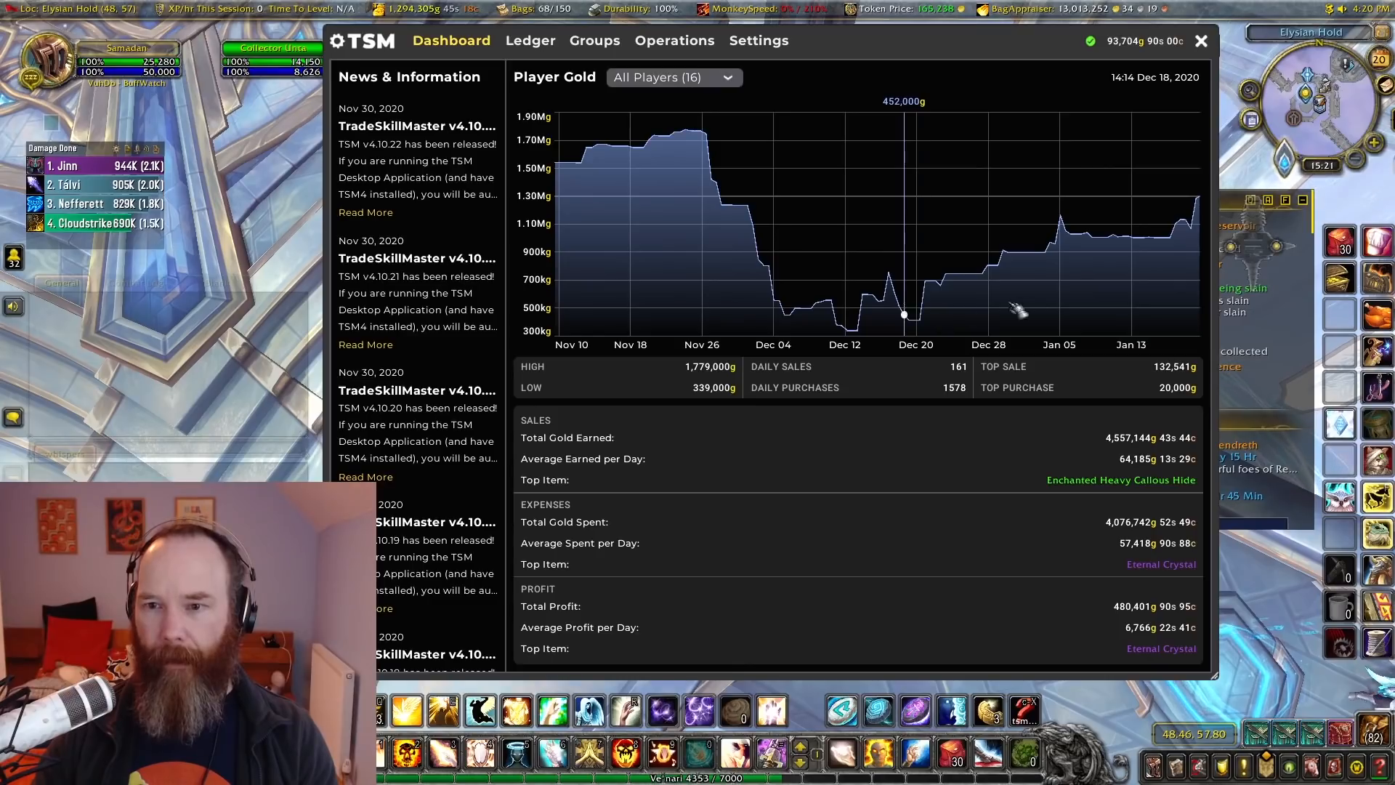
{"action": "mouse_move", "coordinate": [742, 205]}
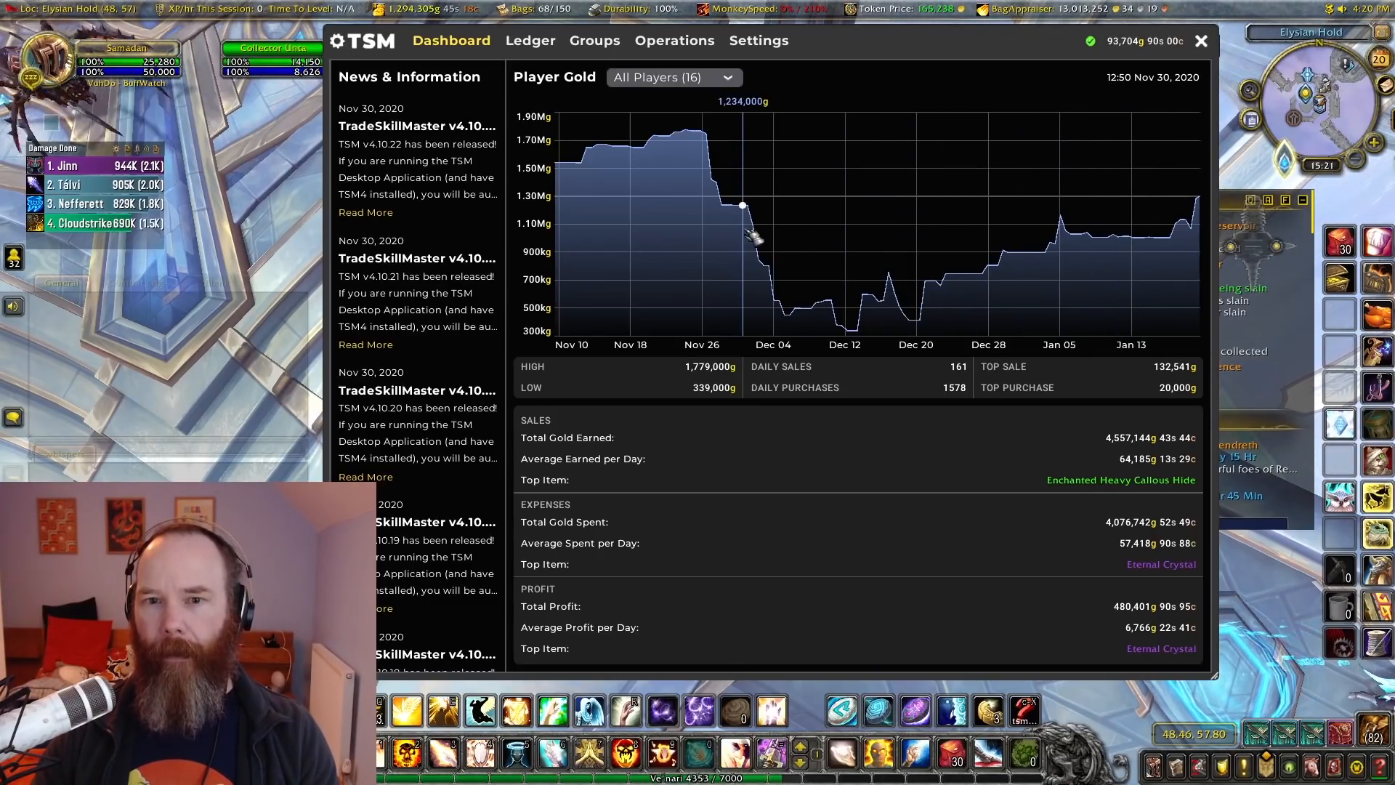
{"action": "mouse_move", "coordinate": [757, 258]}
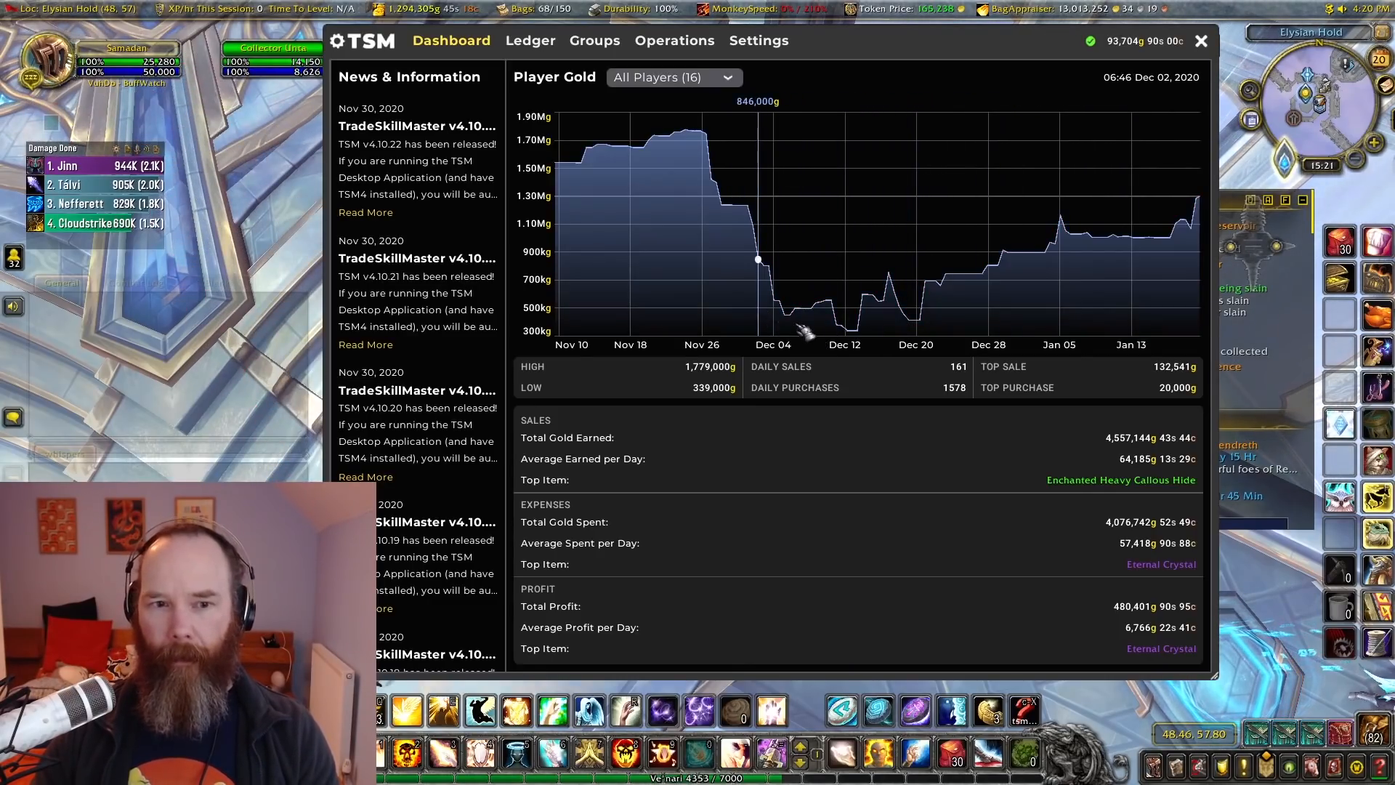
{"action": "mouse_move", "coordinate": [1118, 237]}
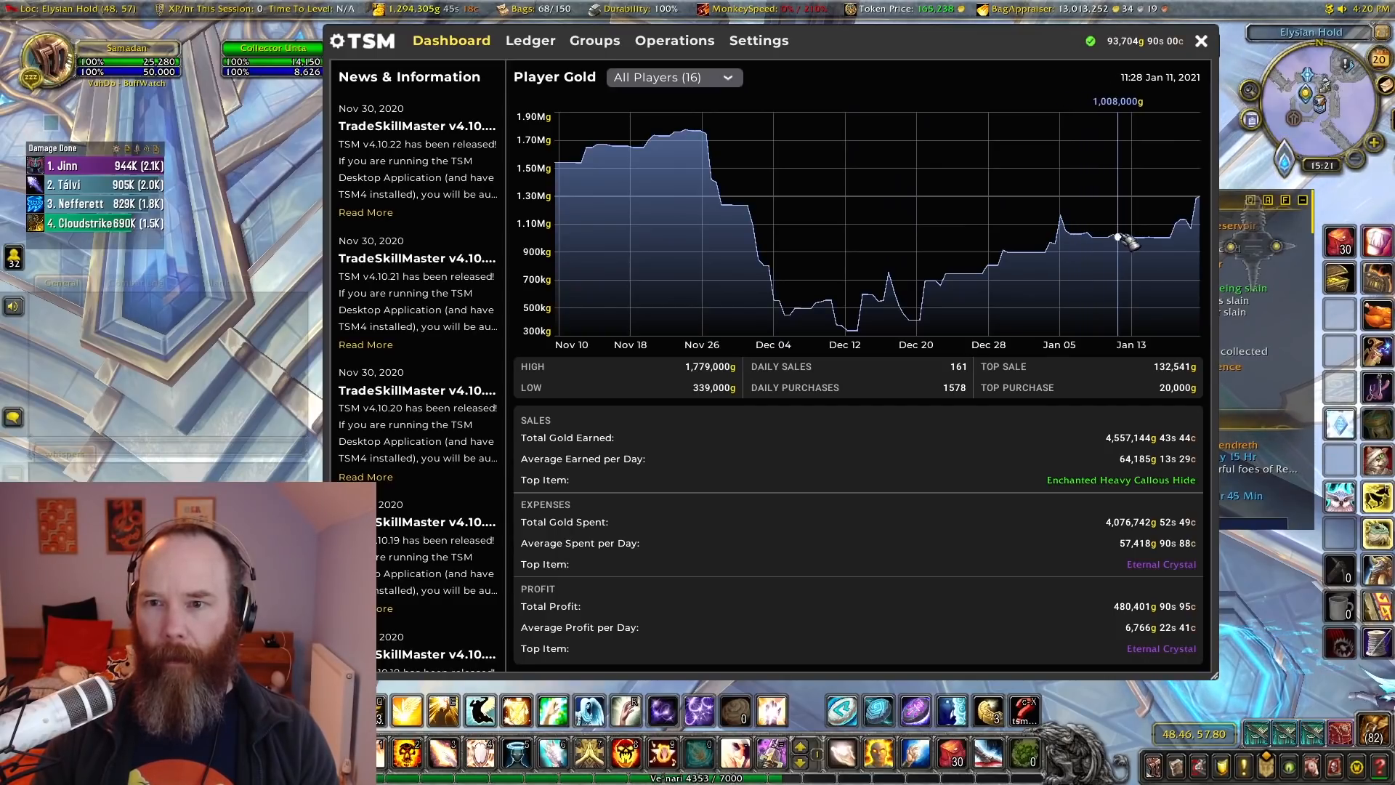
{"action": "mouse_move", "coordinate": [1072, 235]}
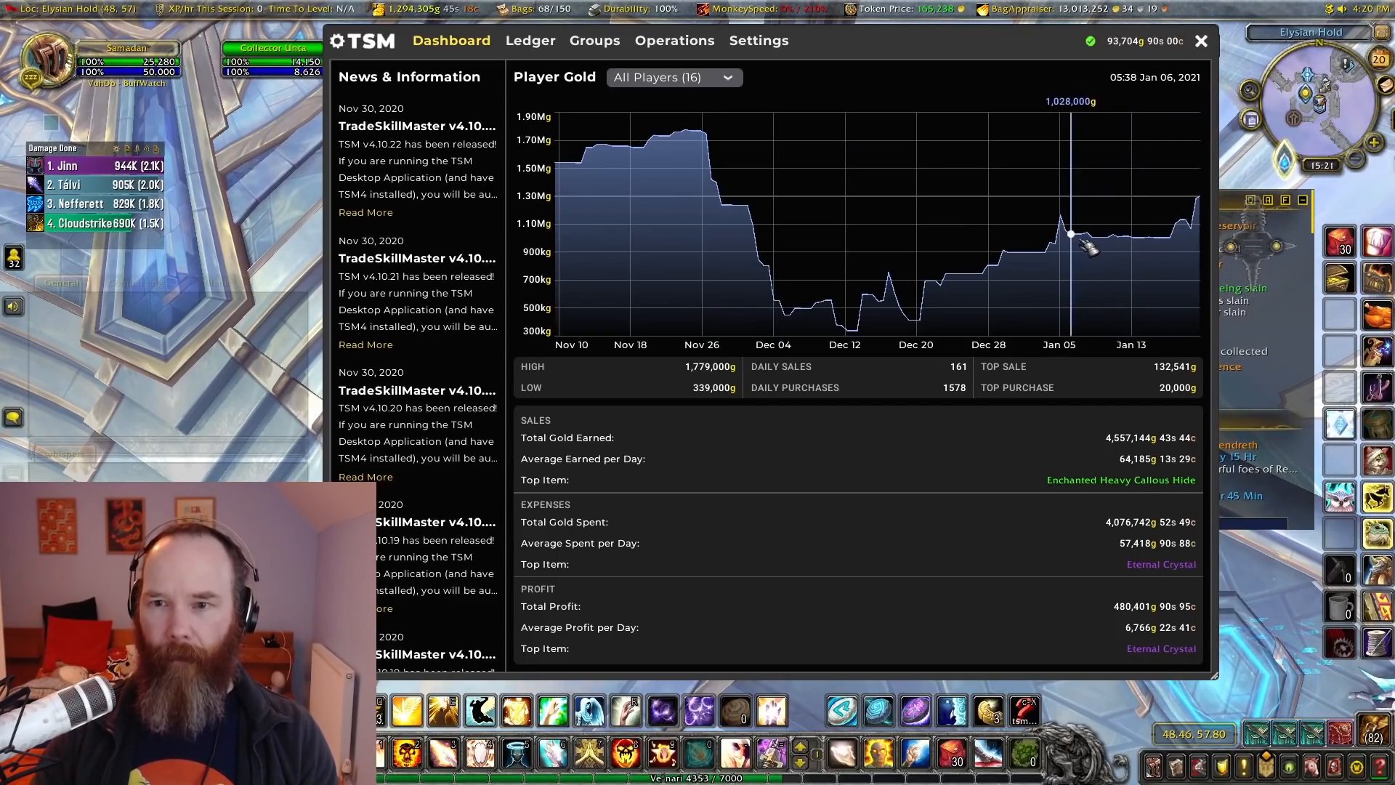
{"action": "mouse_move", "coordinate": [1158, 237]}
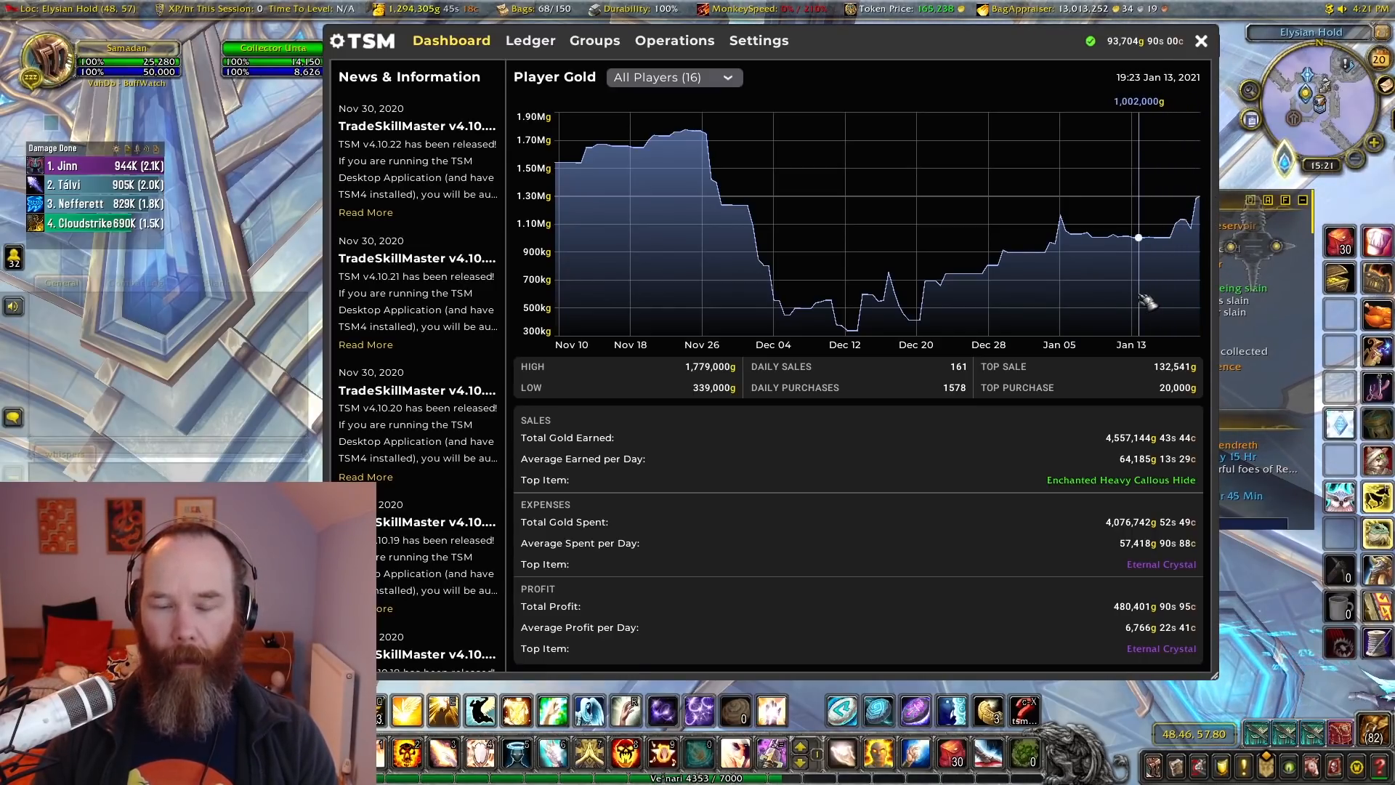
Step: Narrow the dashboard gold graph to the 1W range, about 661,830g earned
{"action": "left_click", "coordinate": [1048, 77]}
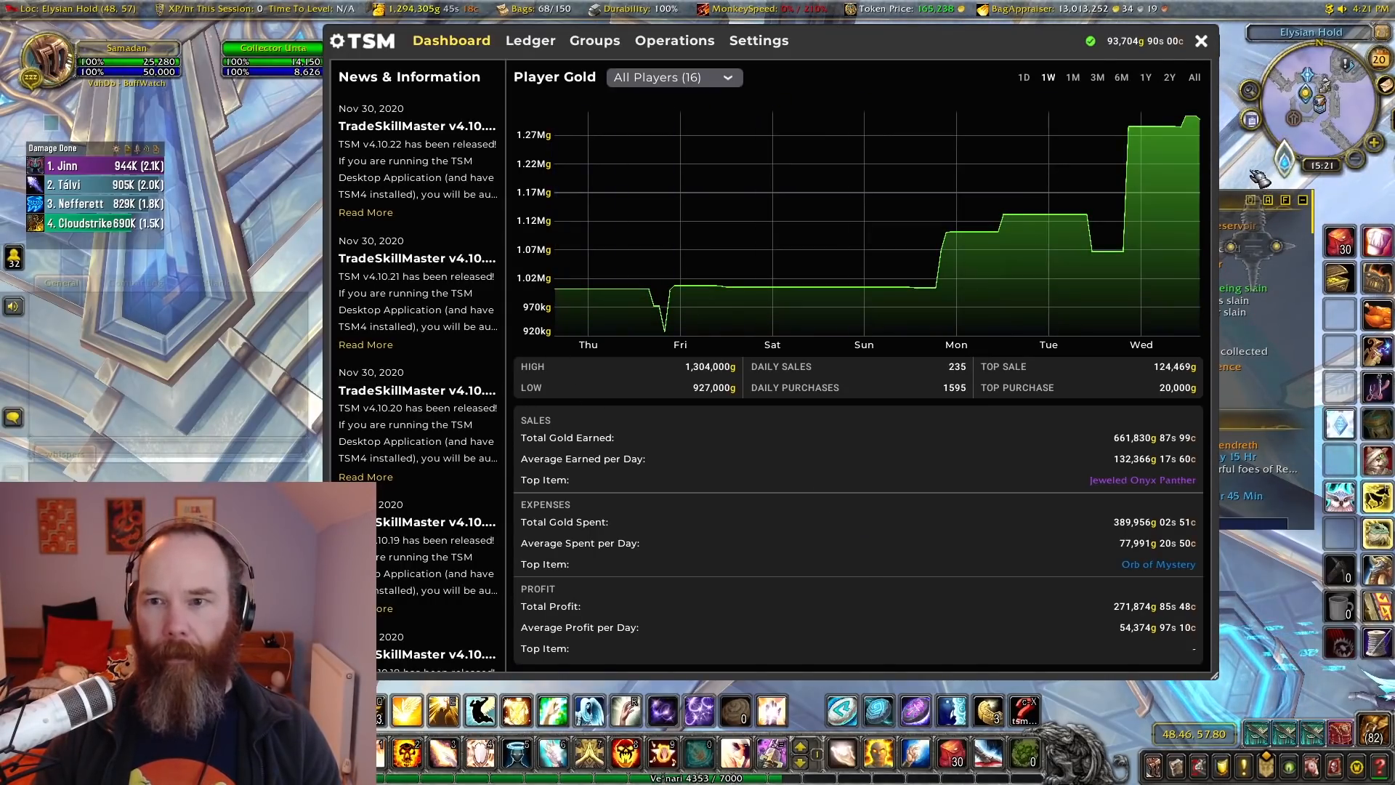
{"action": "mouse_move", "coordinate": [843, 552]}
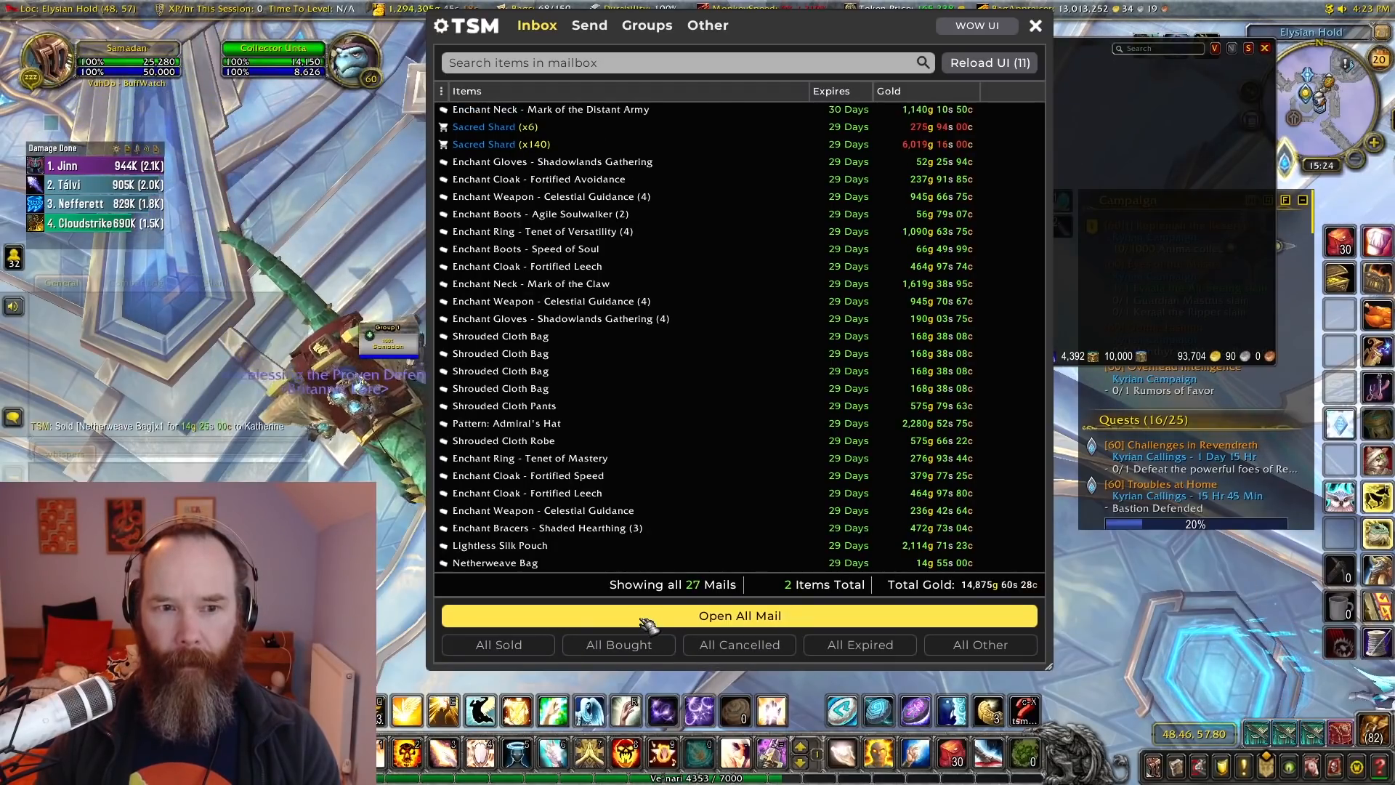
Step: Open all mail to collect about 14,875 gold and the Sacred Shards, then close the mailbox
{"action": "left_click", "coordinate": [739, 615]}
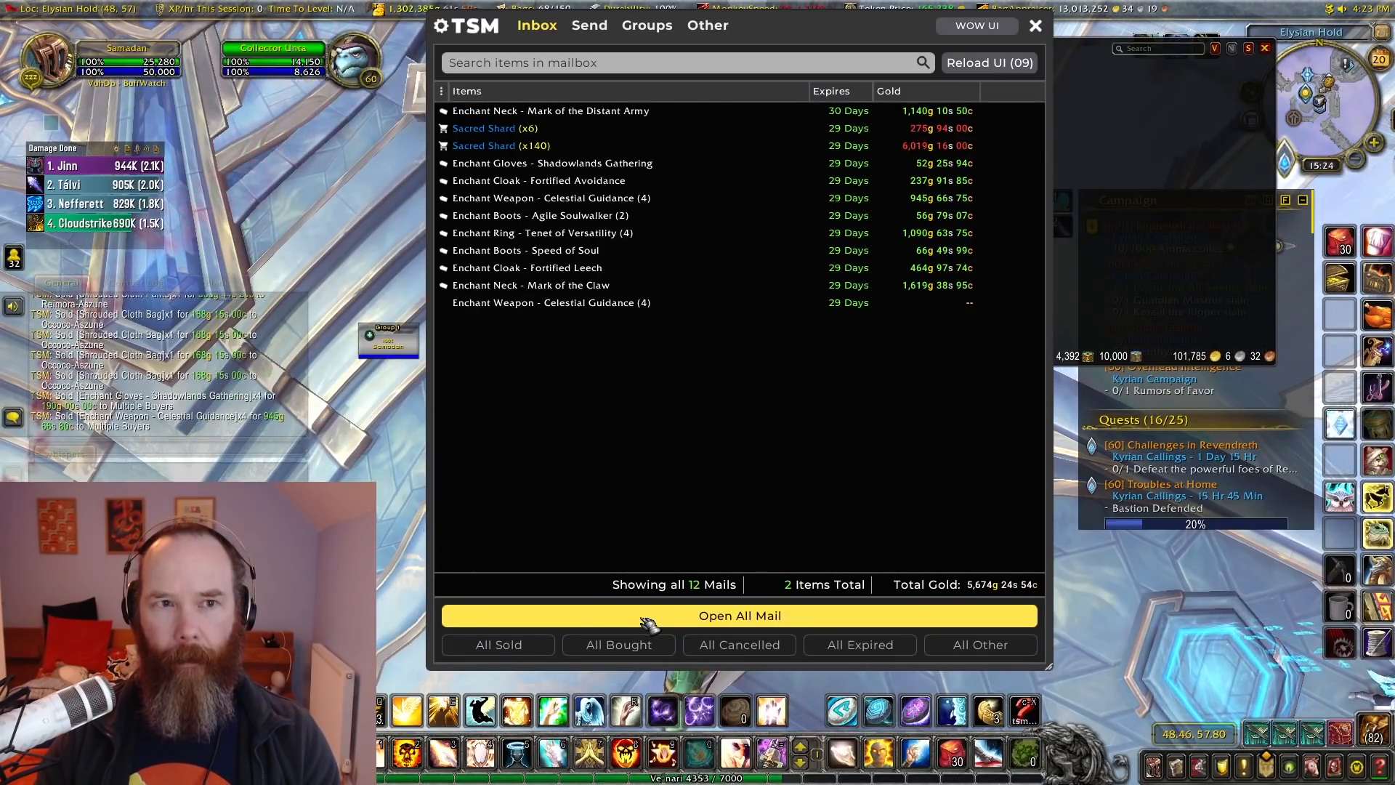
{"action": "left_click", "coordinate": [740, 614]}
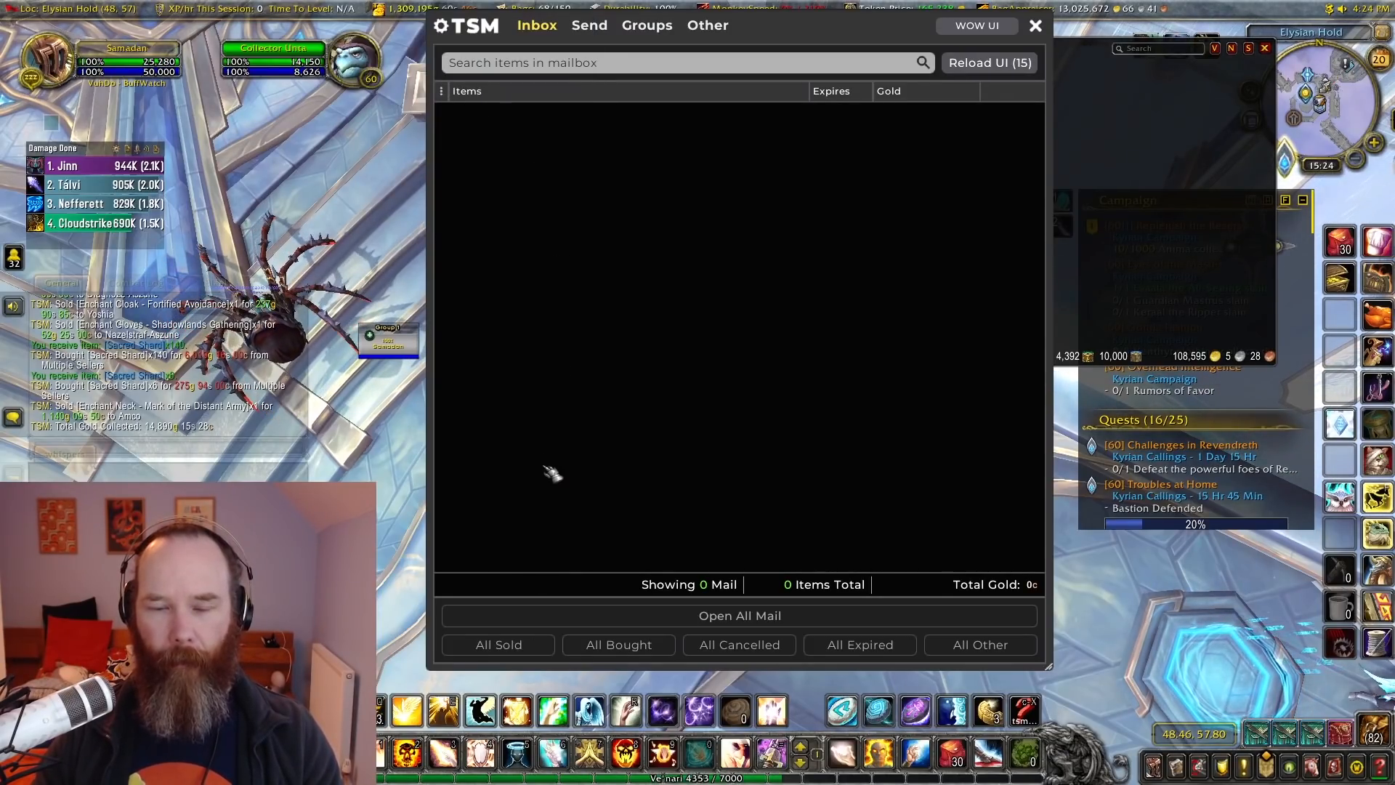
{"action": "left_click", "coordinate": [1035, 24]}
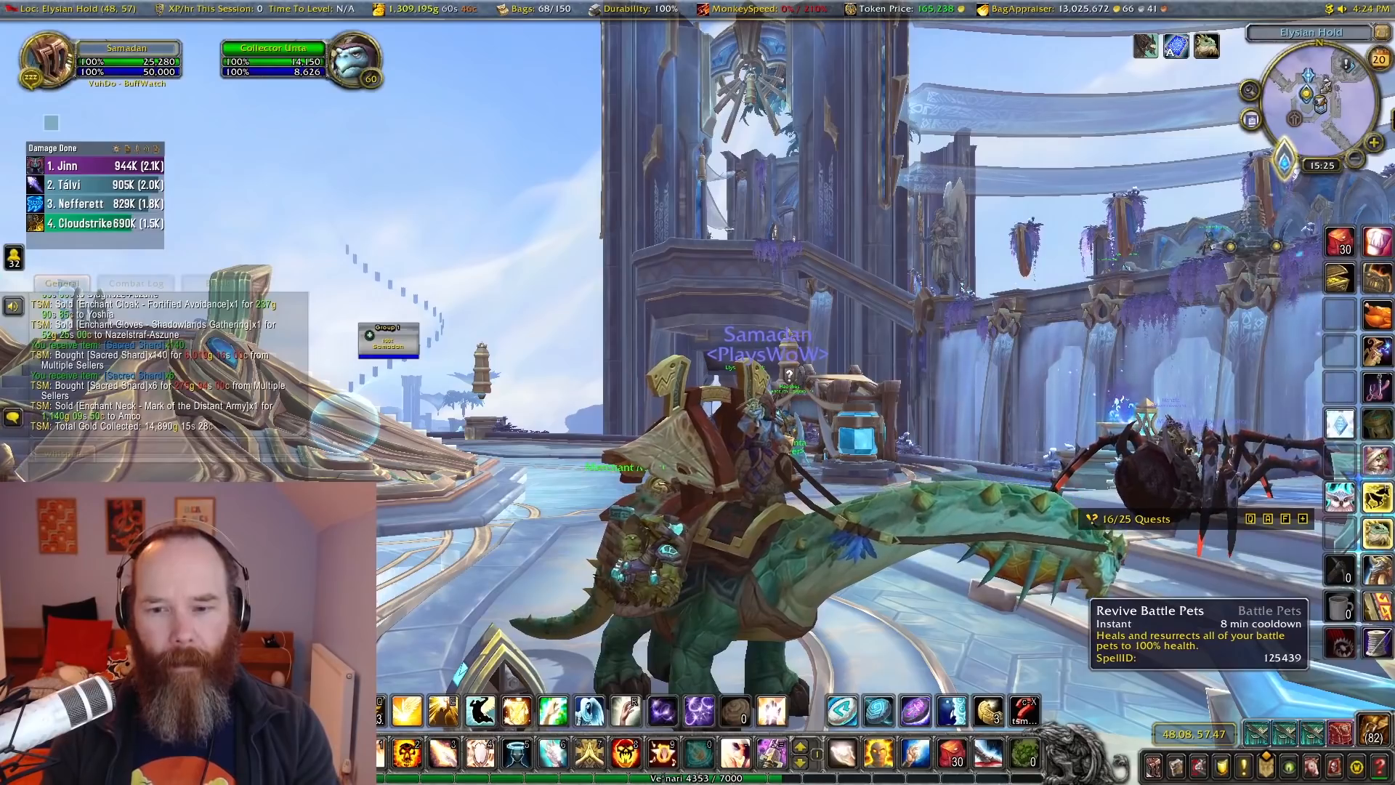